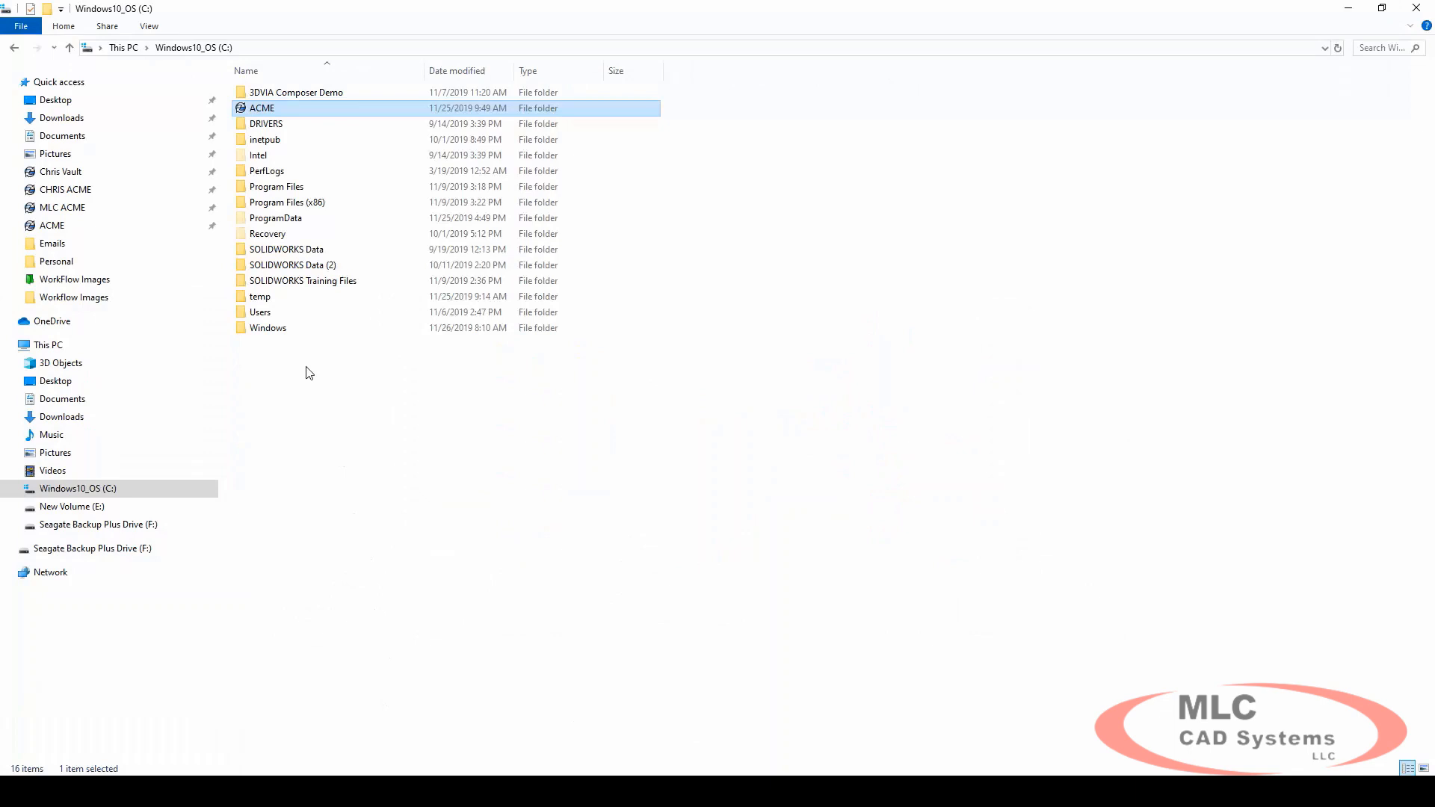
Navigate into the ACME vault's Projects folder
double_click(262, 108)
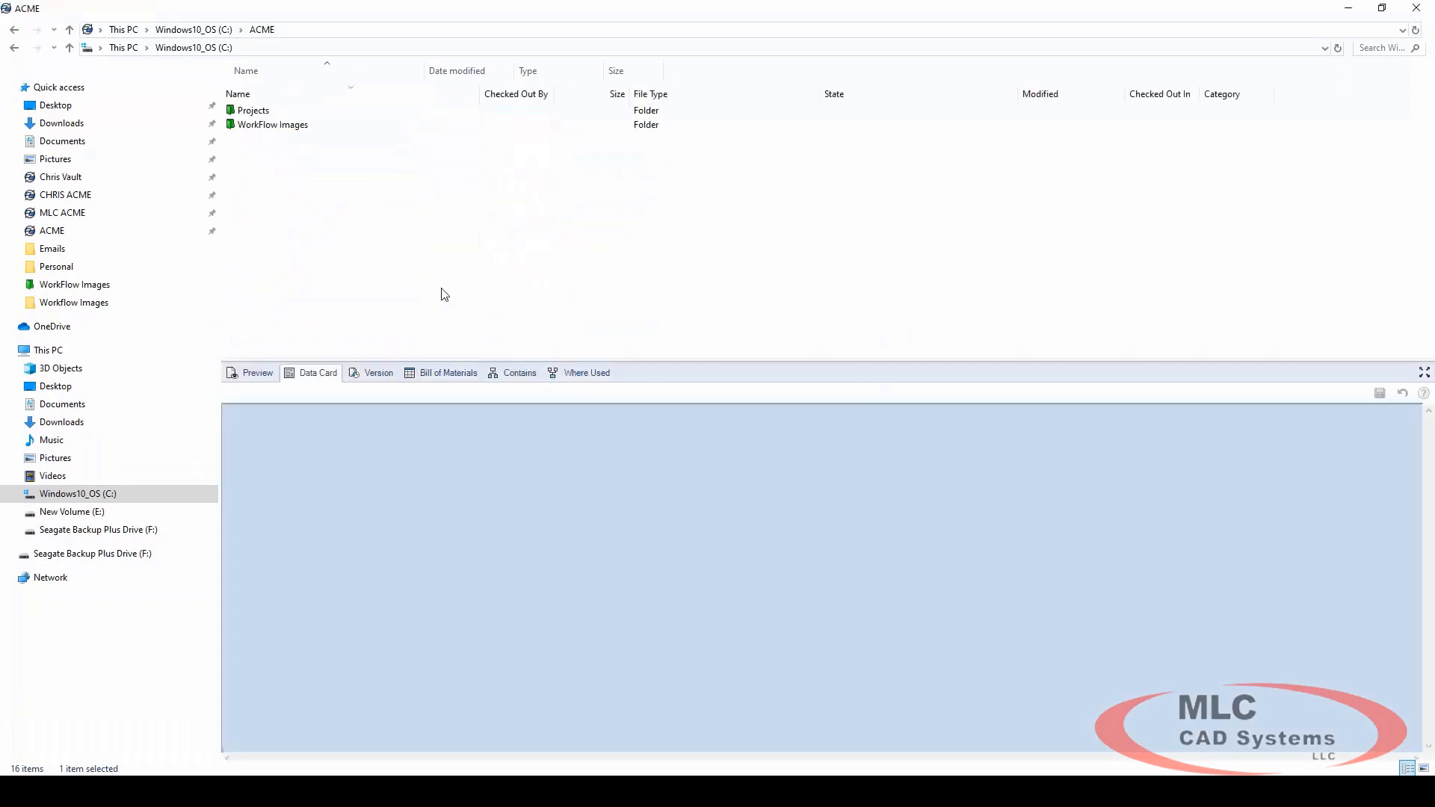
click(255, 109)
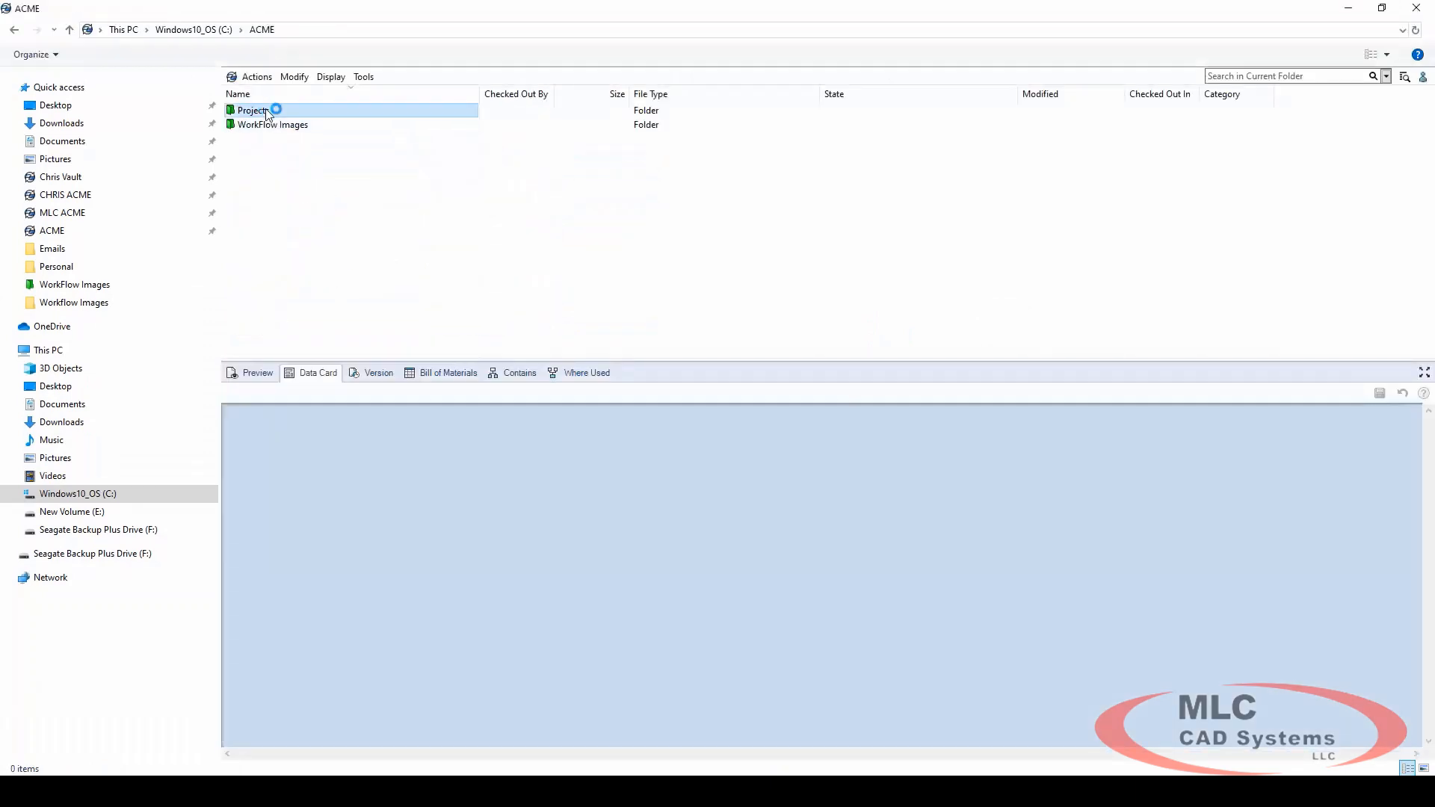
double_click(251, 109)
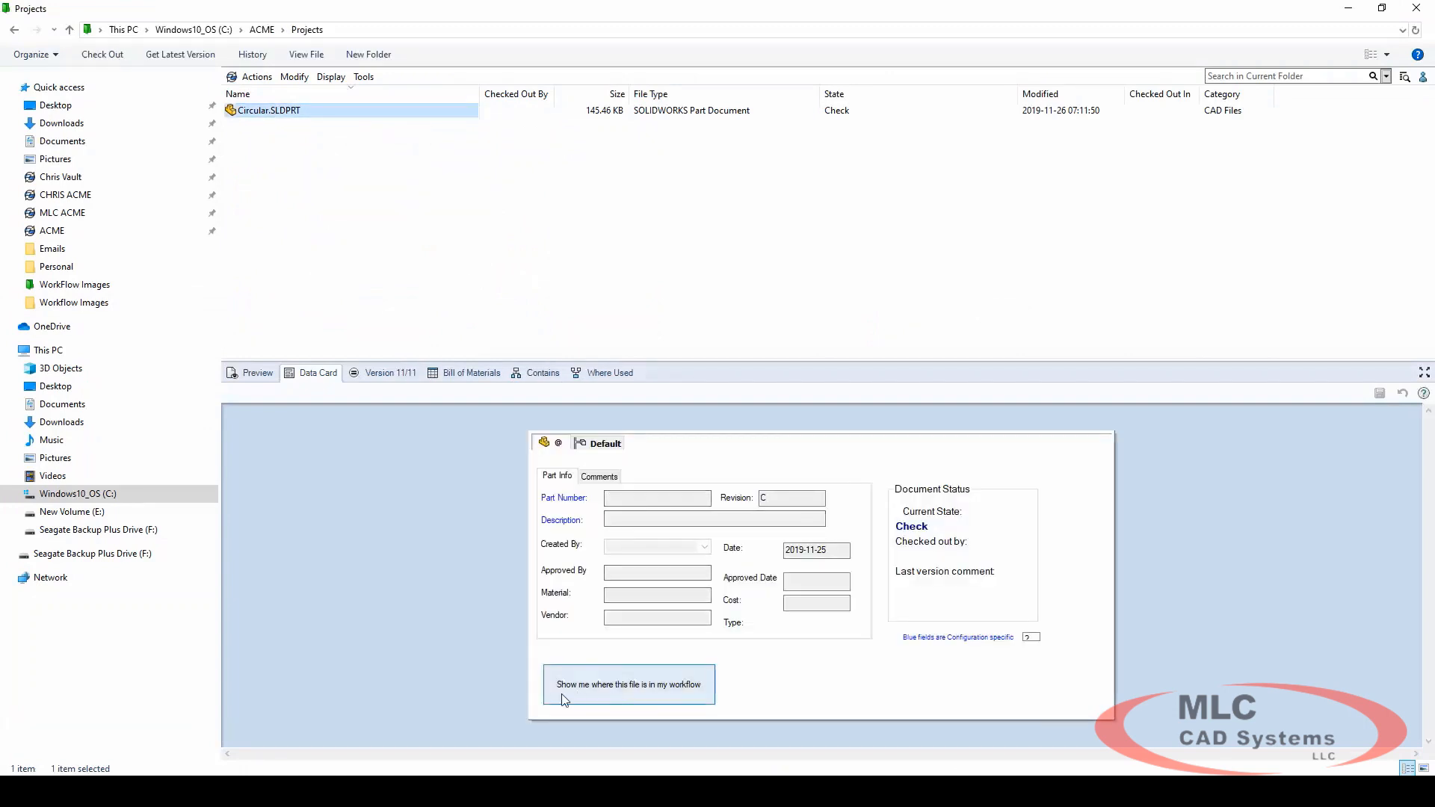
mouse_move(661, 698)
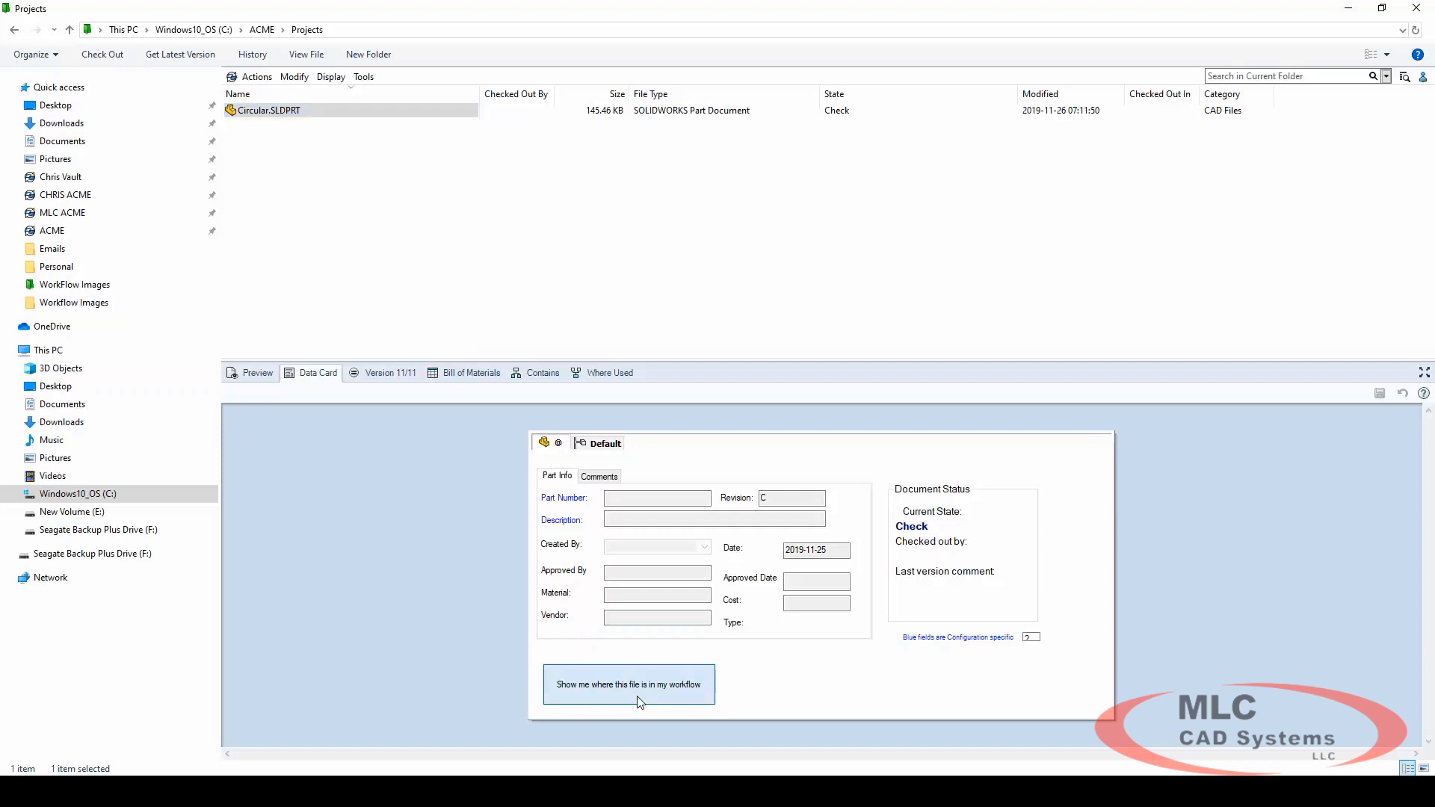
View and close the workflow image for Circular.SLDPRT from its data card
click(629, 685)
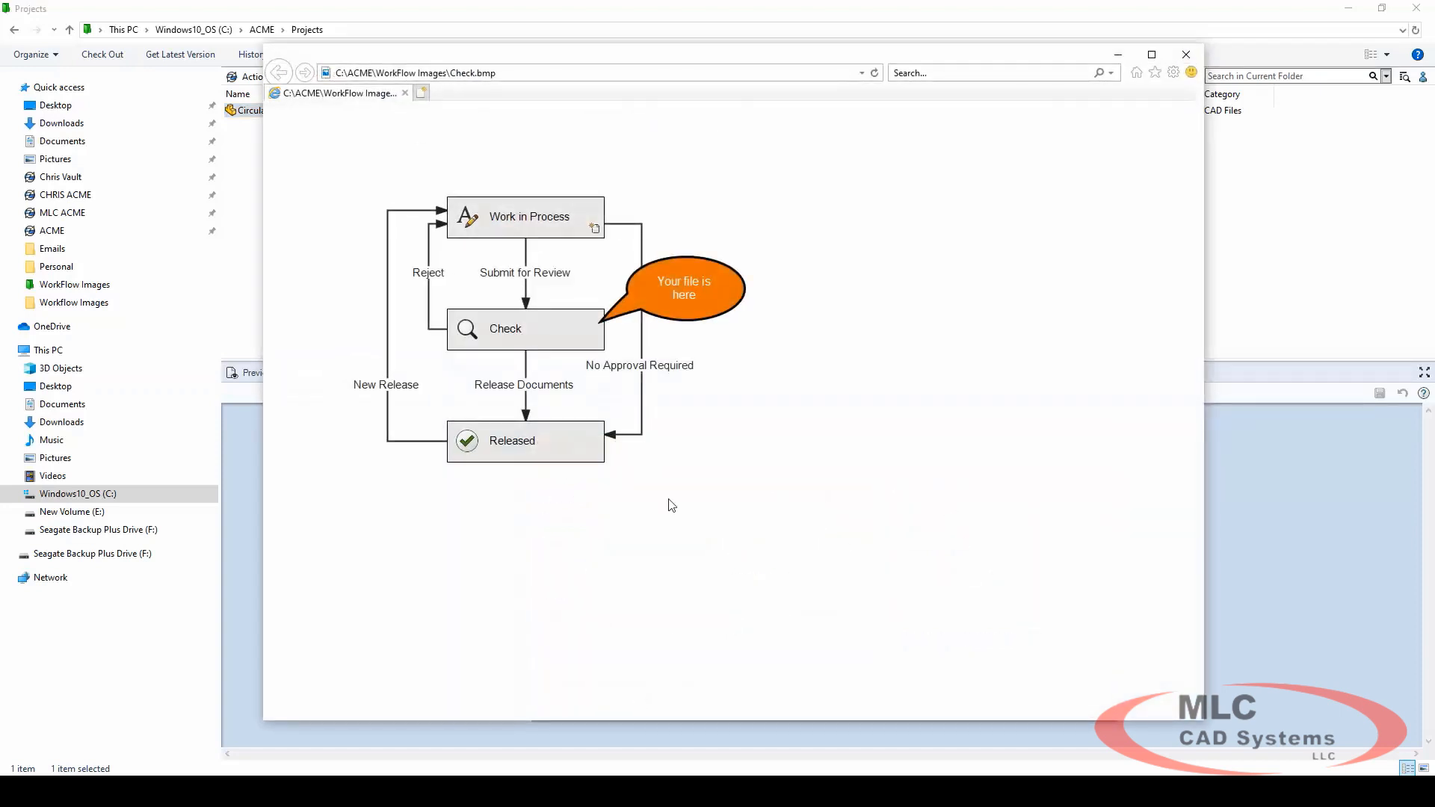
mouse_move(960, 242)
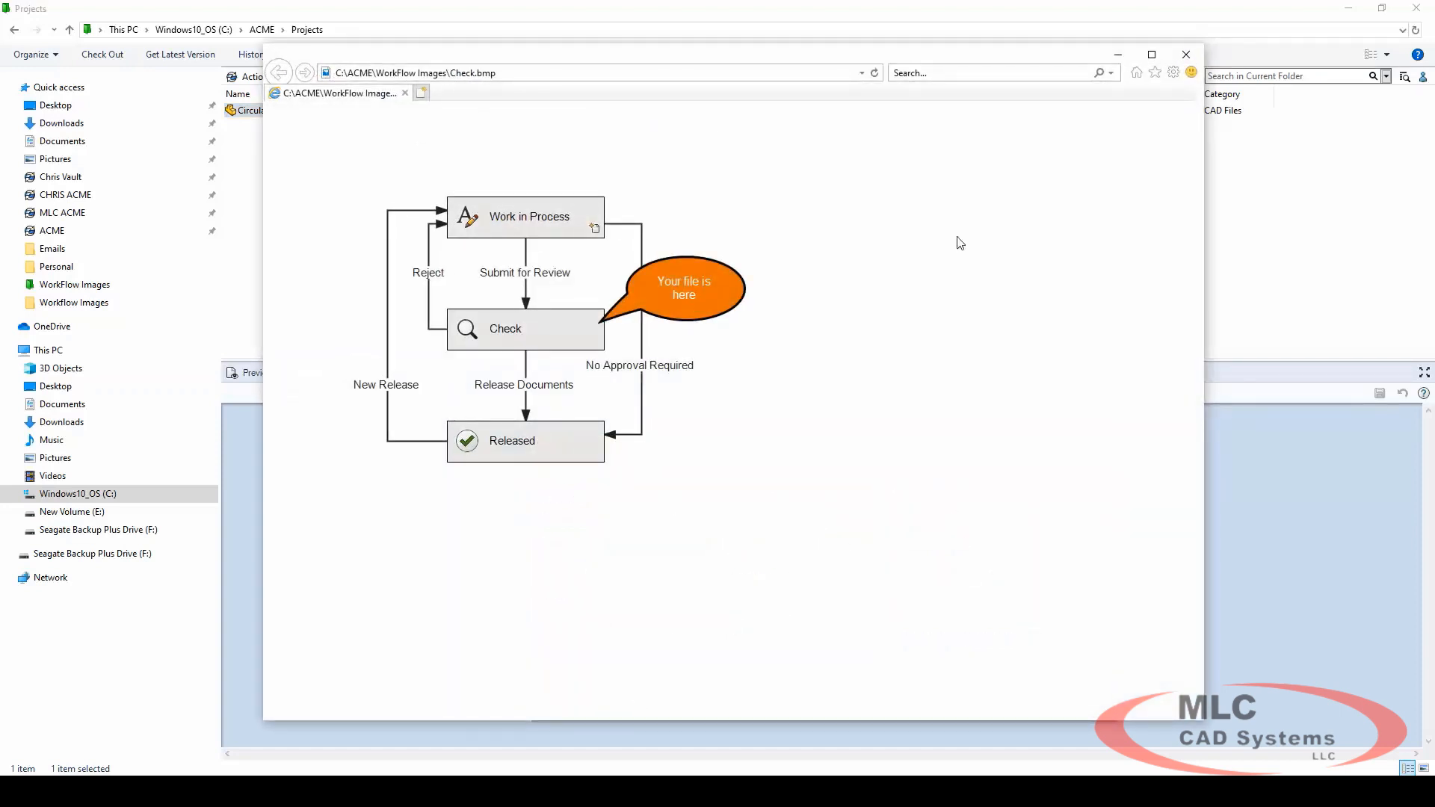
click(1186, 53)
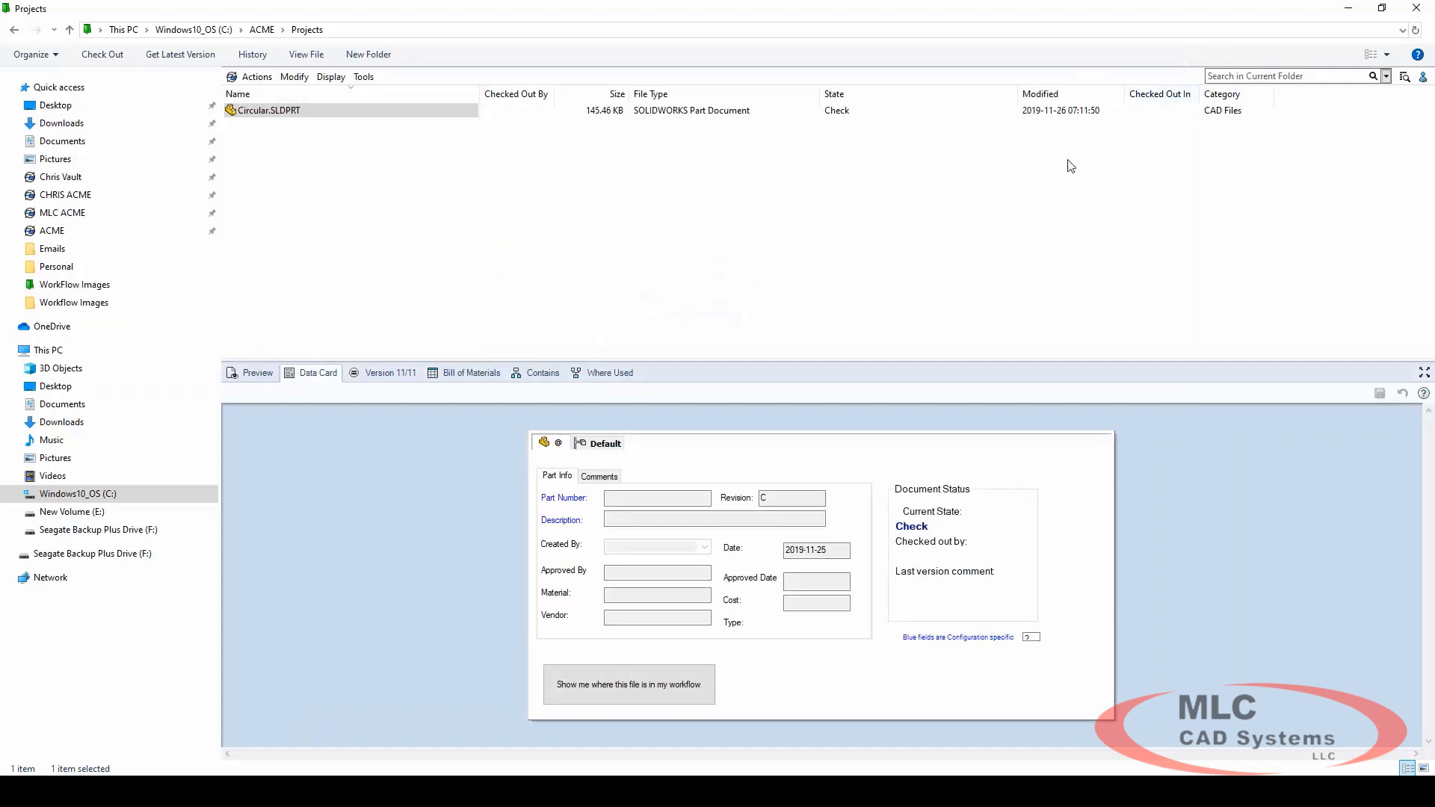
Move Circular.SLDPRT to Released via Release Documents and check its workflow image
click(295, 76)
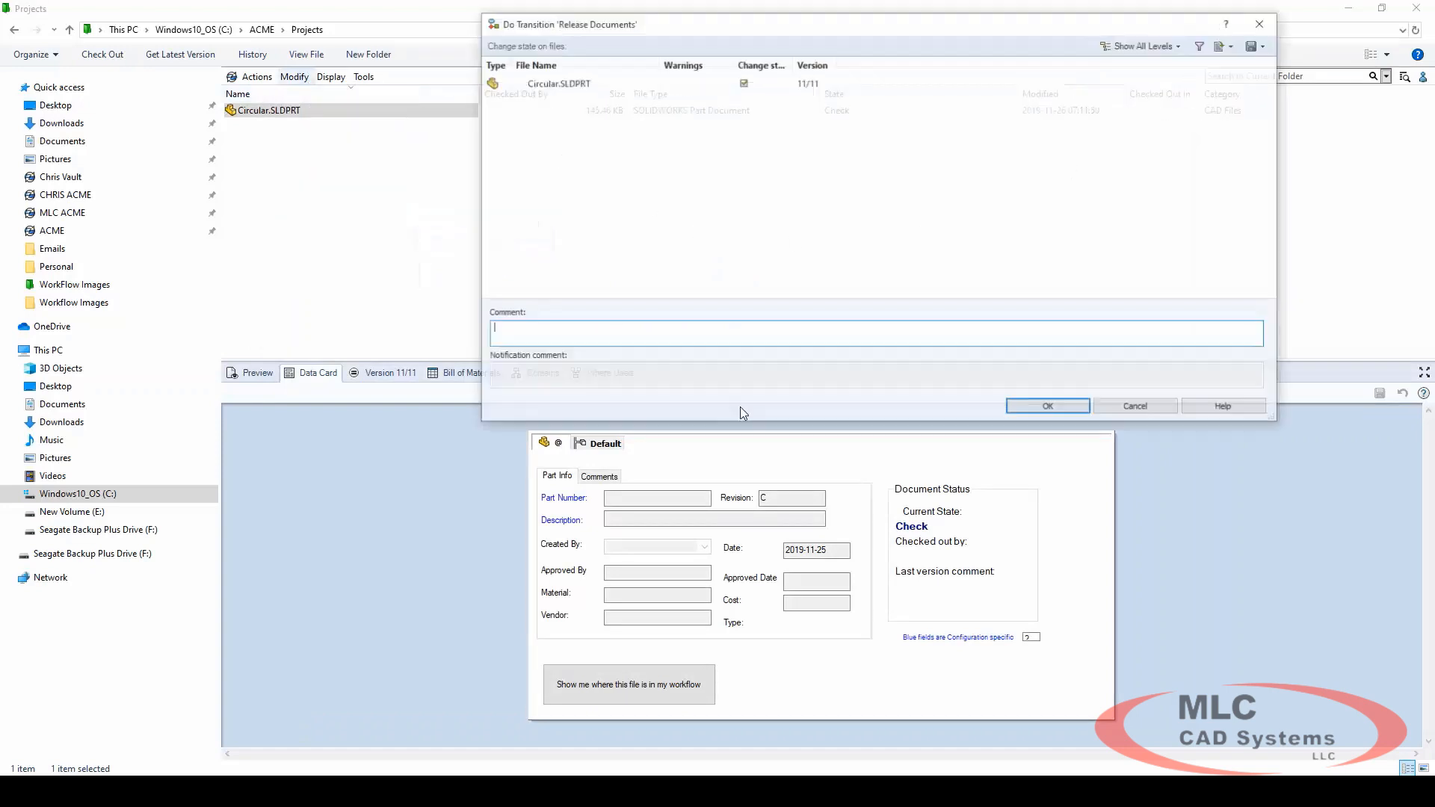
click(1046, 405)
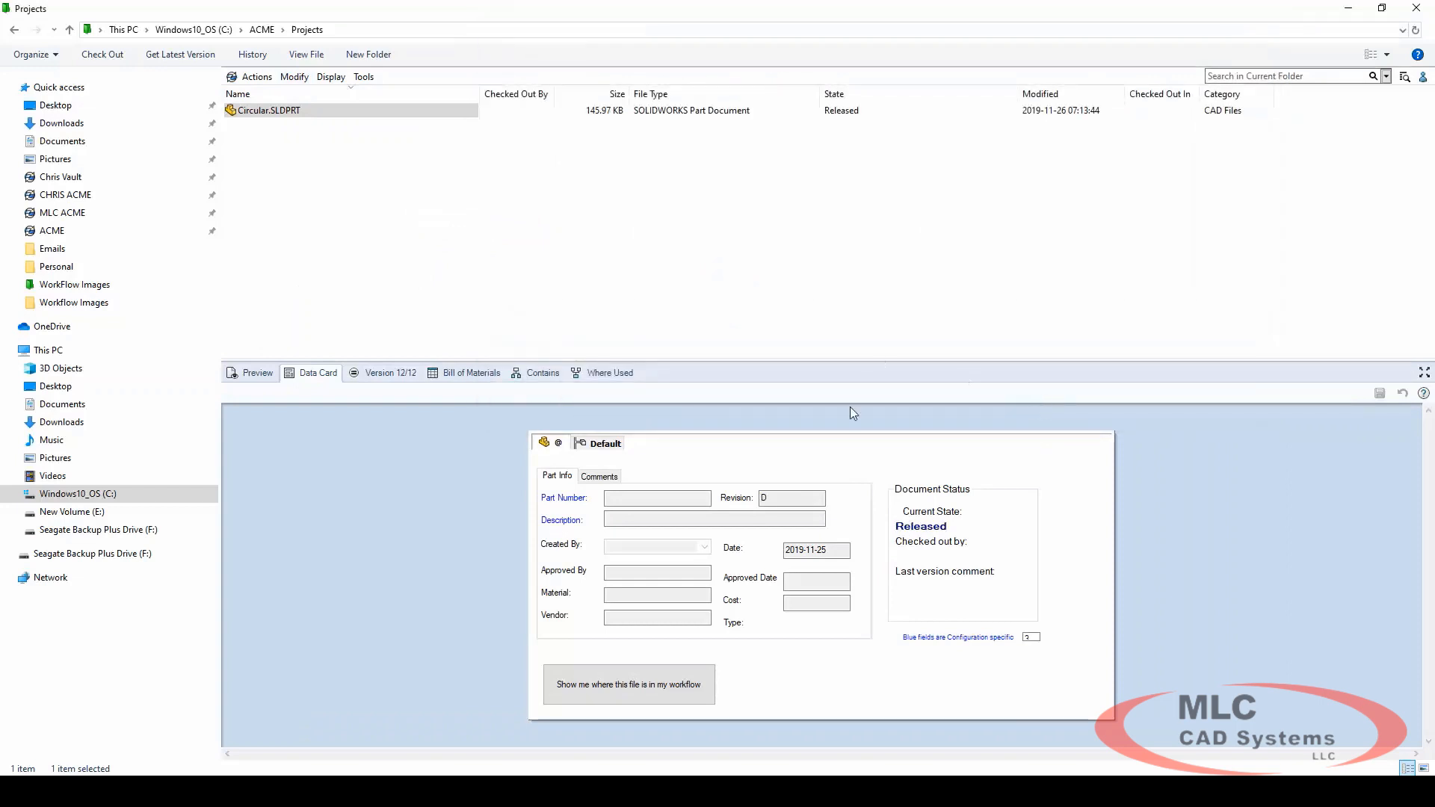
click(629, 683)
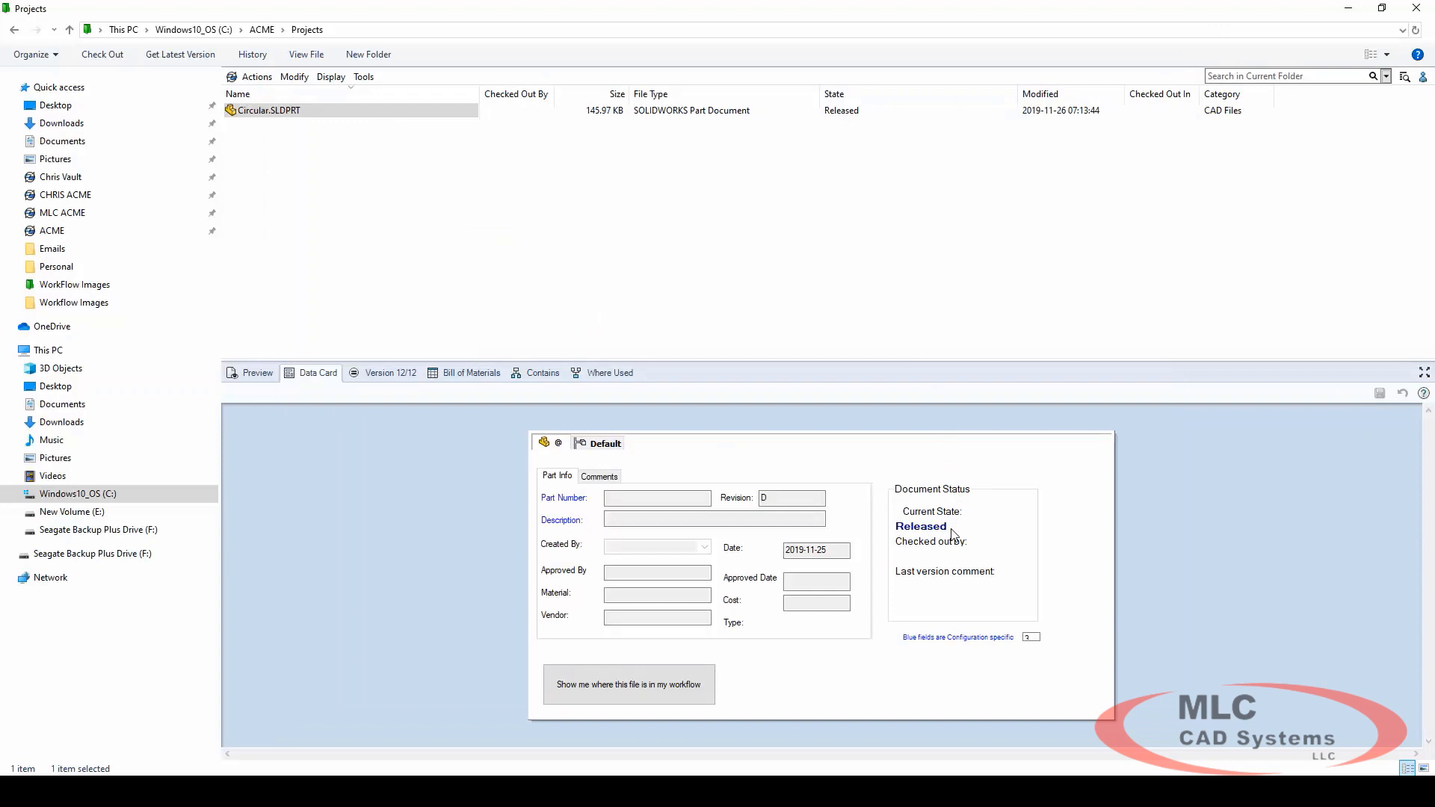
Return the part to Work in Process via New Release and view the updated workflow image
click(295, 76)
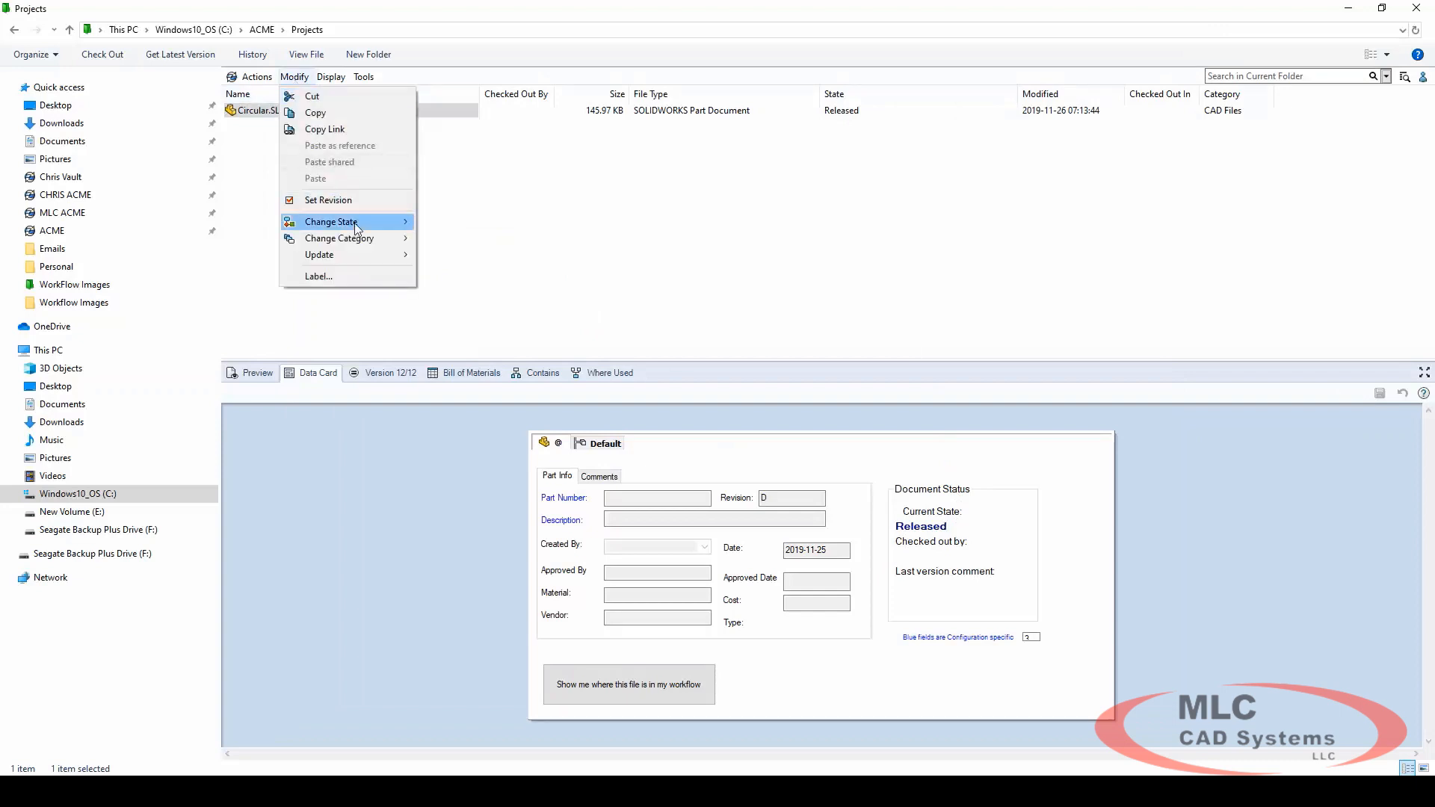
click(332, 221)
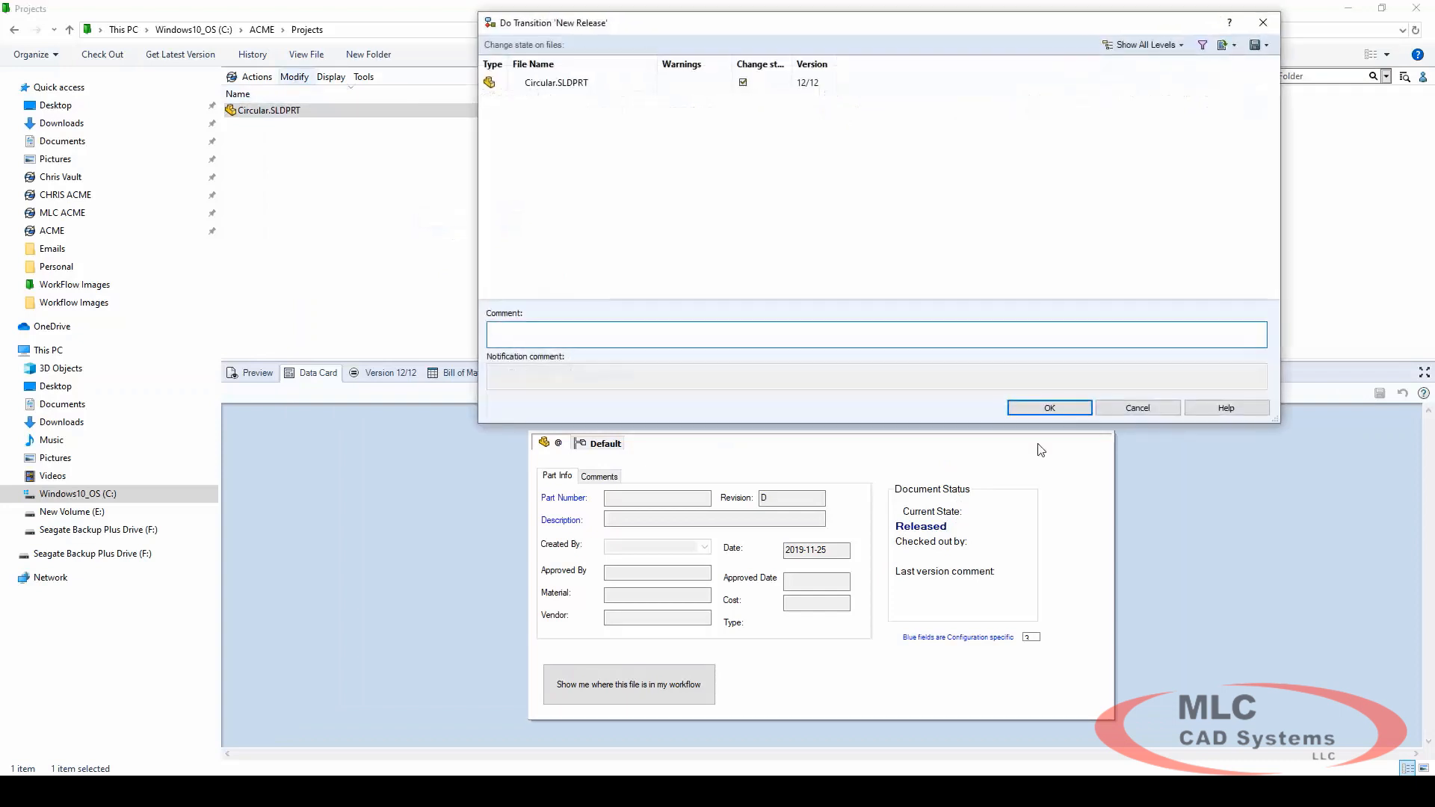
click(1049, 406)
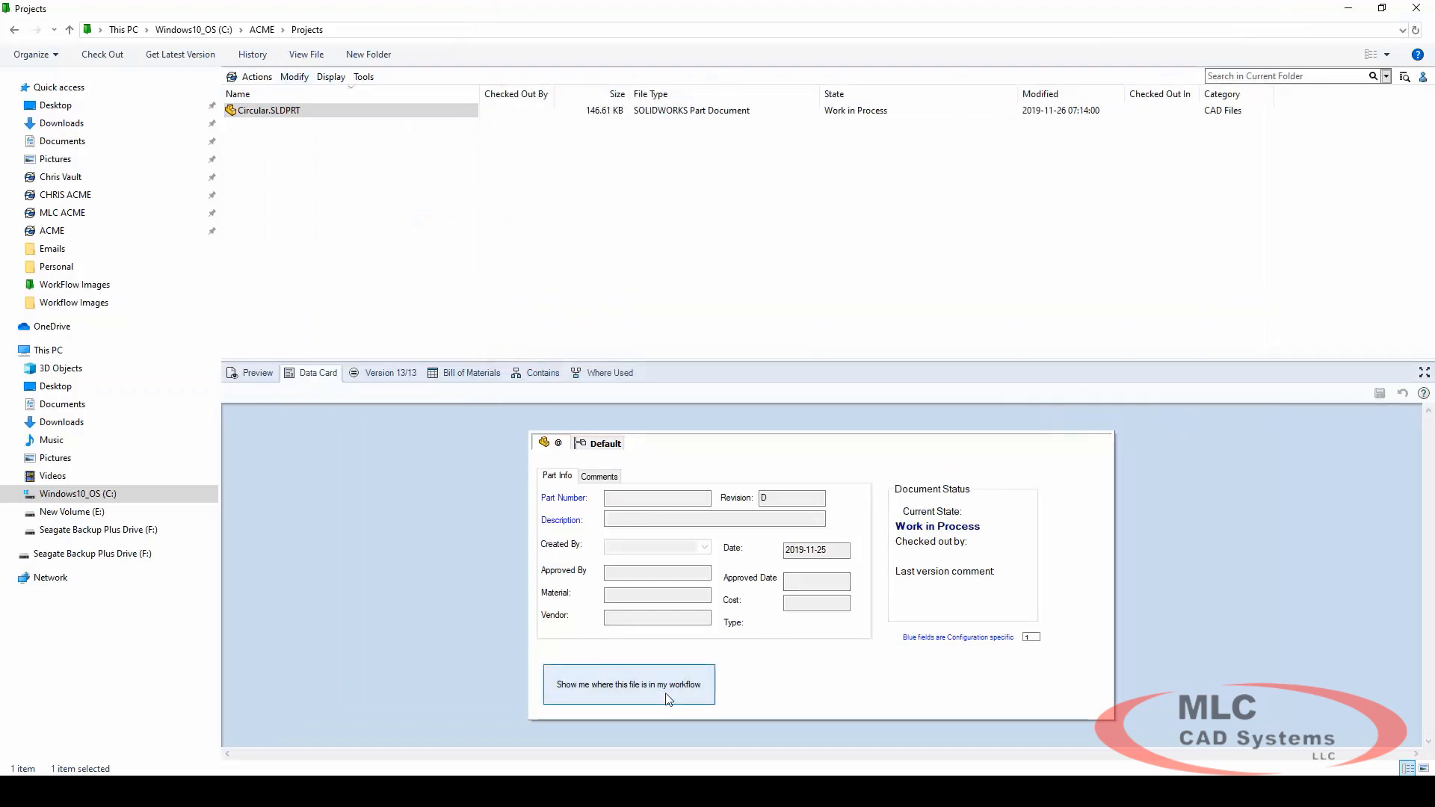
click(629, 683)
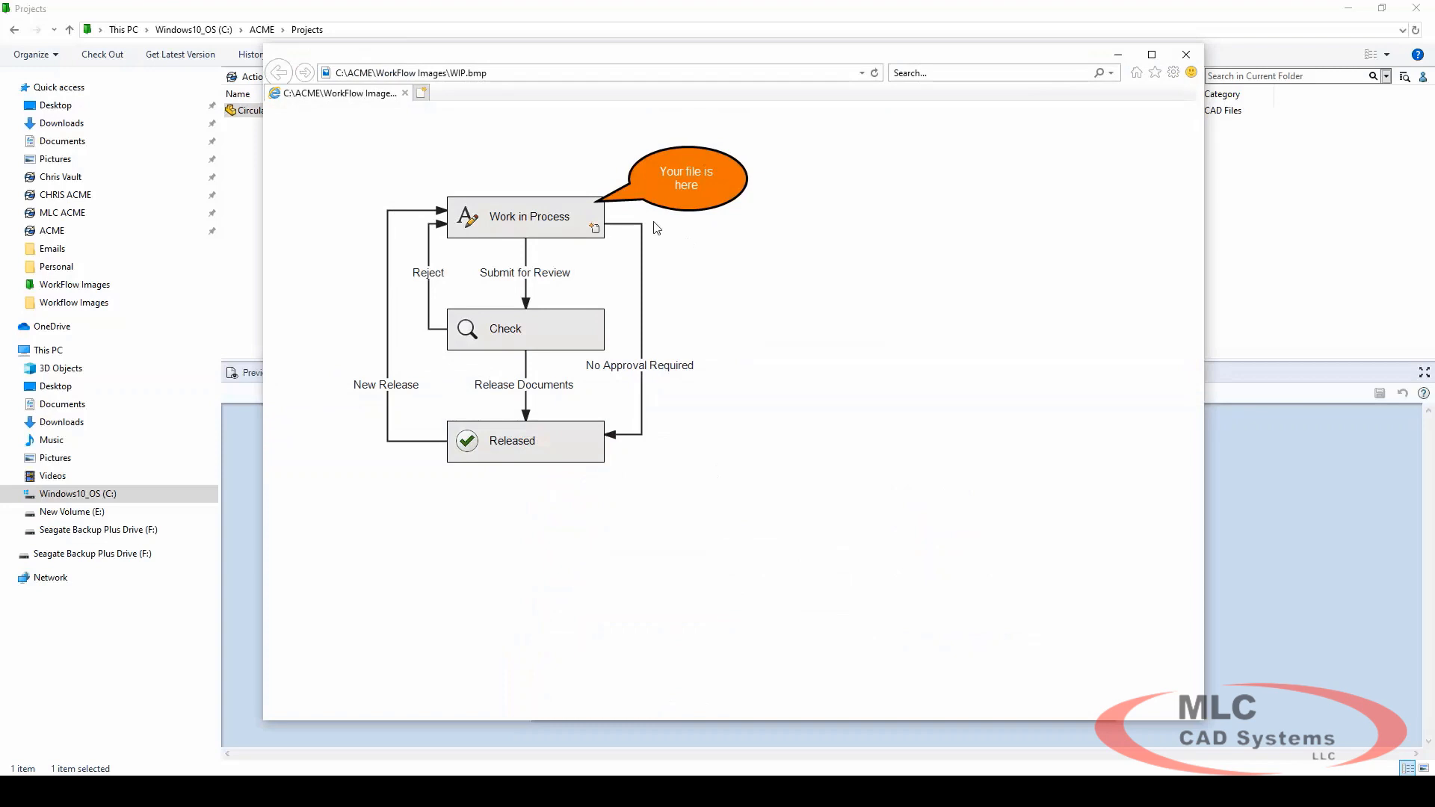
mouse_move(568, 523)
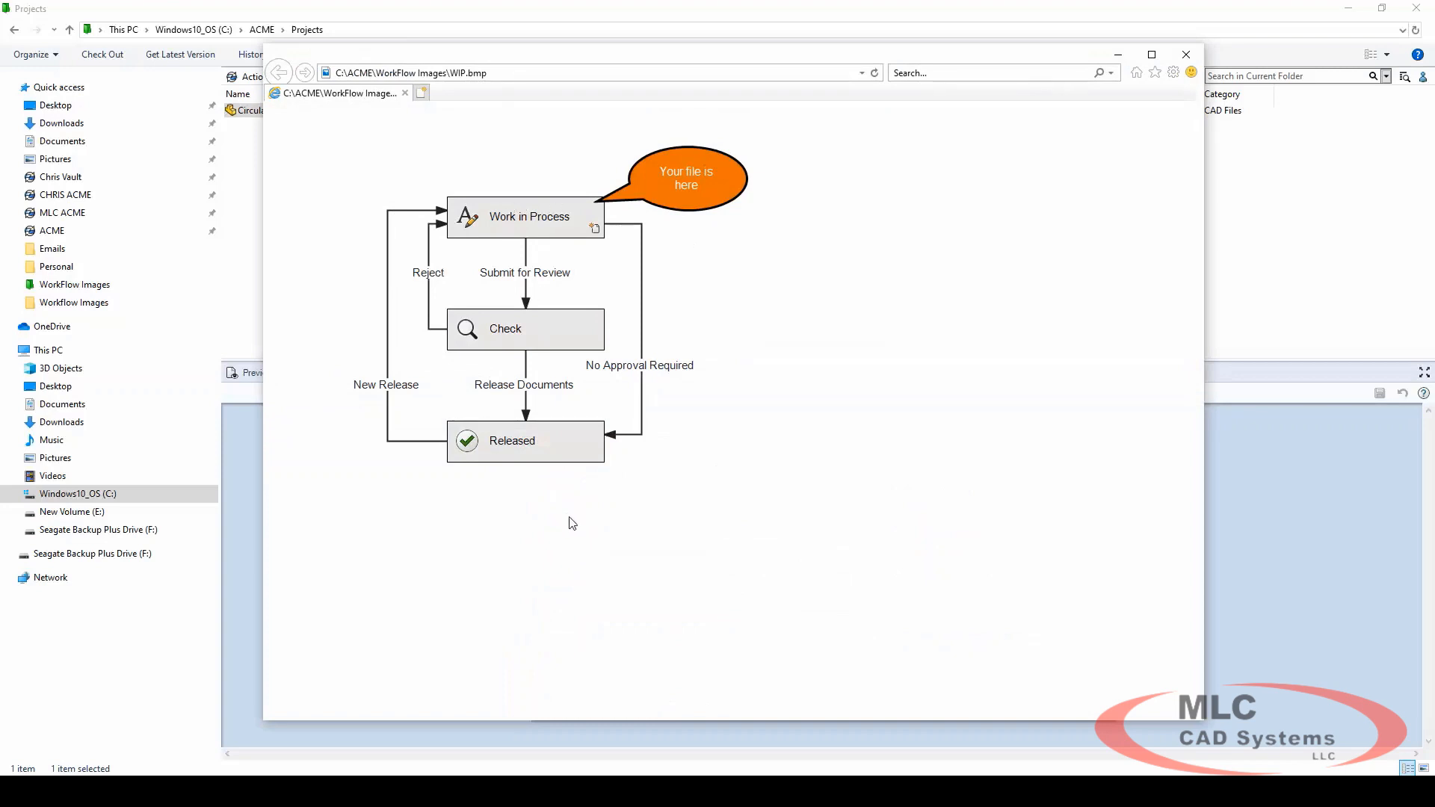
click(1185, 54)
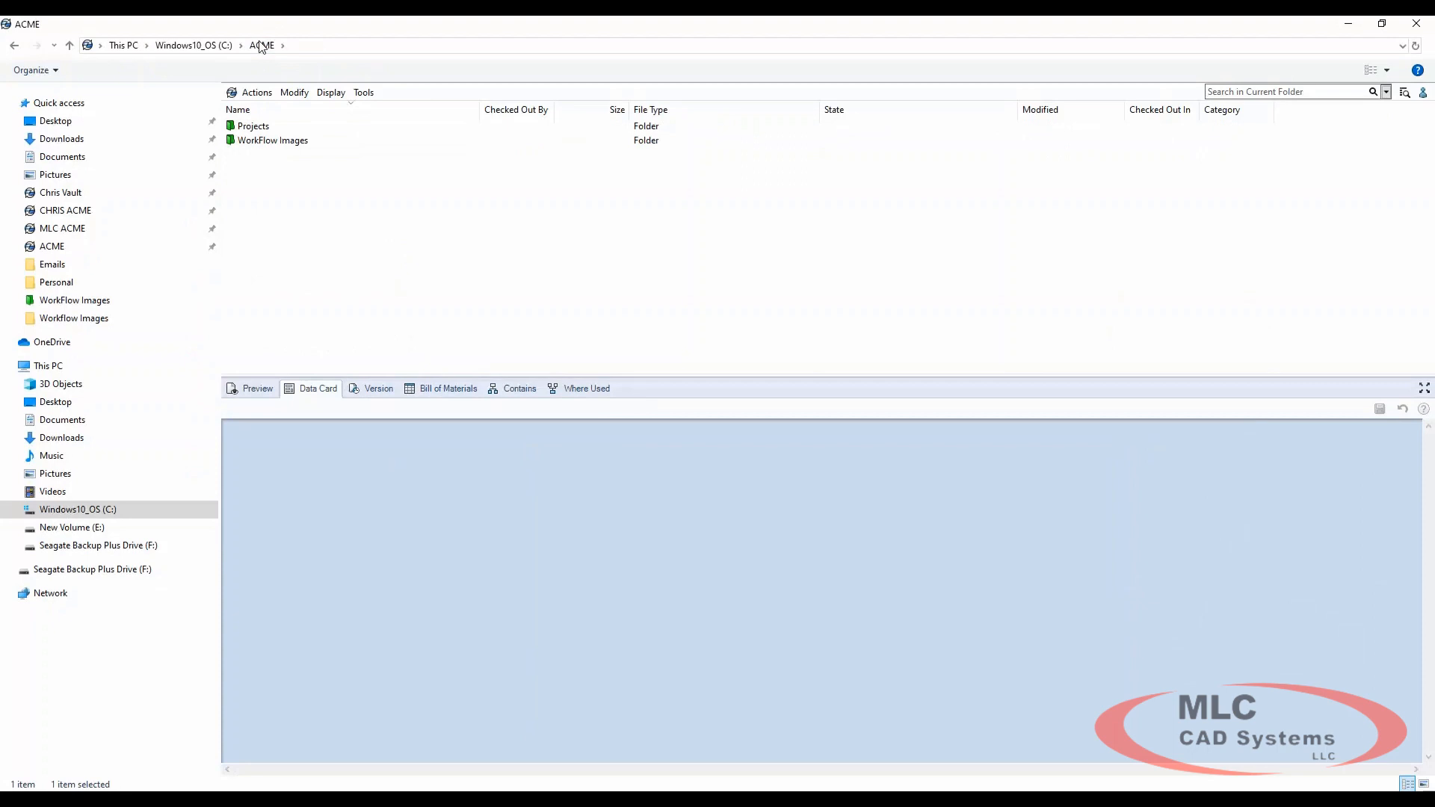
Enter the WorkFlow Images folder and preview the WIP bitmap
click(272, 141)
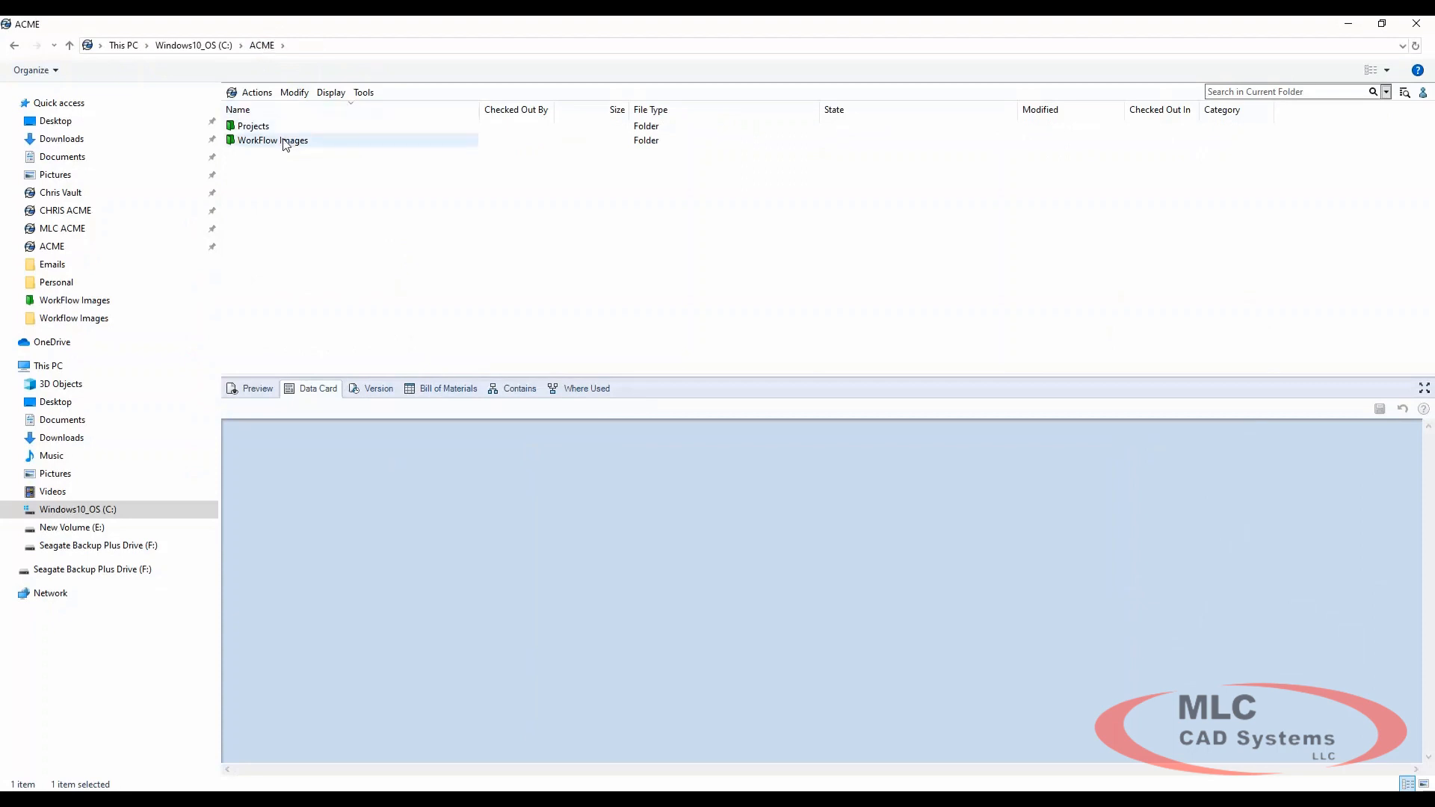
click(272, 140)
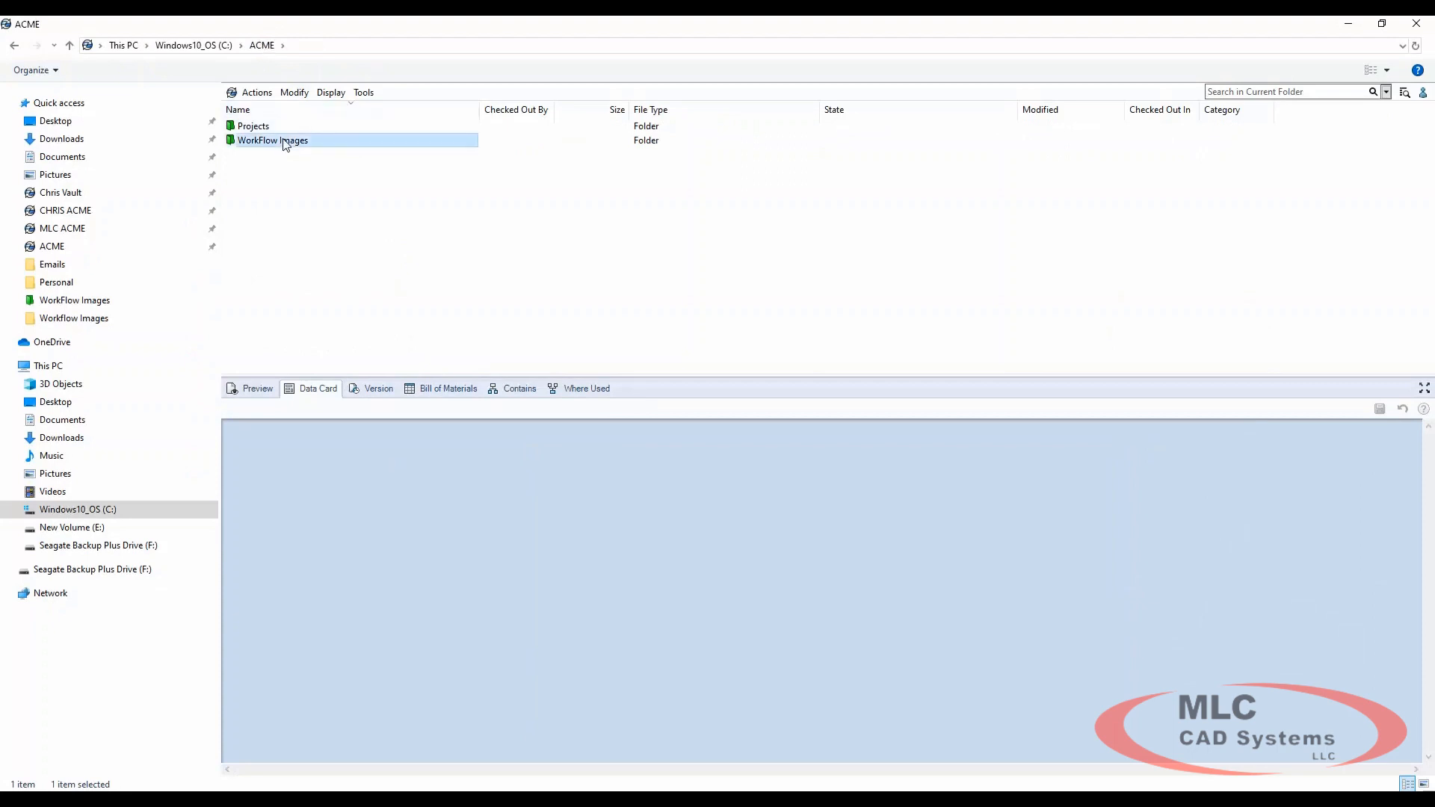
double_click(272, 141)
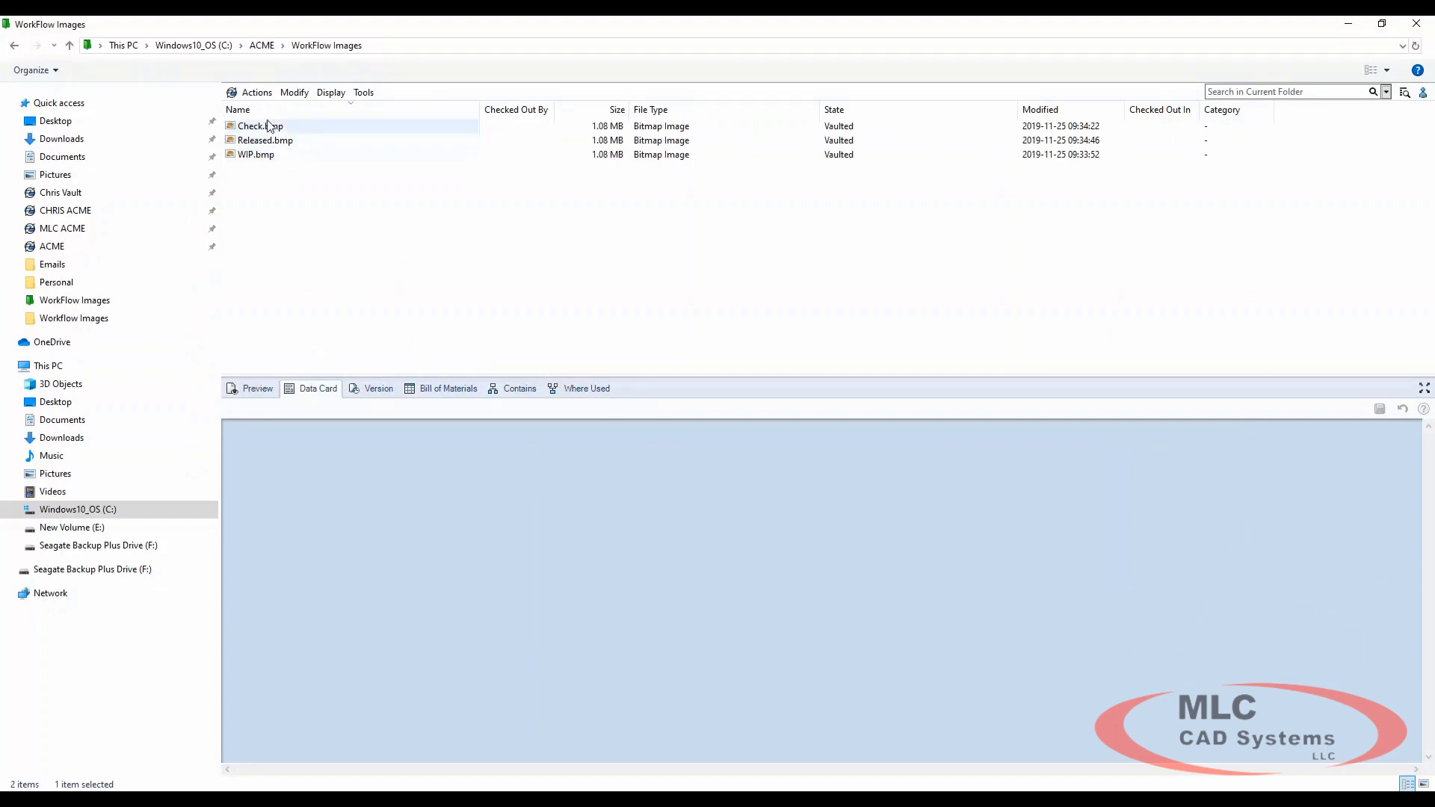
click(256, 154)
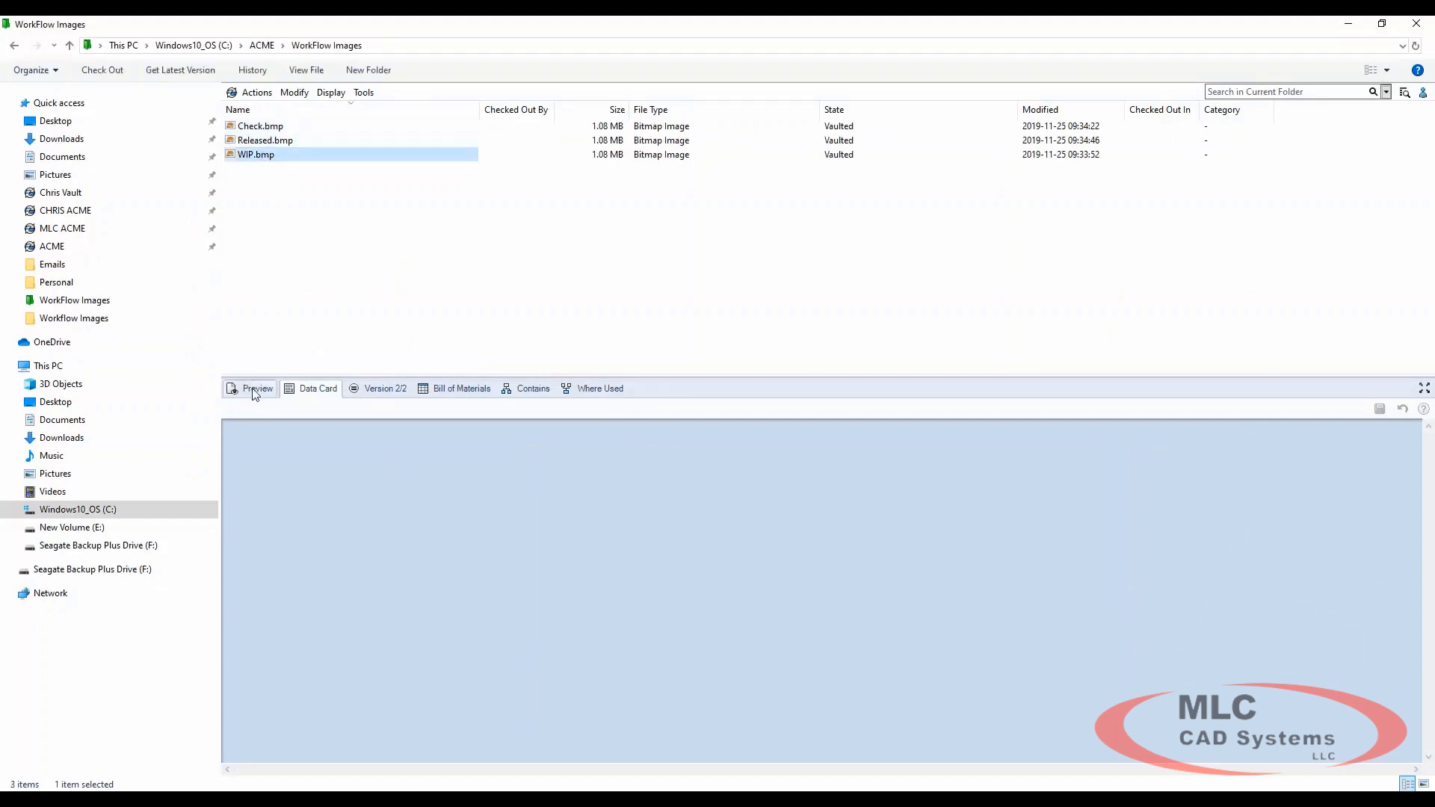
click(257, 388)
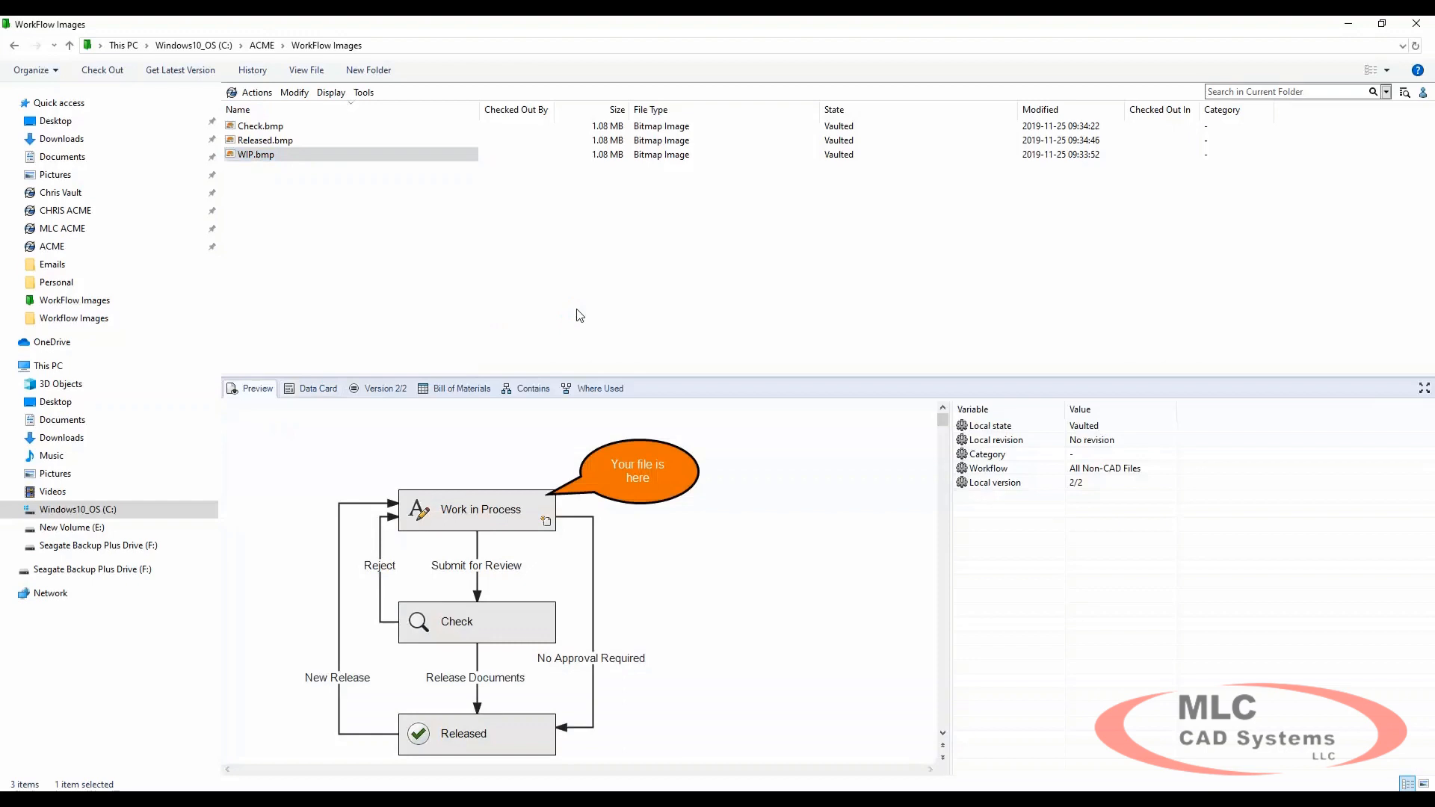
Preview the Released and Check bitmaps, then return to the ACME vault root
click(266, 141)
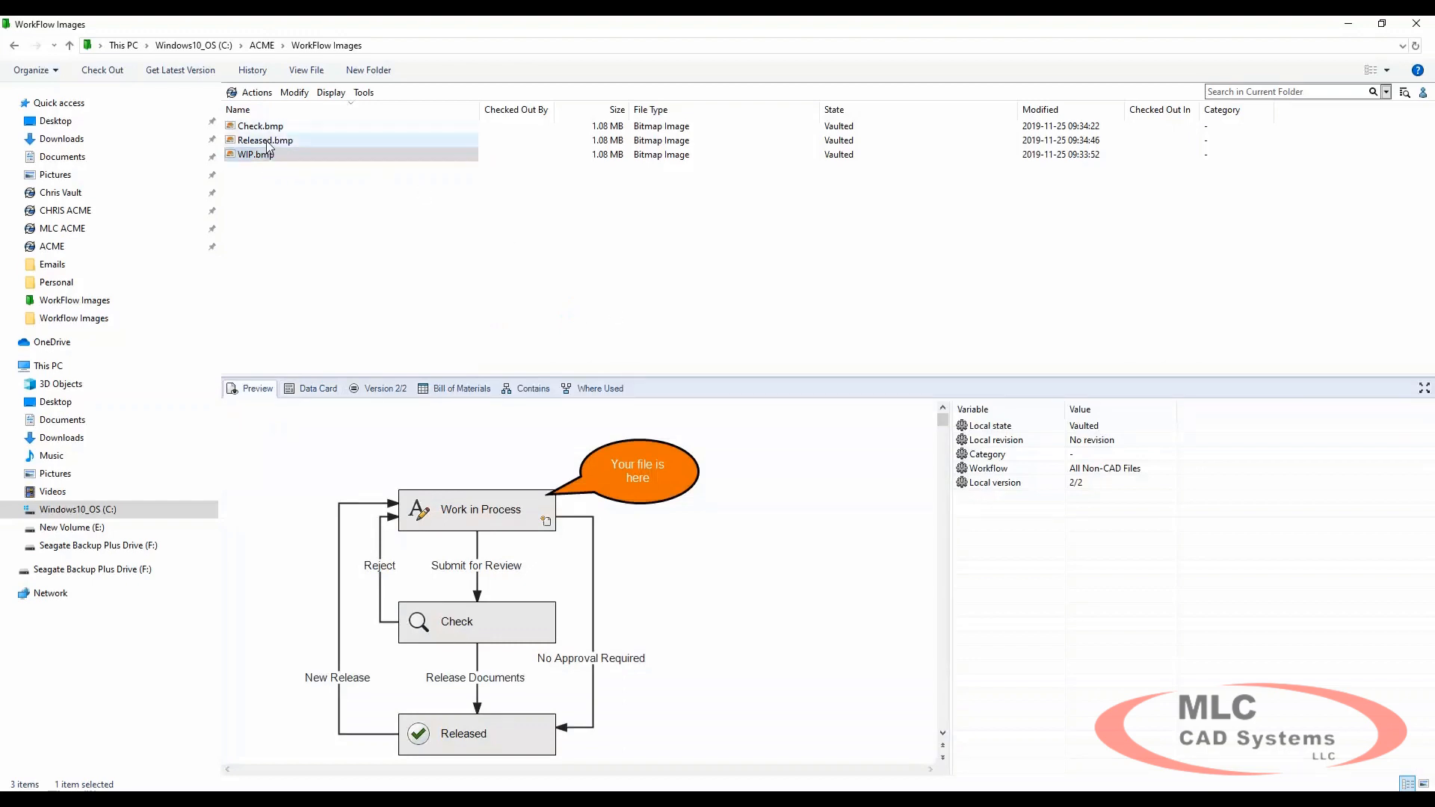
click(266, 141)
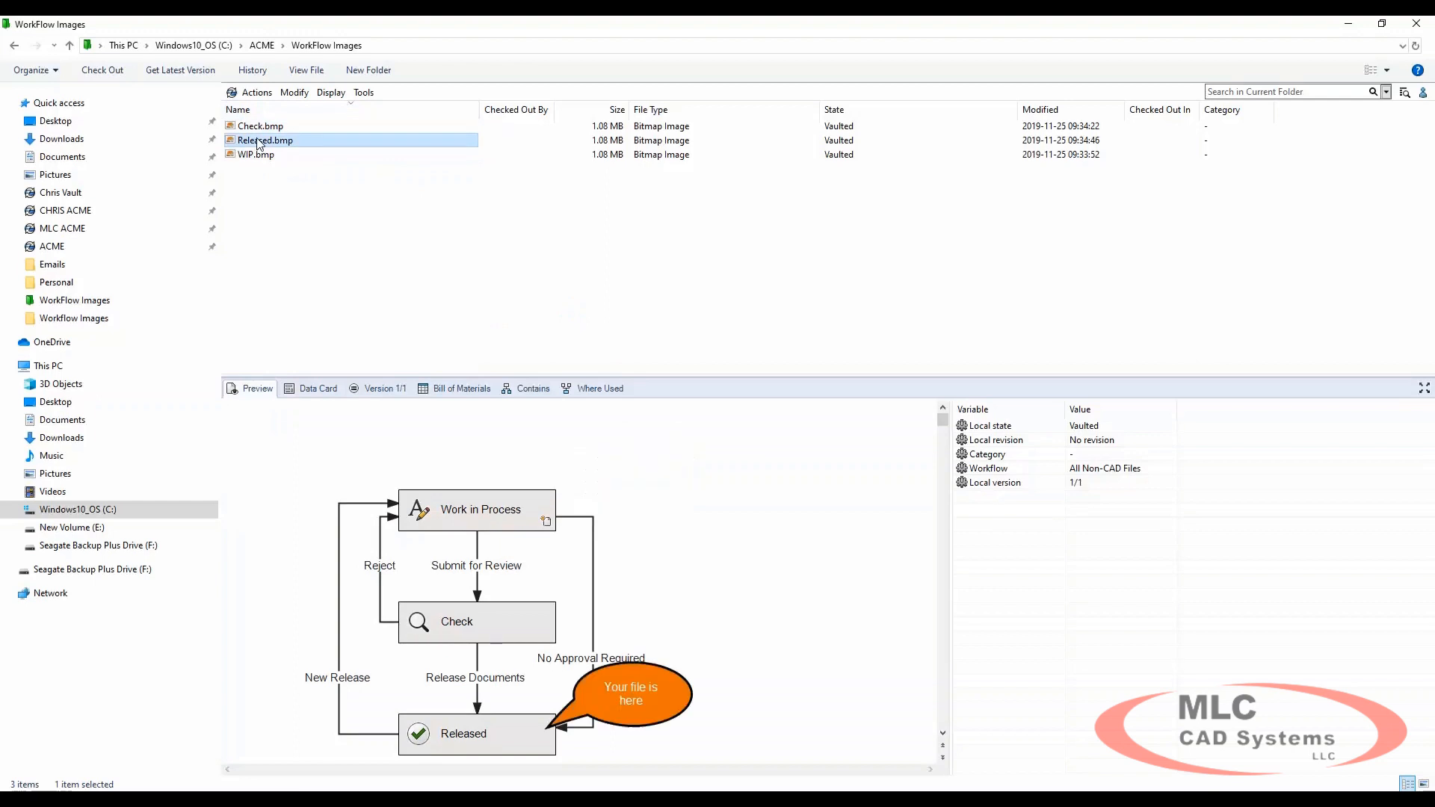
click(261, 126)
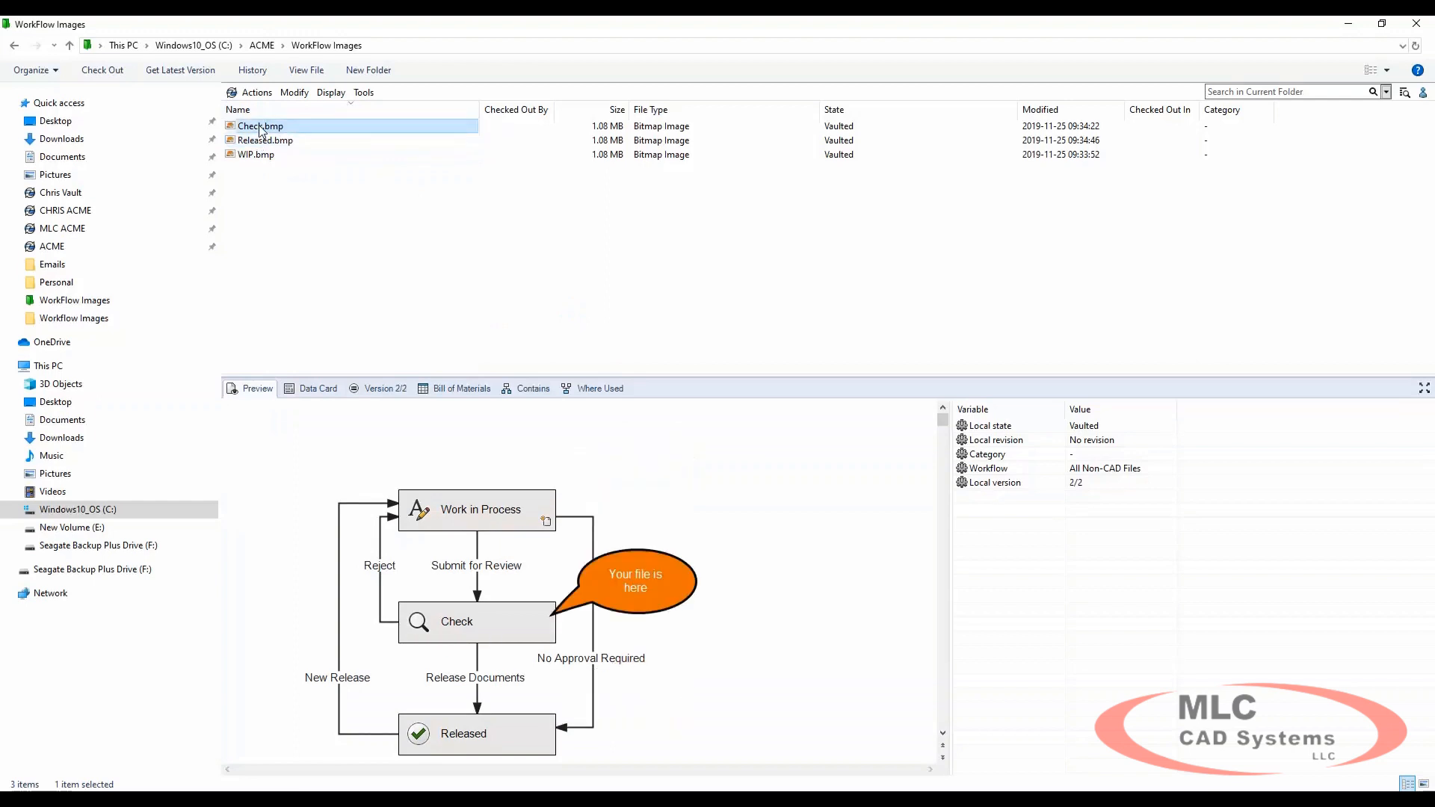
mouse_move(580, 591)
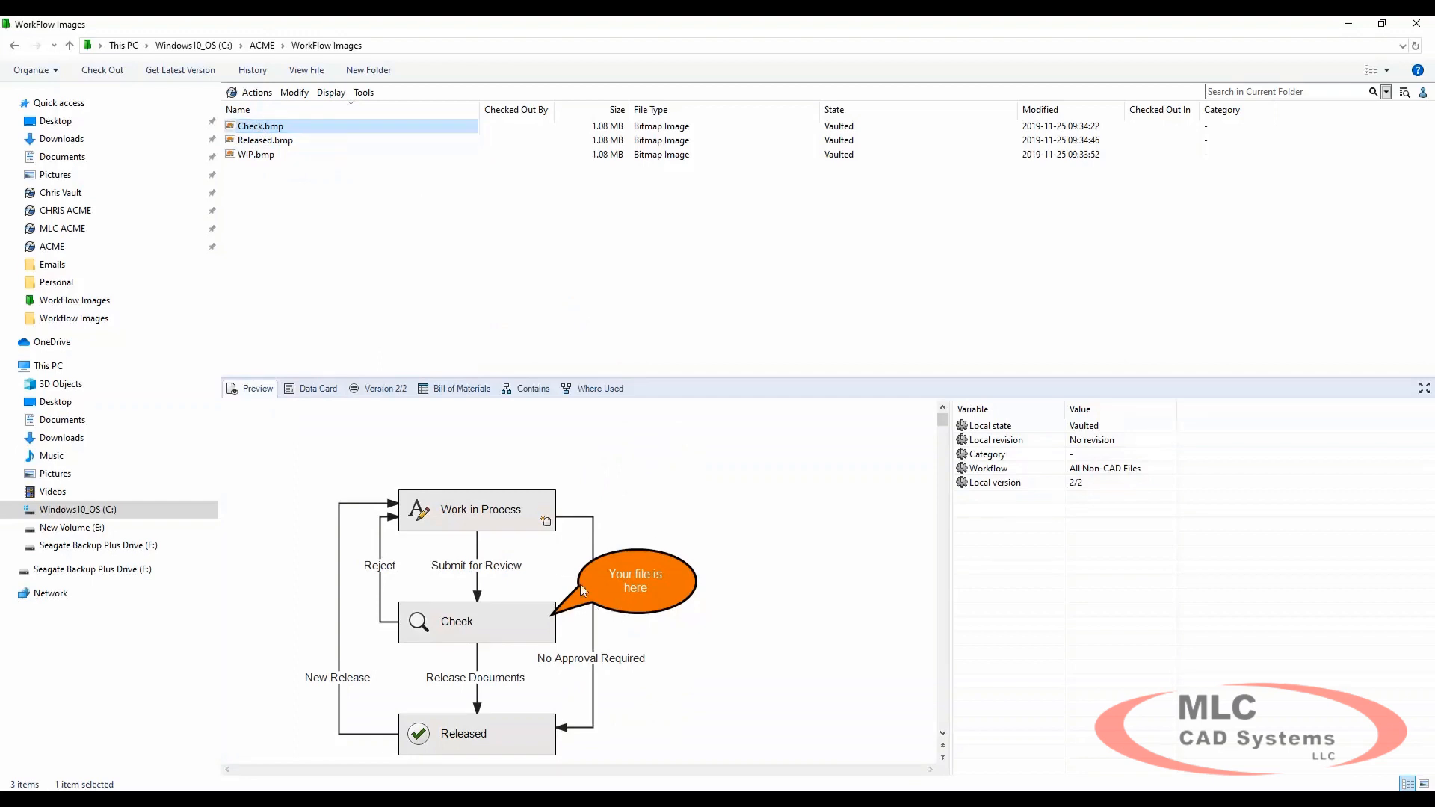
mouse_move(533, 552)
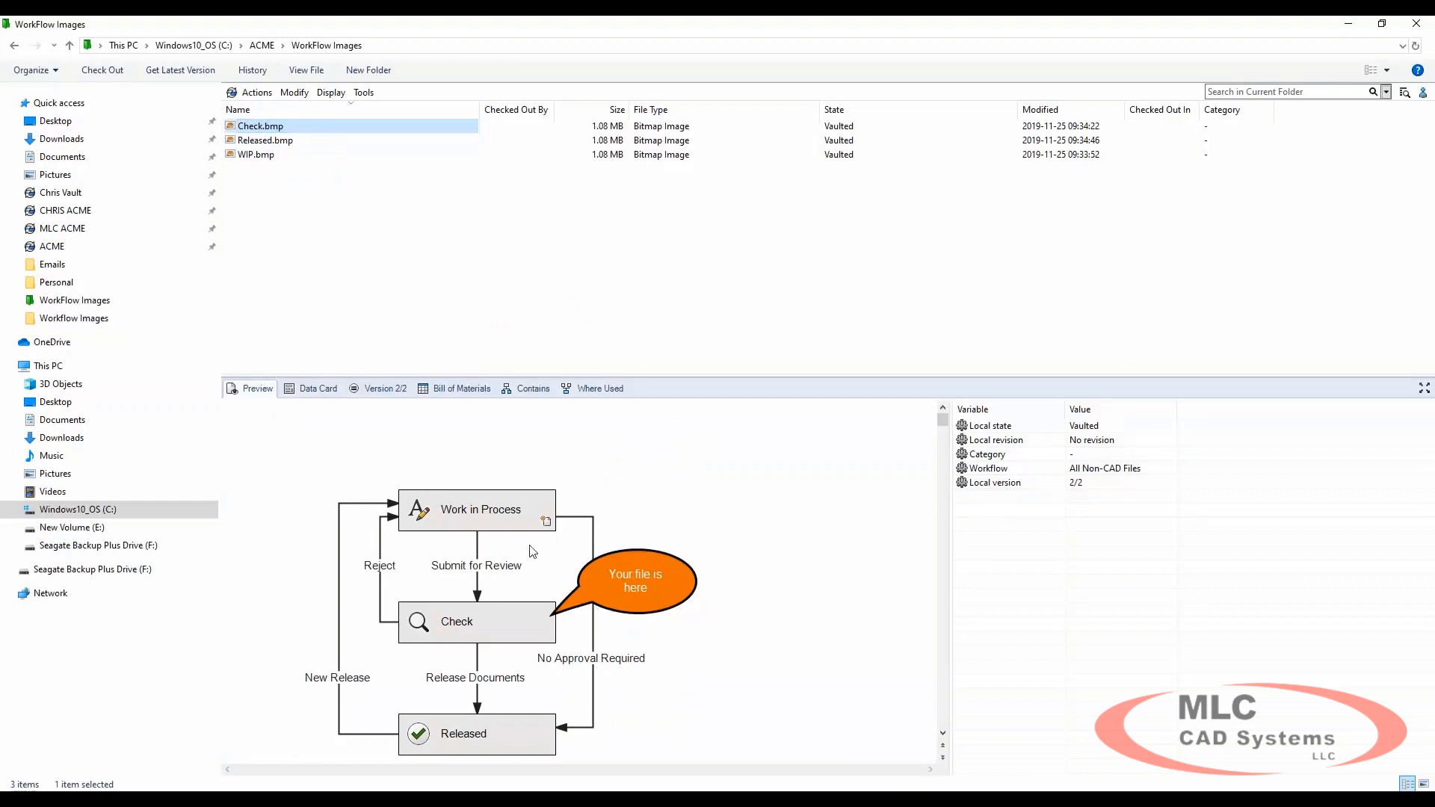
mouse_move(359, 544)
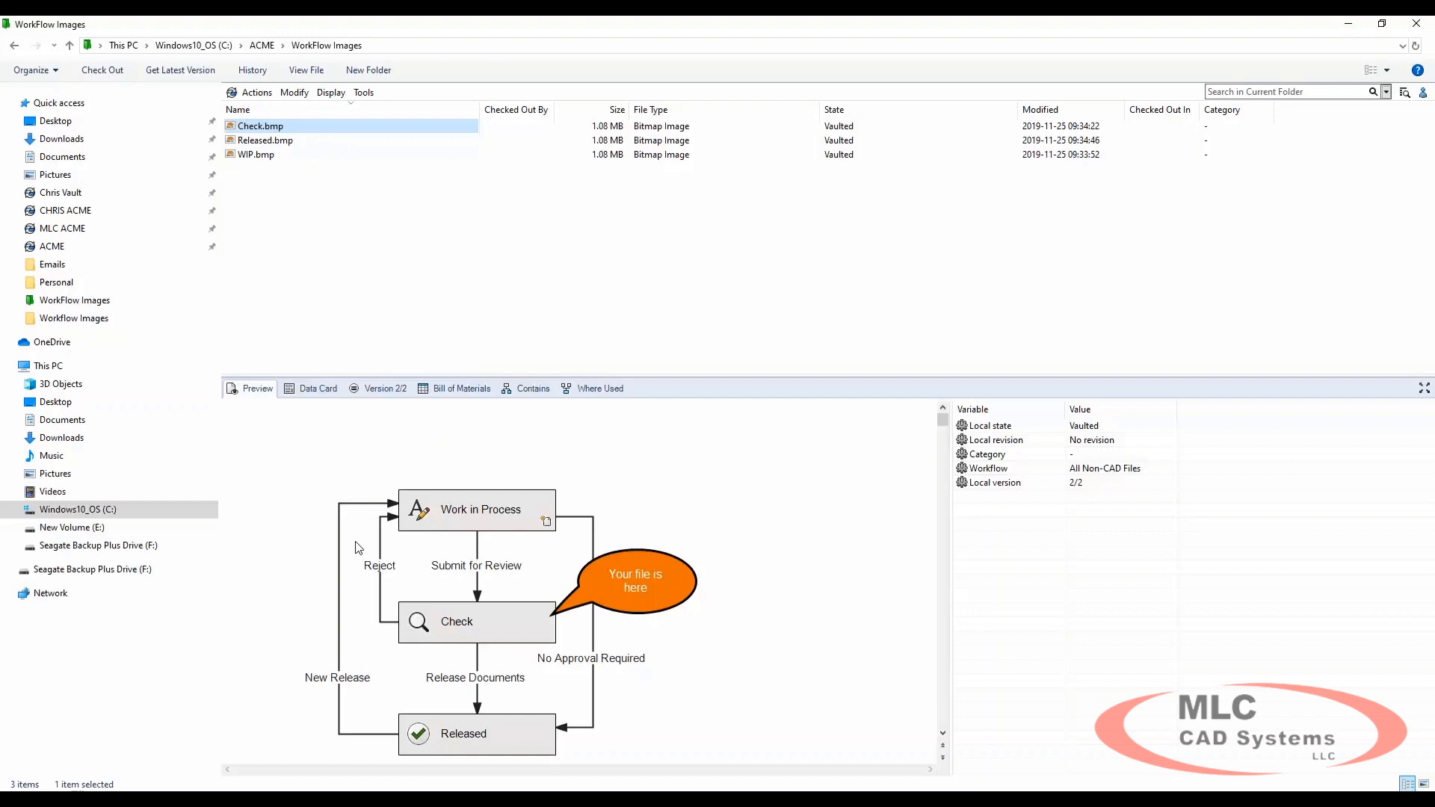
click(256, 154)
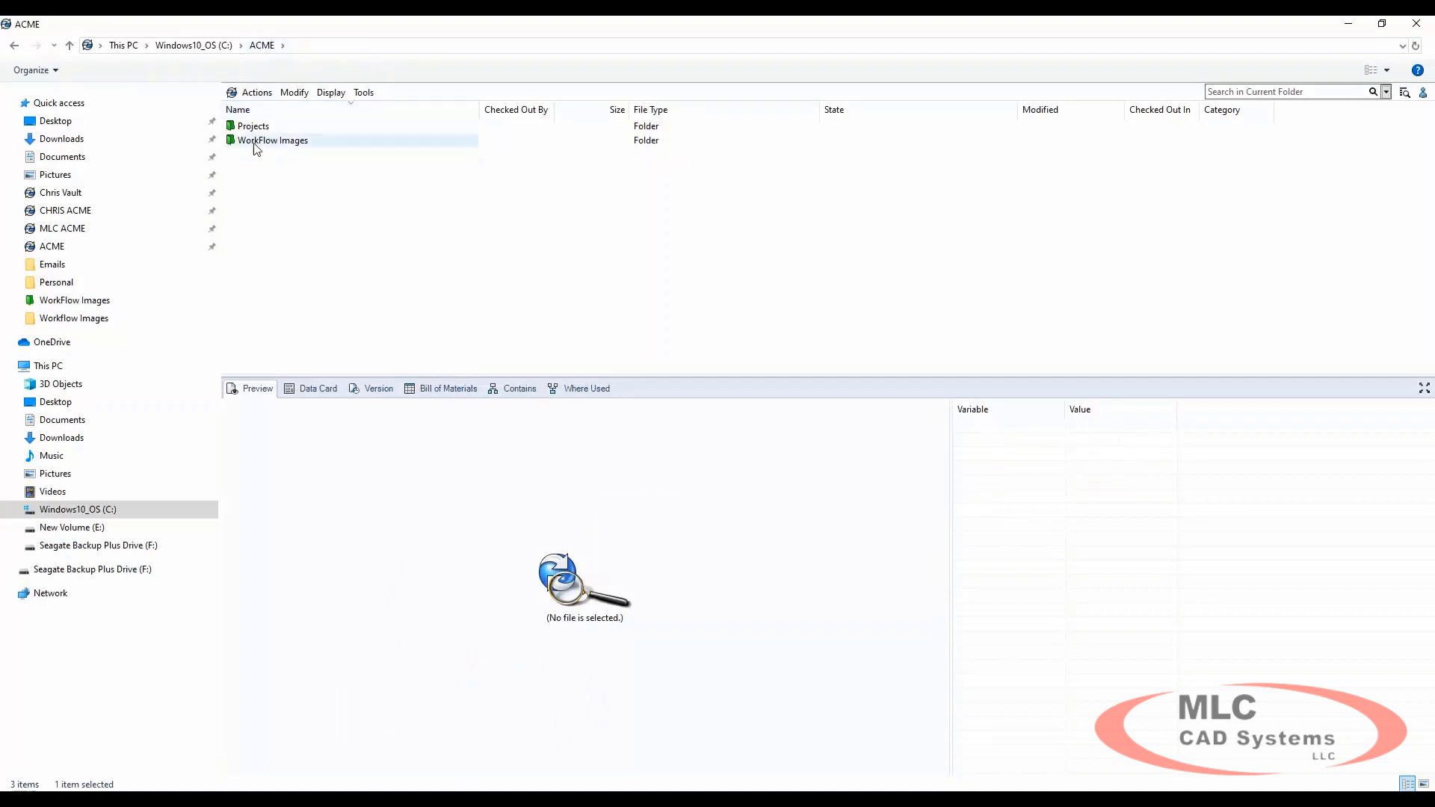
mouse_move(264, 142)
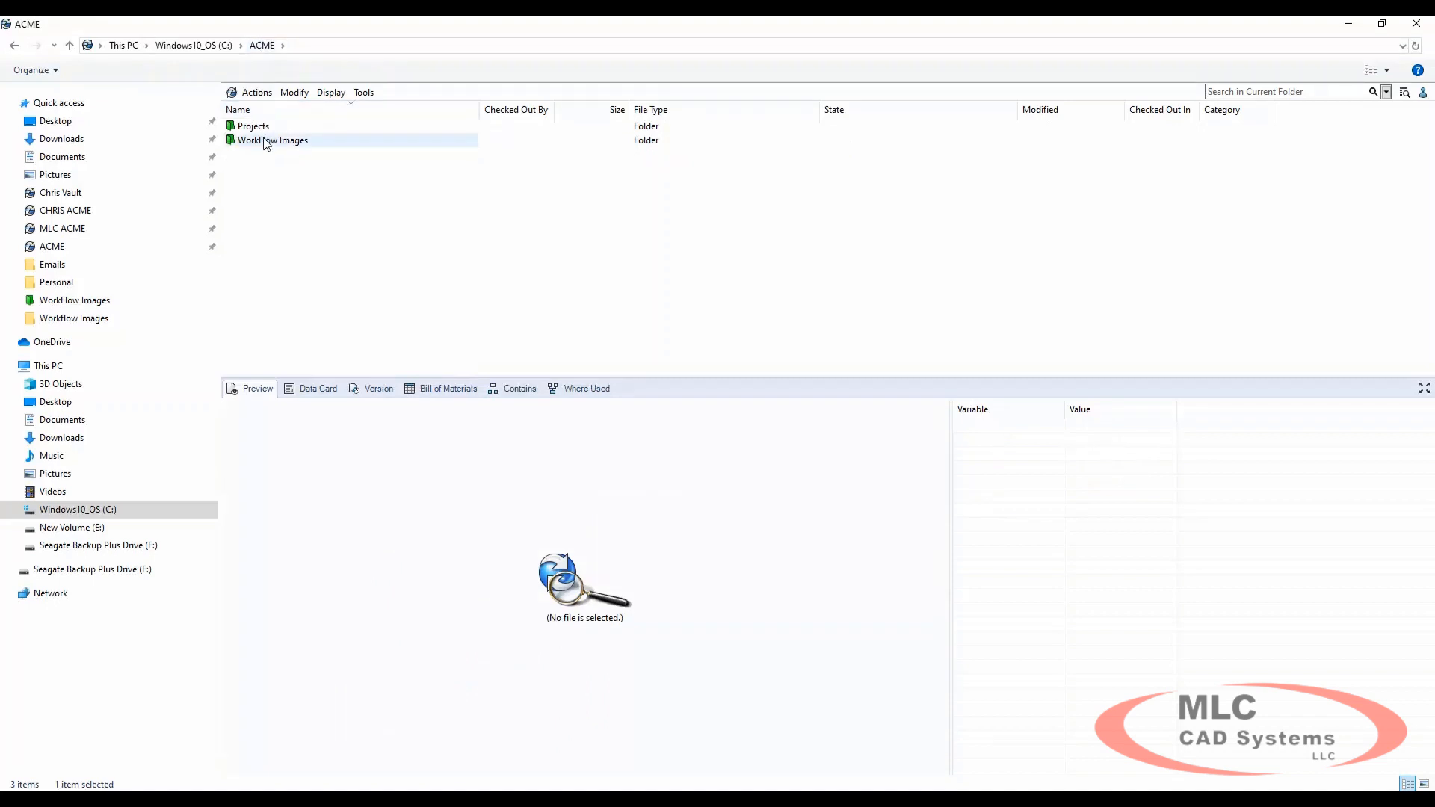
Launch PDM Administration and open the All Users group properties
click(273, 141)
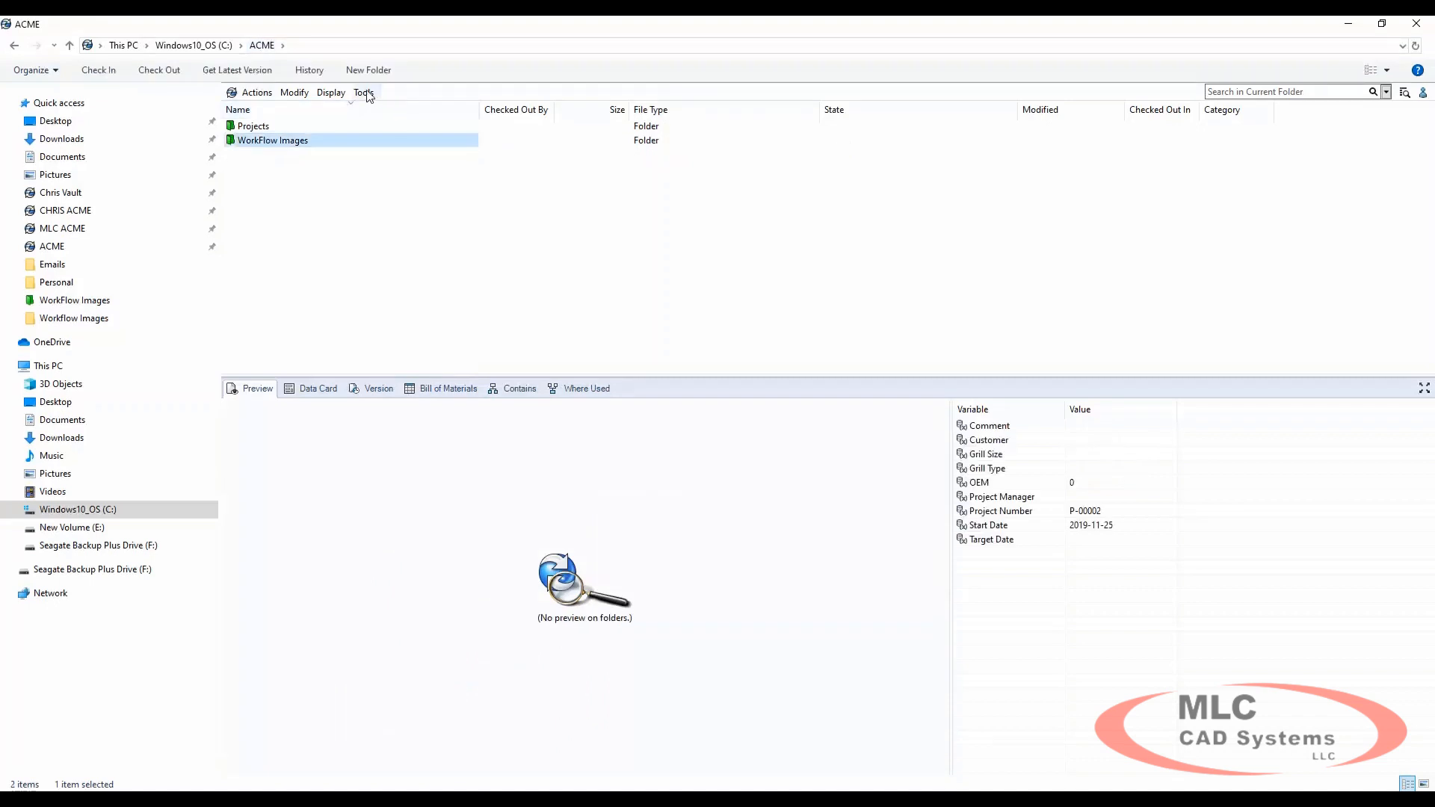
click(363, 92)
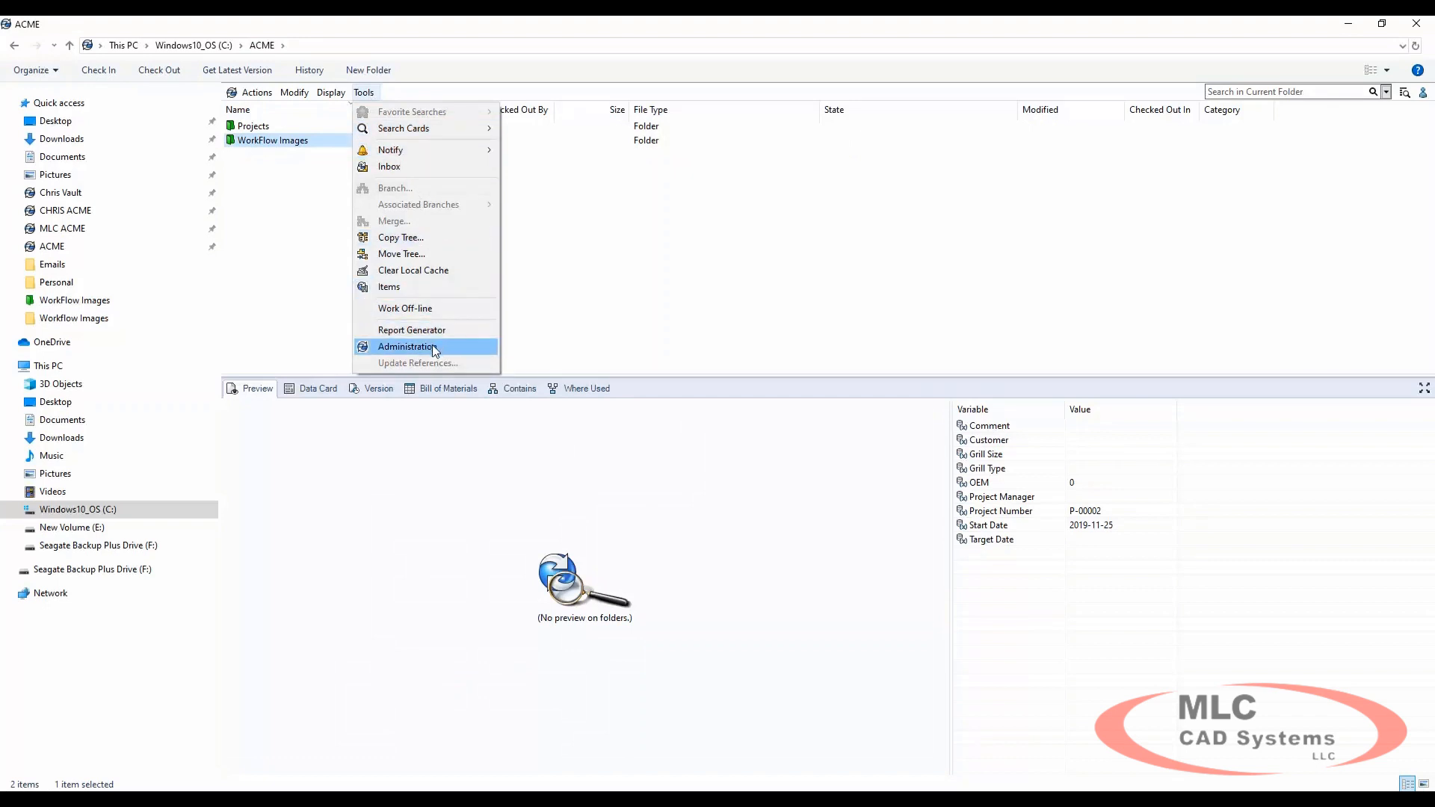
click(406, 345)
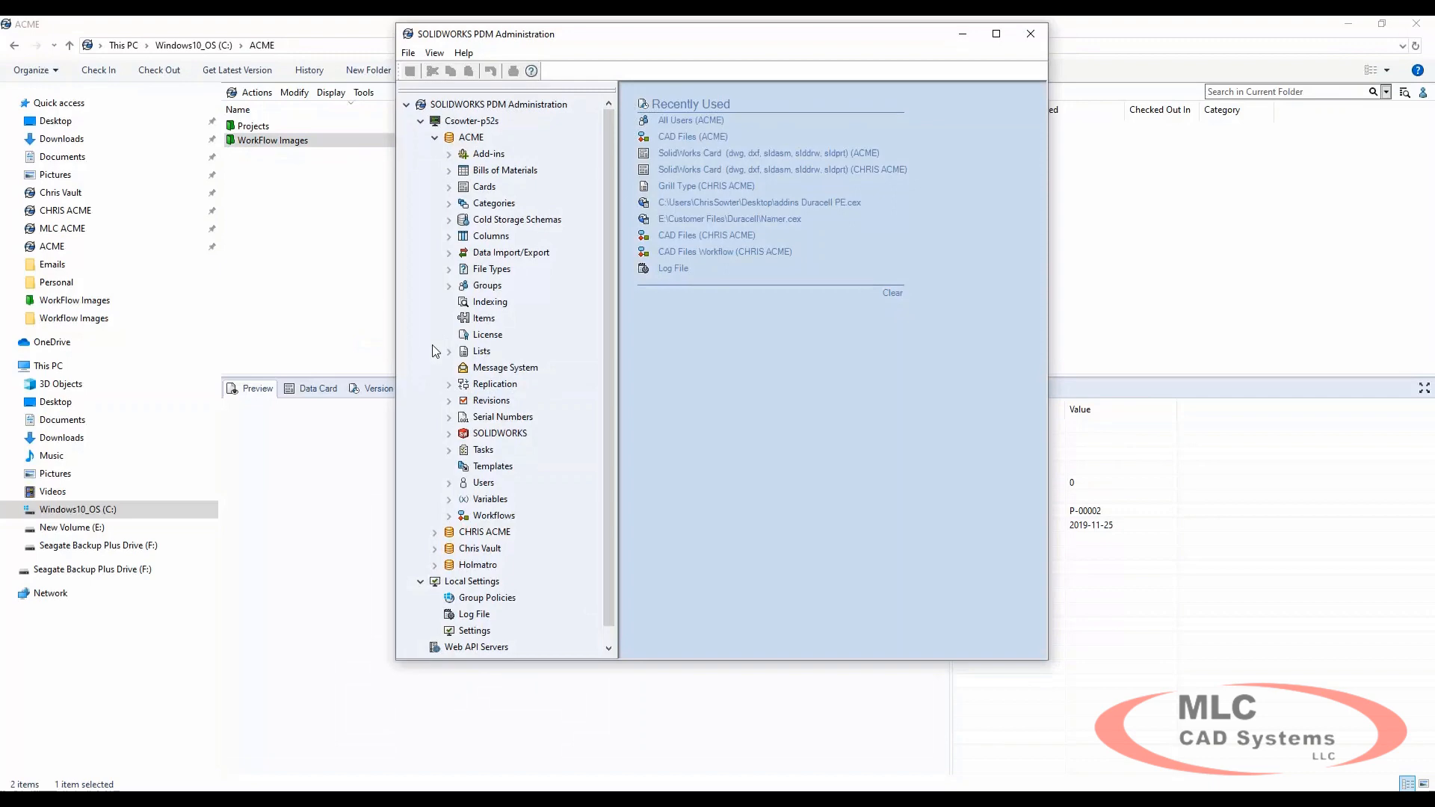
click(450, 284)
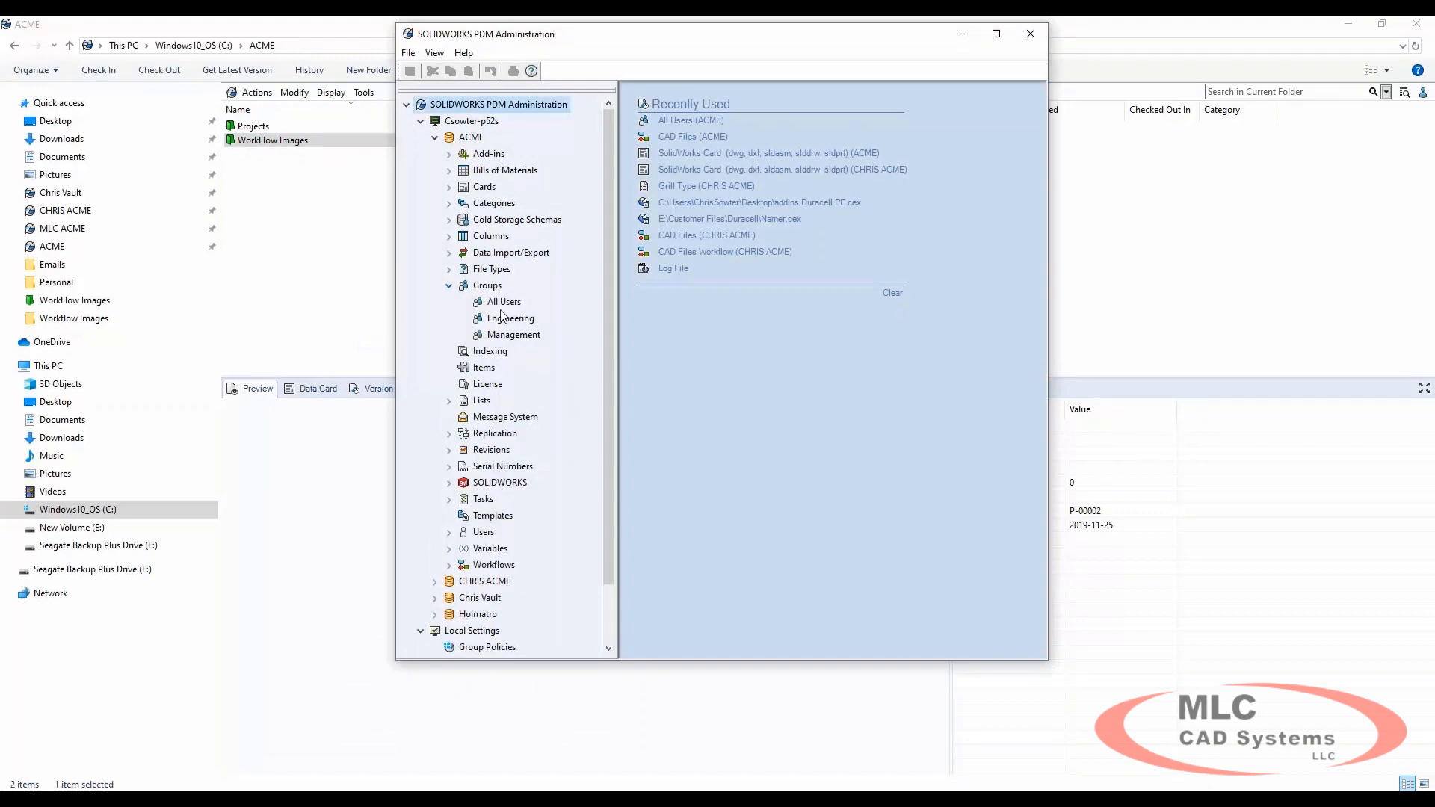
double_click(502, 300)
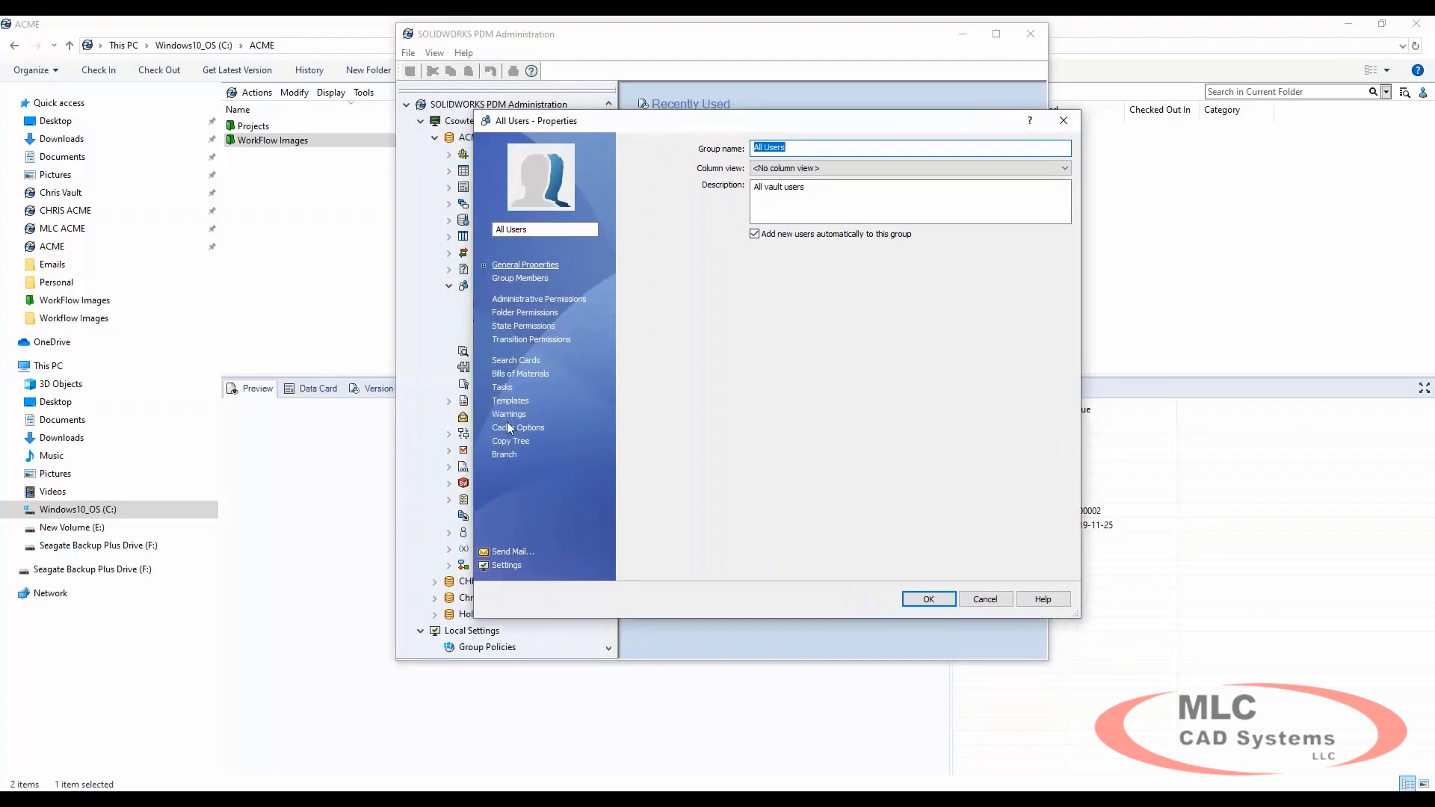
Enable 'Refresh cache during log in' for WorkFlow Images, save, and close Administration
click(519, 428)
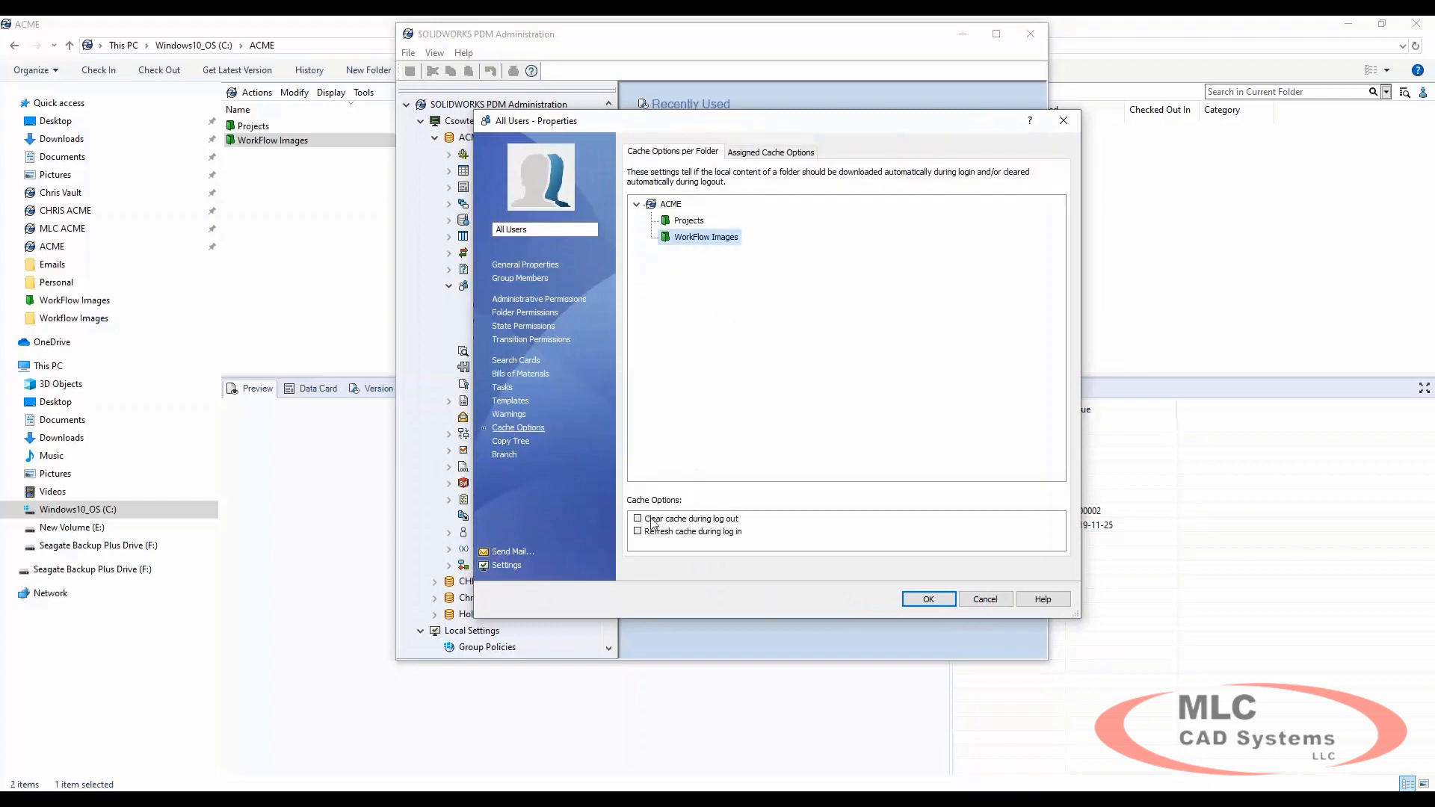
click(639, 532)
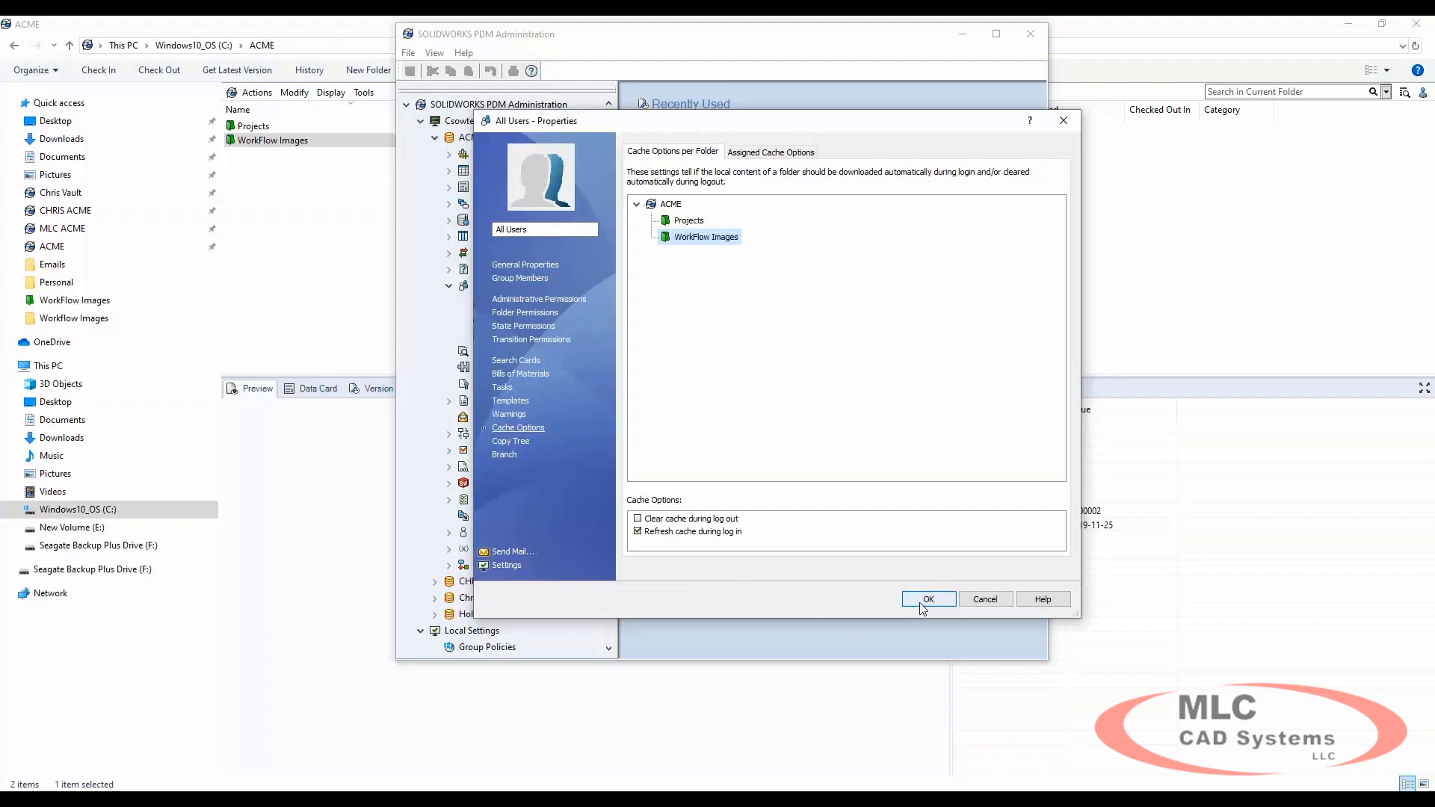
click(927, 598)
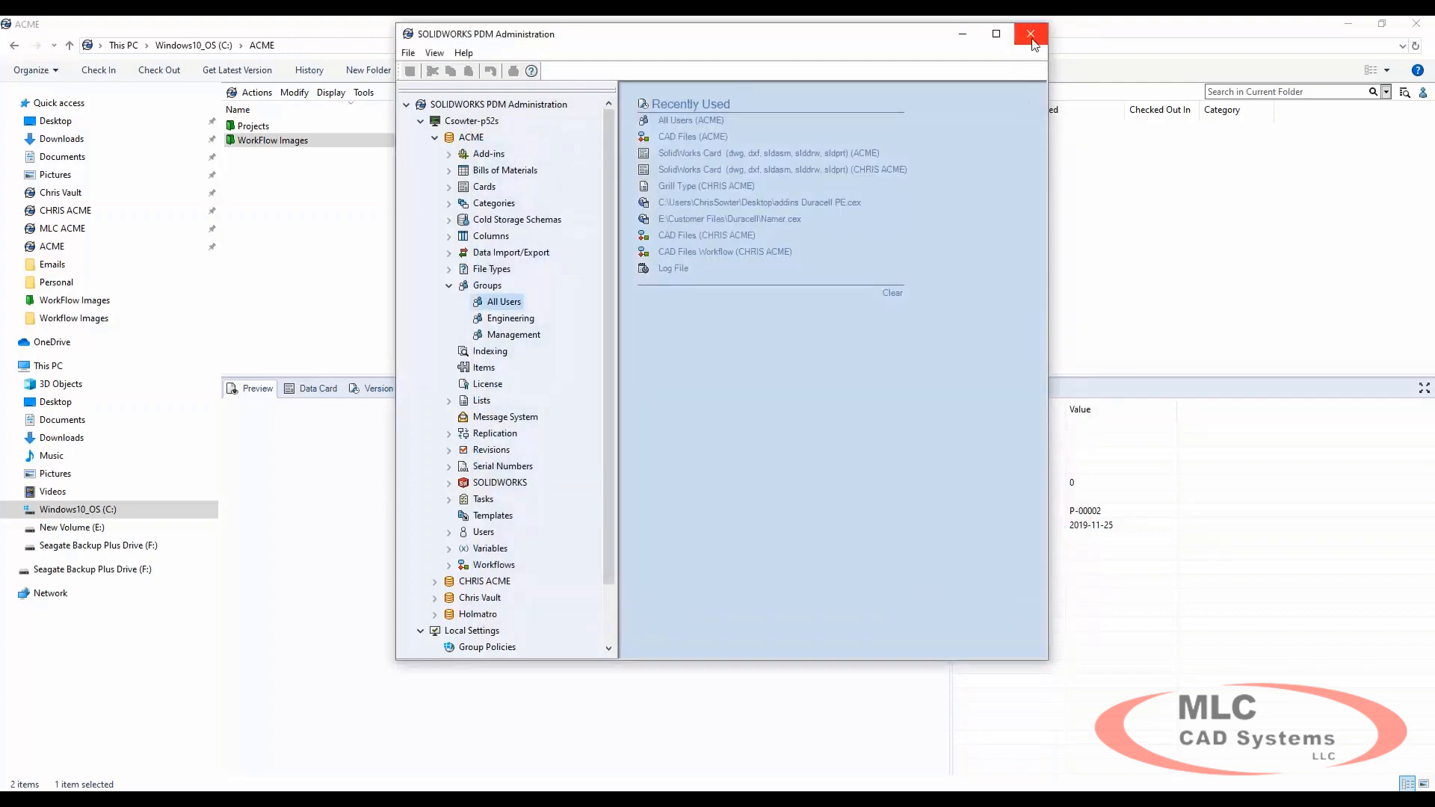
click(1030, 34)
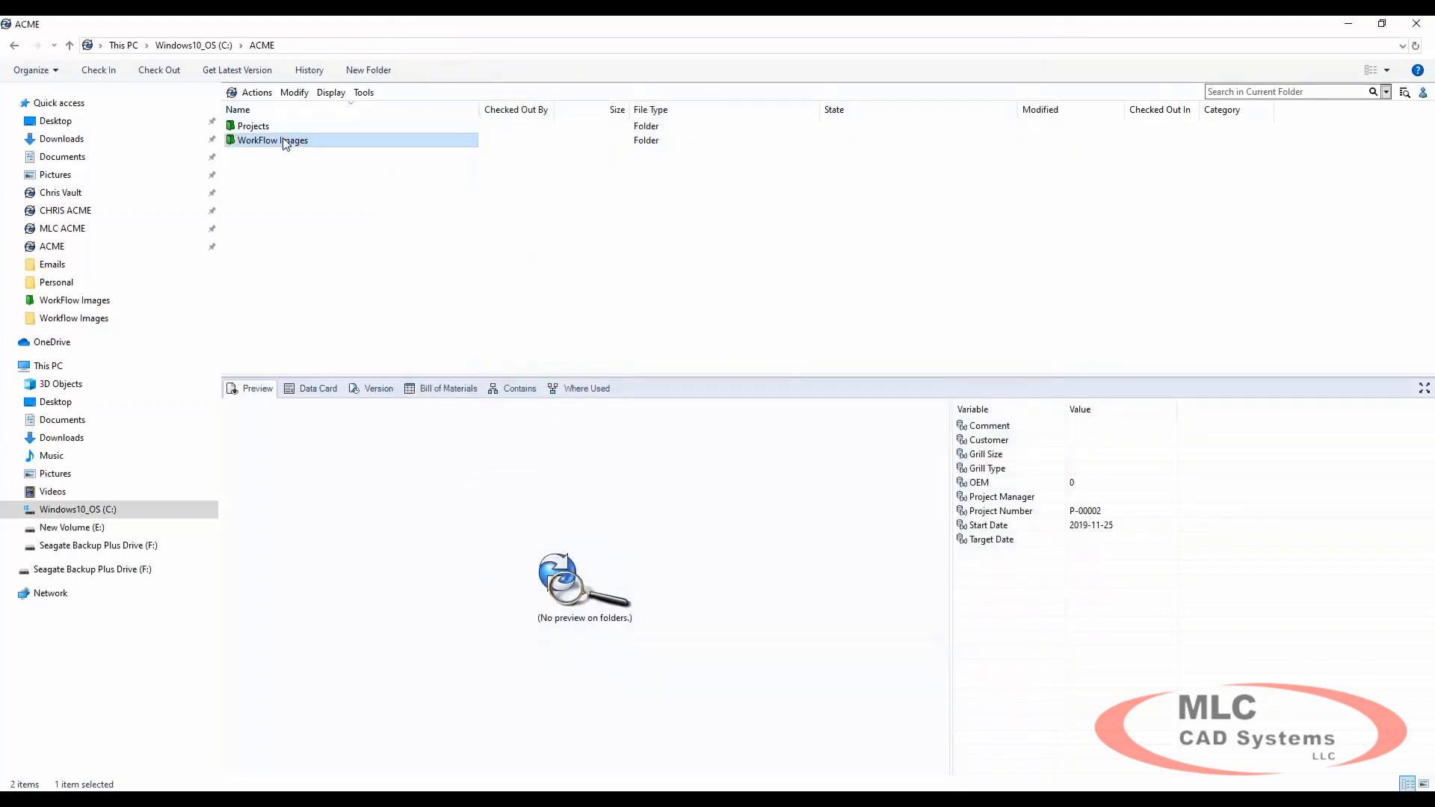
Reopen the WorkFlow Images folder and select the Released.bmp image
double_click(270, 141)
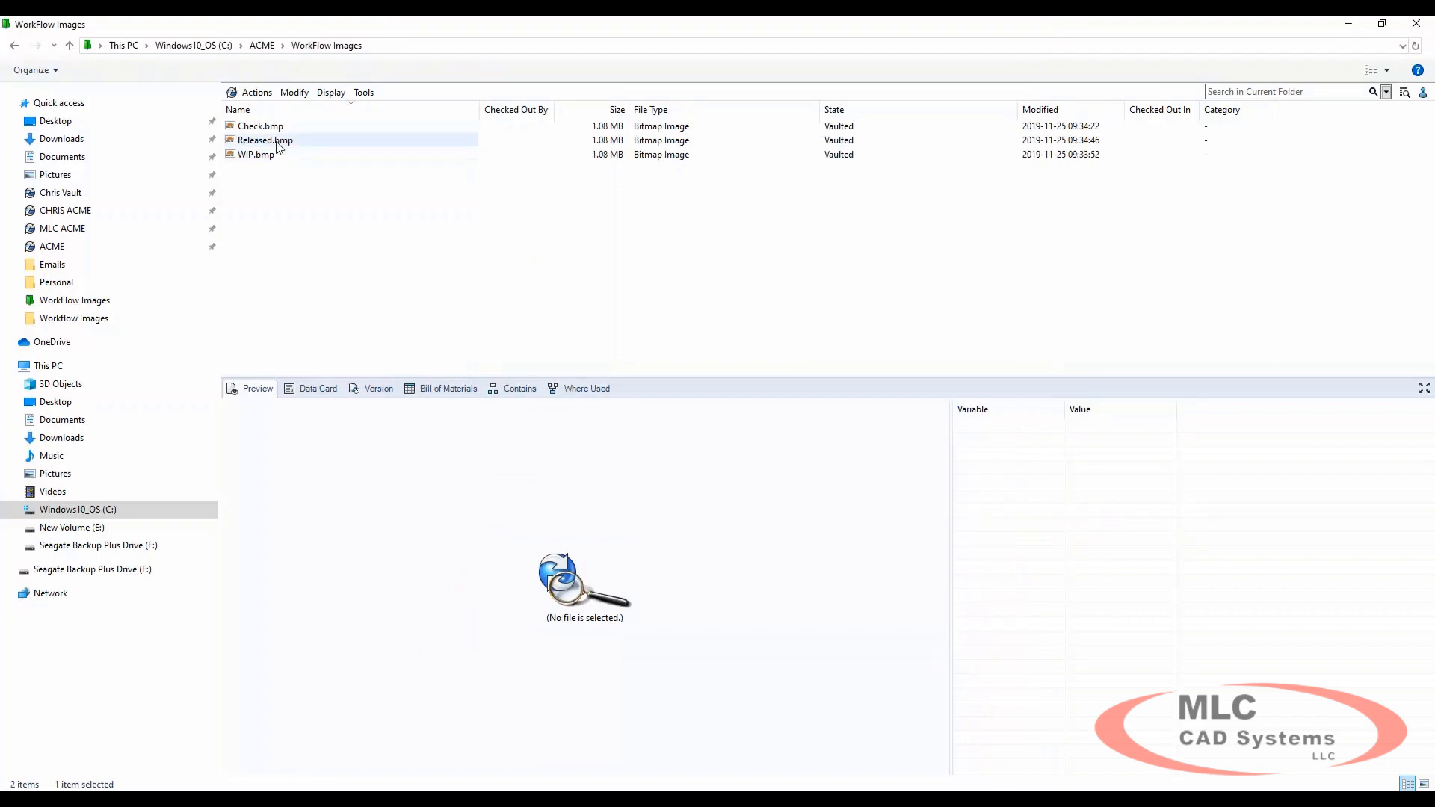
click(256, 154)
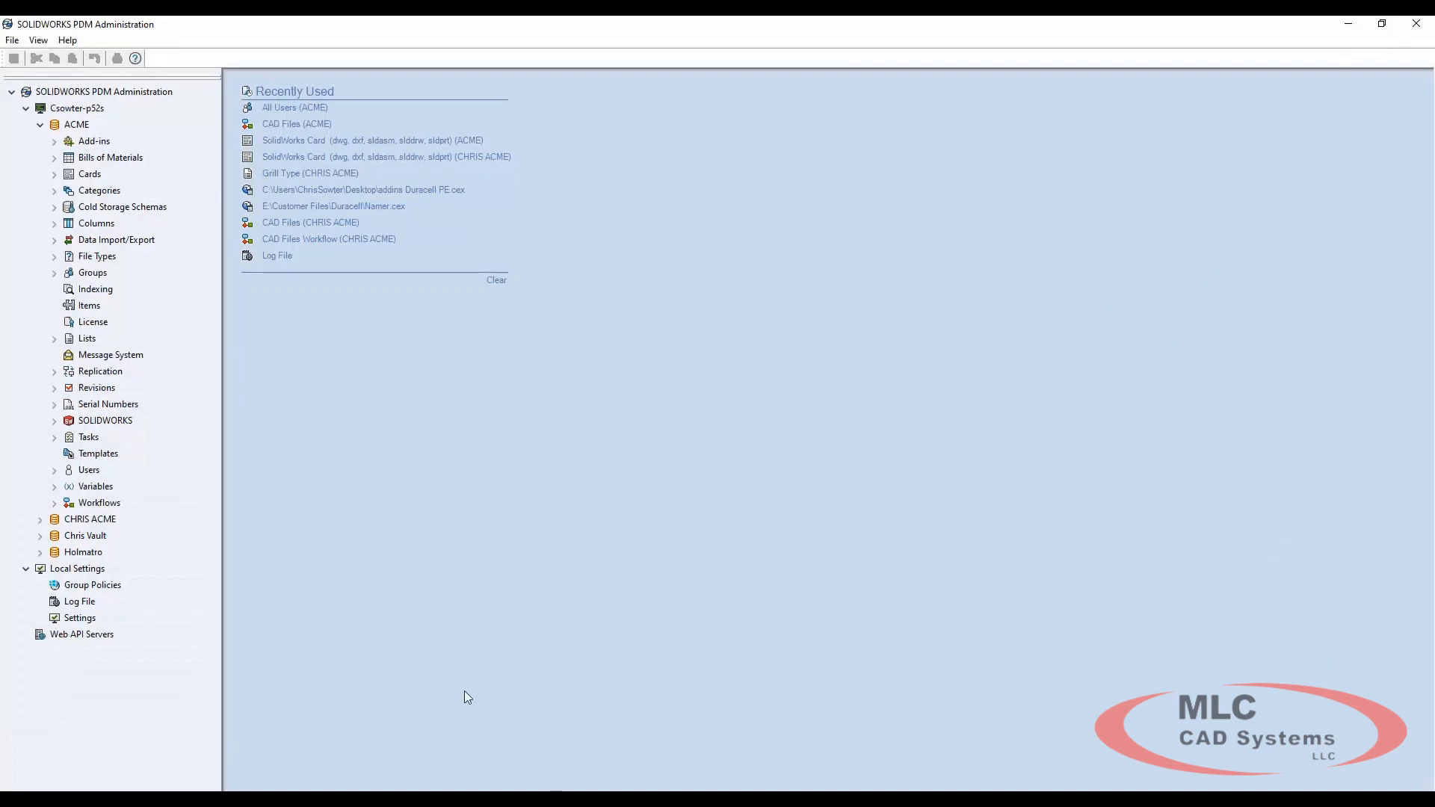
mouse_move(56, 495)
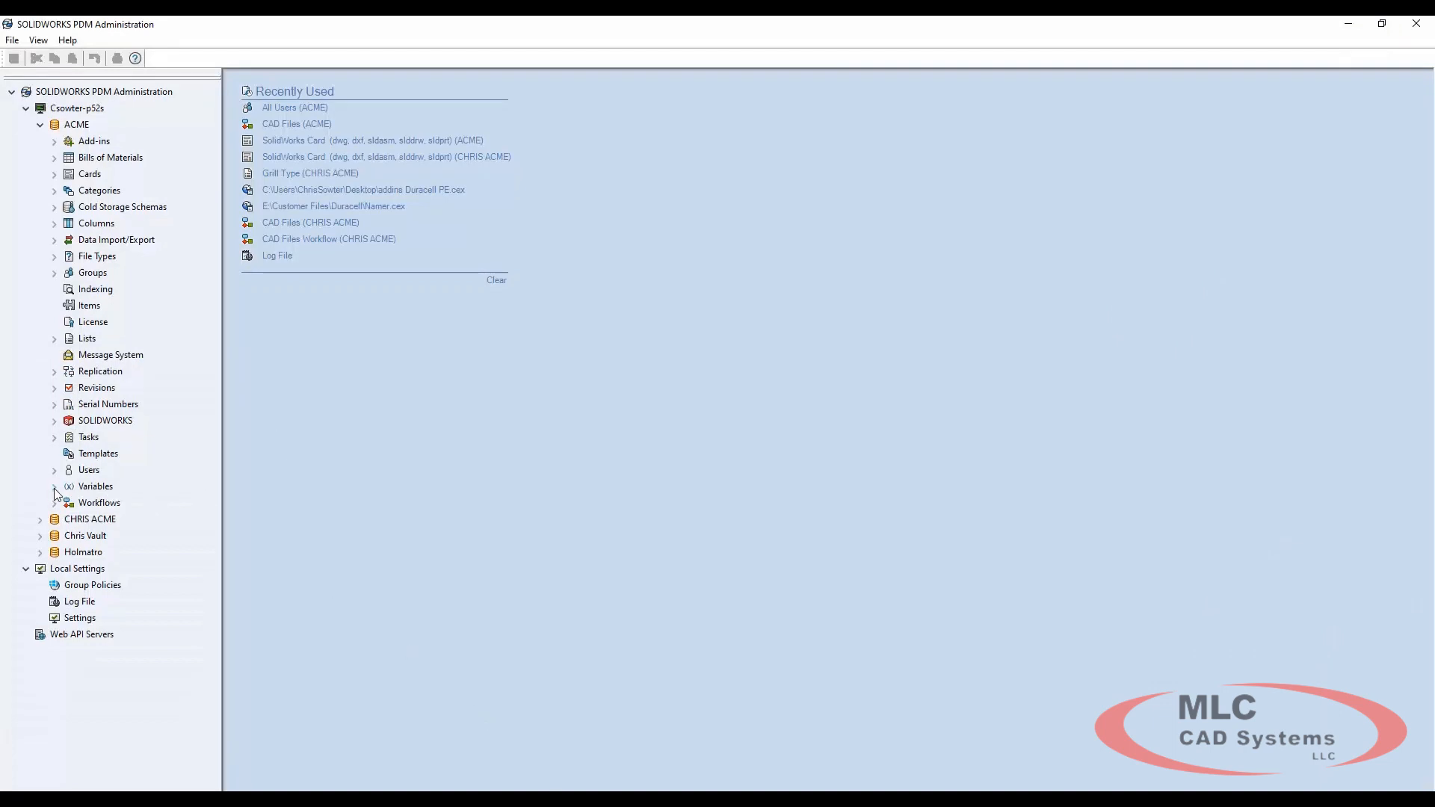
Expand the vault variables, review the Status variable and close it unchanged
click(54, 486)
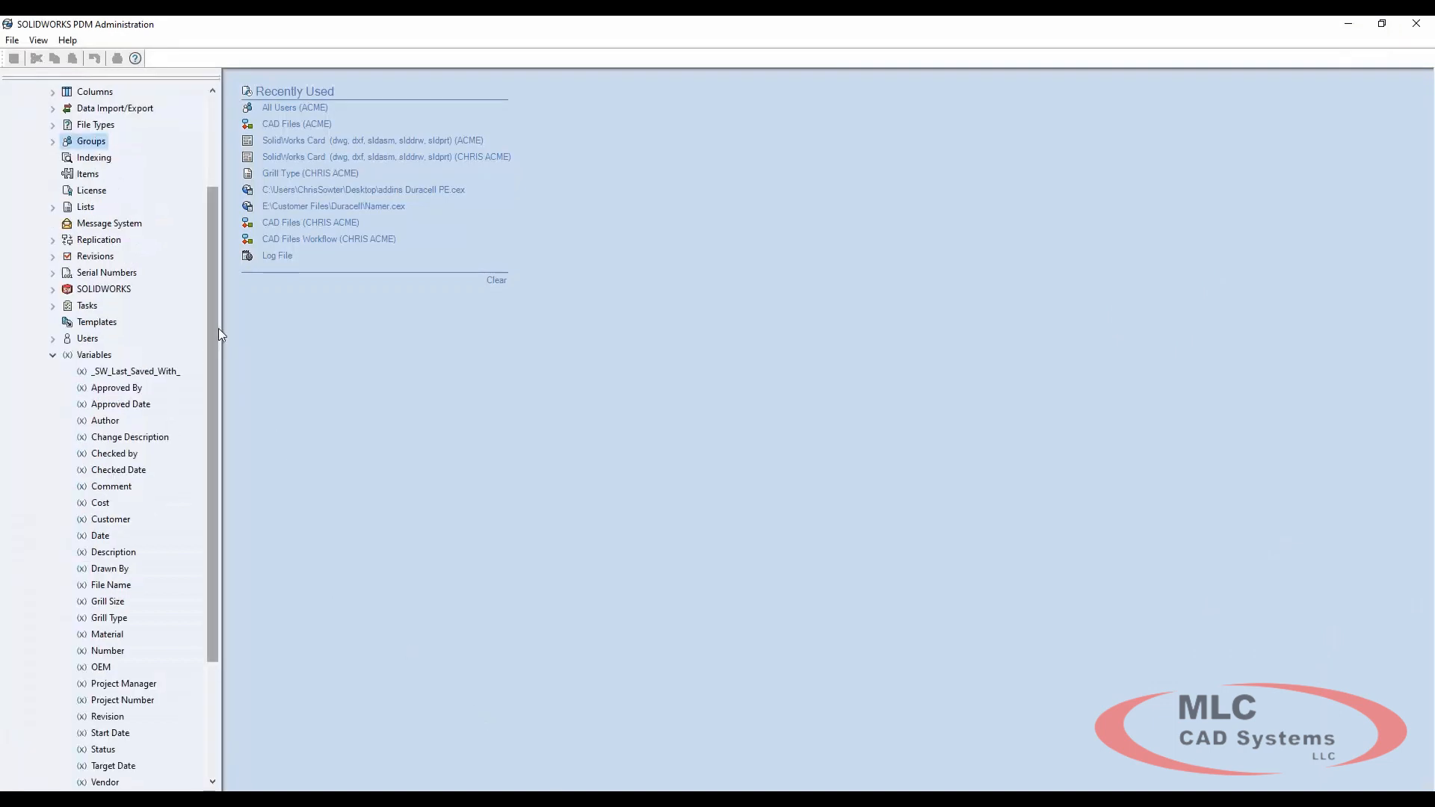
scroll(down, 3)
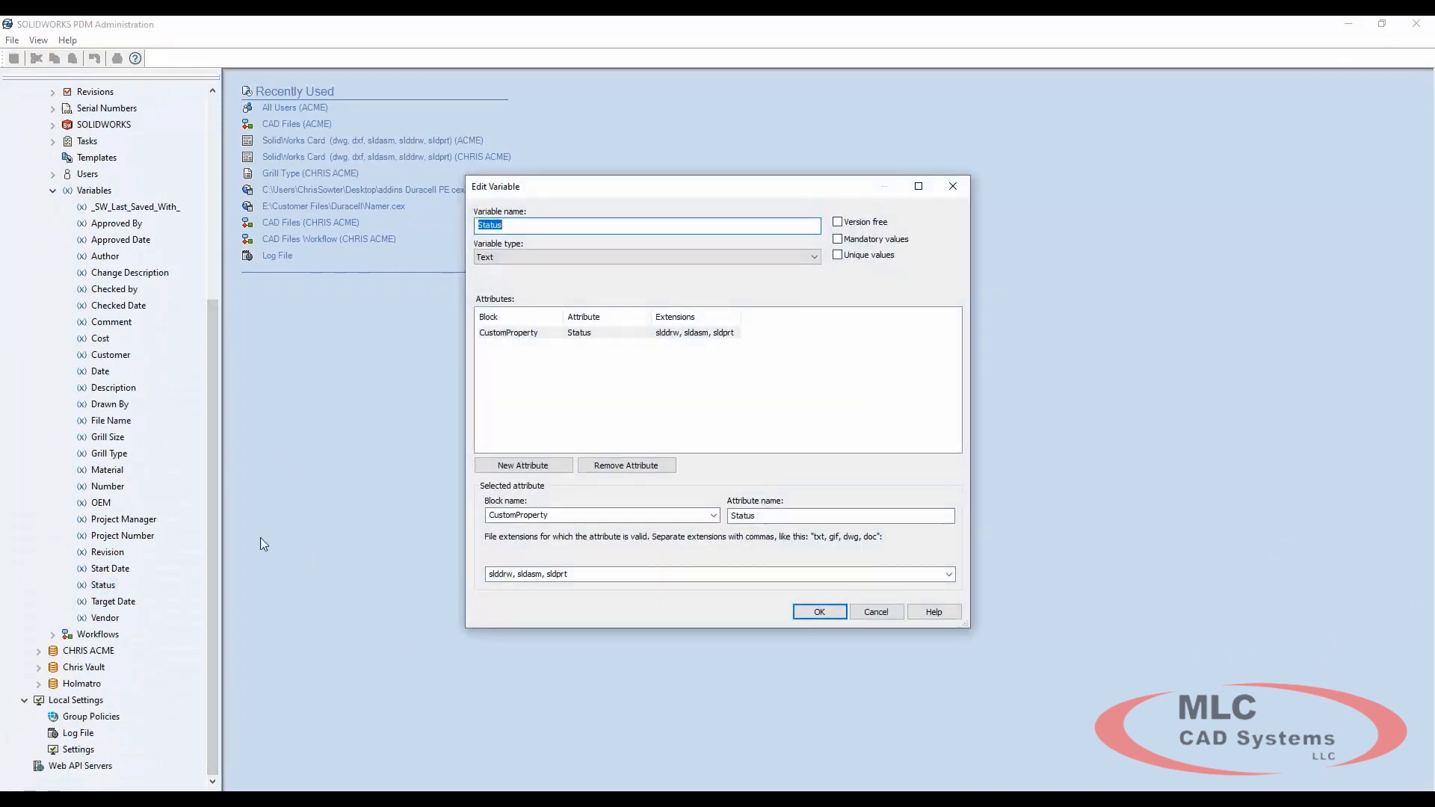
mouse_move(952, 187)
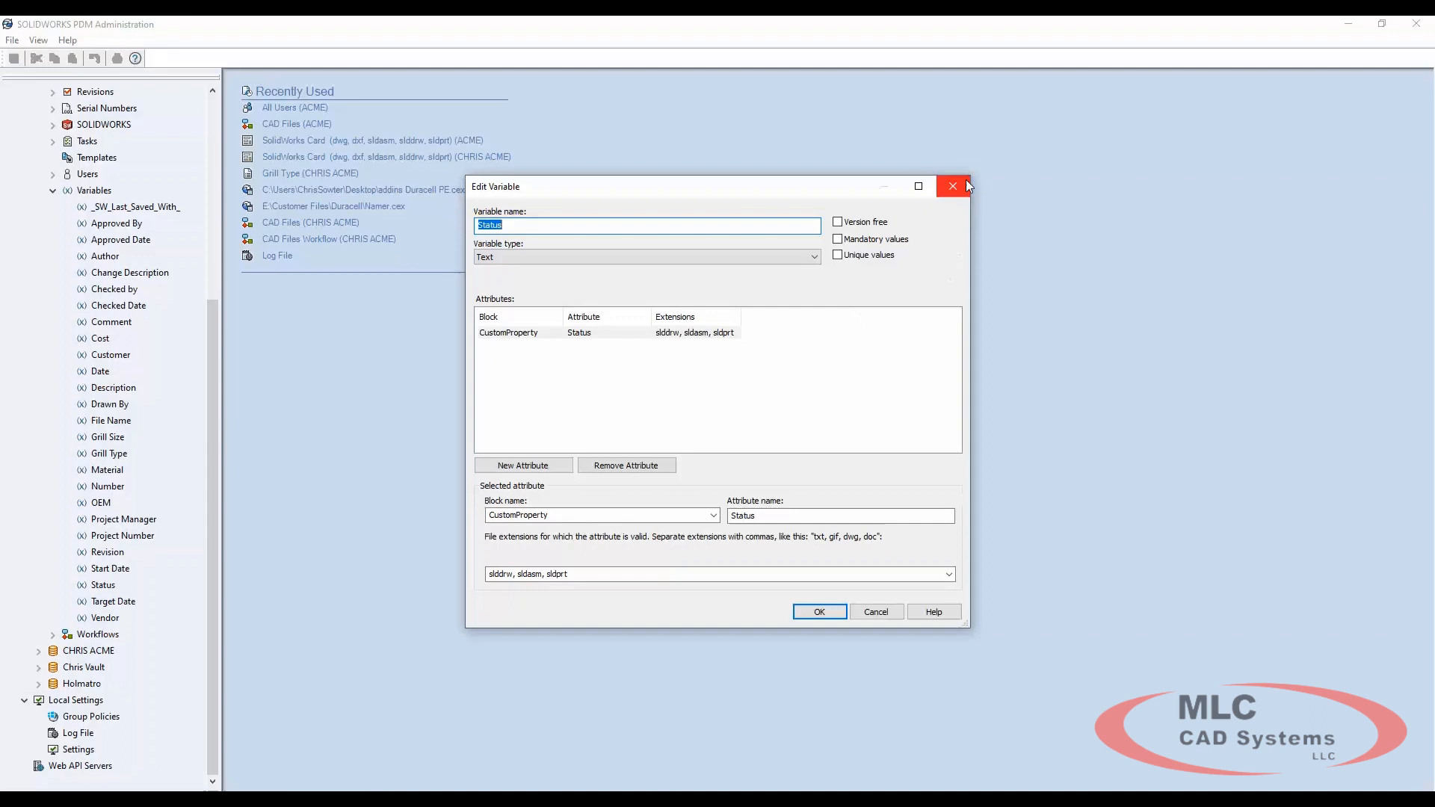
click(952, 187)
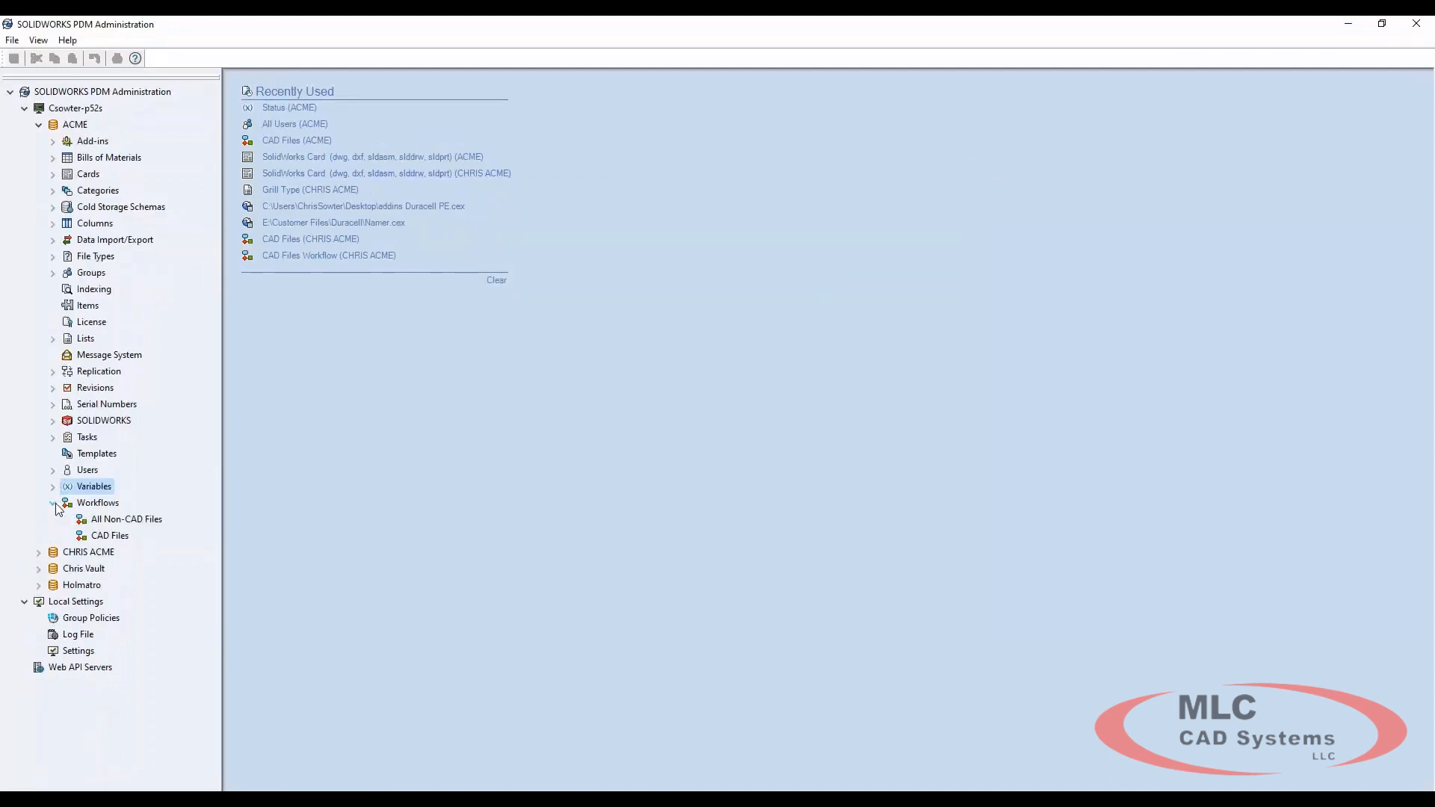
Open the CAD Files workflow and the Submit for Review transition properties
double_click(109, 535)
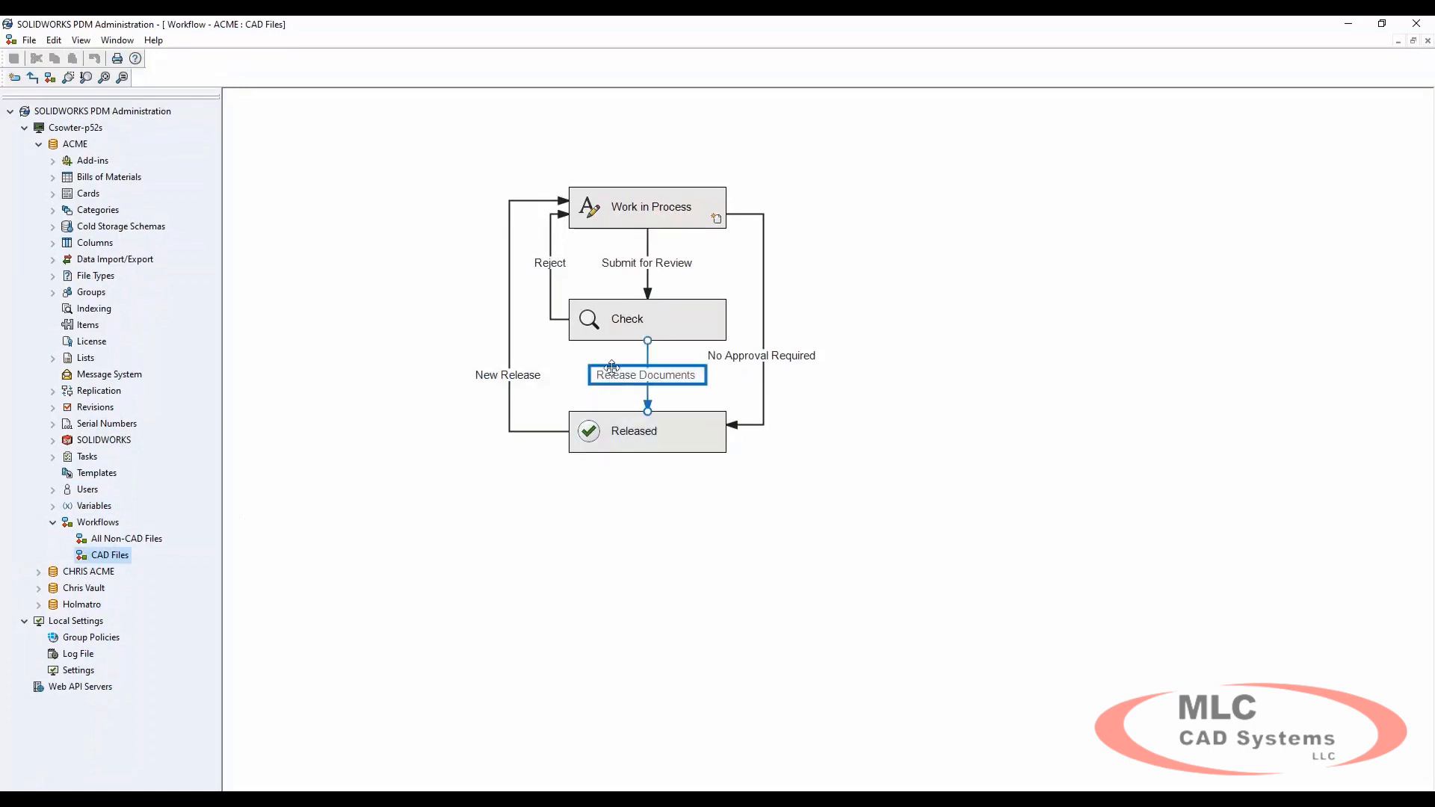
click(646, 206)
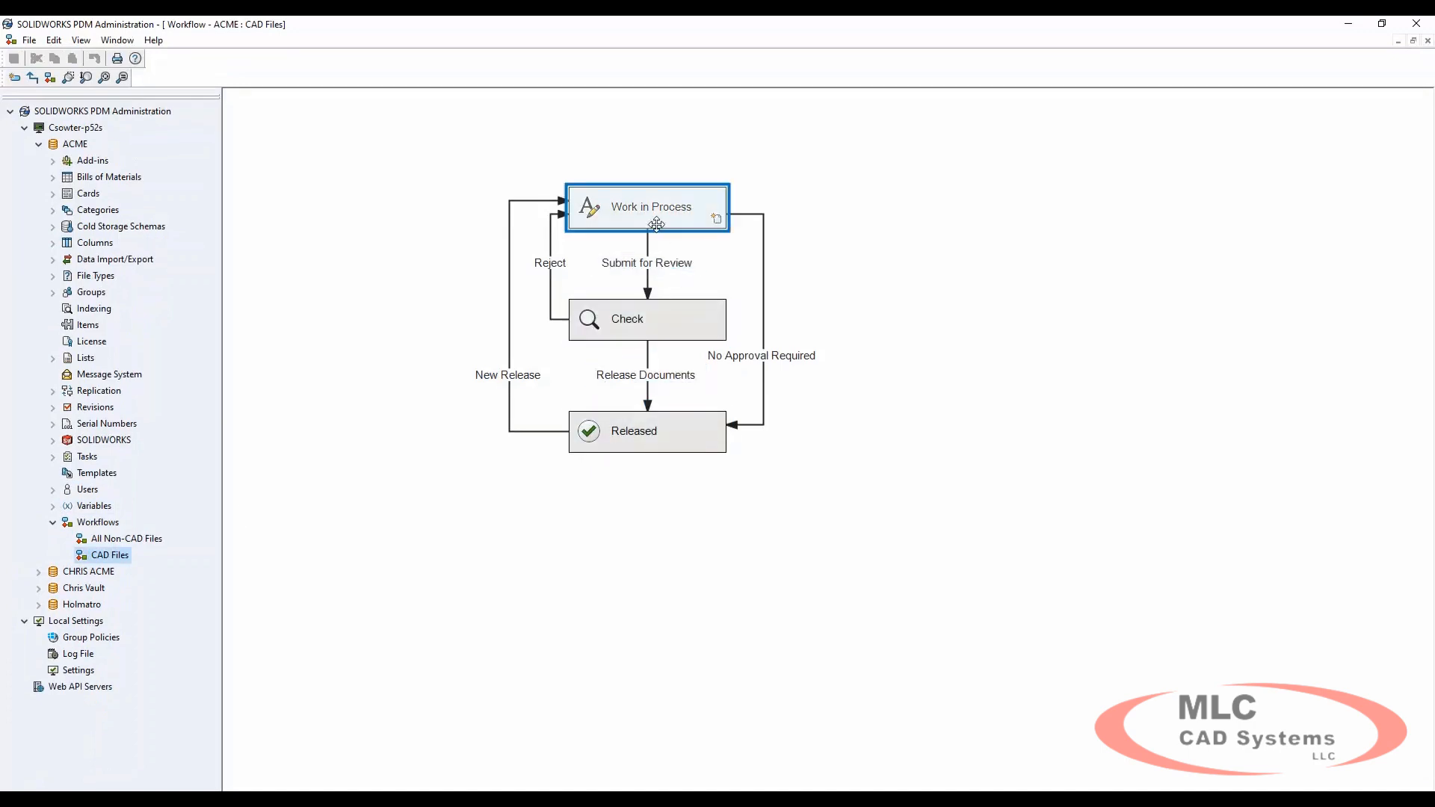
click(646, 318)
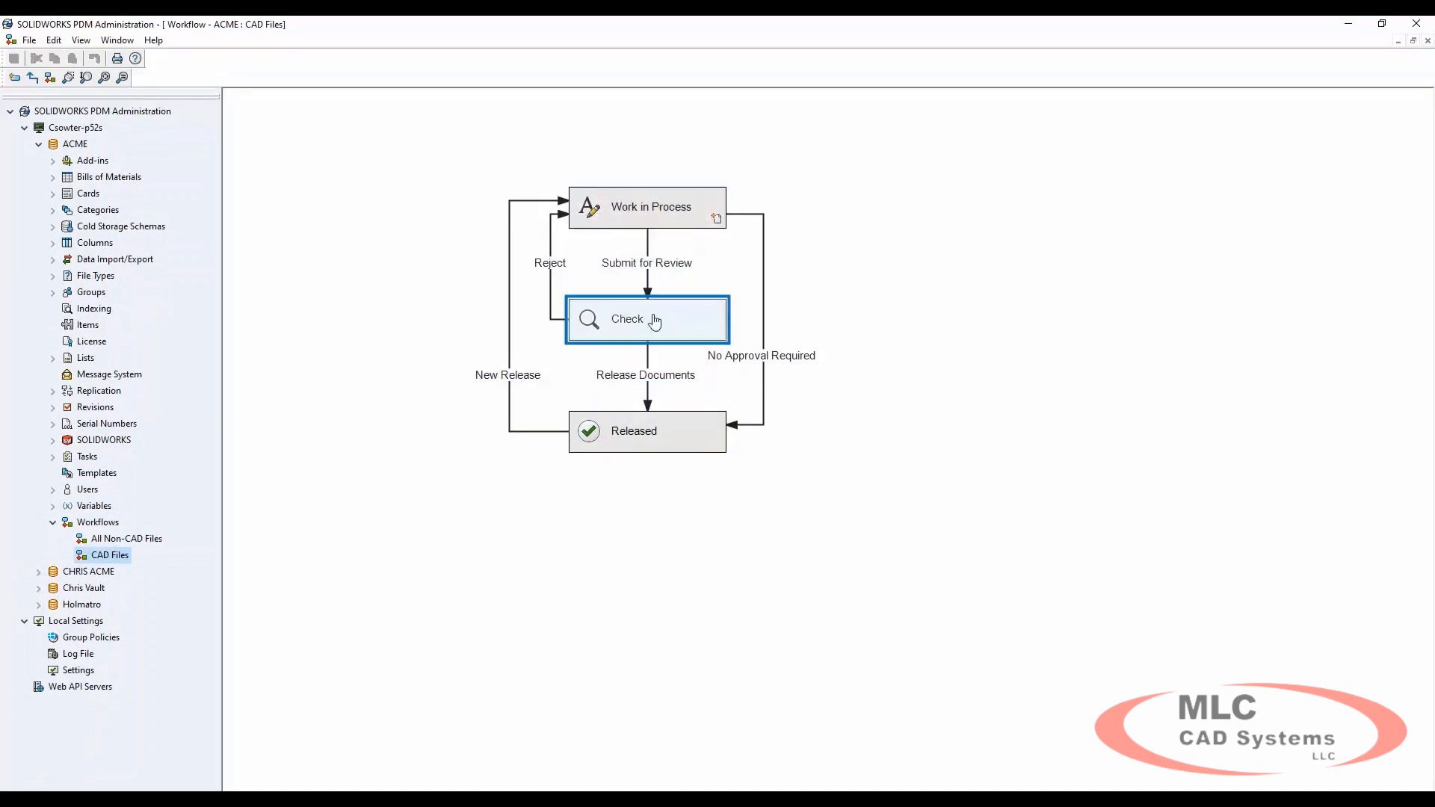
click(647, 263)
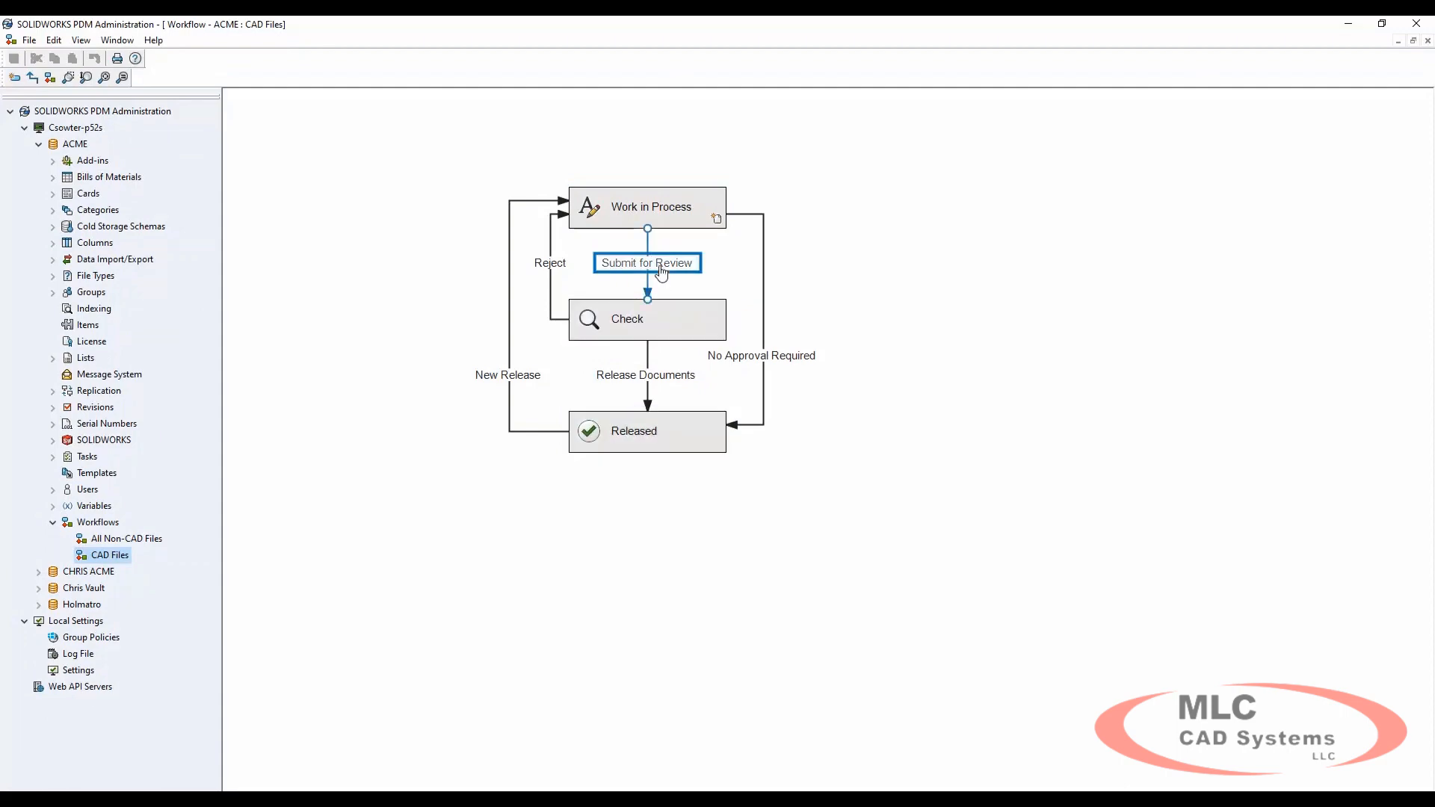
double_click(648, 263)
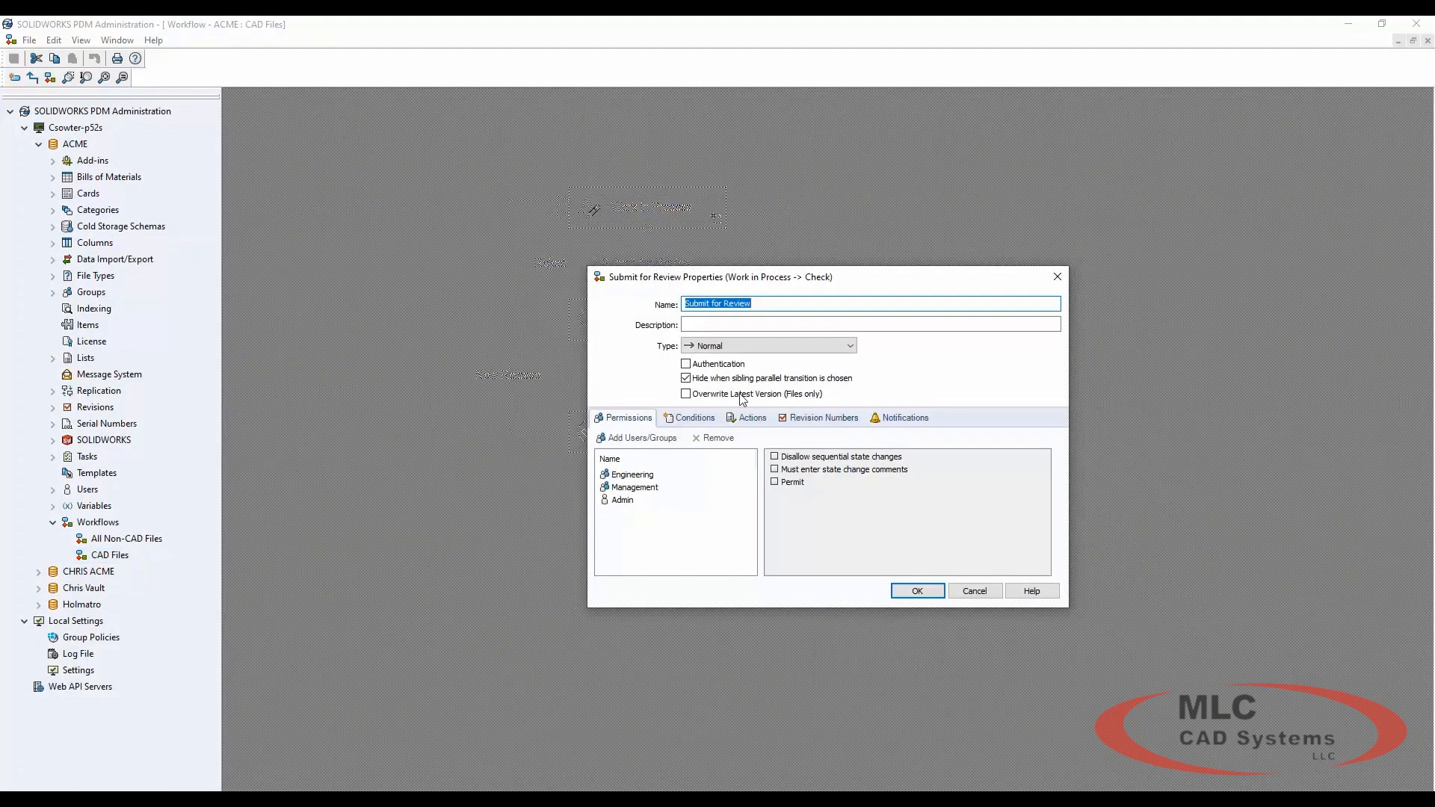
Inspect the transition's Set Variable action assigning Status = 2, then close it
click(752, 417)
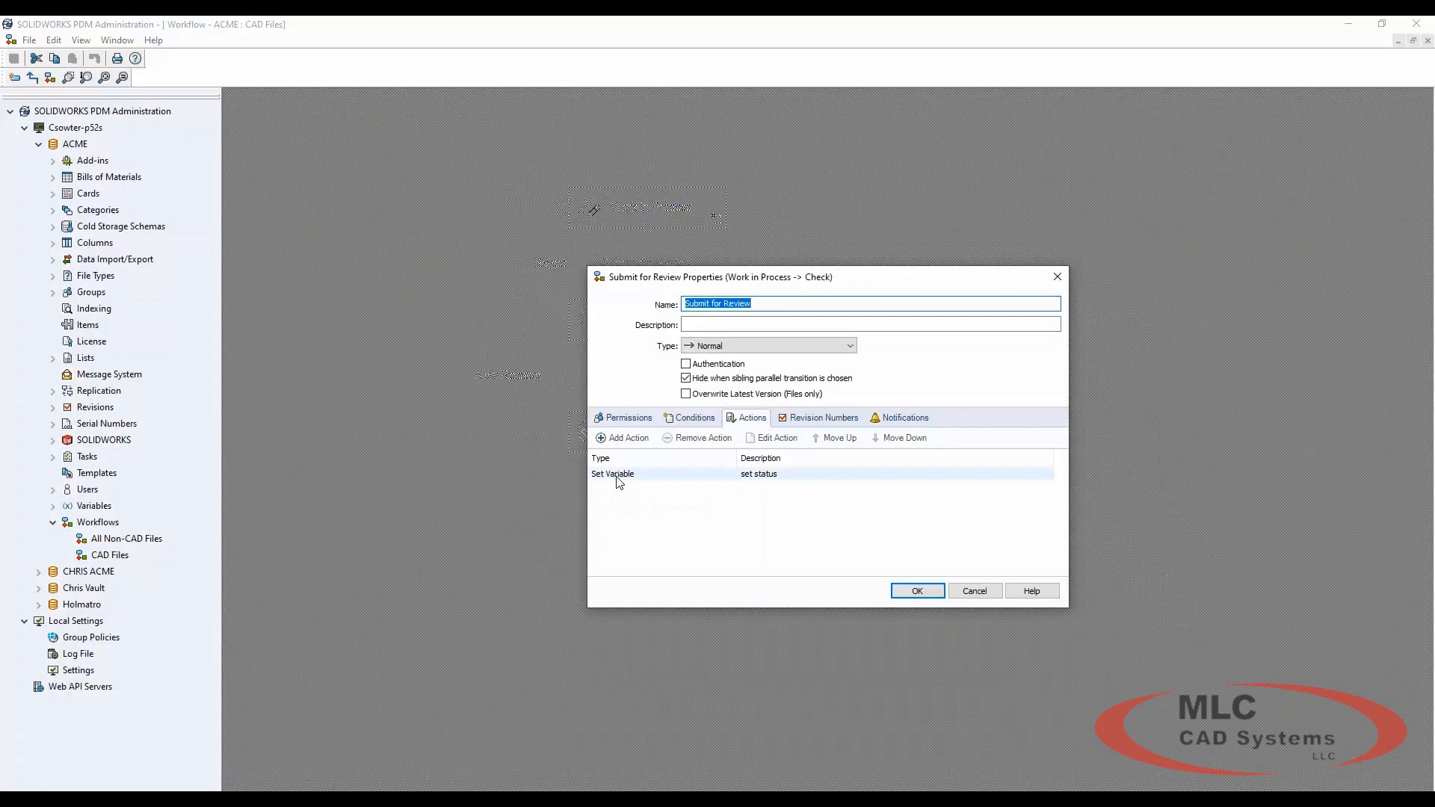
double_click(613, 474)
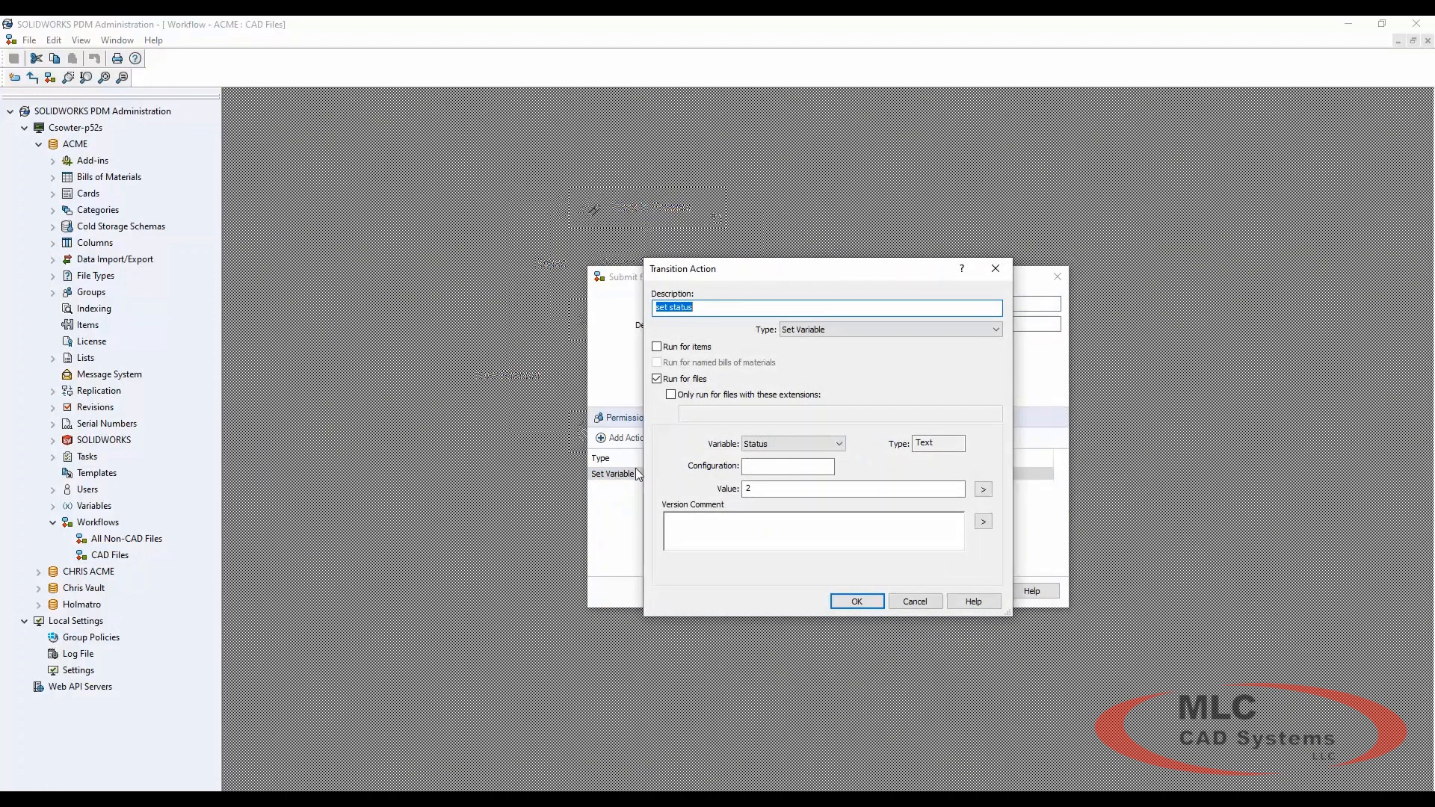
click(851, 489)
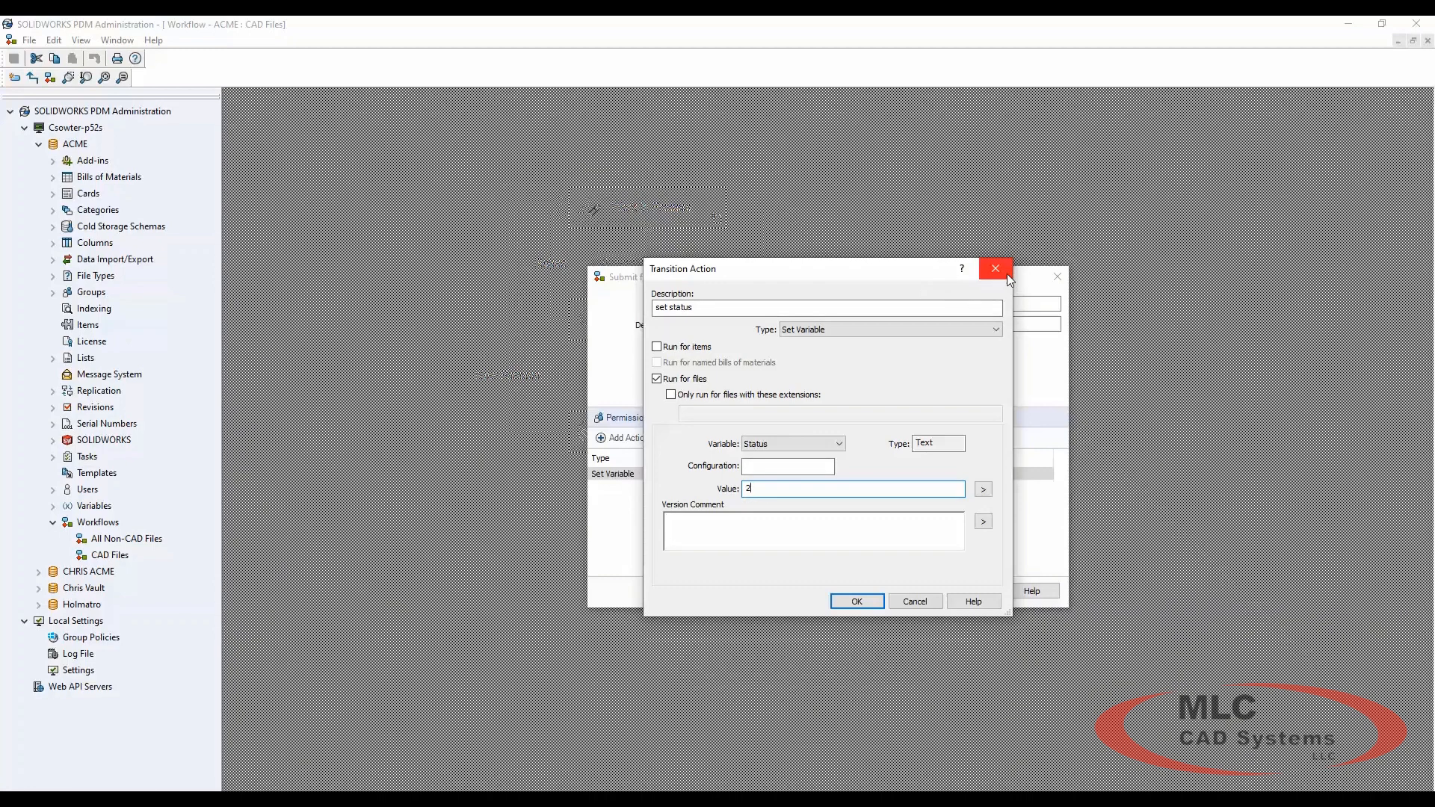
click(995, 268)
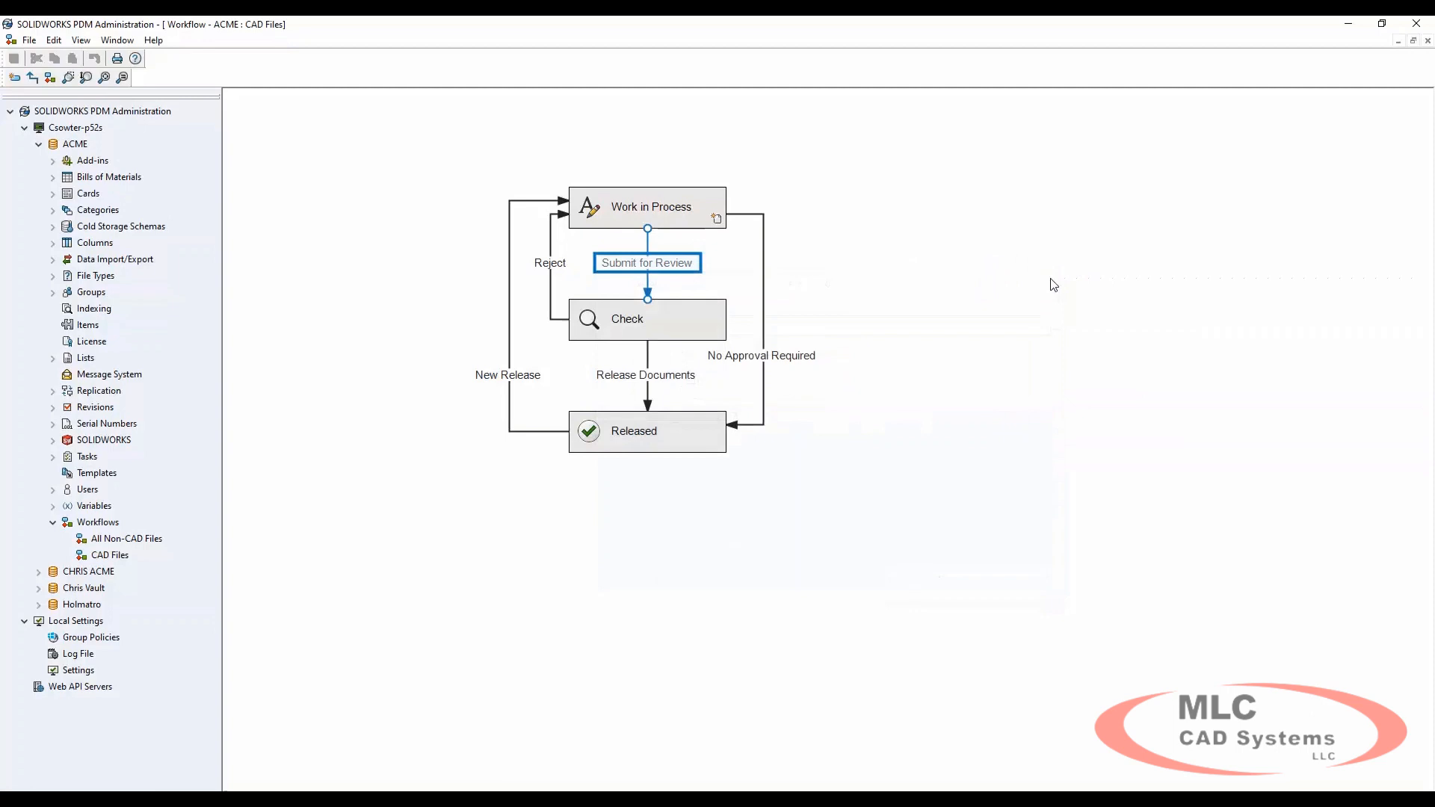
Reopen Submit for Review's Set Variable action and confirm its Status value
click(646, 207)
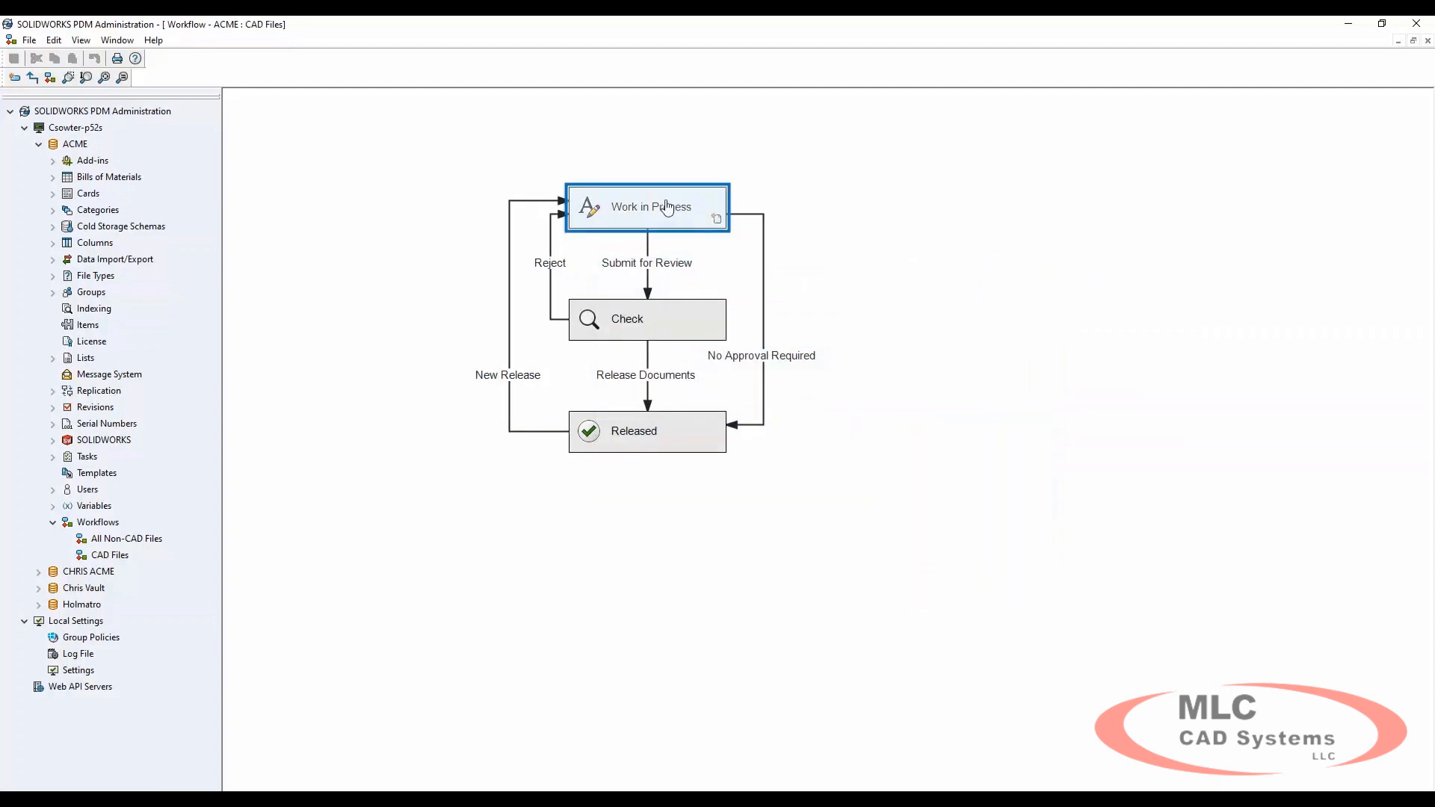
click(645, 206)
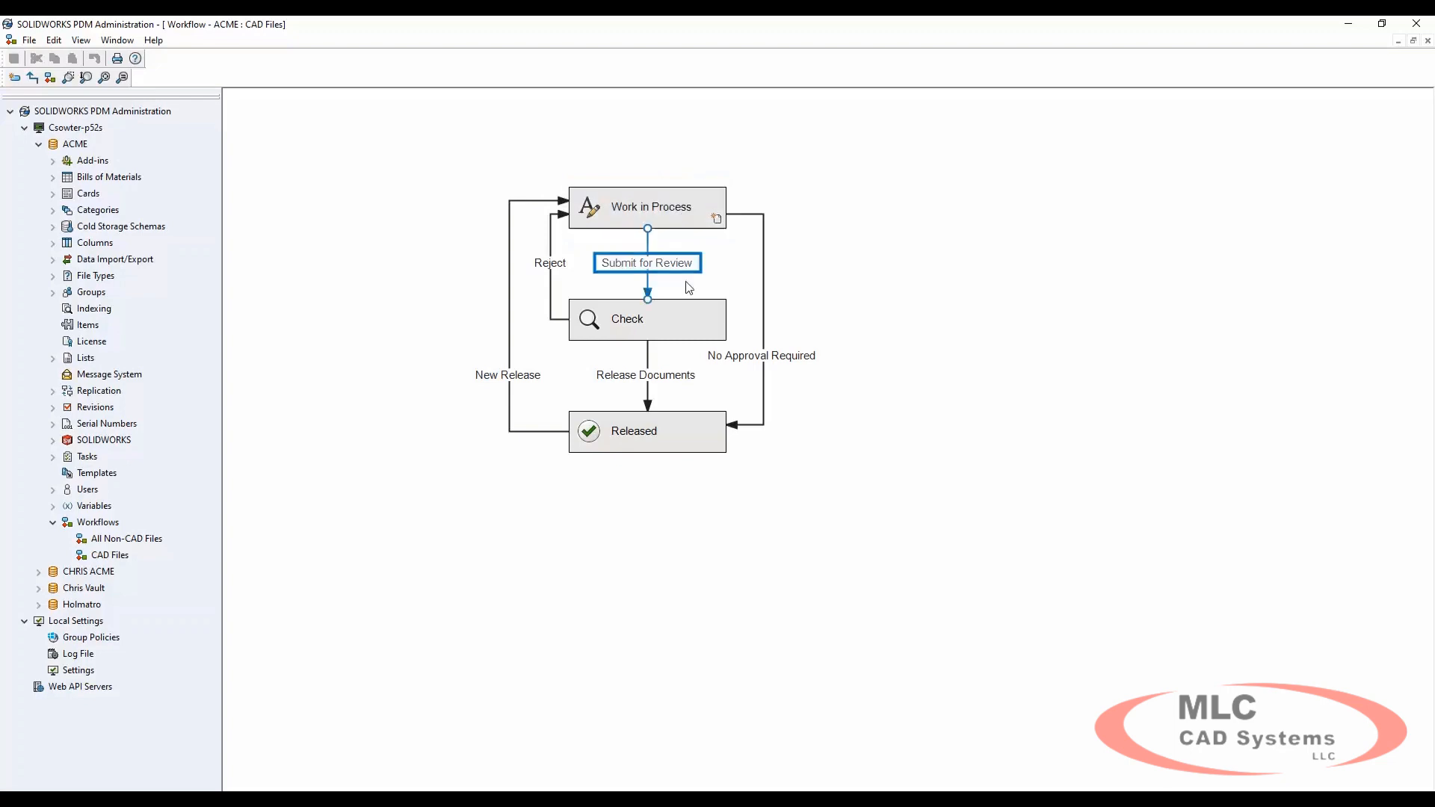
click(648, 430)
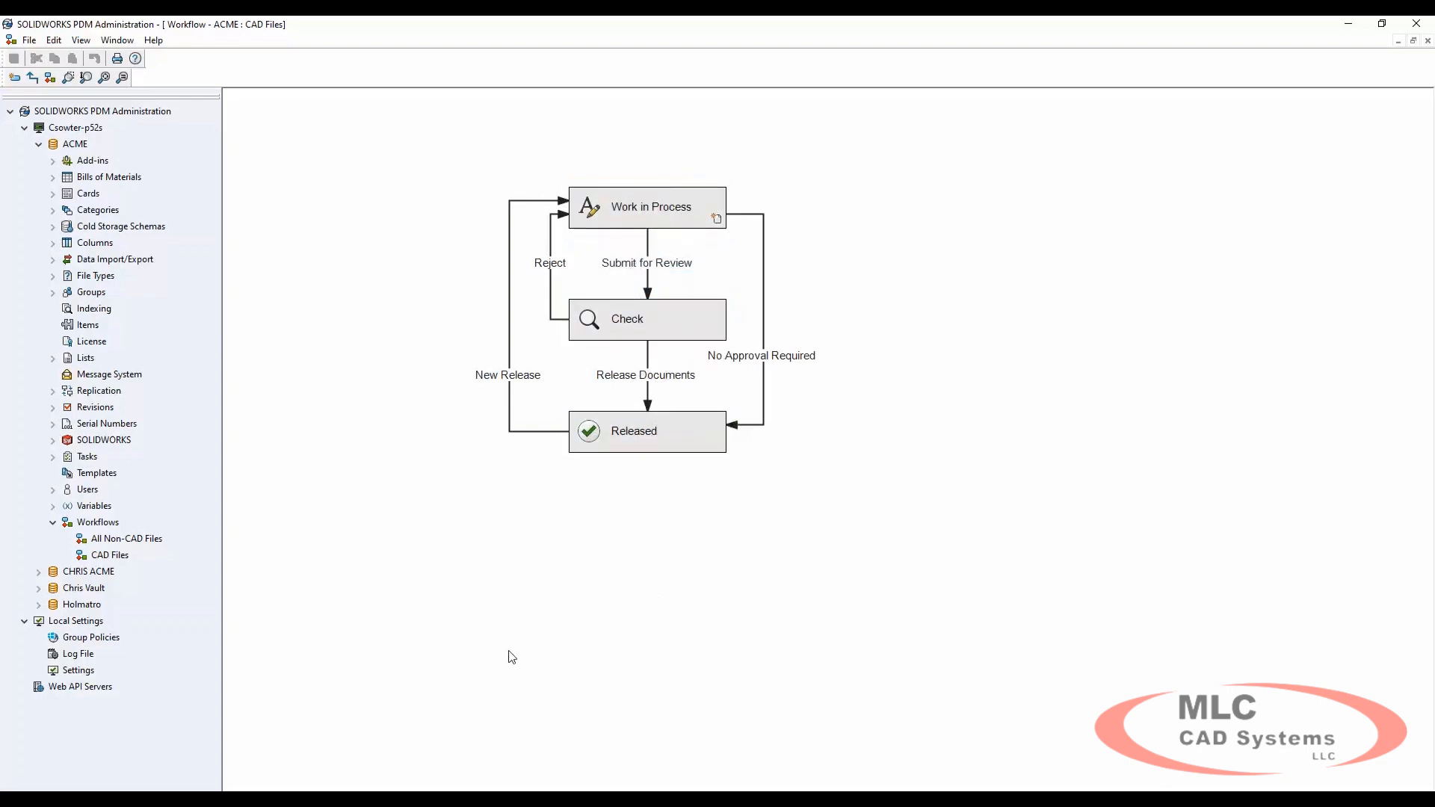
mouse_move(502, 655)
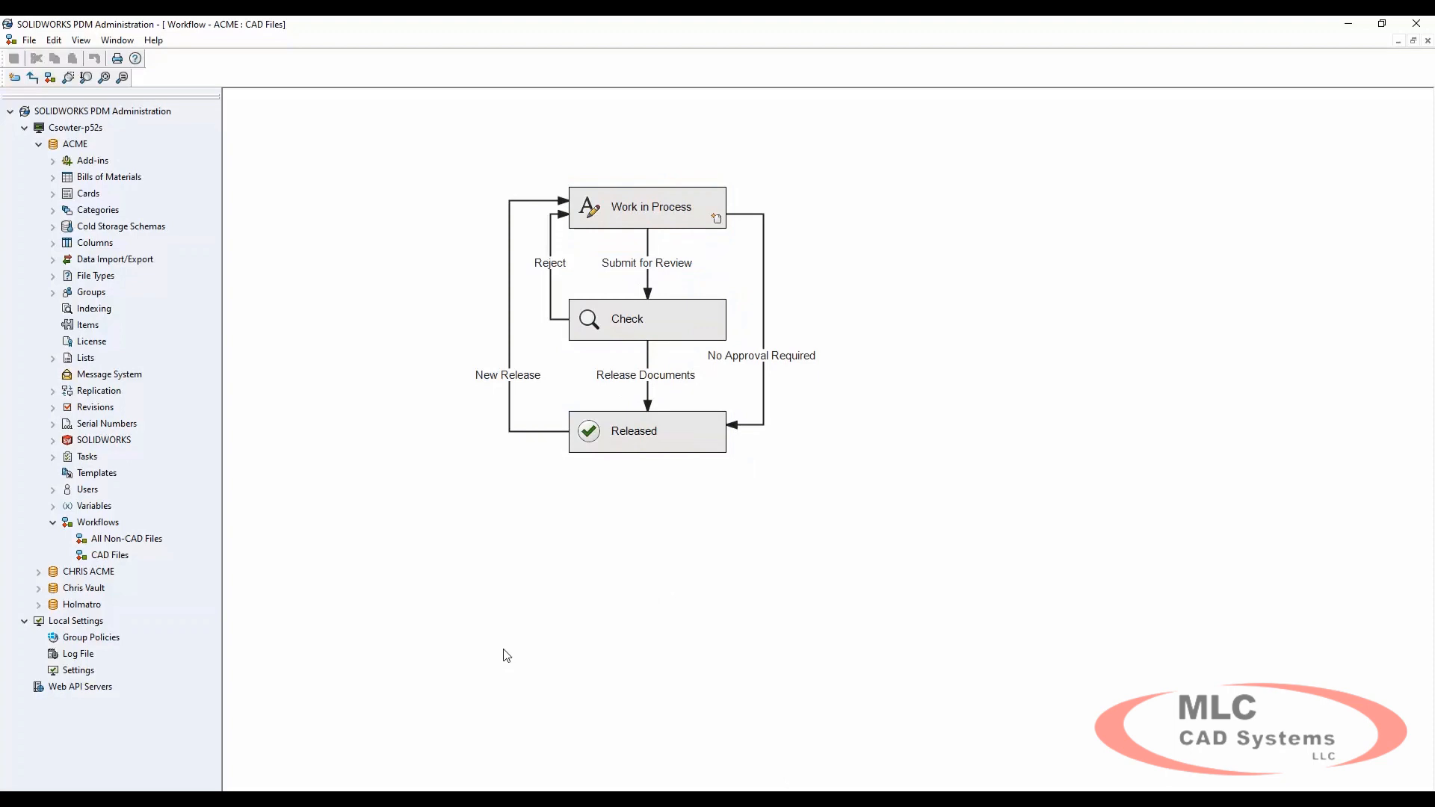
click(646, 206)
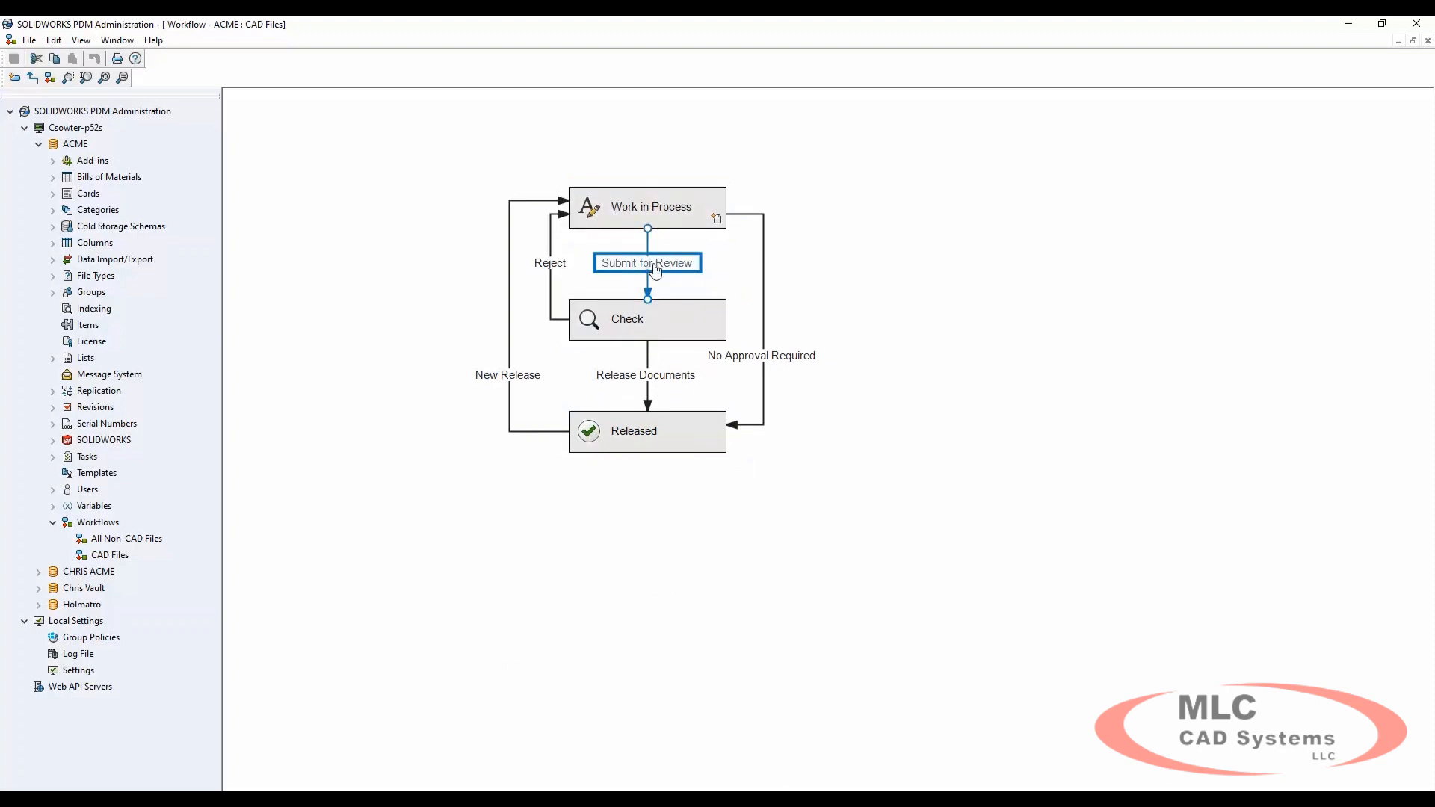
double_click(647, 263)
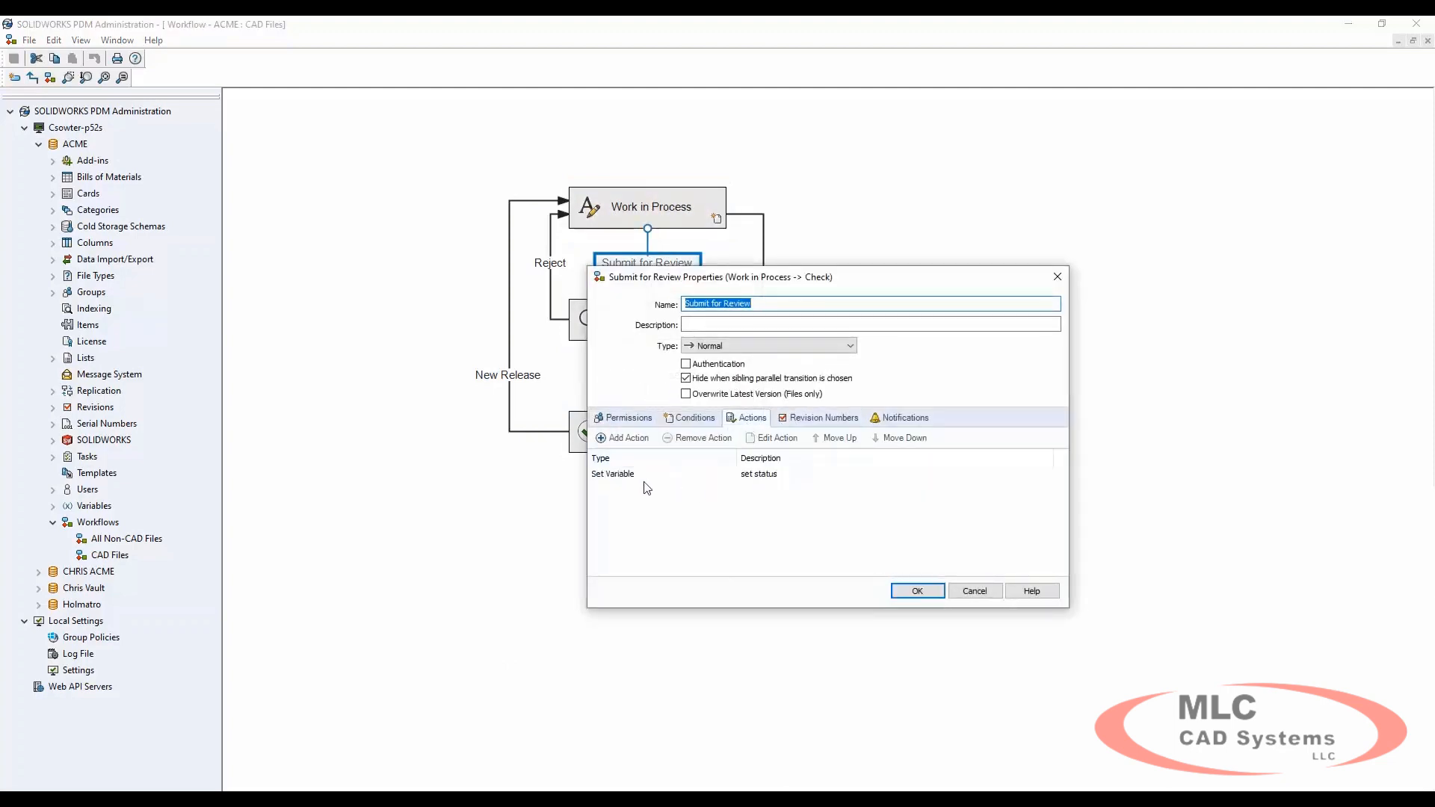
double_click(613, 474)
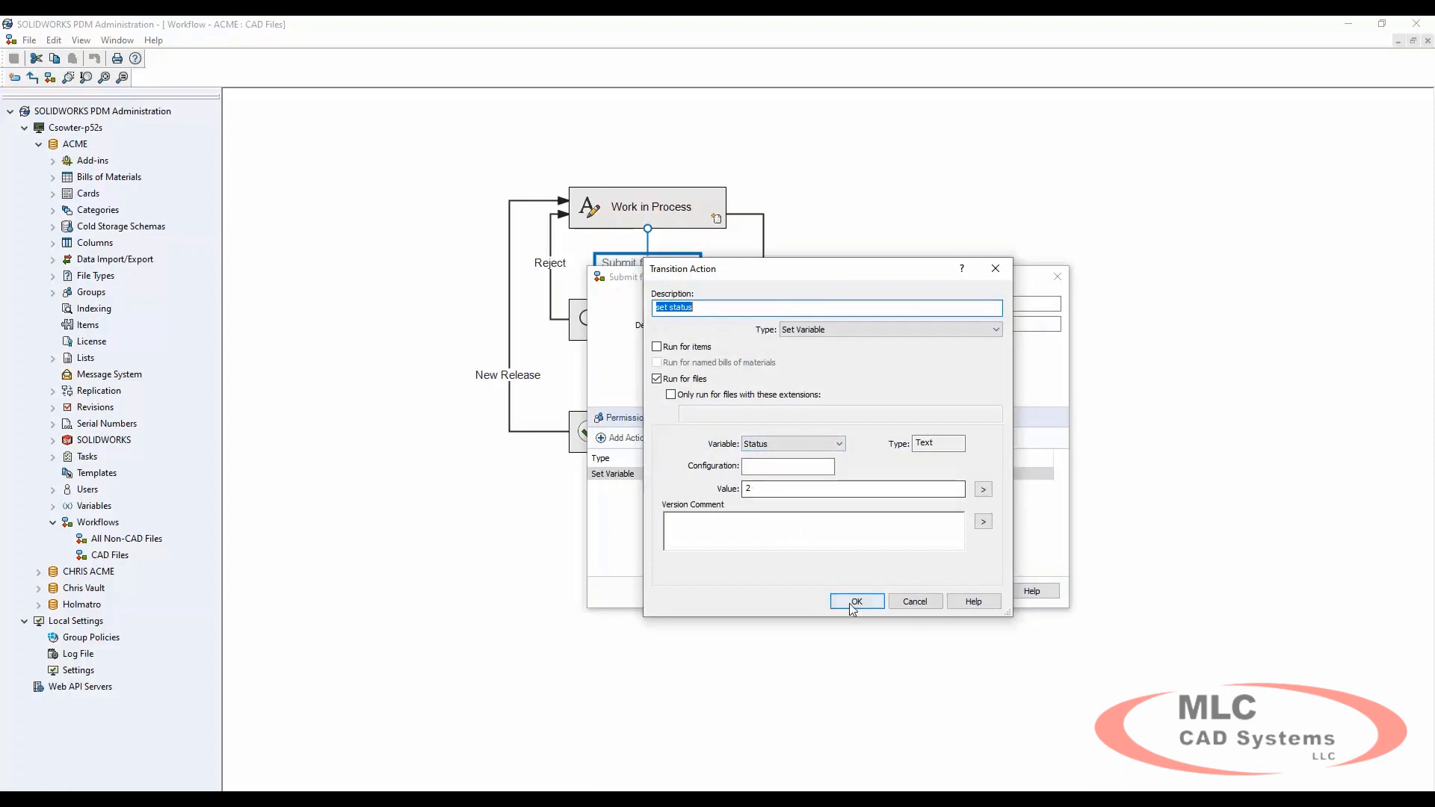
click(855, 601)
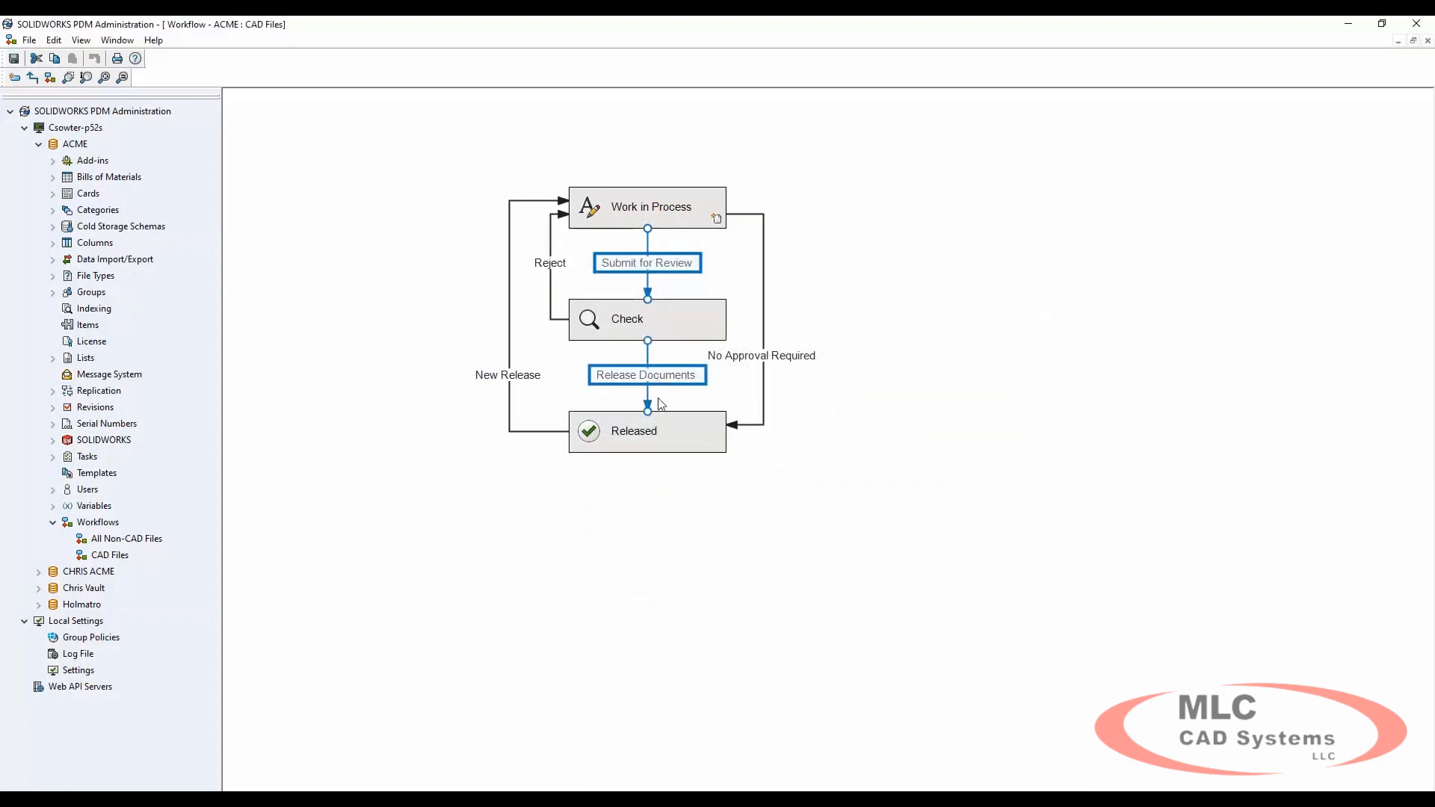
Review the Release Documents transition's action setting Status = 3
double_click(645, 374)
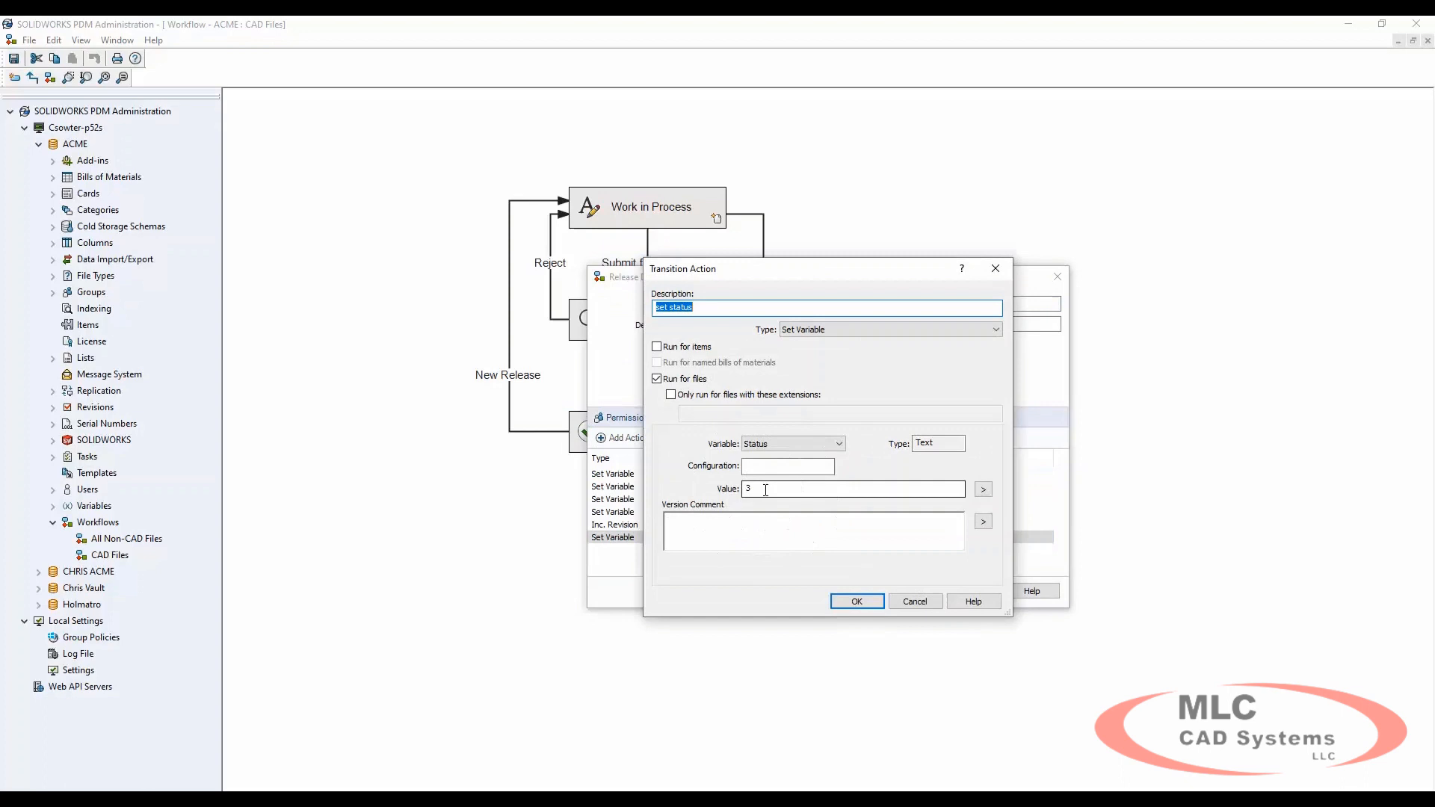
click(855, 601)
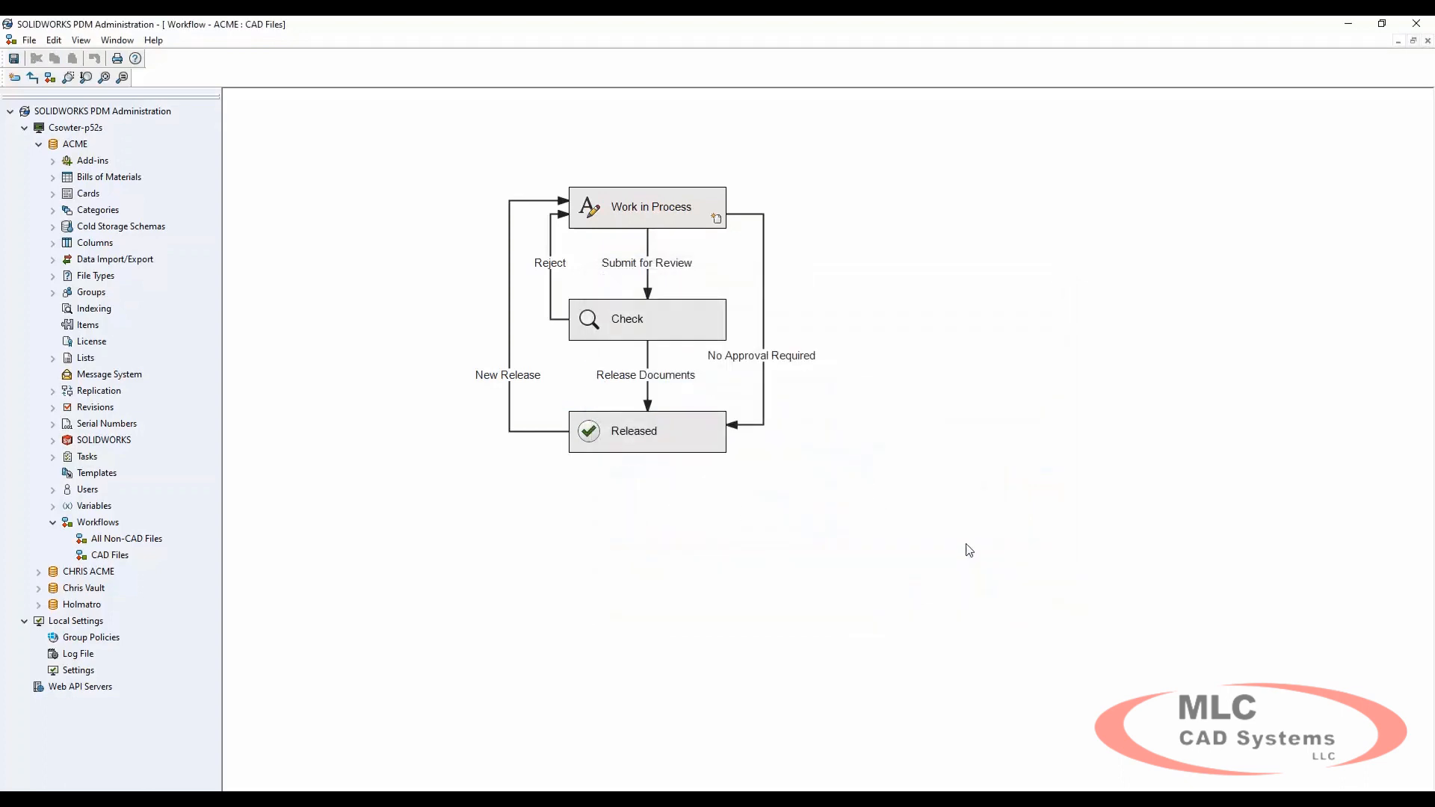
mouse_move(27, 207)
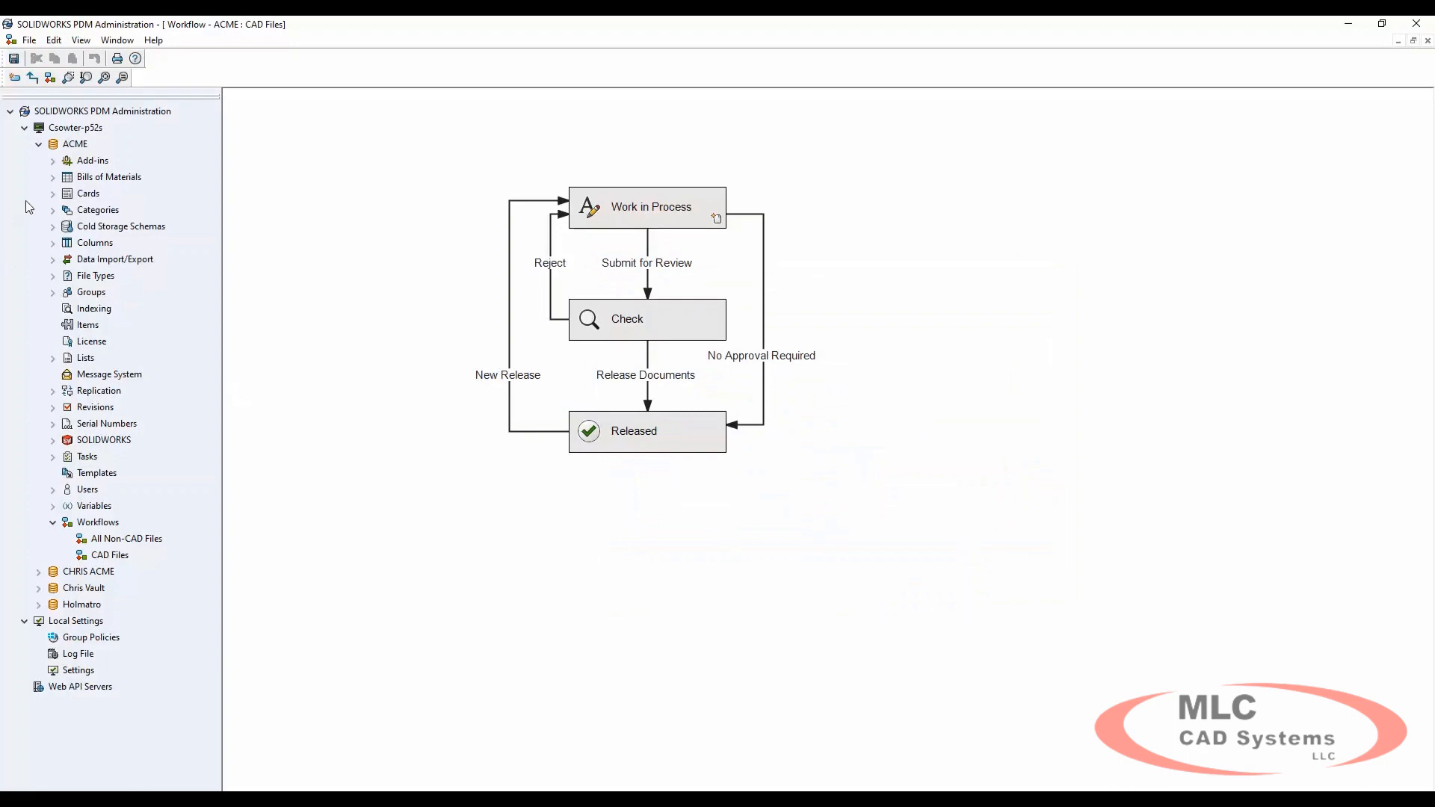
In the Card Editor, inspect the workflow buttons' WWW-address links and Control Logic on the SolidWorks Card
click(54, 192)
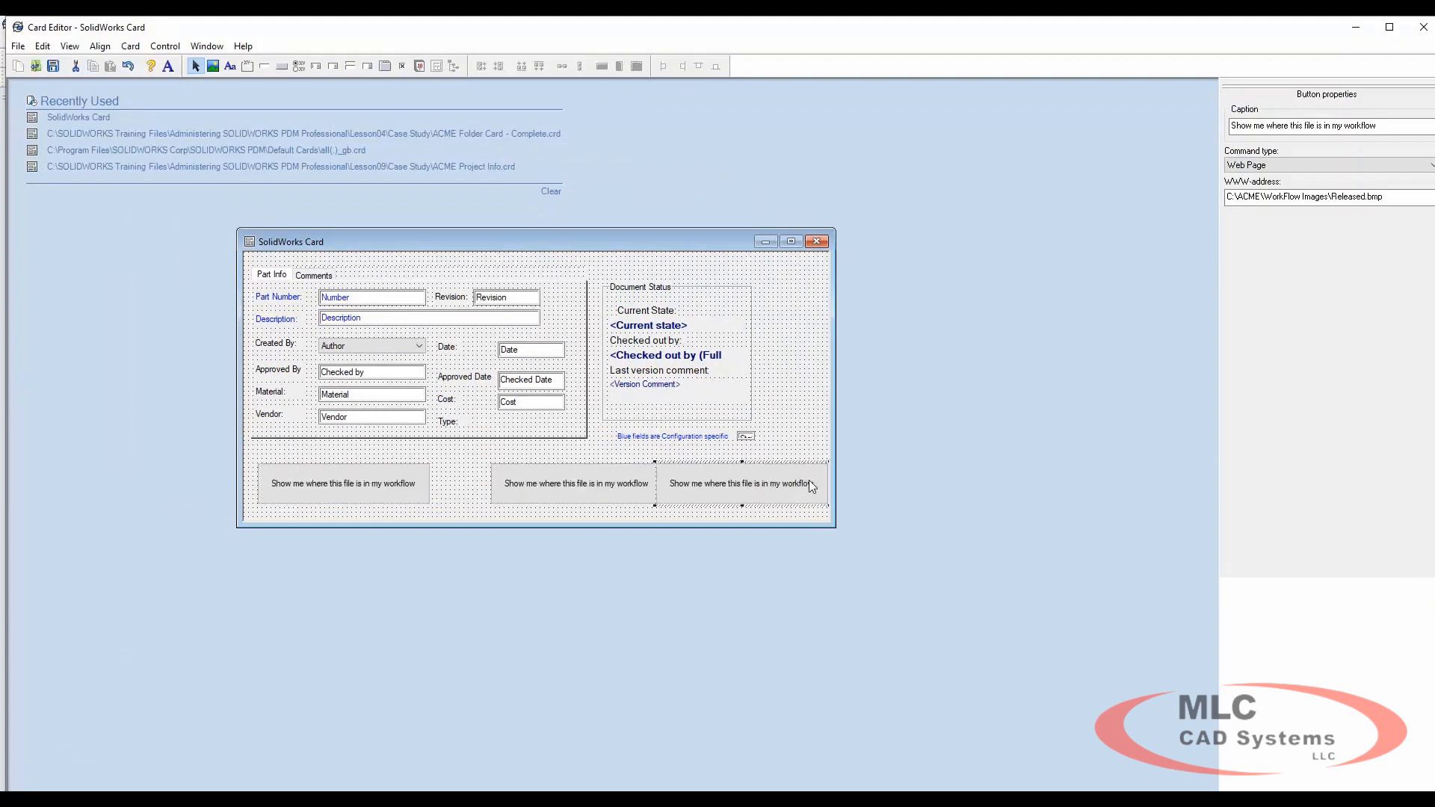
click(541, 483)
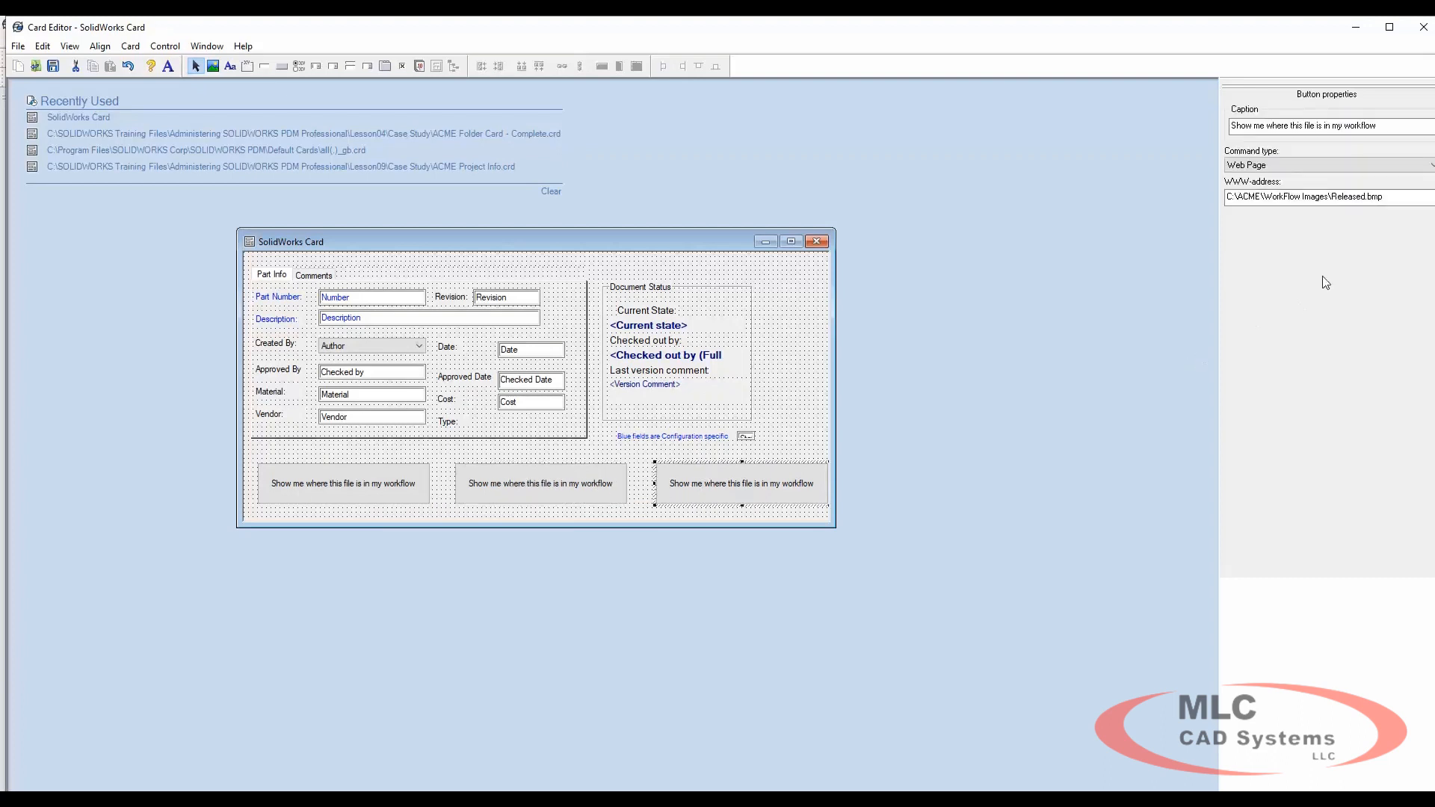
mouse_move(1378, 241)
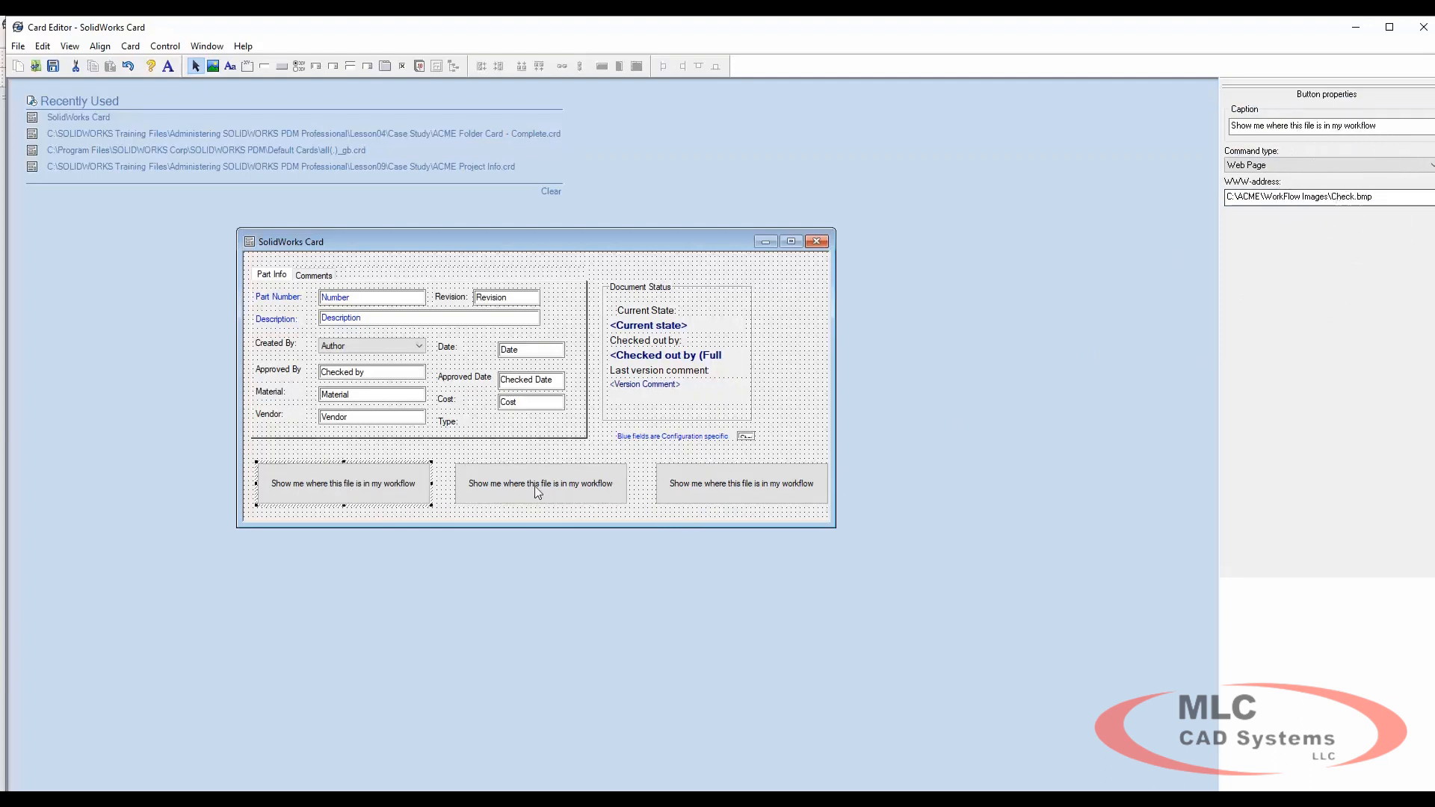
click(741, 483)
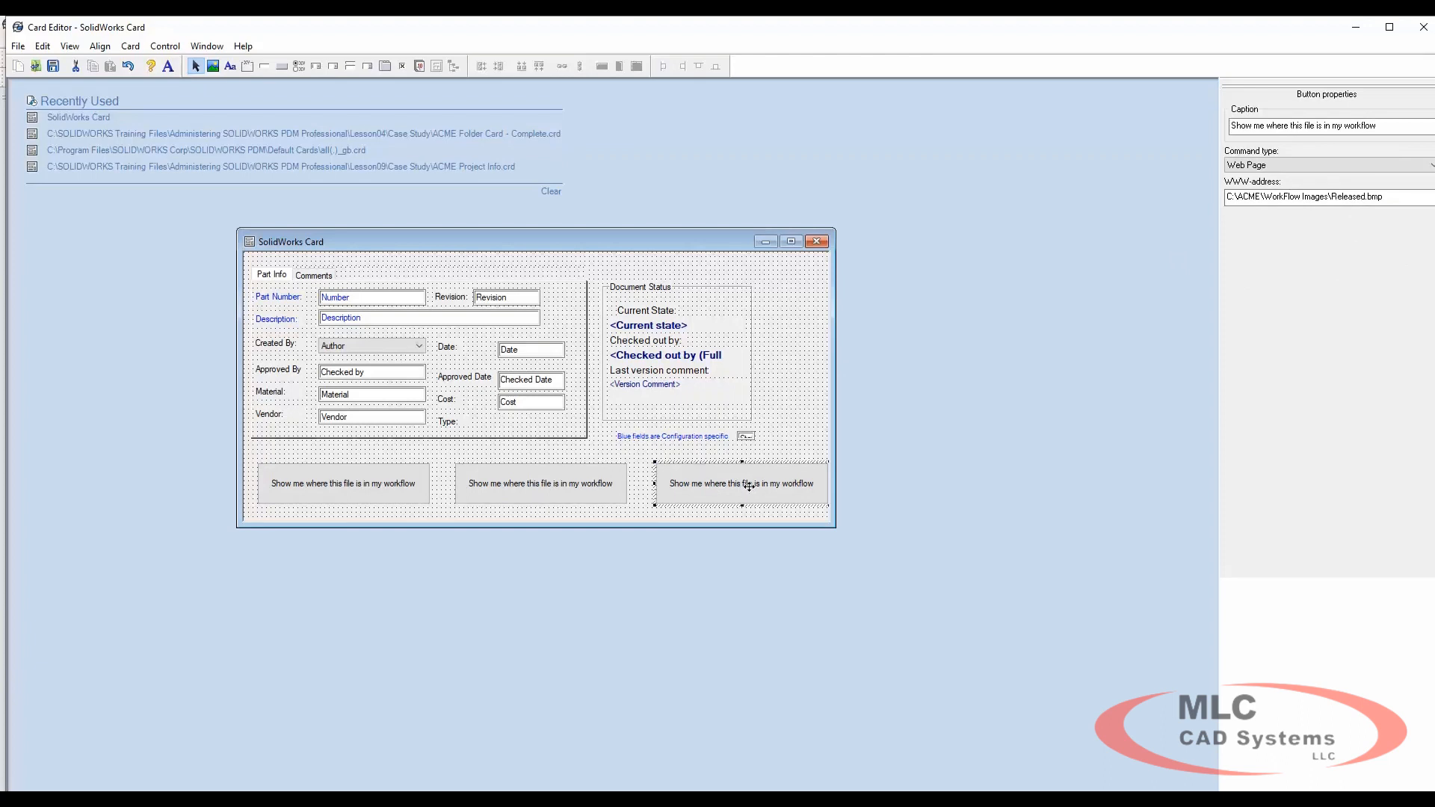
mouse_move(596, 500)
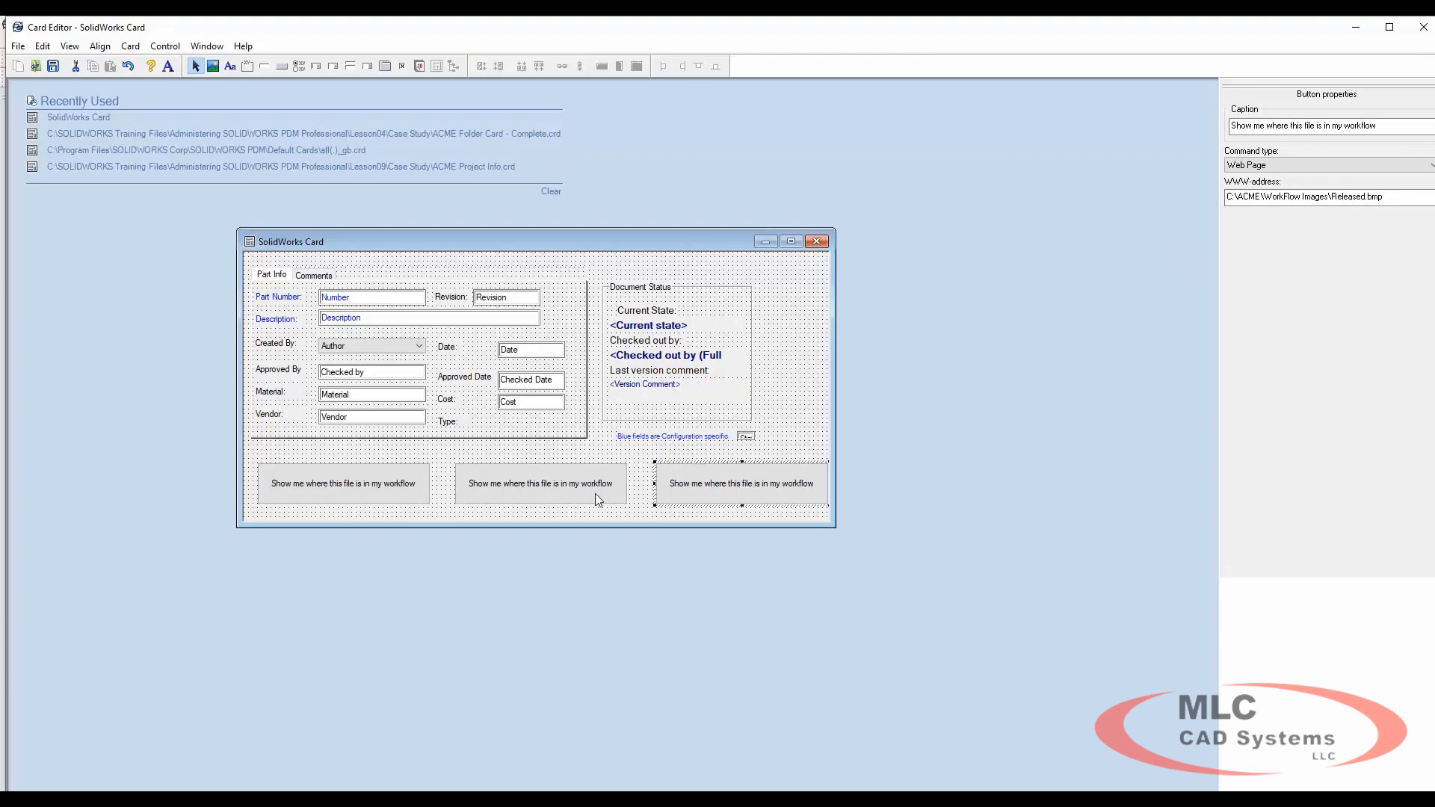
mouse_move(561, 495)
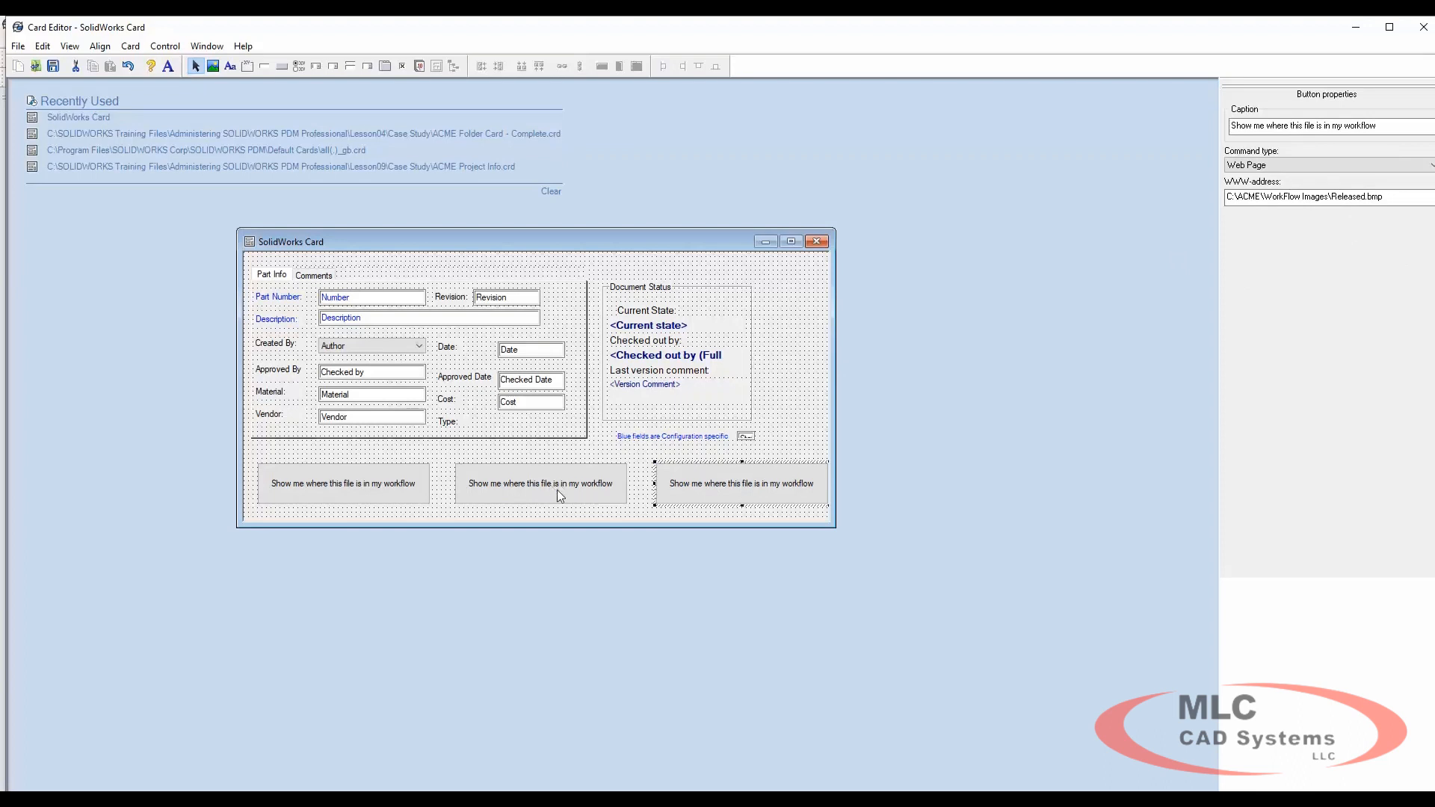
click(1327, 196)
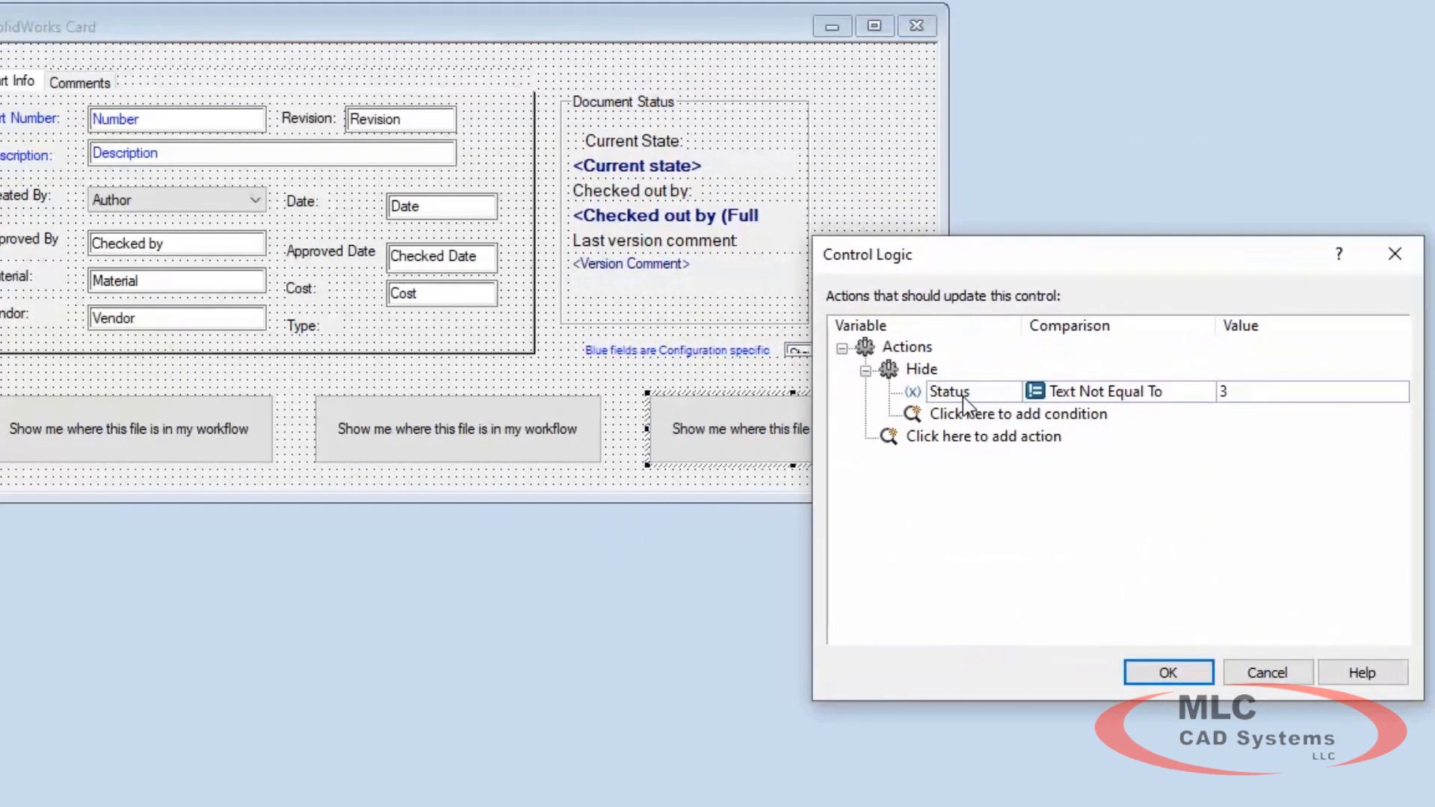
mouse_move(1241, 414)
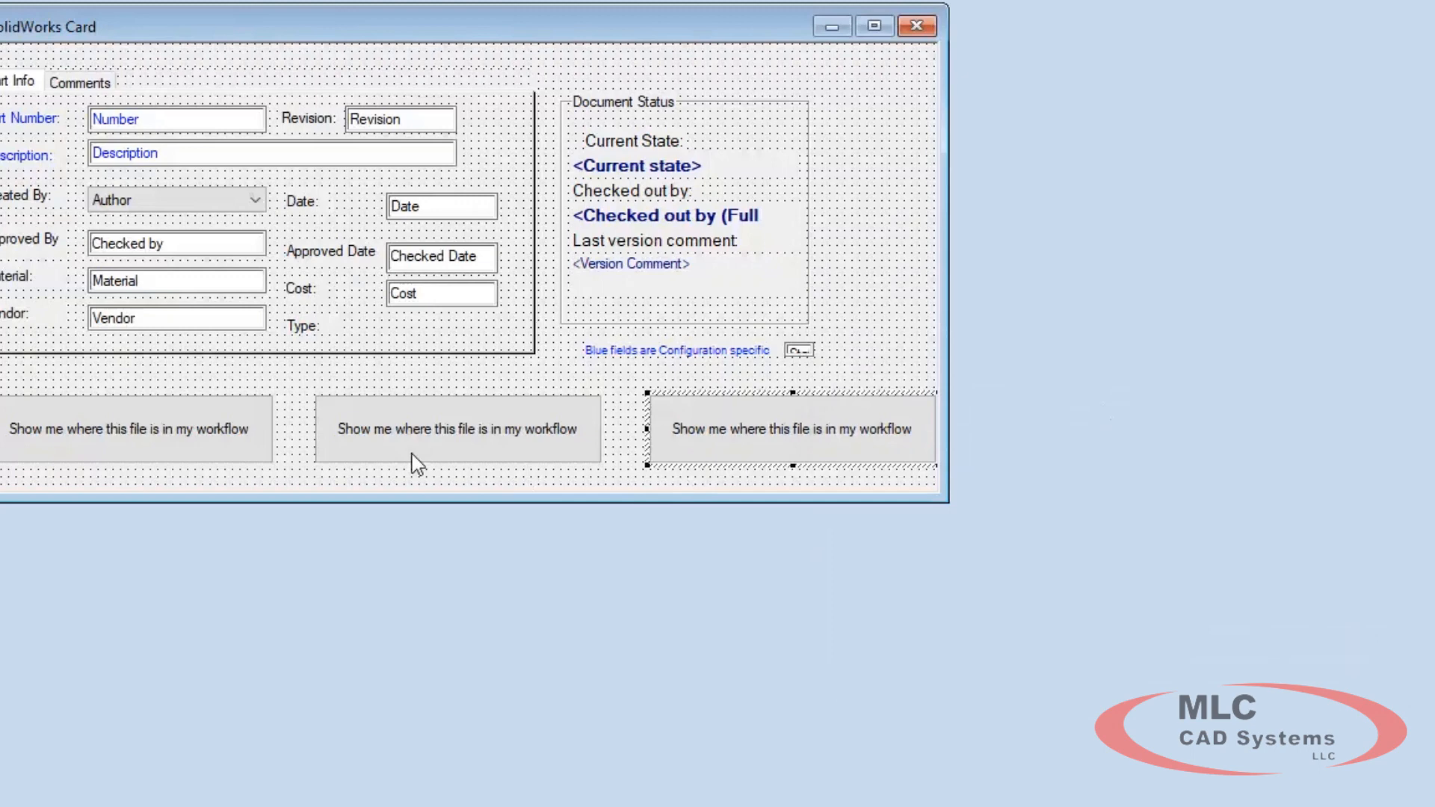
click(457, 429)
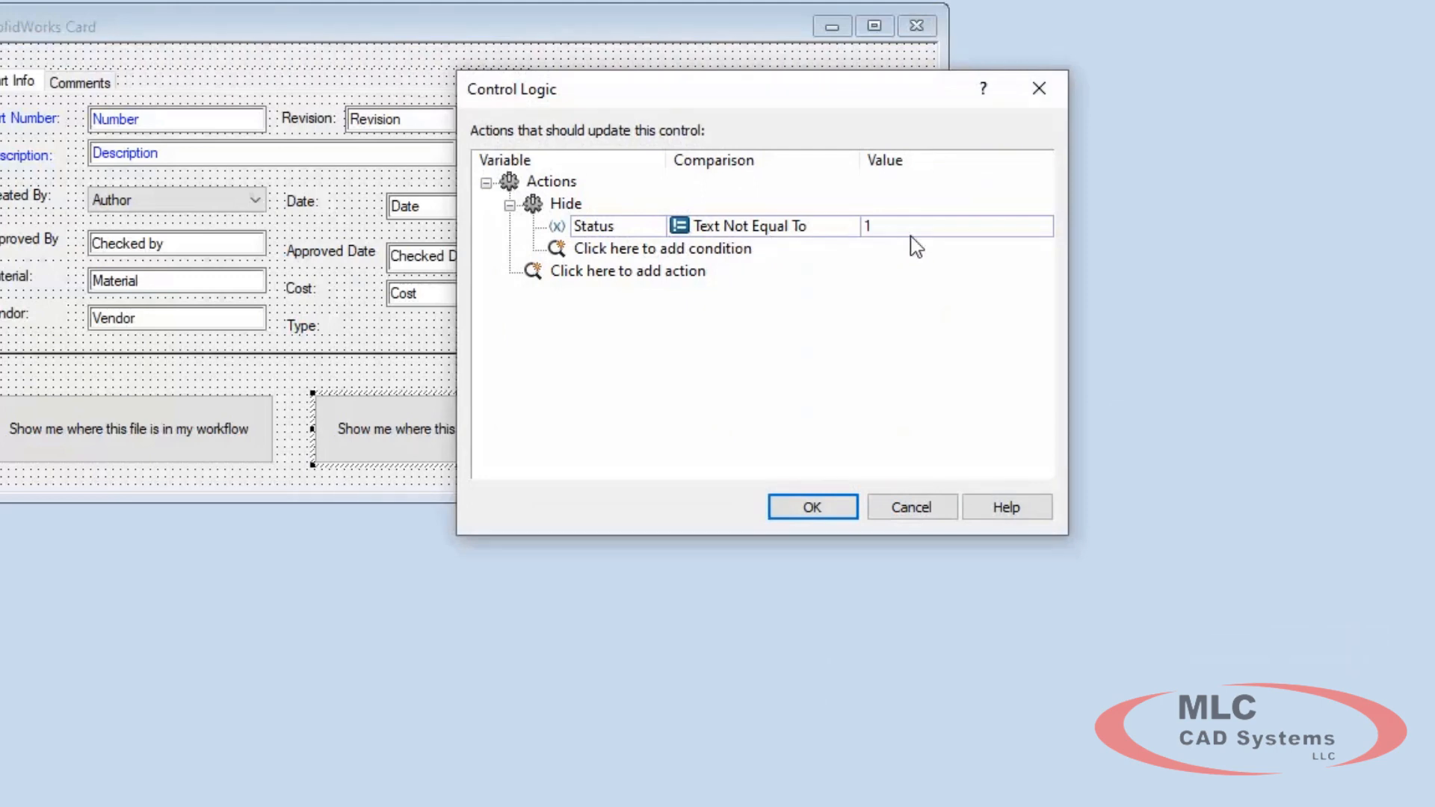
mouse_move(320, 424)
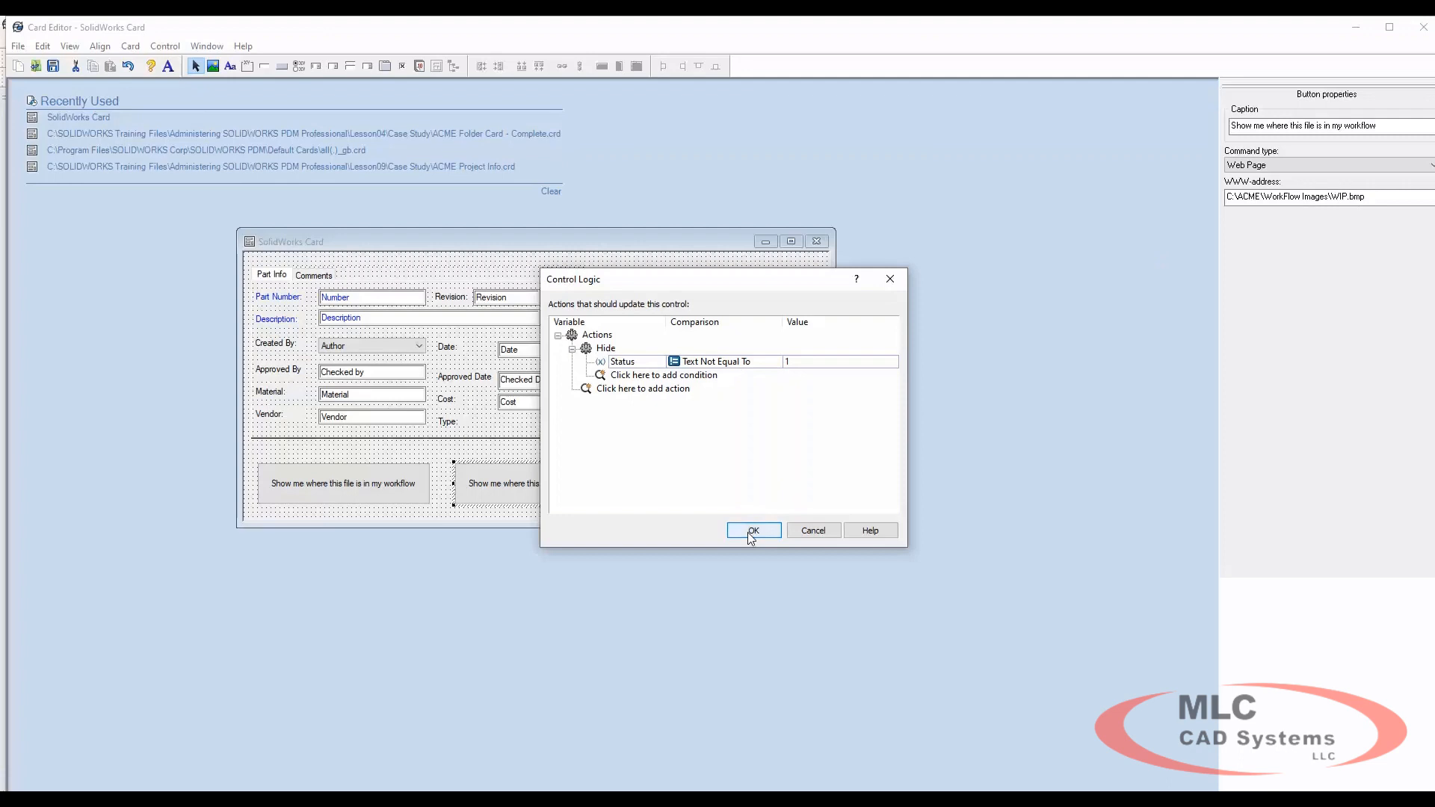
click(752, 531)
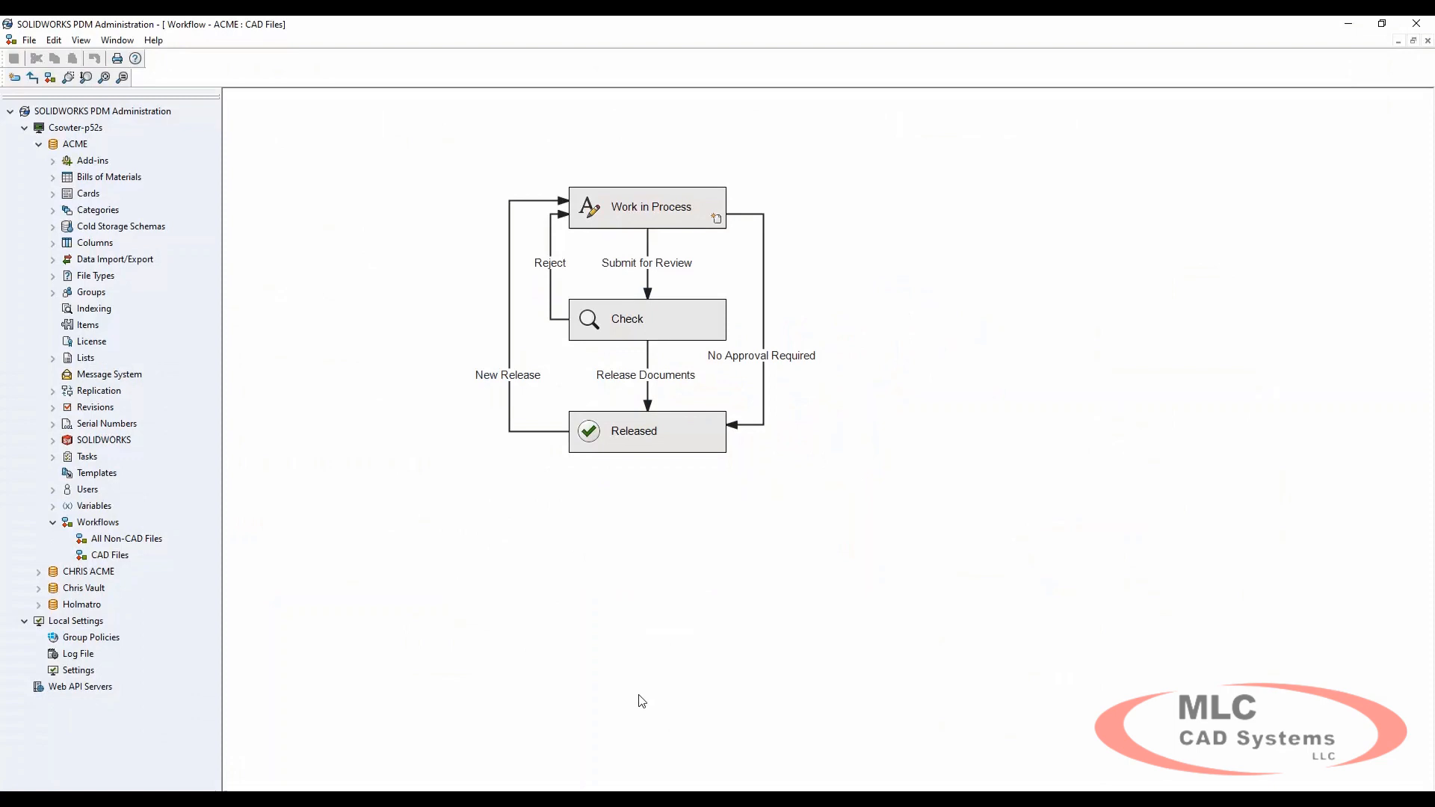
Add a new workflow state named Obsolete and position it under Released
right_click(641, 700)
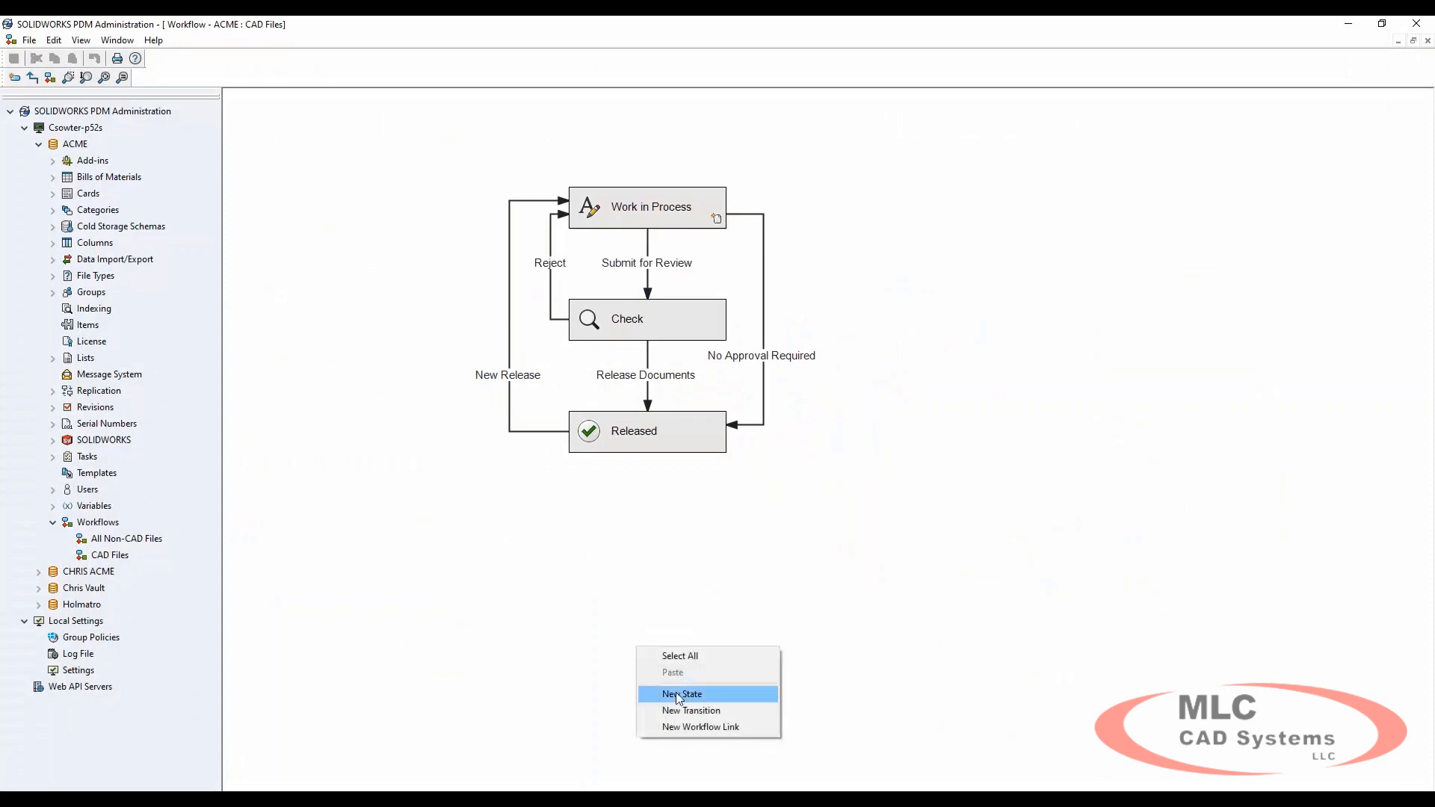
click(681, 694)
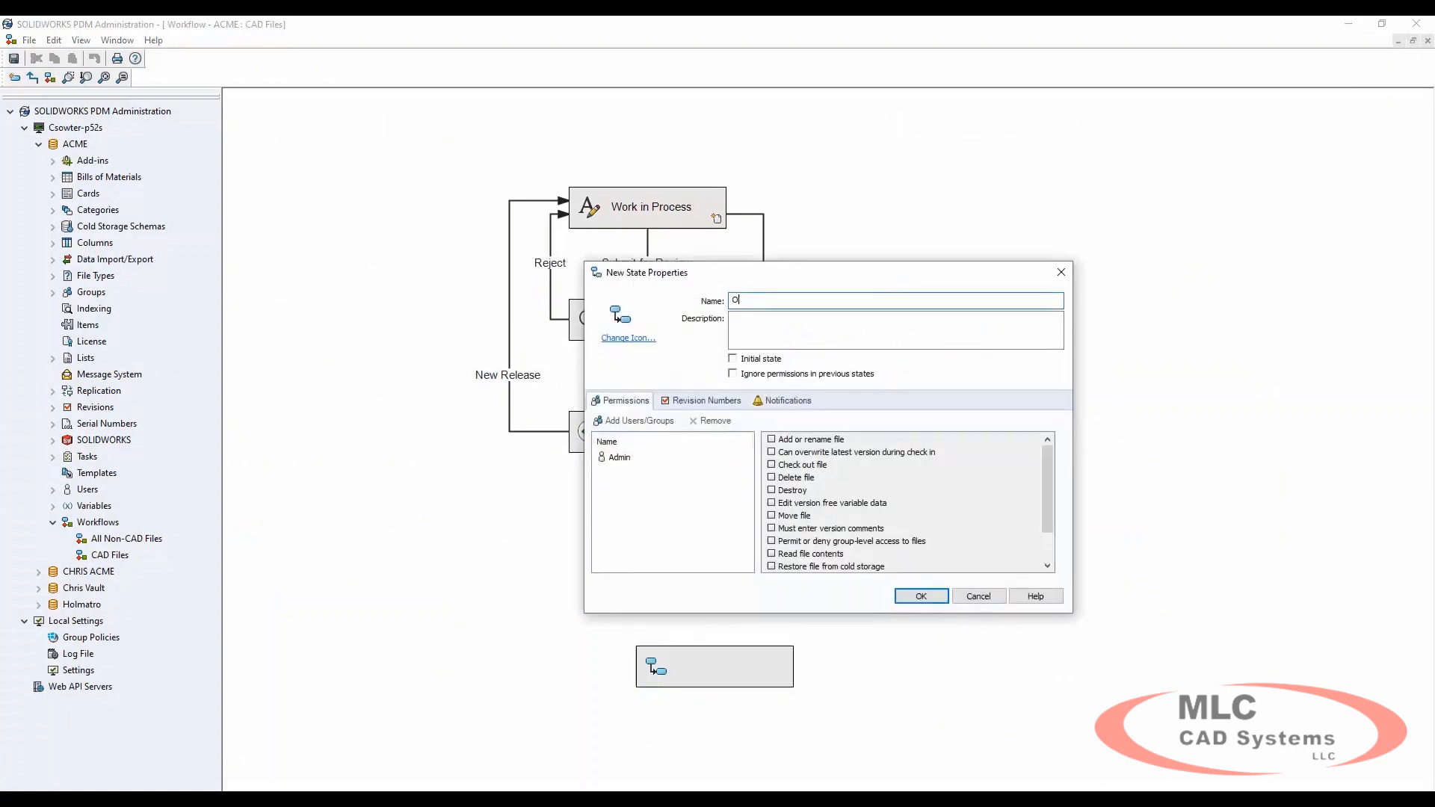
text(bsolete)
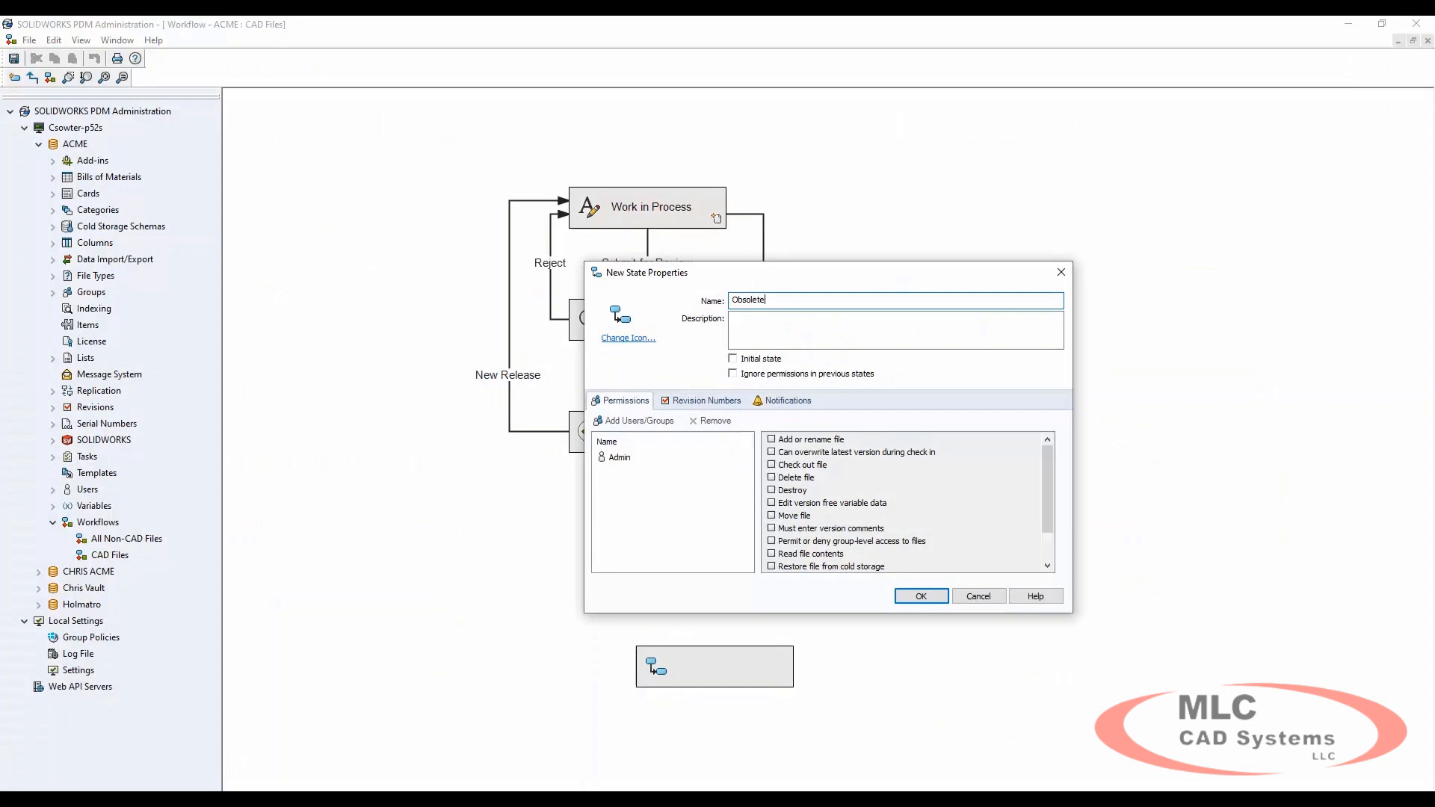
click(921, 596)
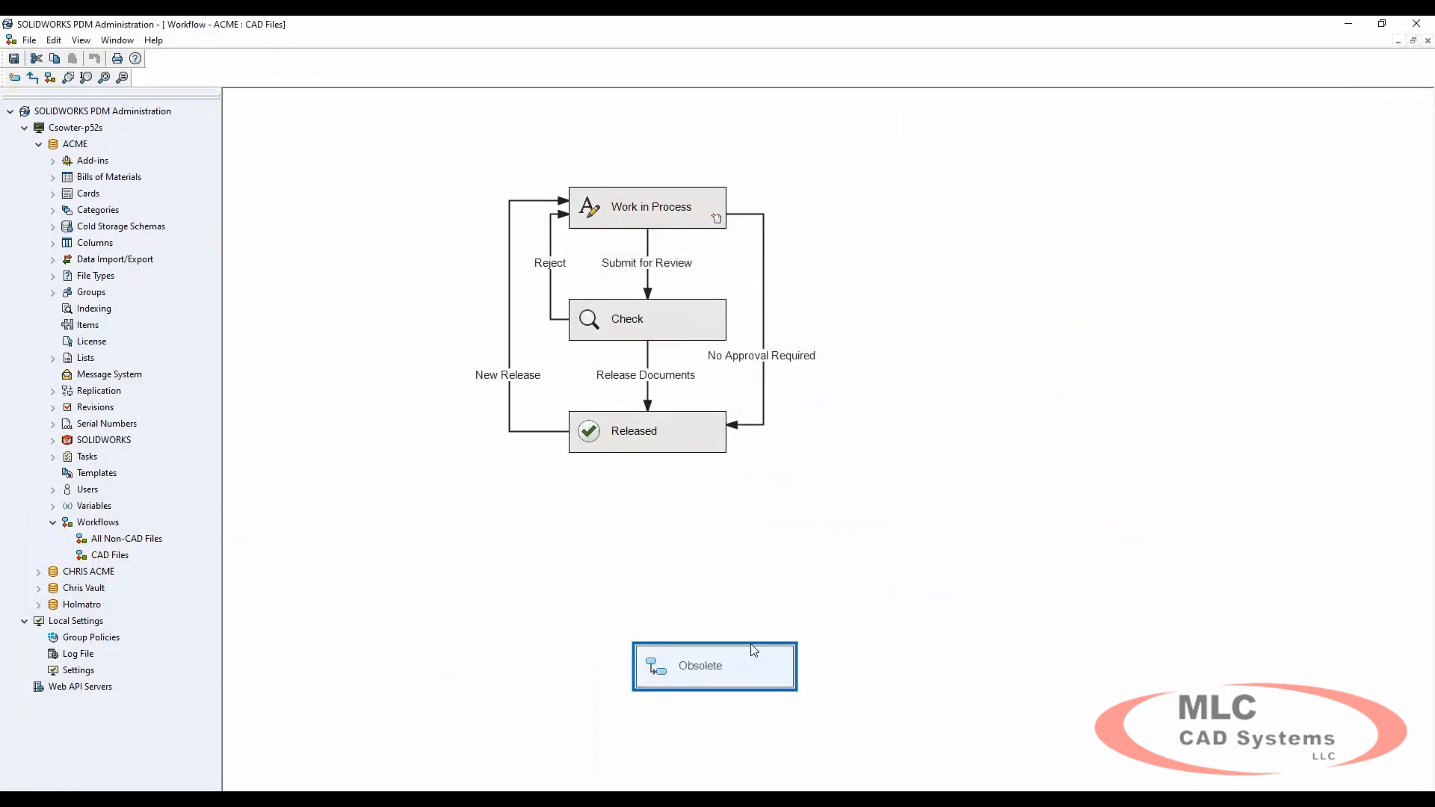
drag(714, 665, 653, 597)
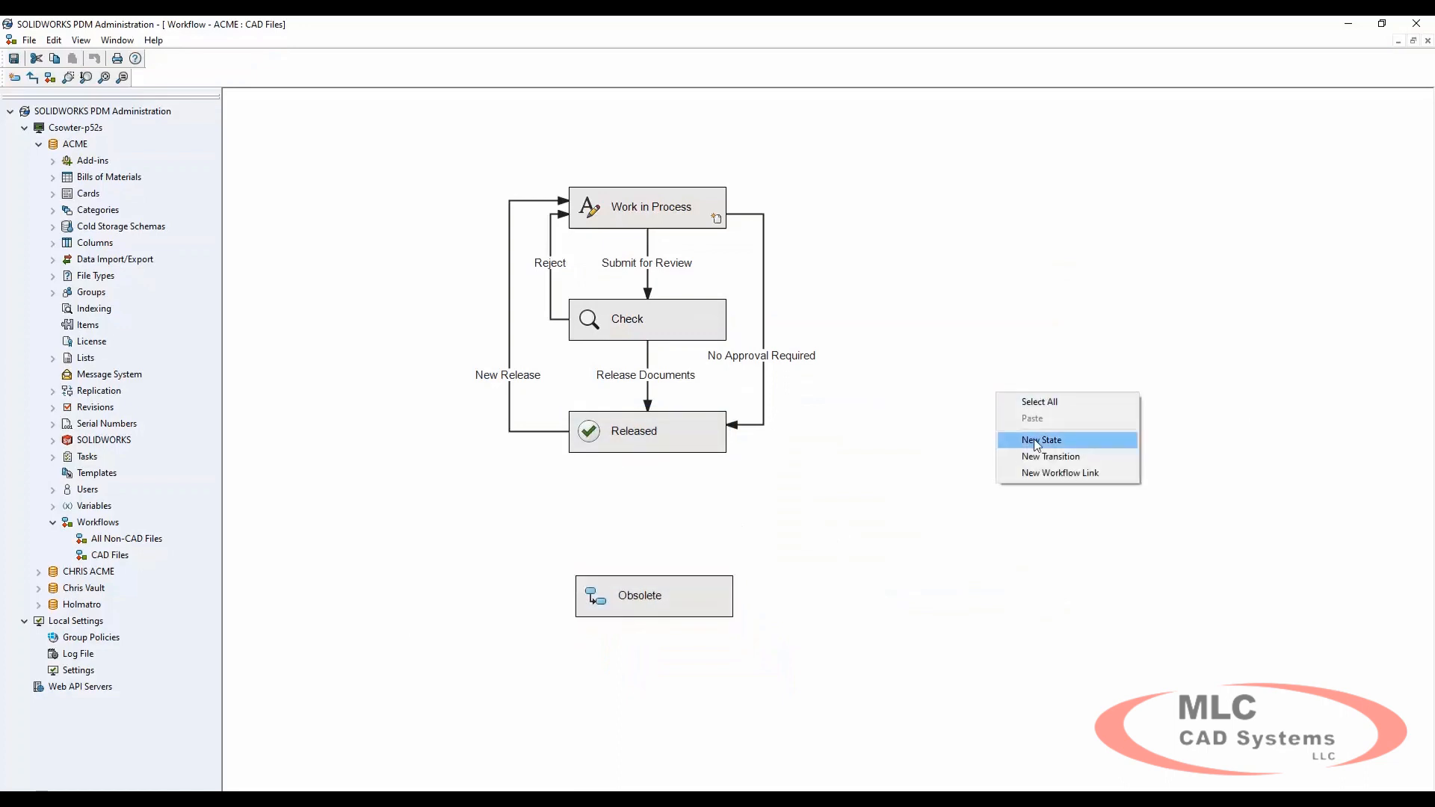
Create a transition from Released to Obsolete and begin naming it
click(1051, 456)
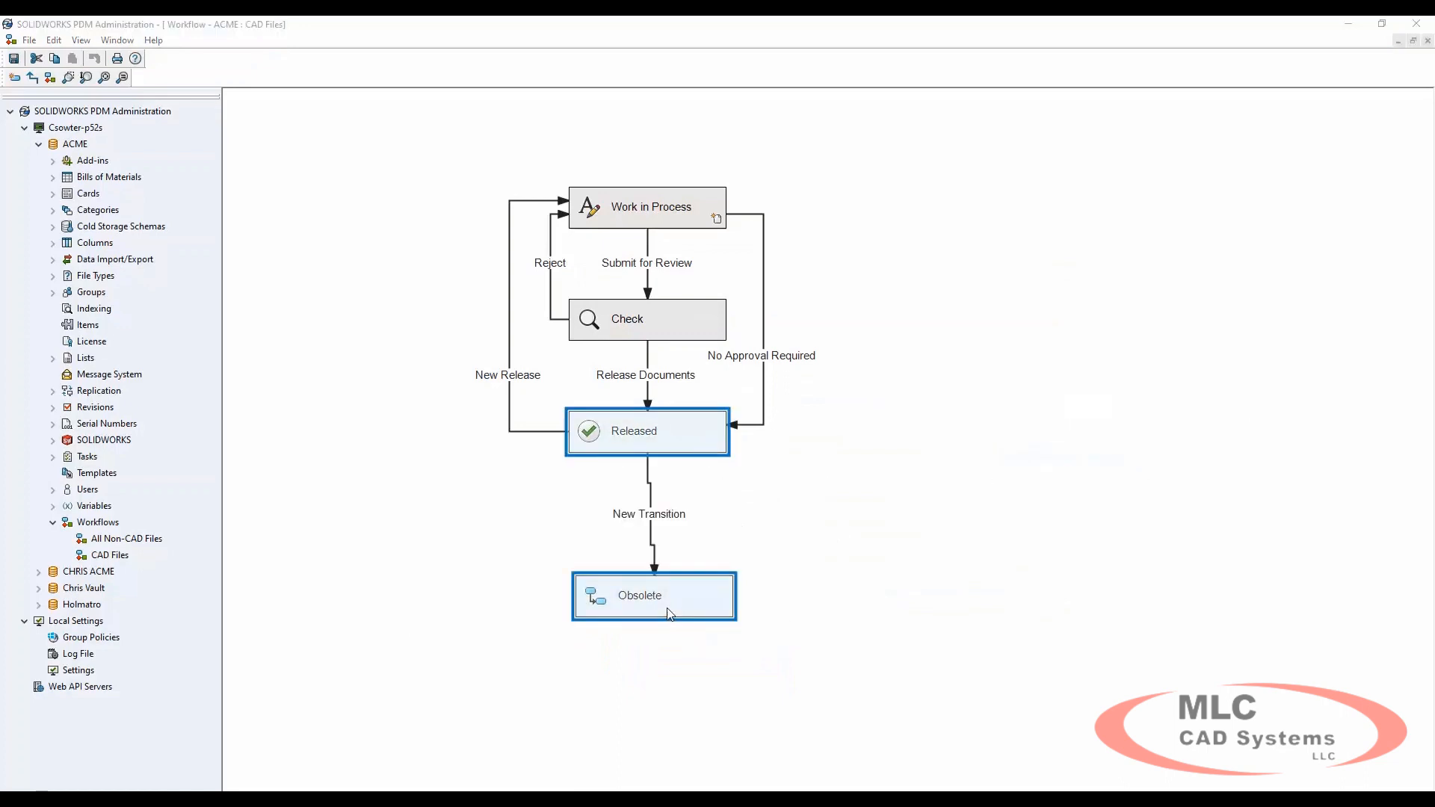
text(Send Mail)
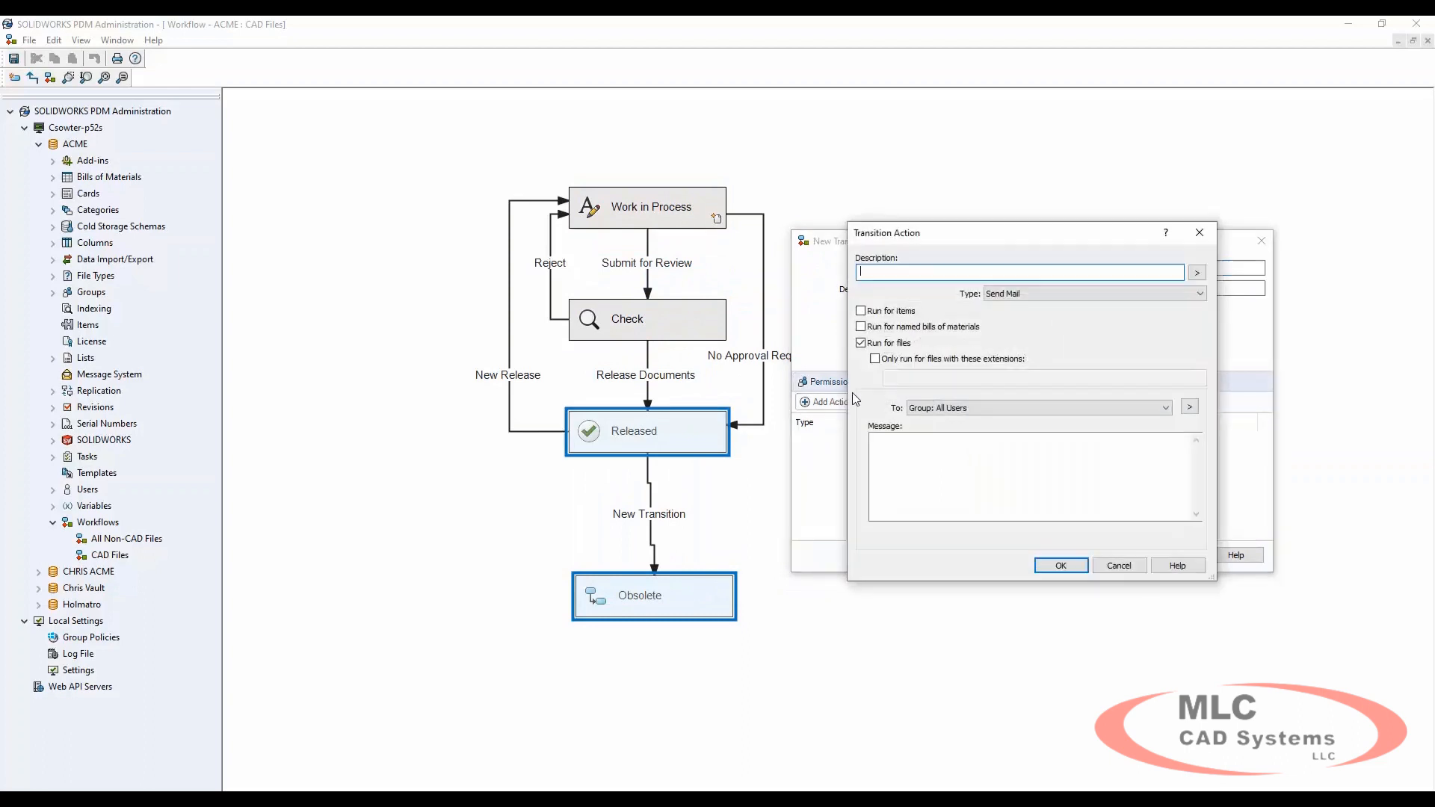
Add a Set Variable action described Updates Status that sets Status to 4
text(Updates Status)
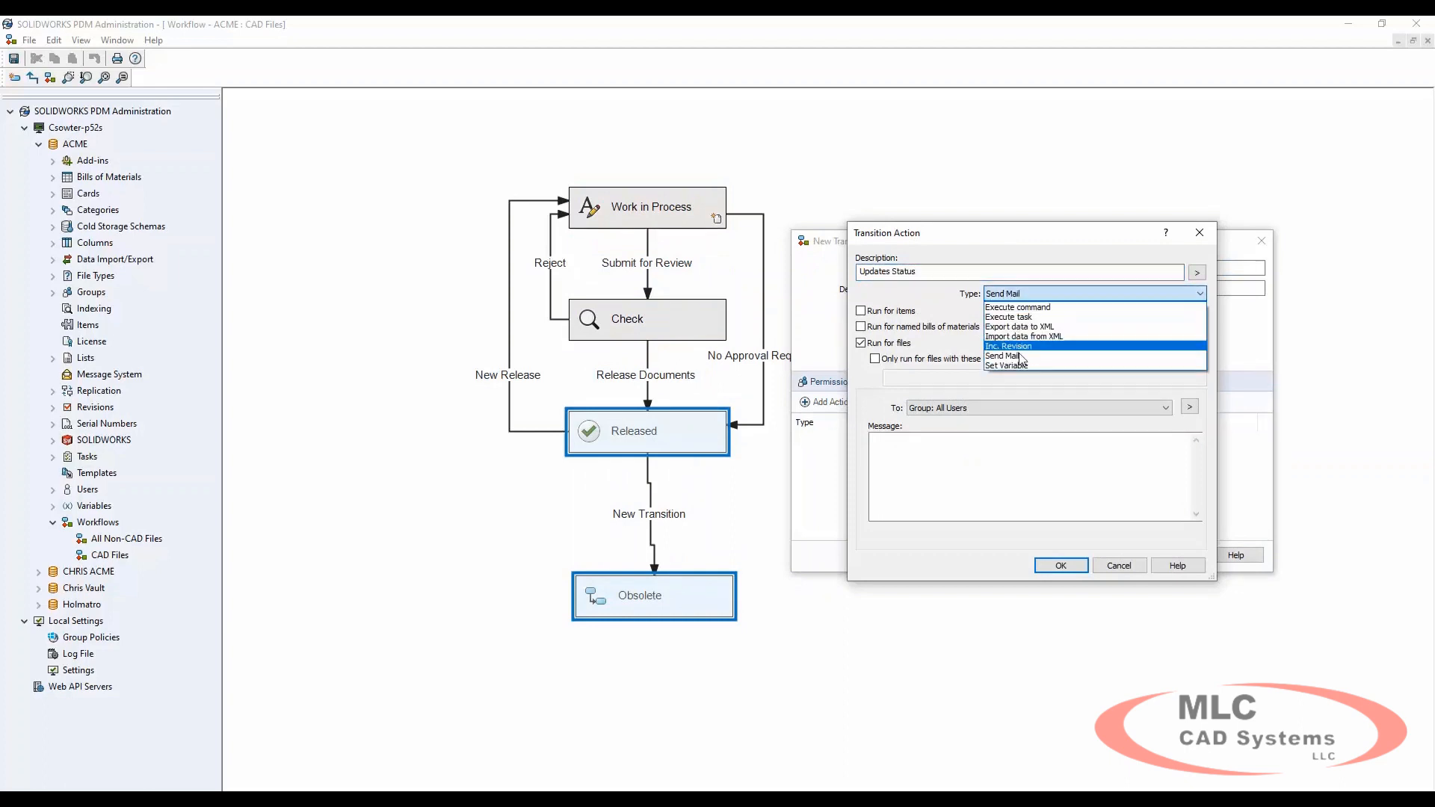
click(1006, 365)
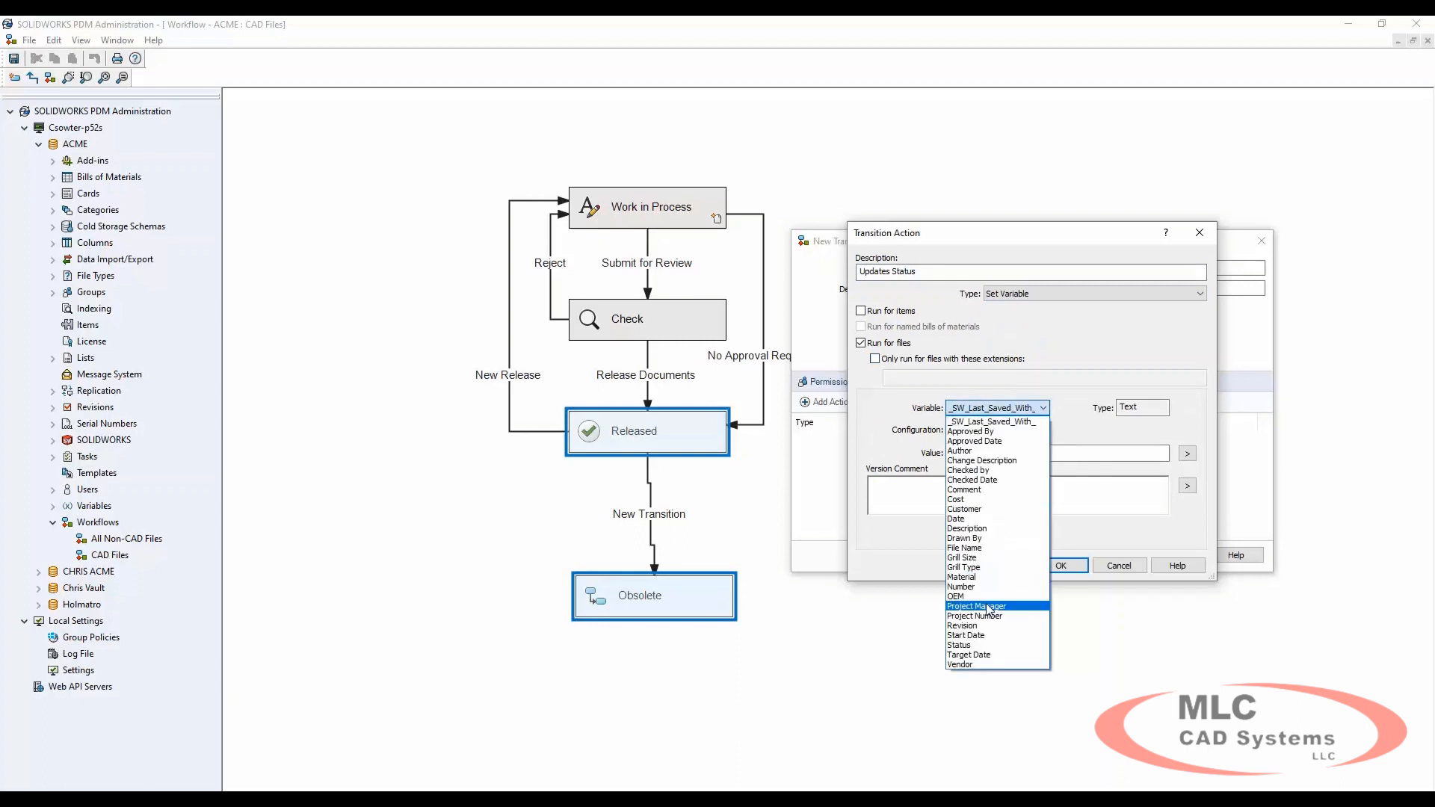
click(958, 646)
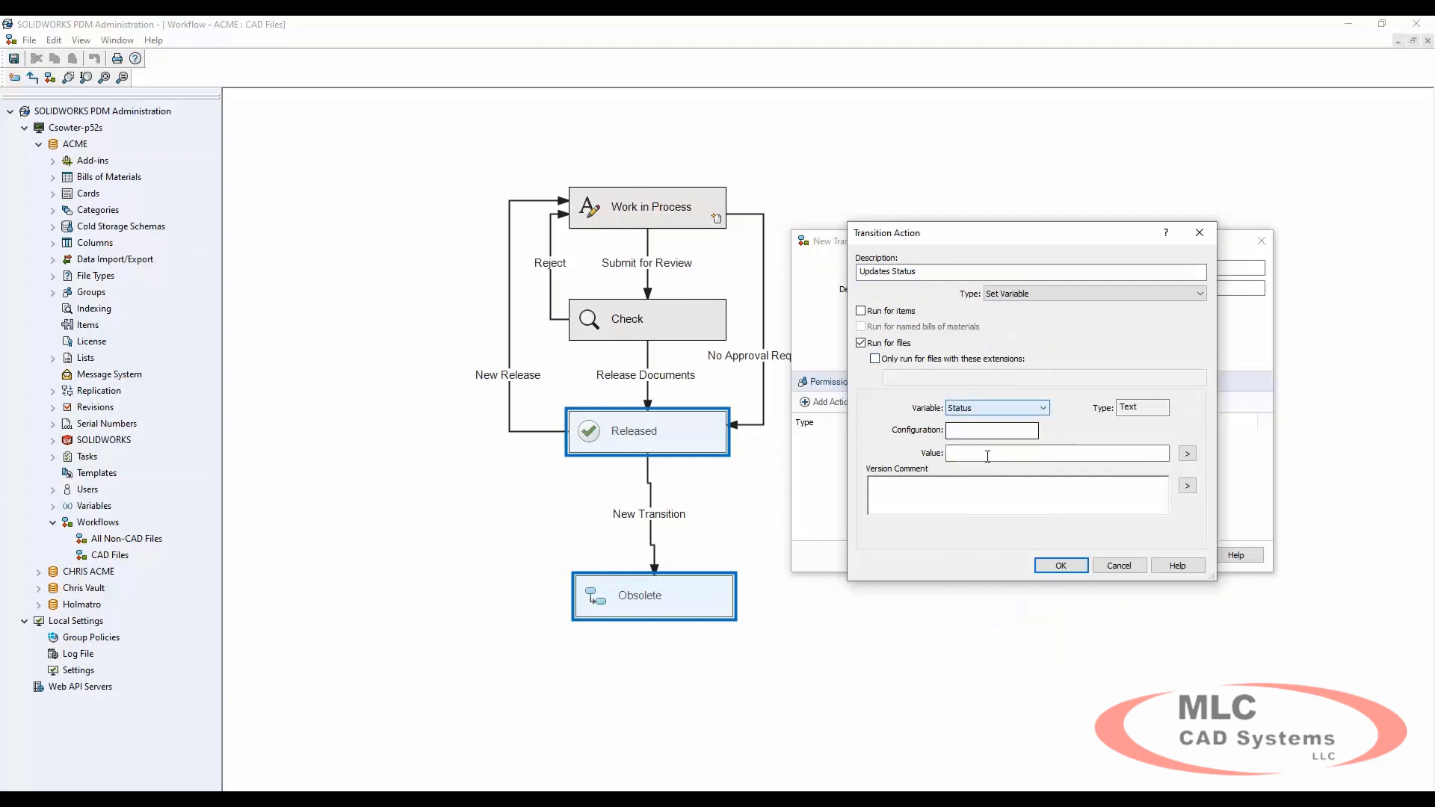
click(1053, 453)
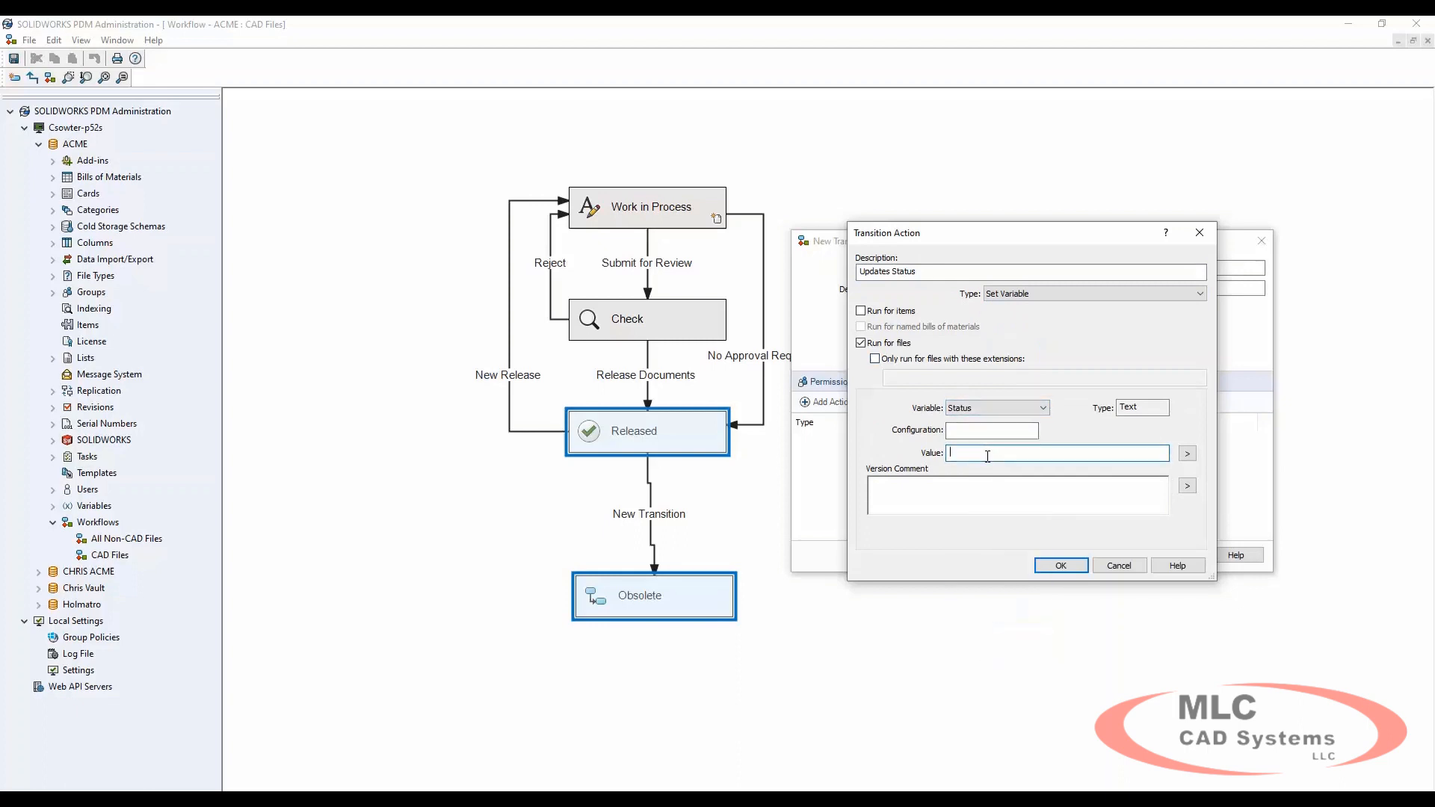
text(4)
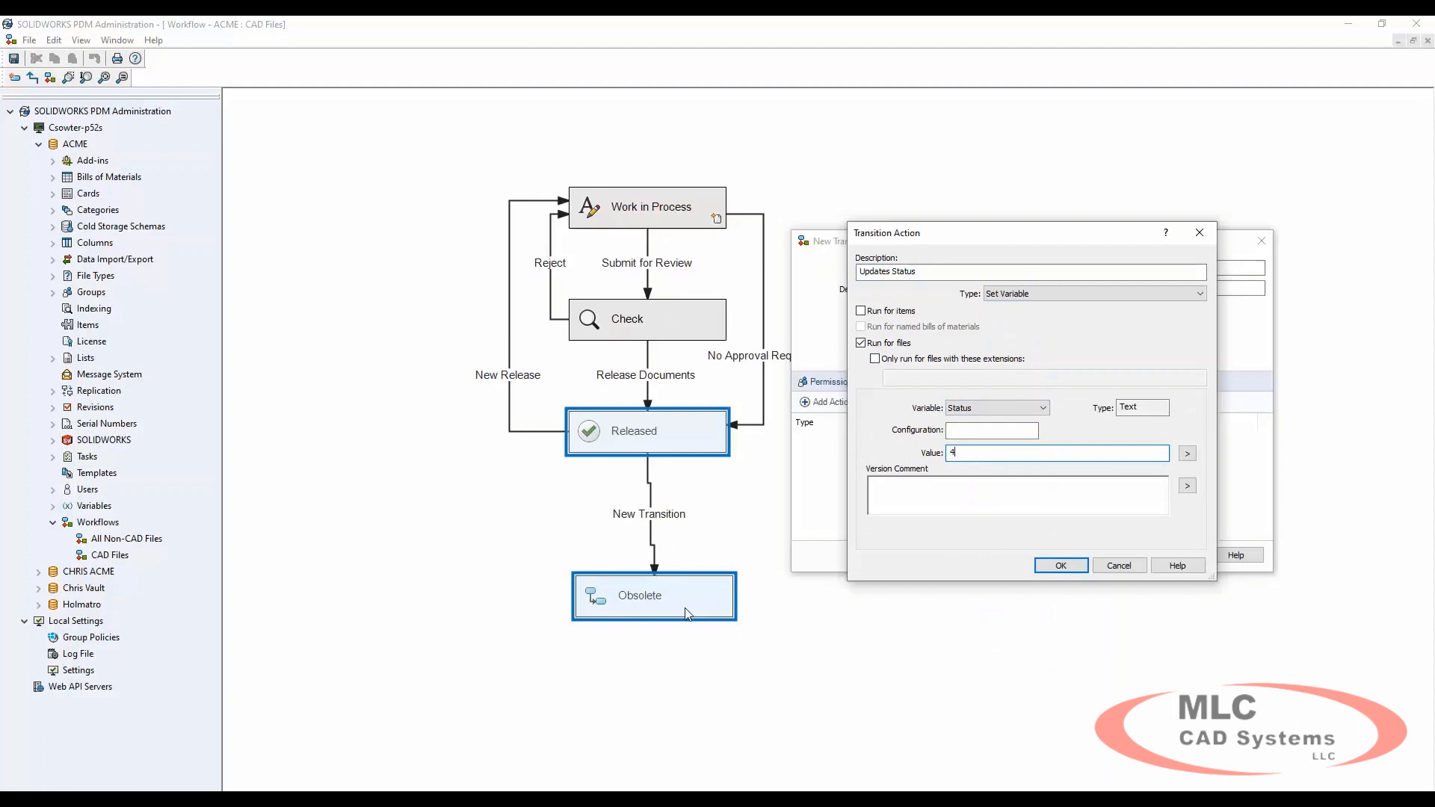
click(1060, 565)
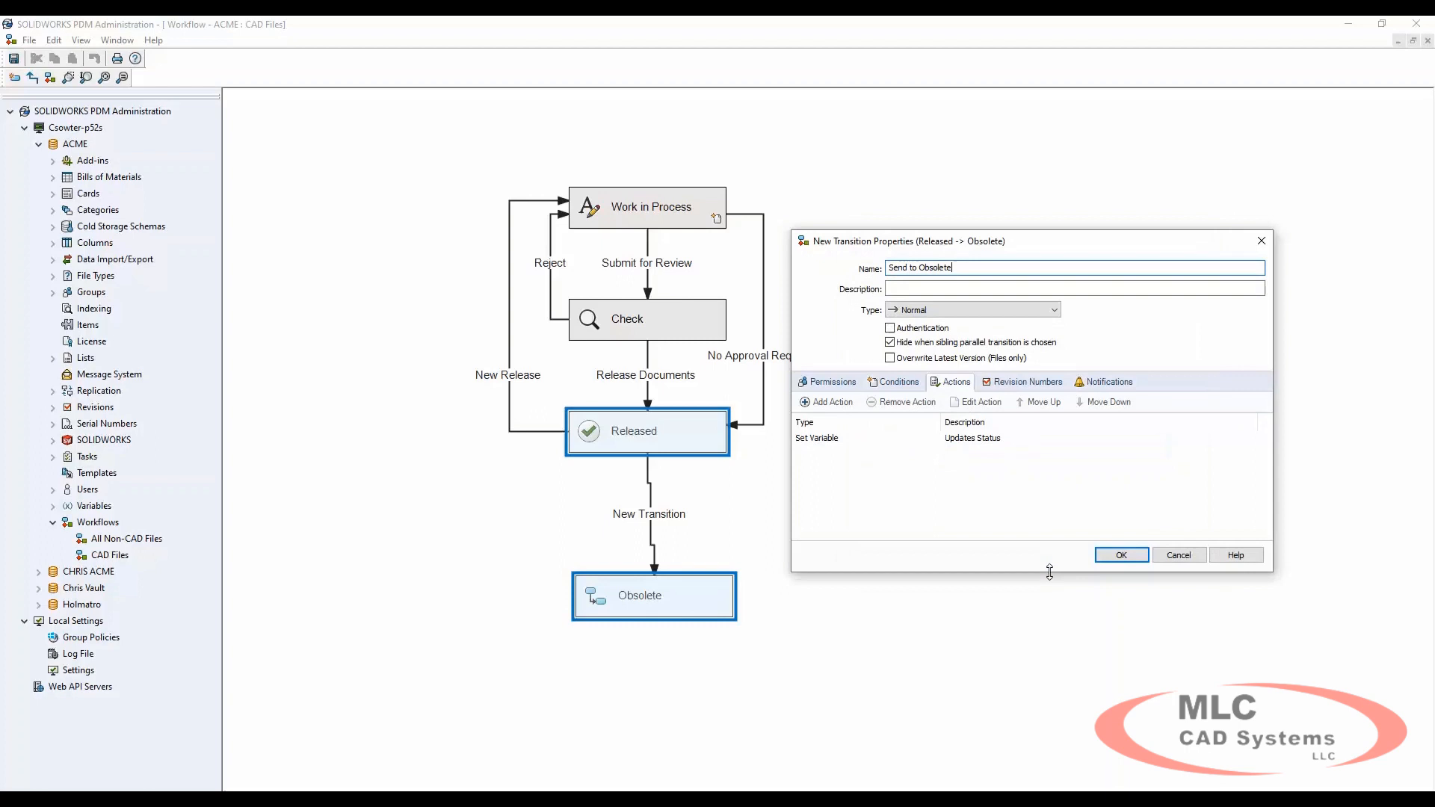
Confirm the Send to Obsolete transition between Released and Obsolete
click(1119, 554)
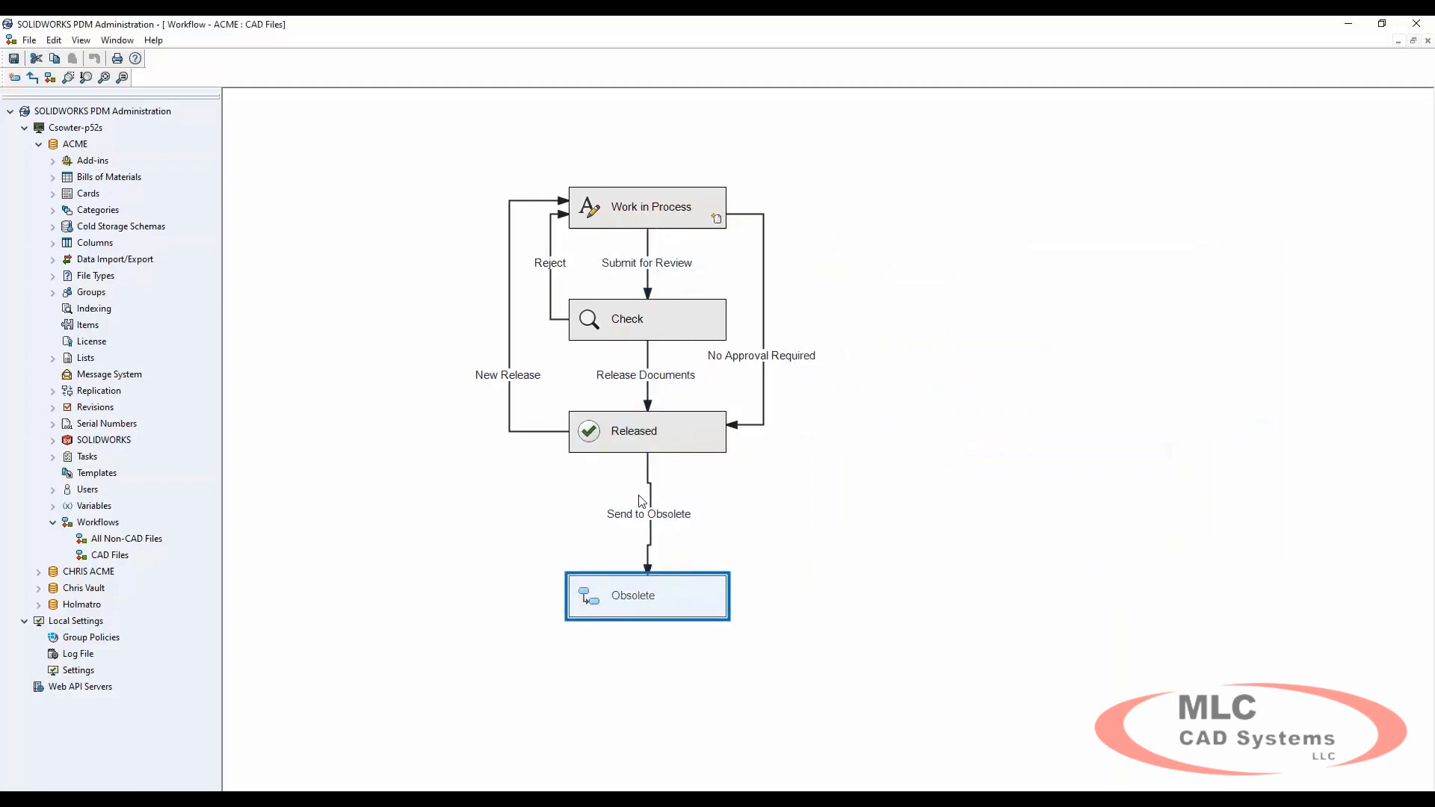
click(923, 565)
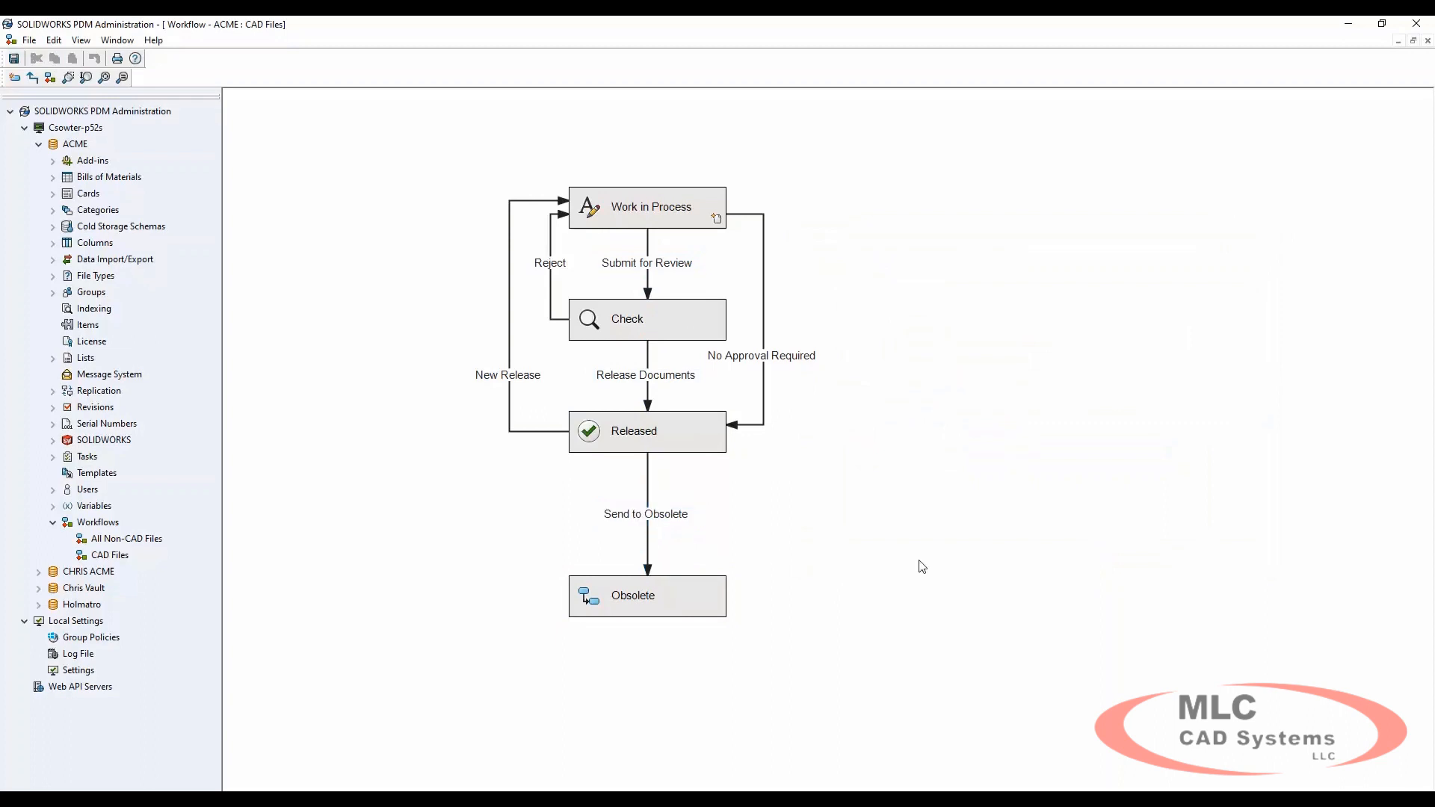
mouse_move(56, 103)
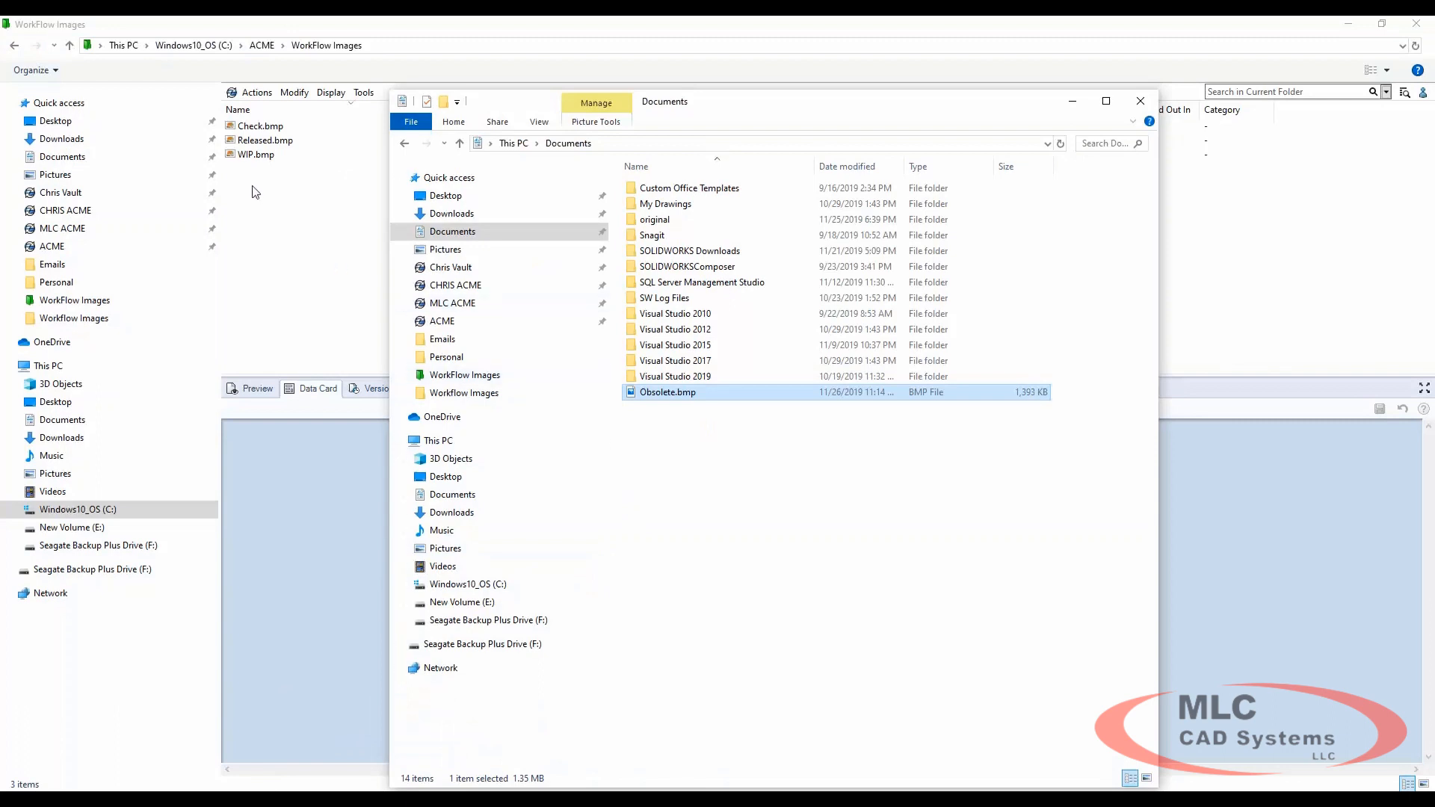
mouse_move(669, 392)
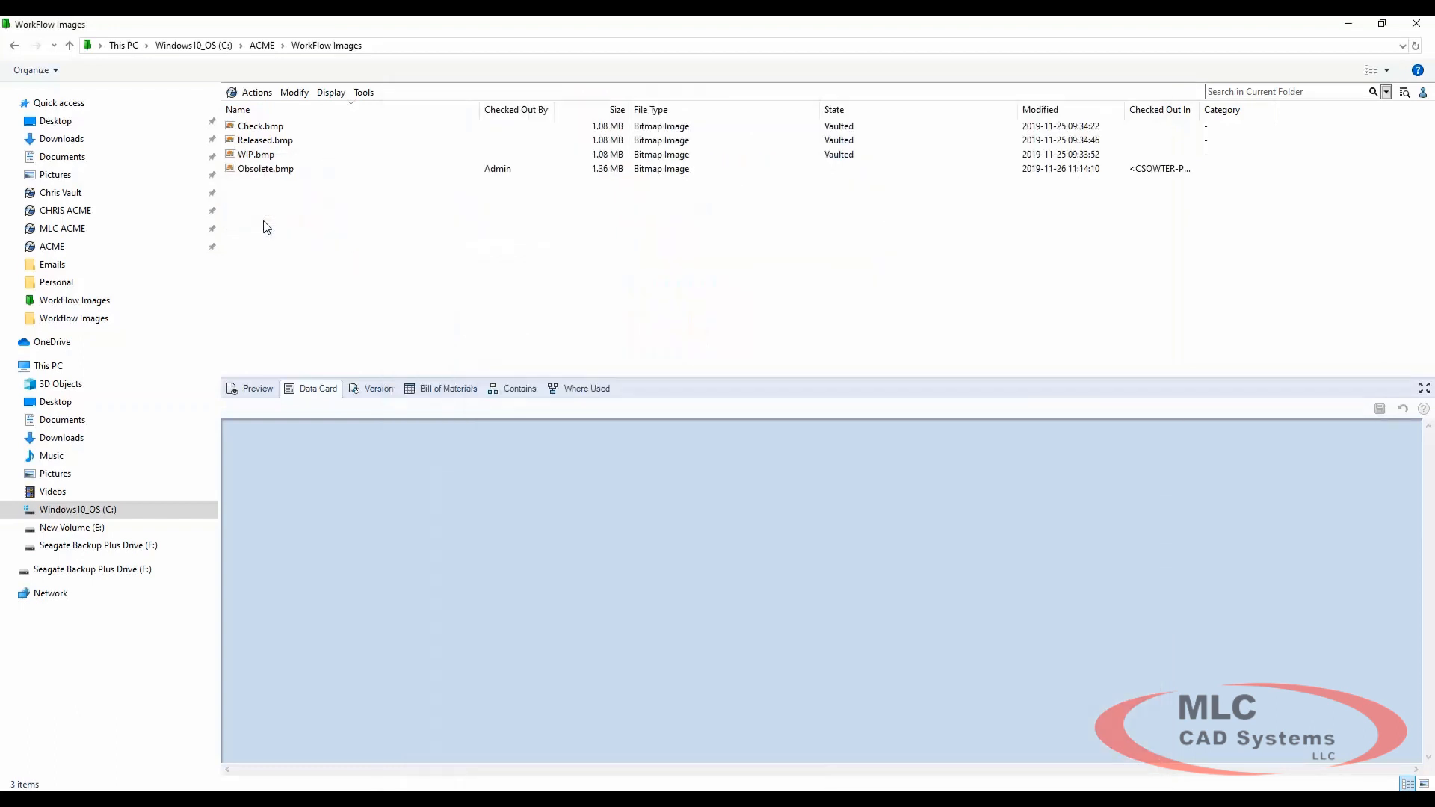
Check Obsolete.bmp into the WorkFlow Images folder and preview it
click(267, 169)
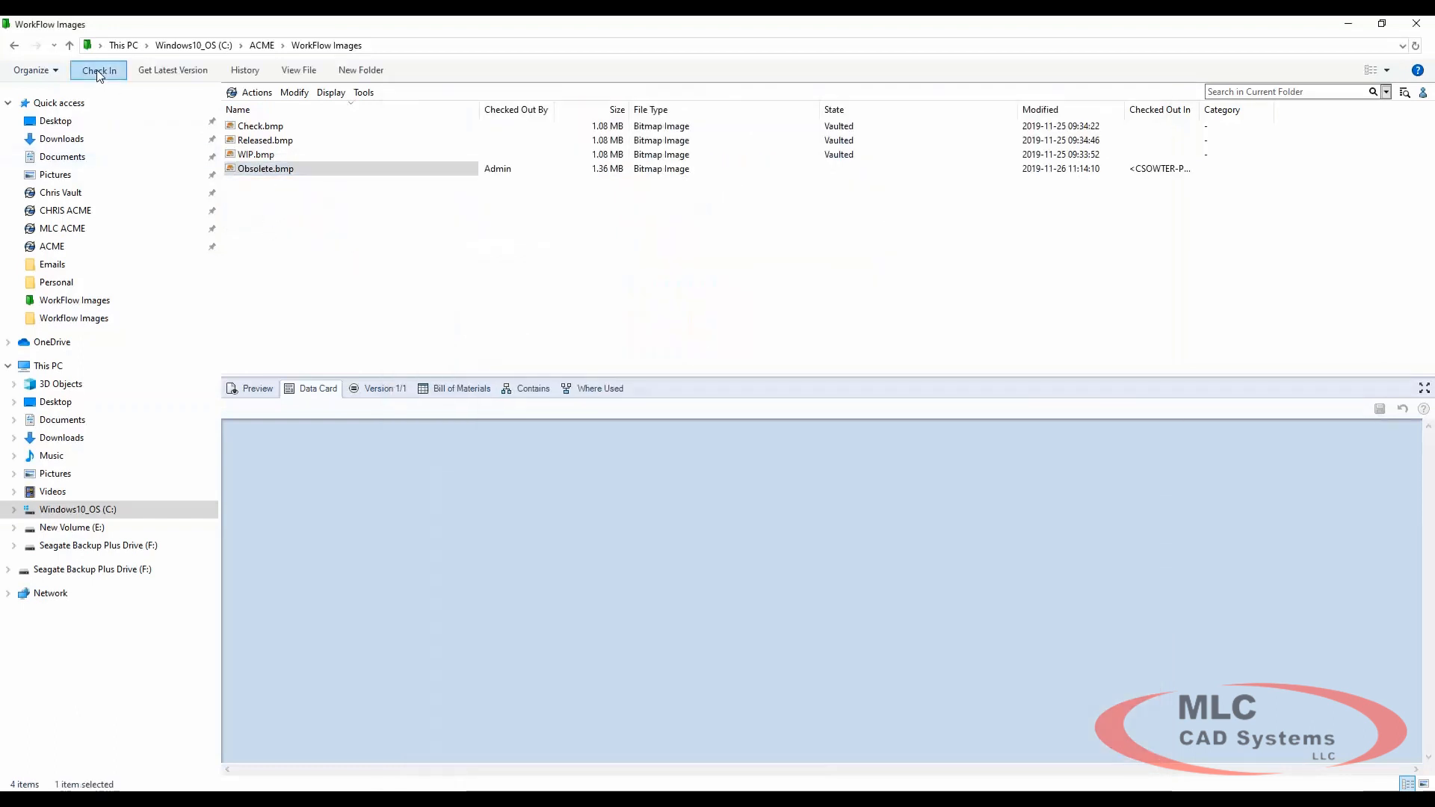
click(99, 70)
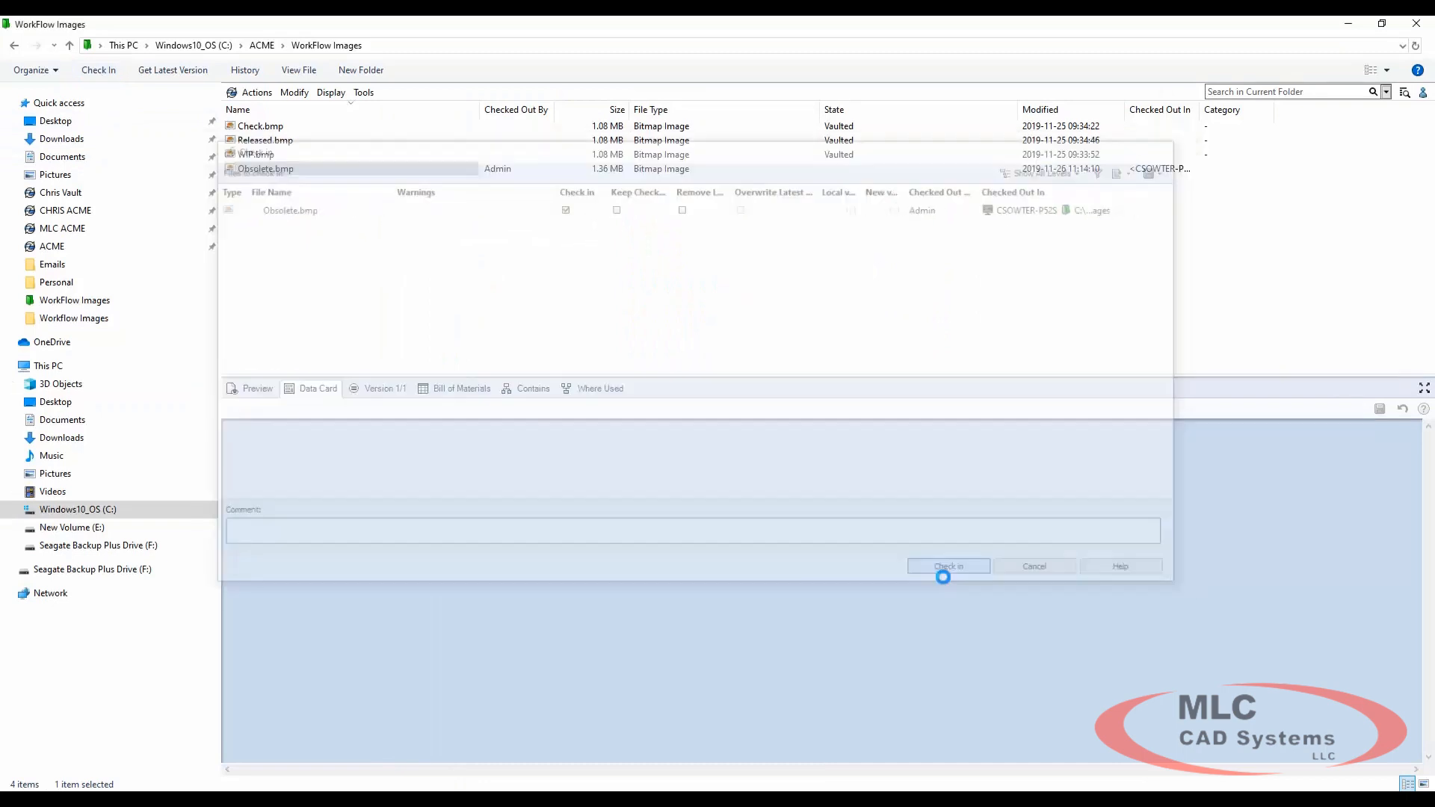
click(947, 565)
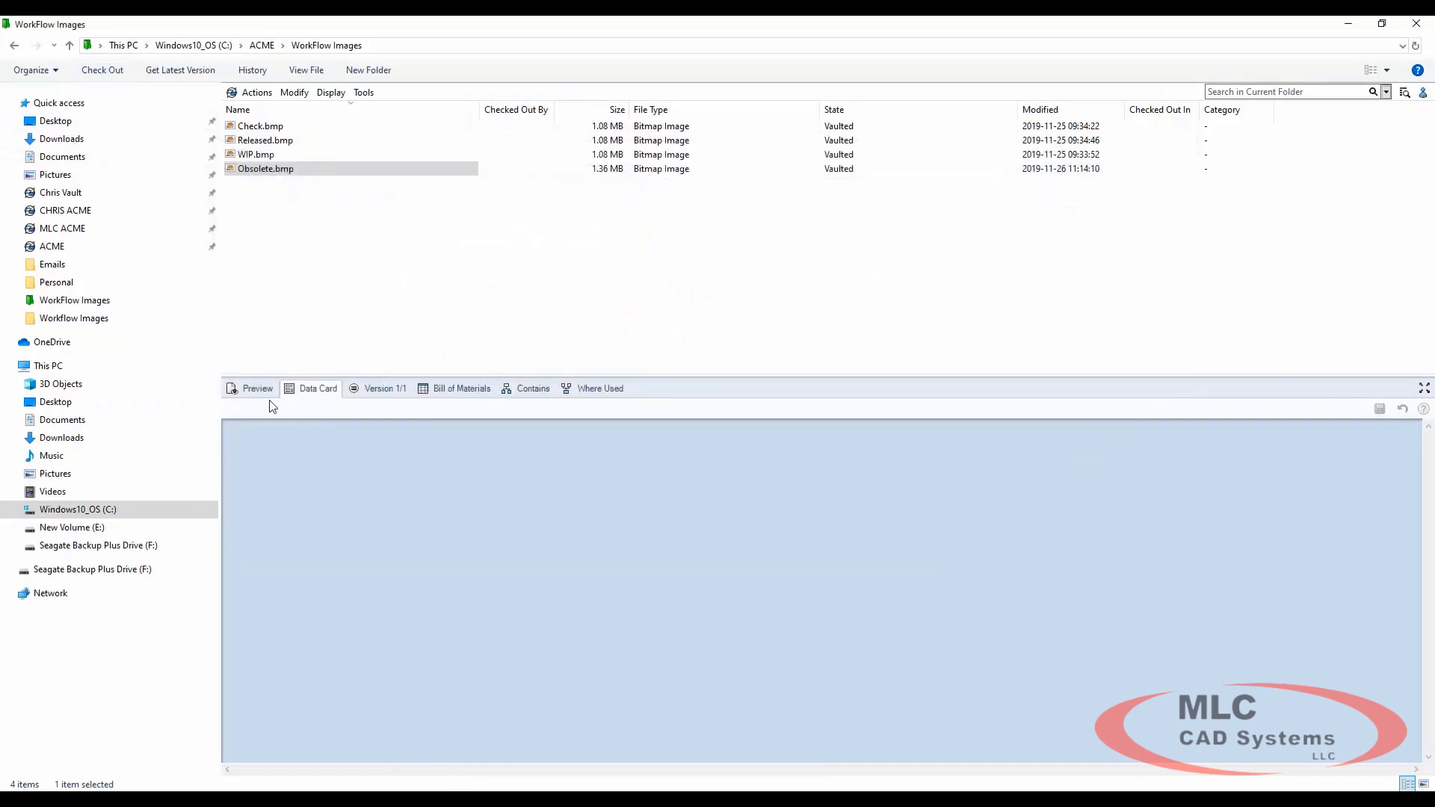
click(257, 389)
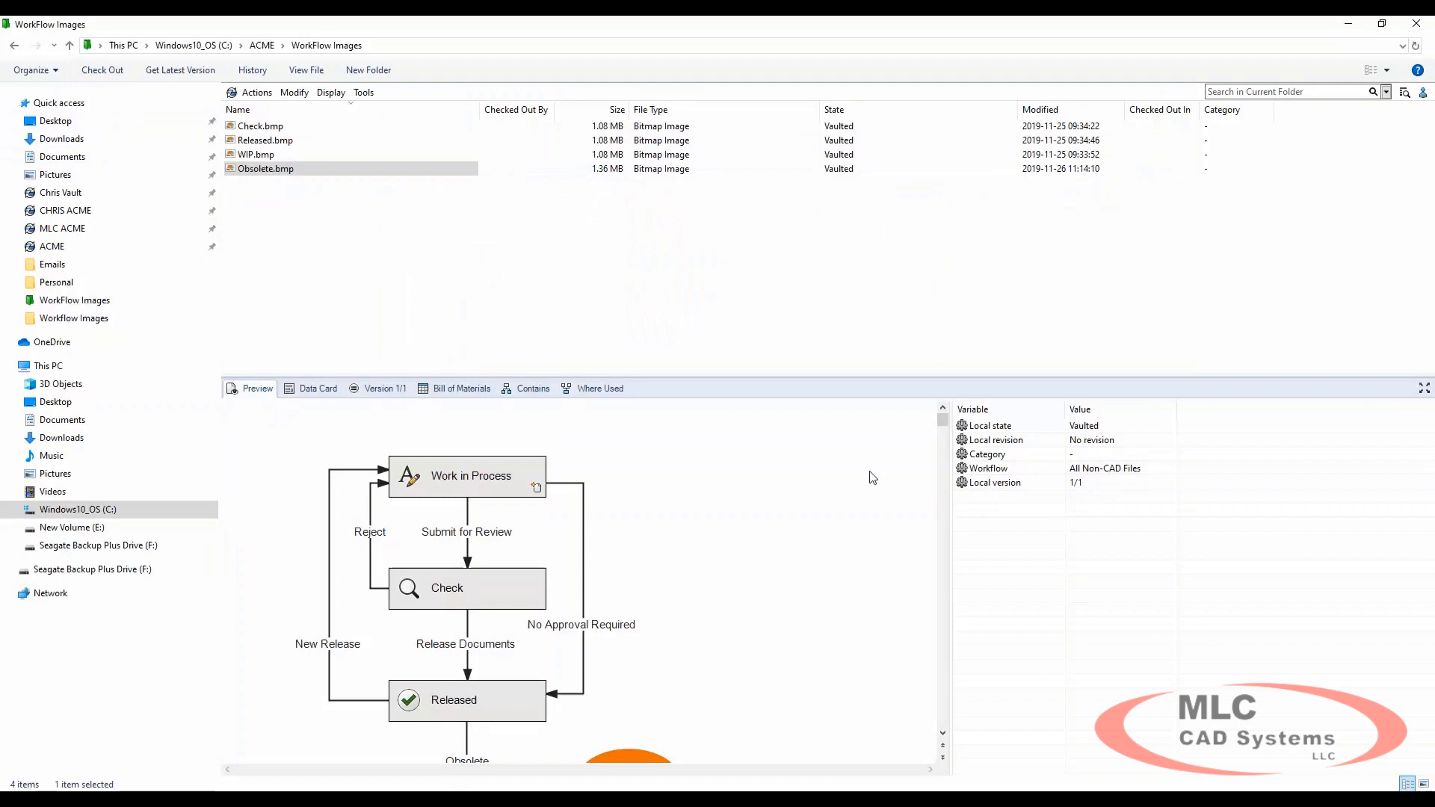
mouse_move(829, 356)
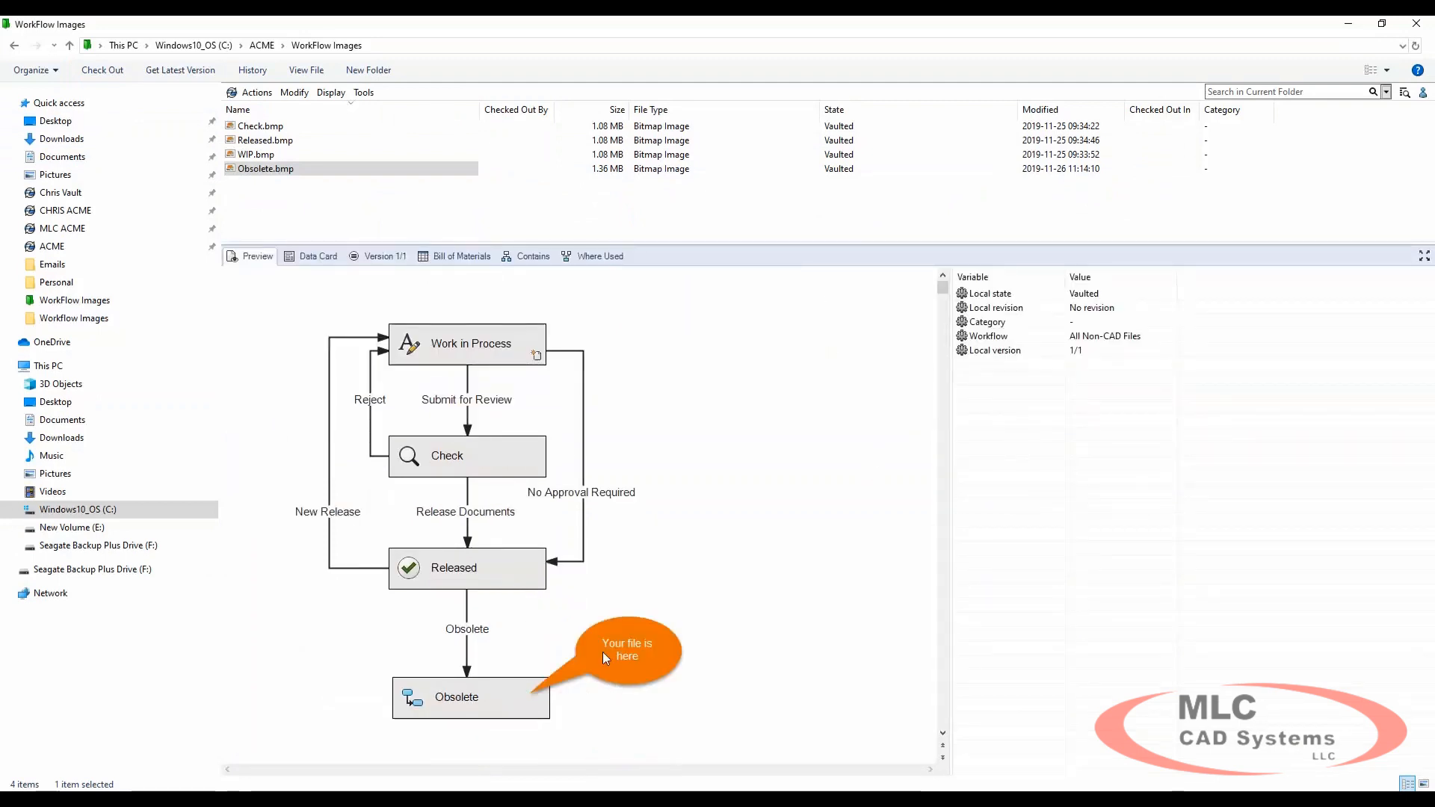
Preview WIP.bmp from the same folder
click(256, 154)
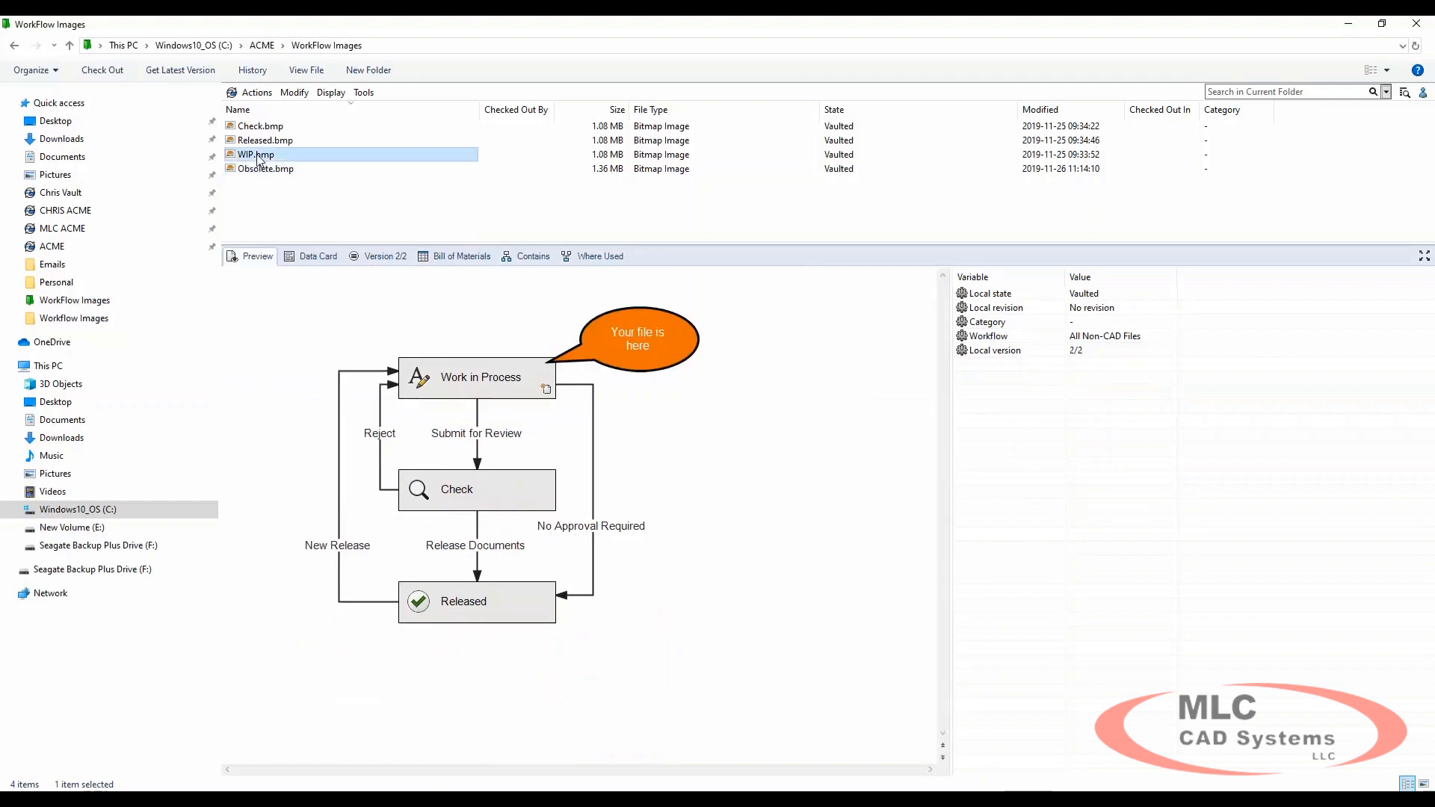
click(260, 125)
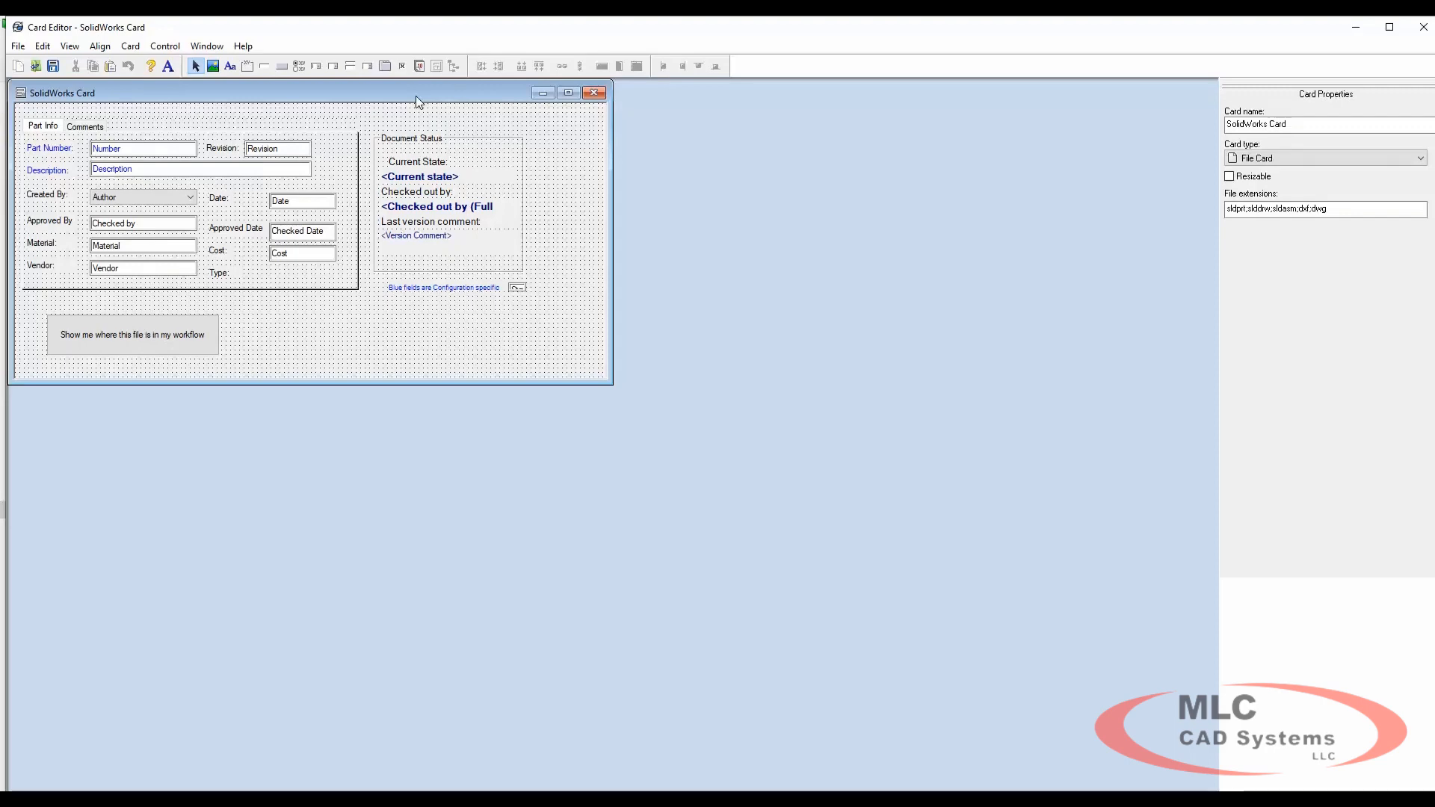
mouse_move(384, 393)
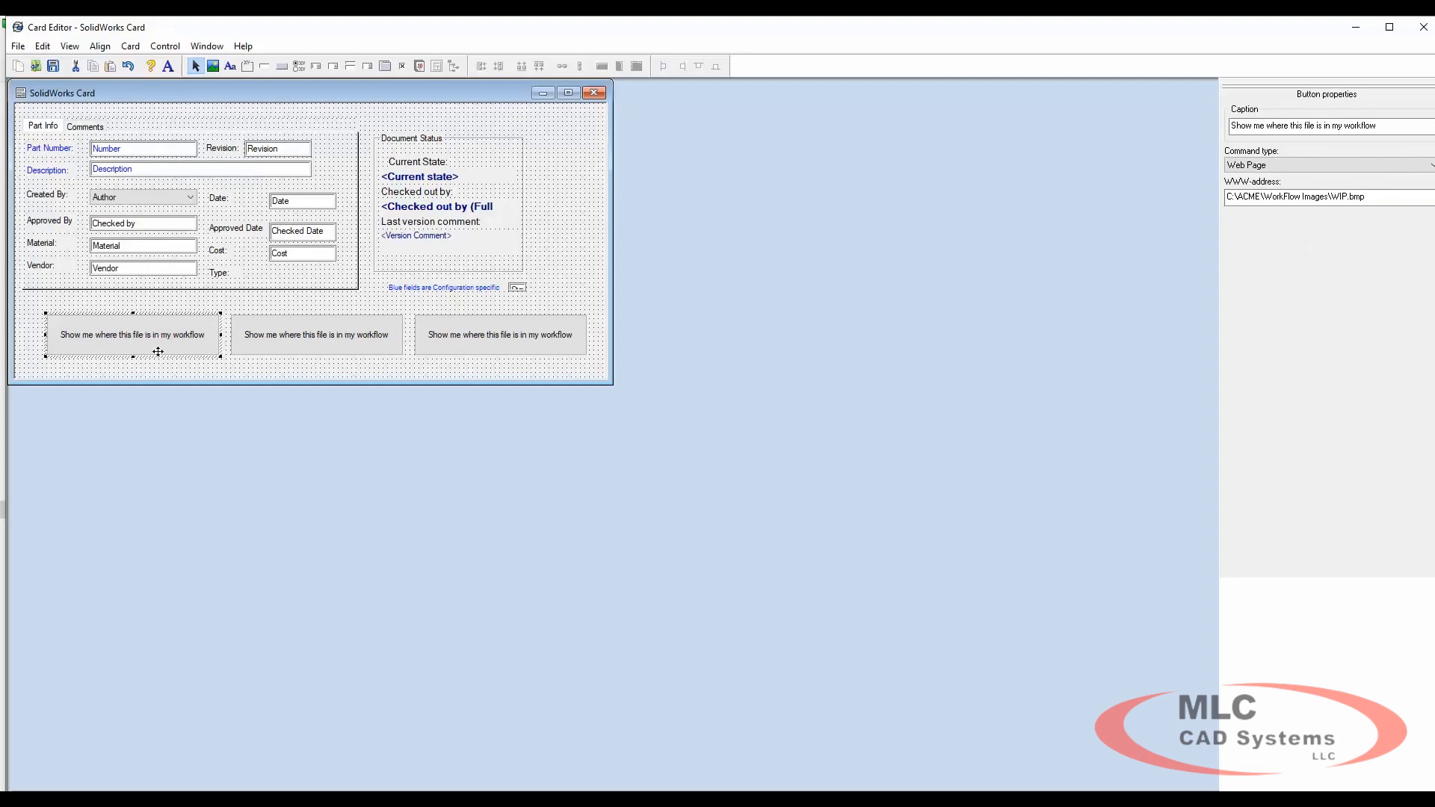
Copy the workflow button to the right and link it to C:\ACME\WorkFlow Images\Obsolete.bmp
click(316, 333)
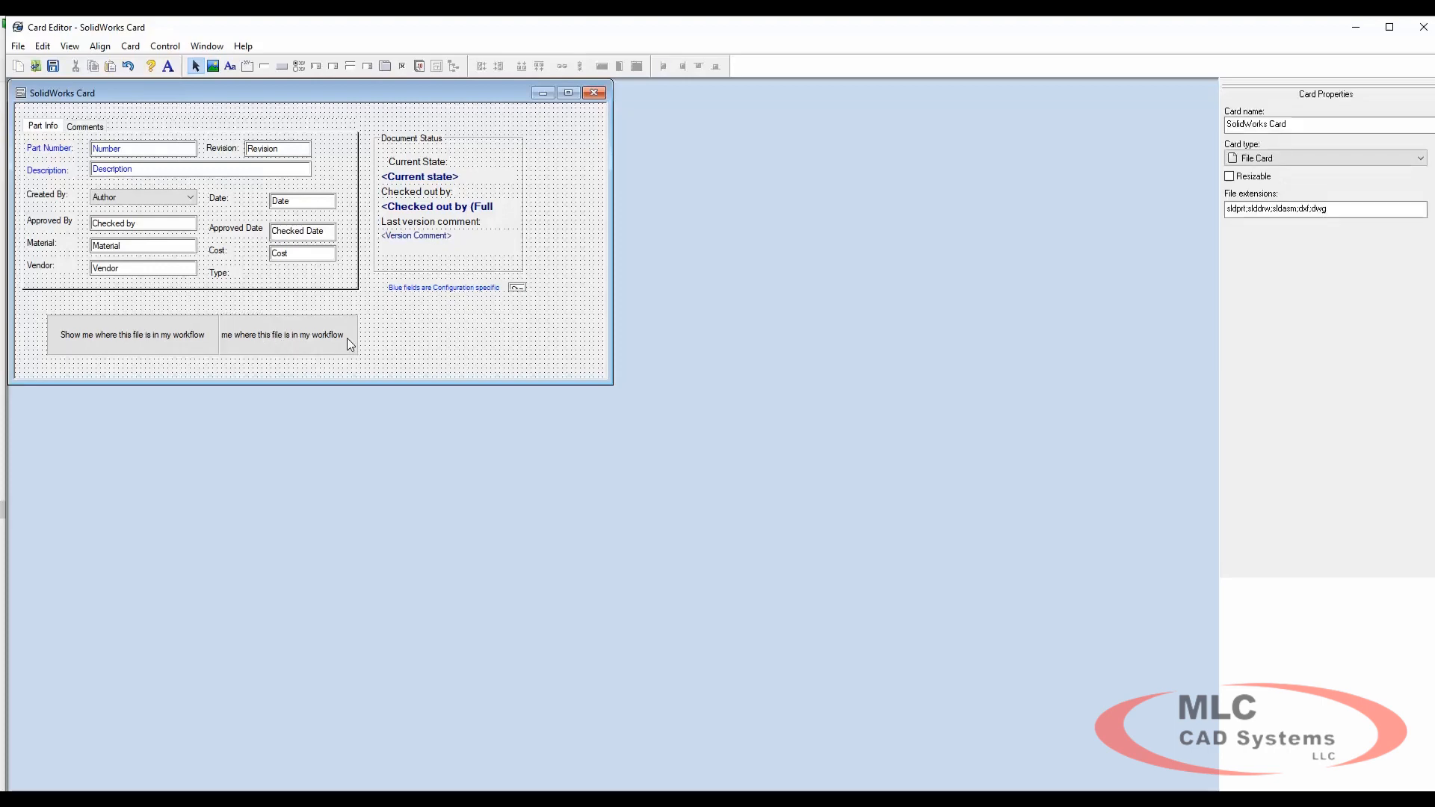
mouse_move(398, 342)
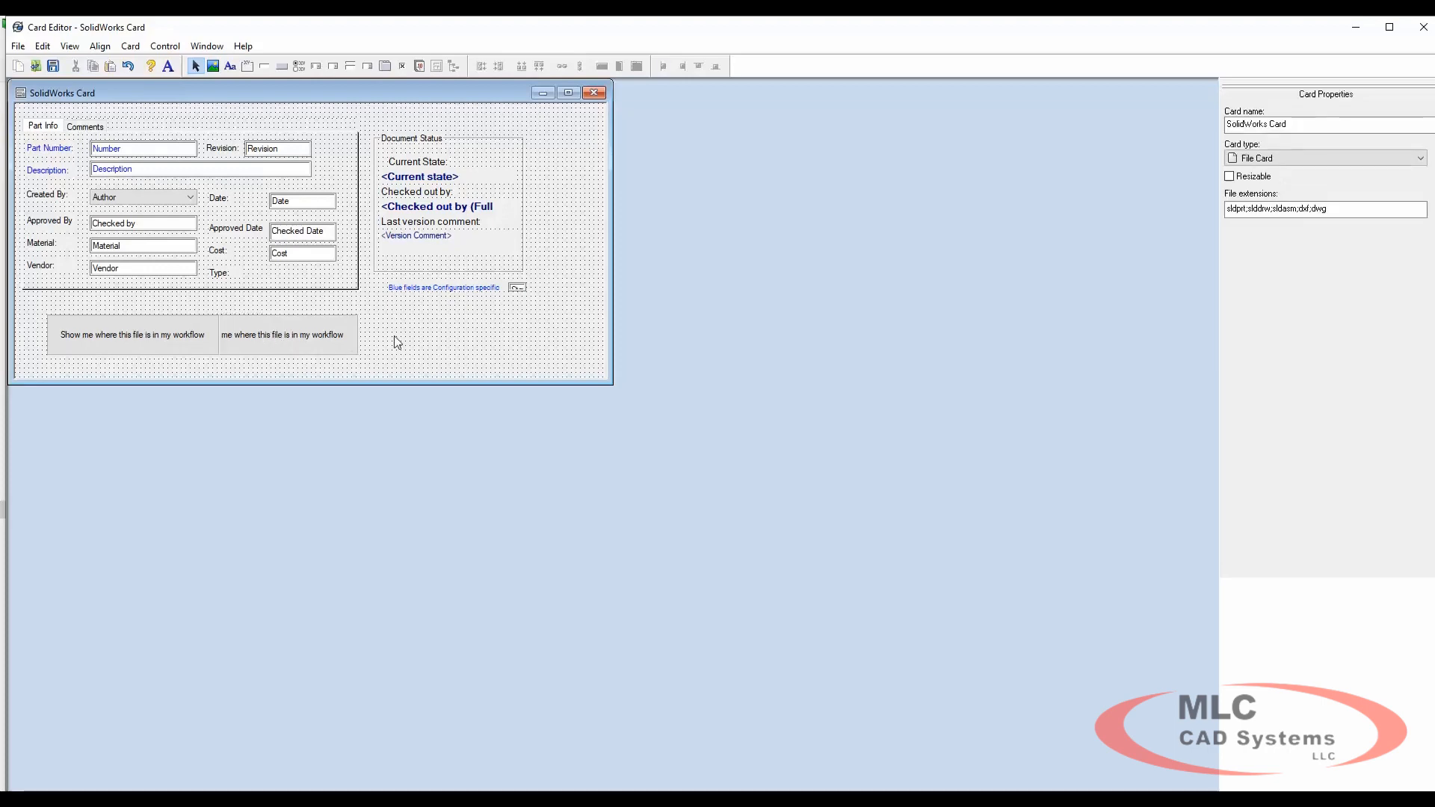
click(283, 333)
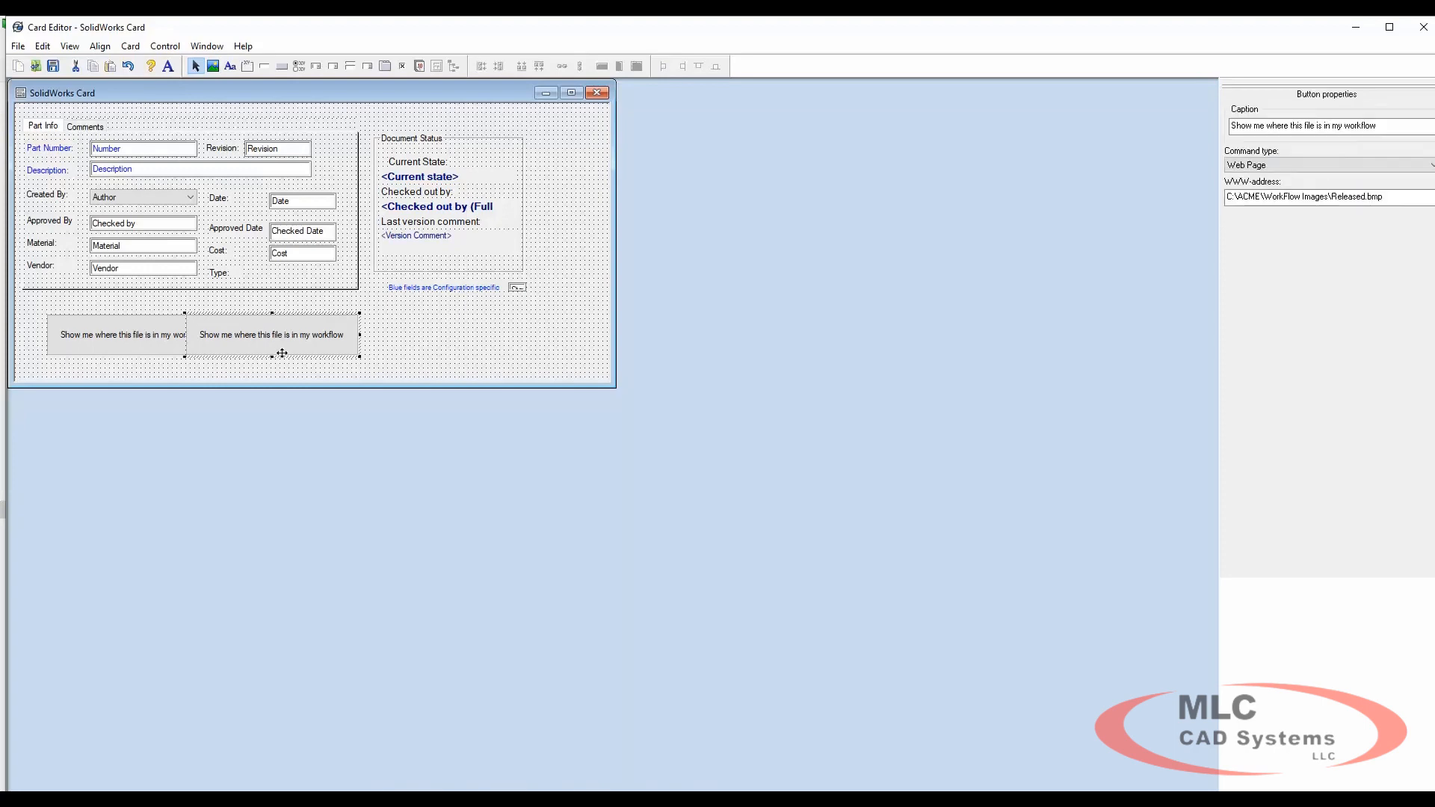
drag(270, 334, 464, 334)
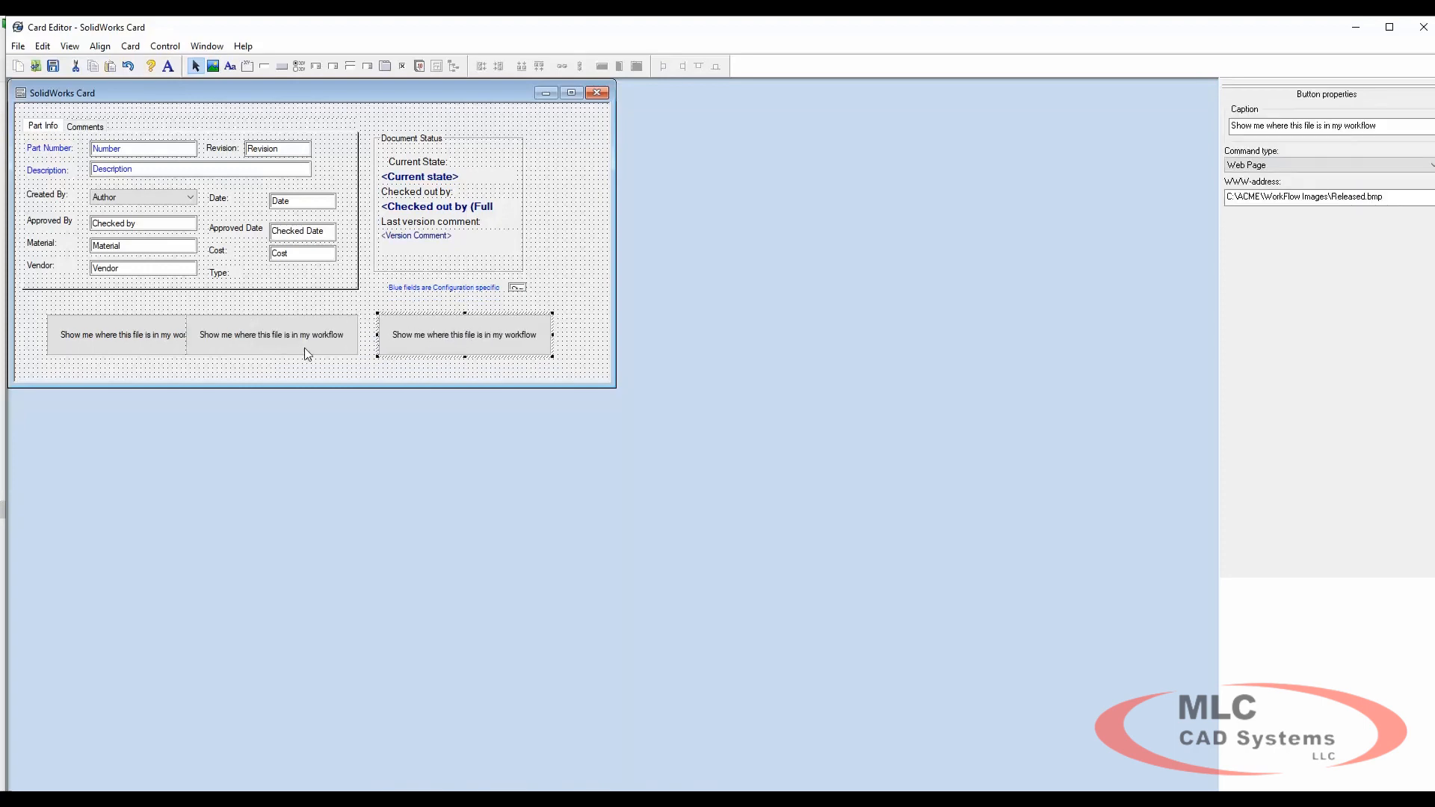
click(271, 333)
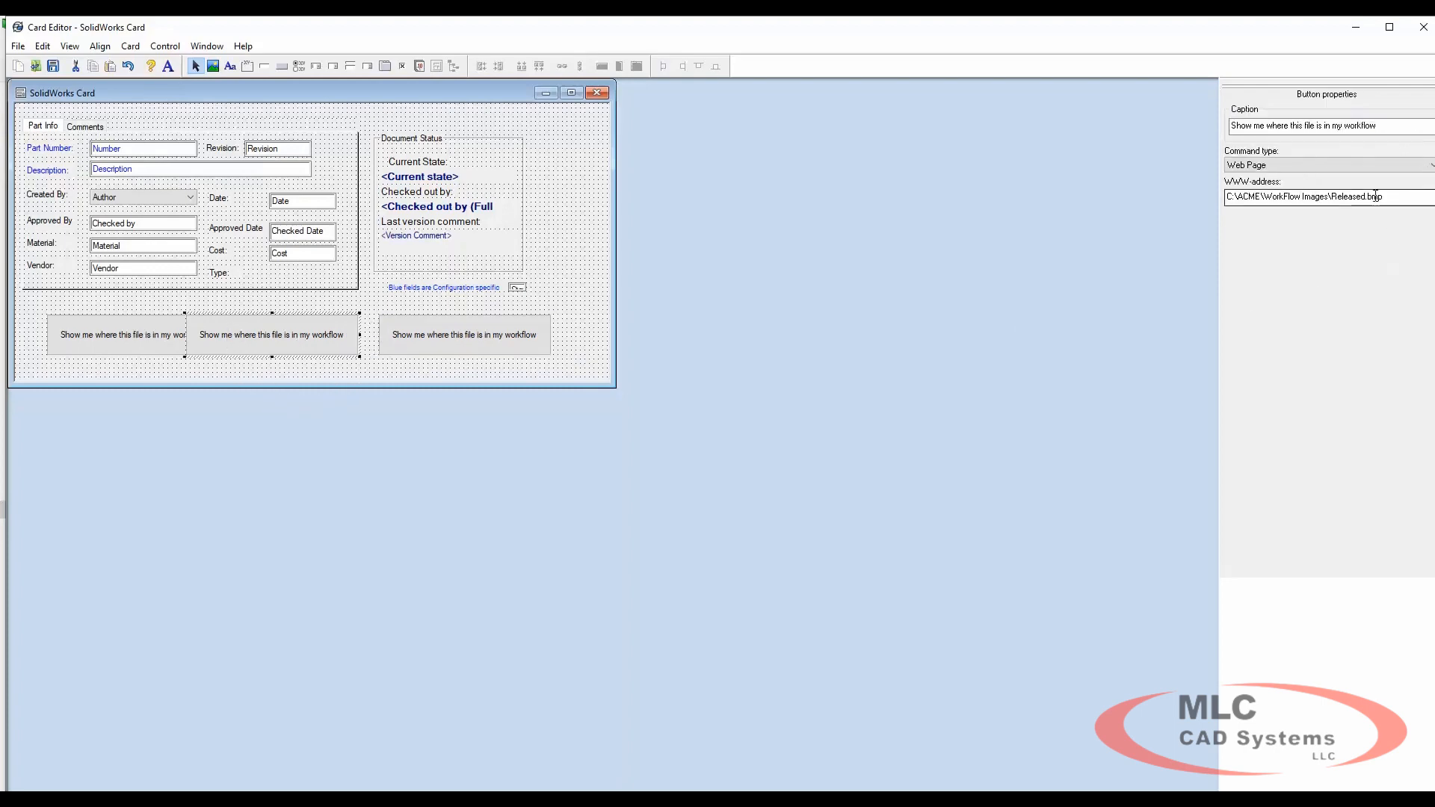
click(463, 334)
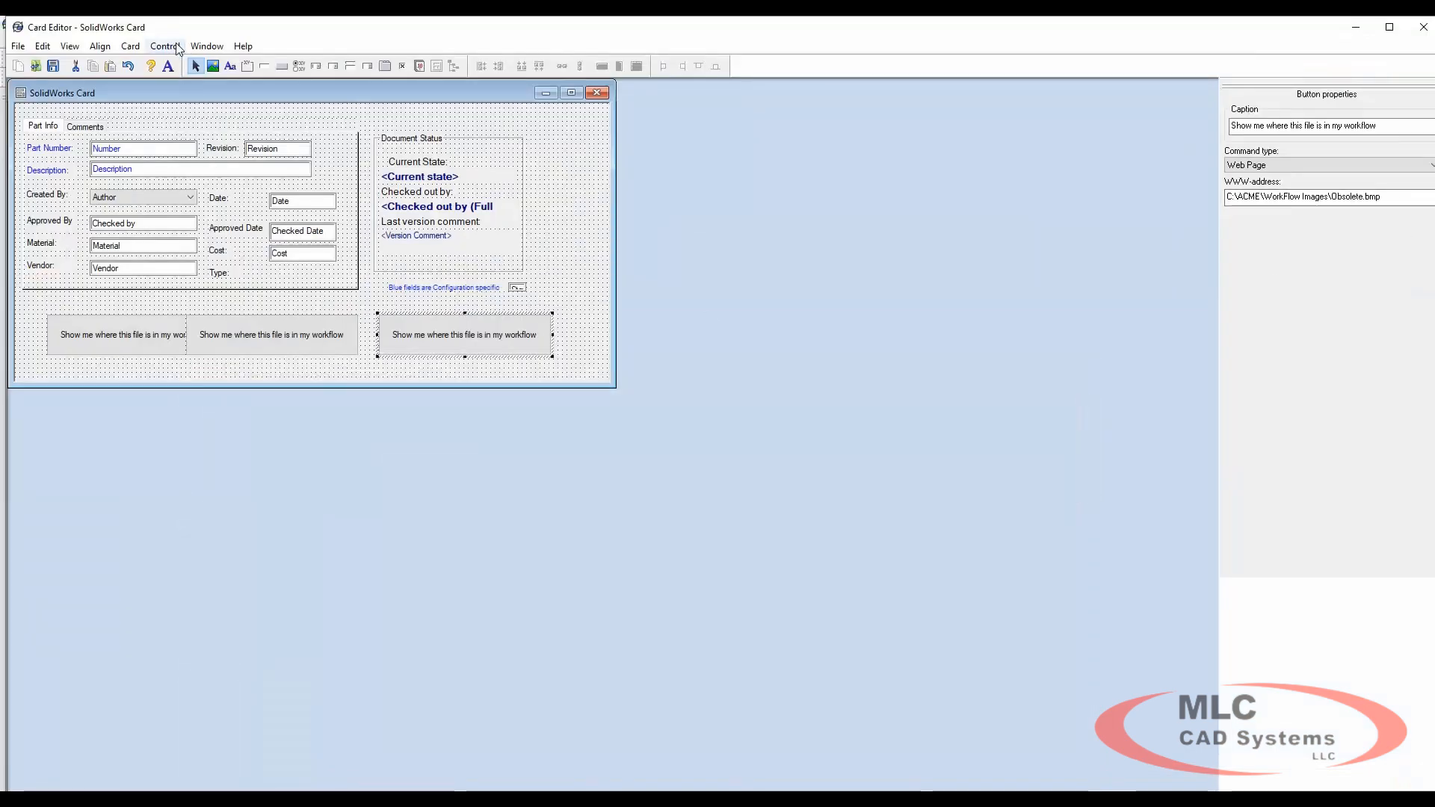
Hide the Obsolete button when Status Text is Not Equal To 4, then stack the three buttons
click(164, 46)
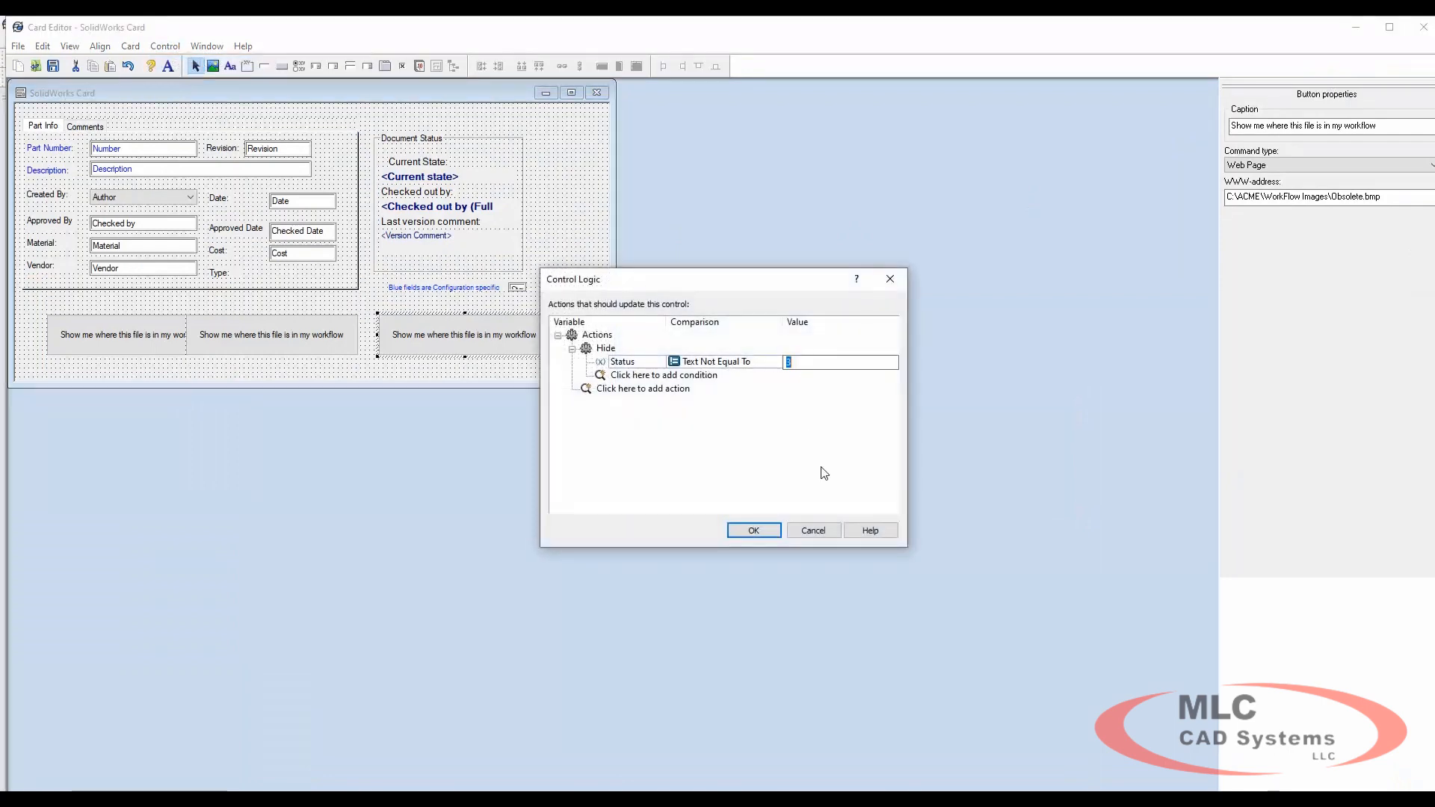
text(4)
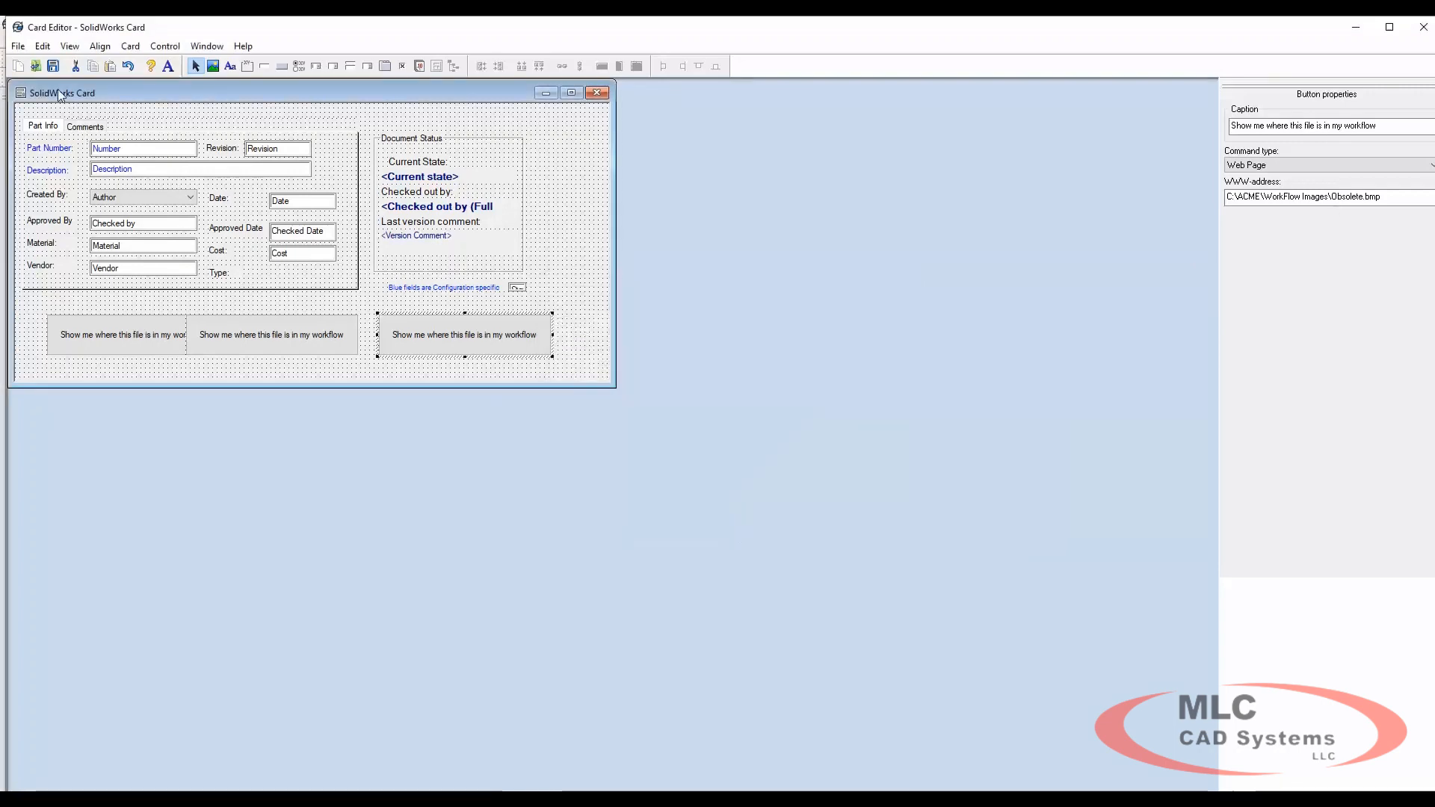
click(121, 333)
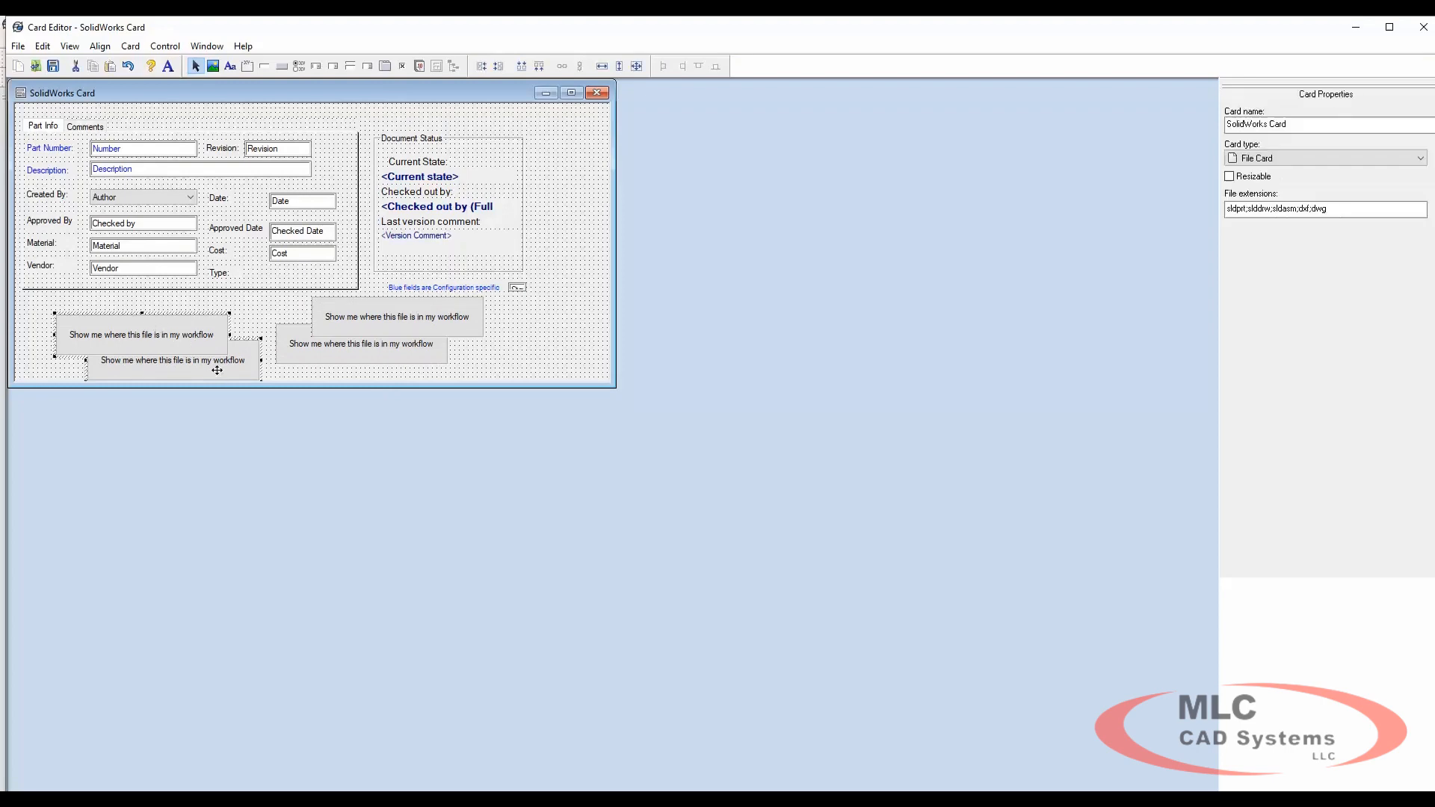
click(394, 317)
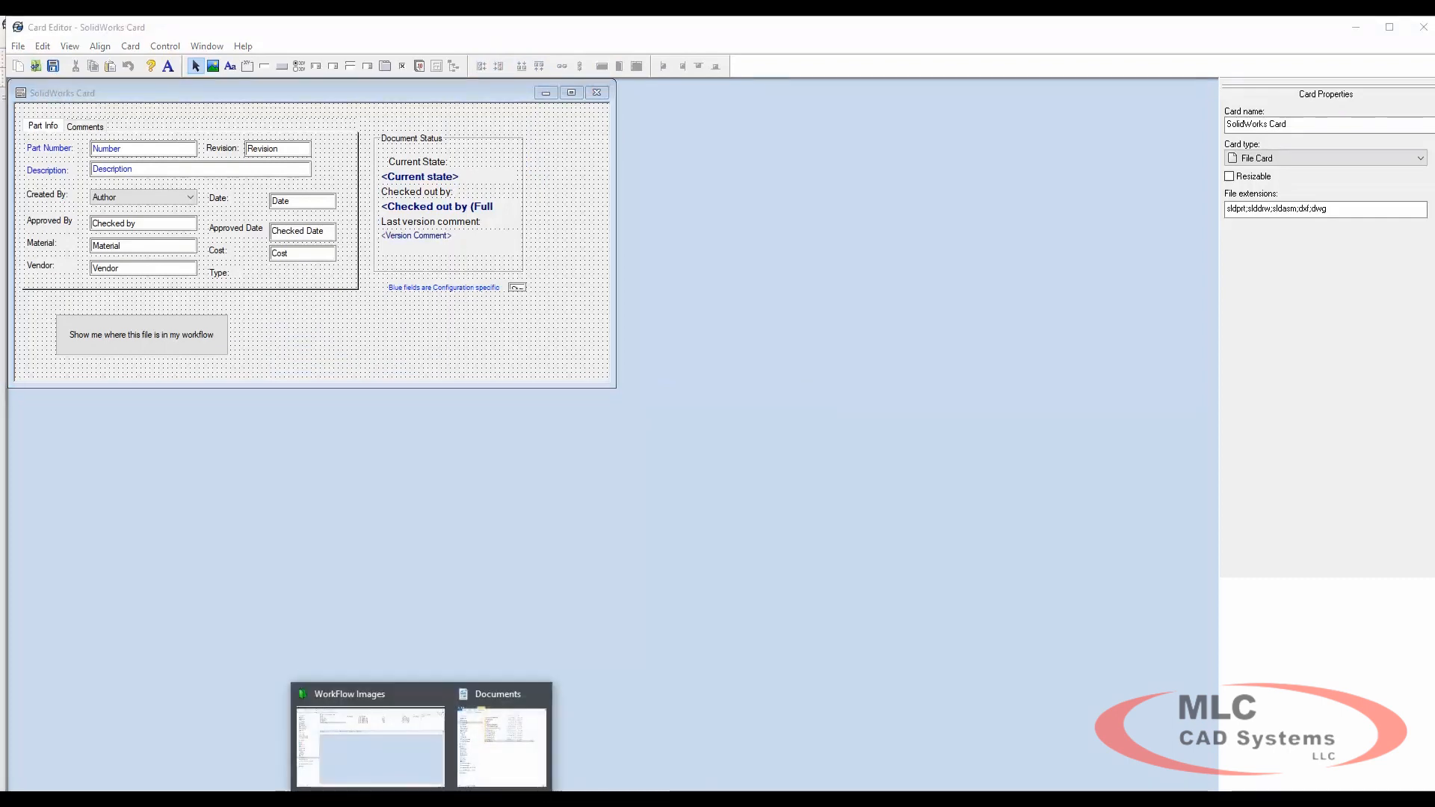
Browse to ACME > Projects and show Circular.SLDPRT's current workflow image
click(369, 741)
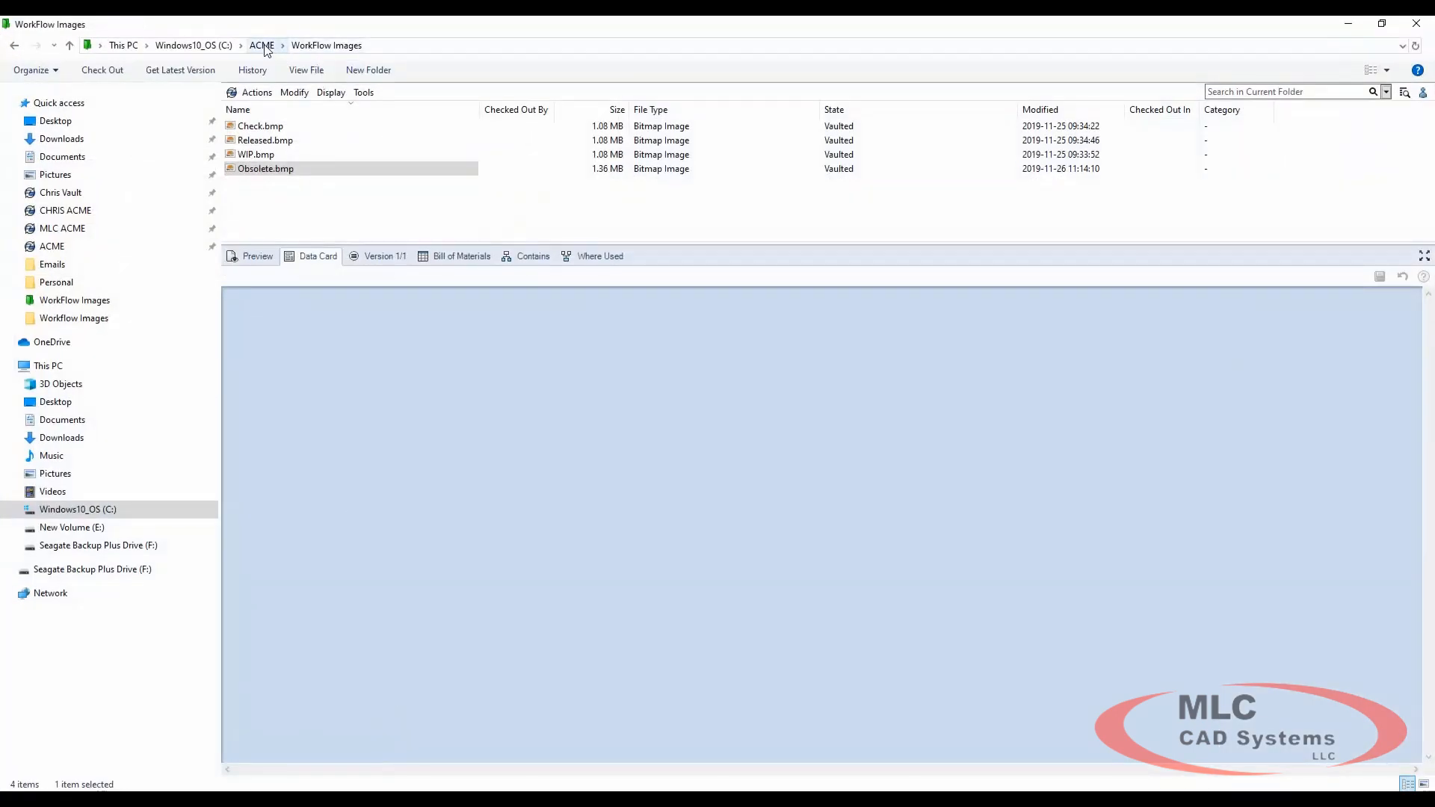
click(261, 45)
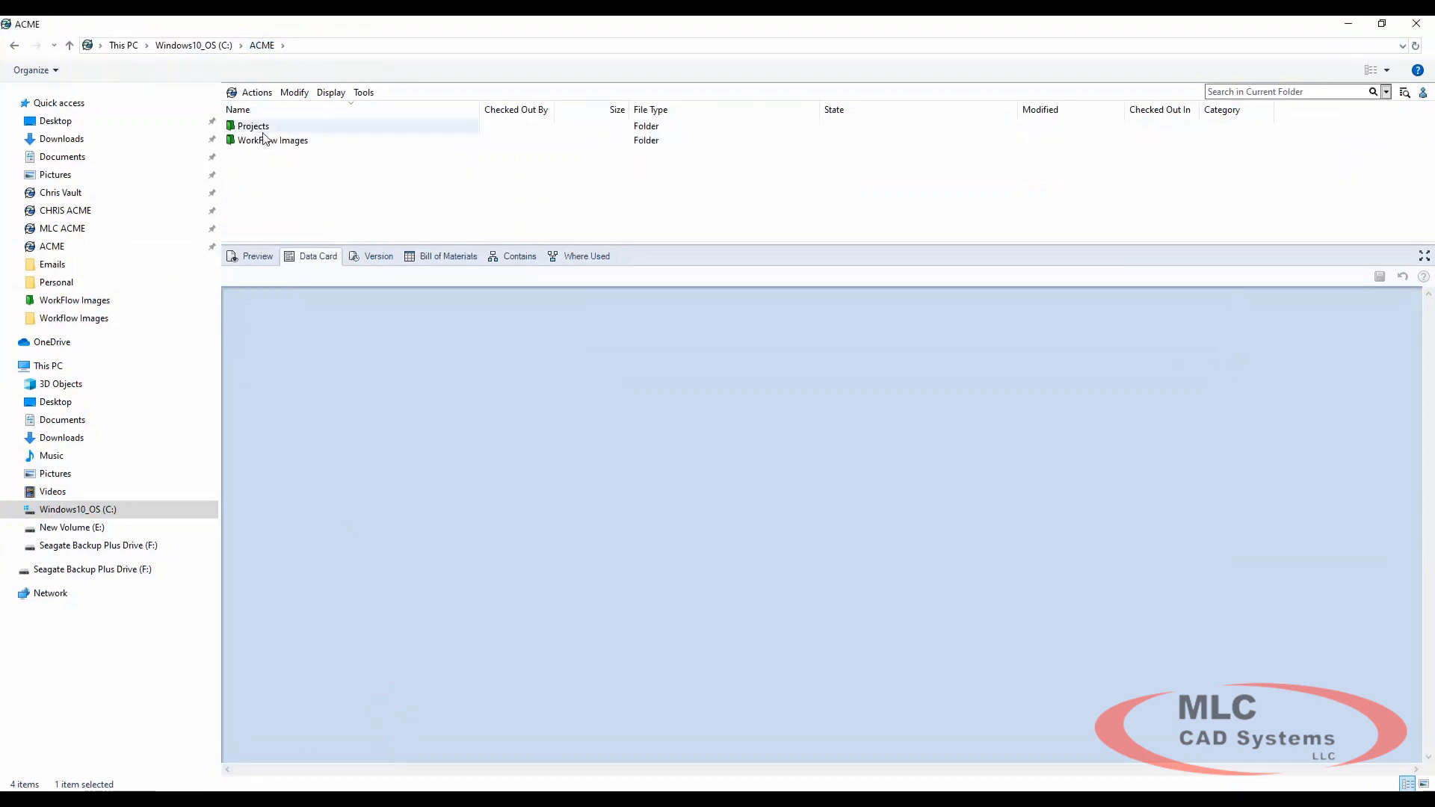
double_click(252, 125)
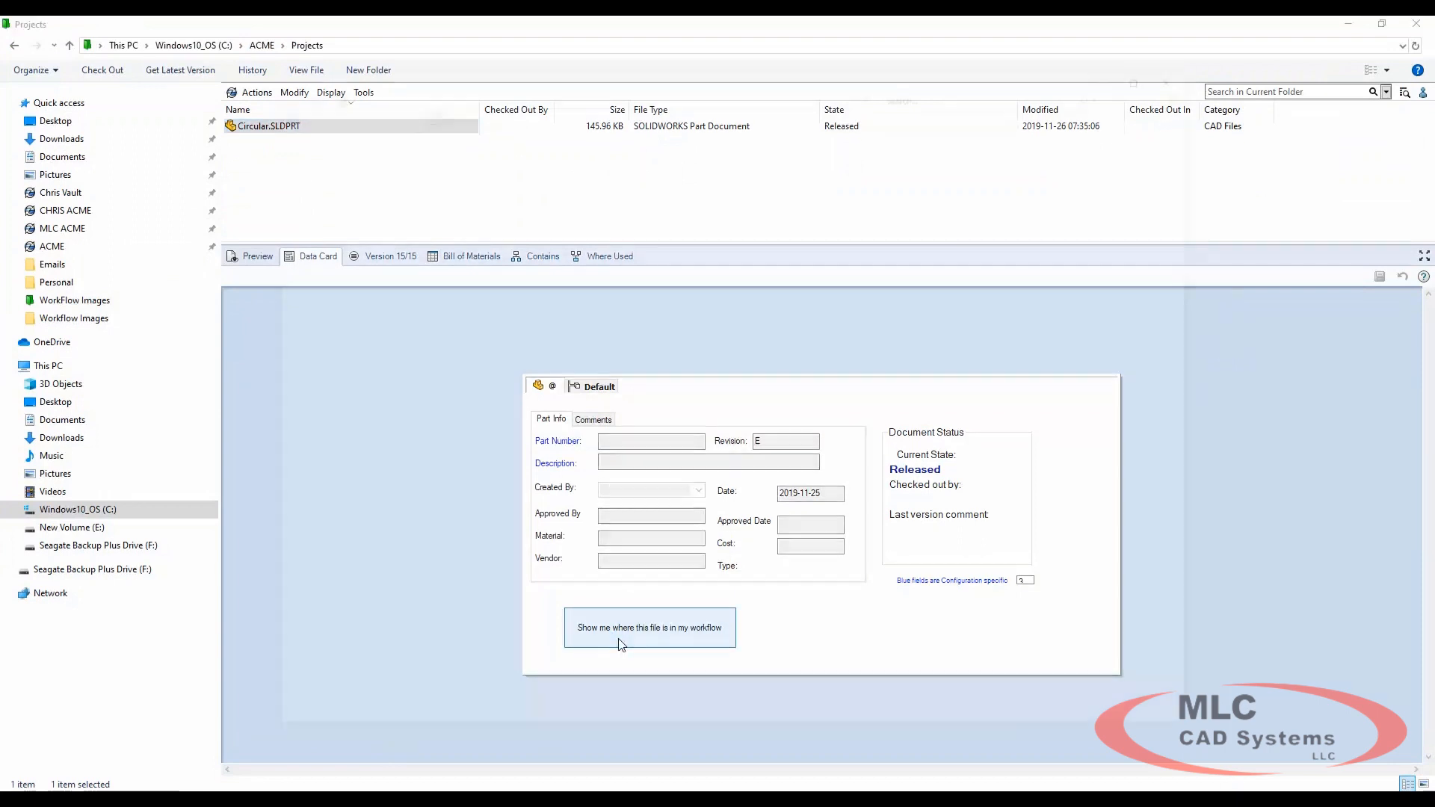
click(651, 627)
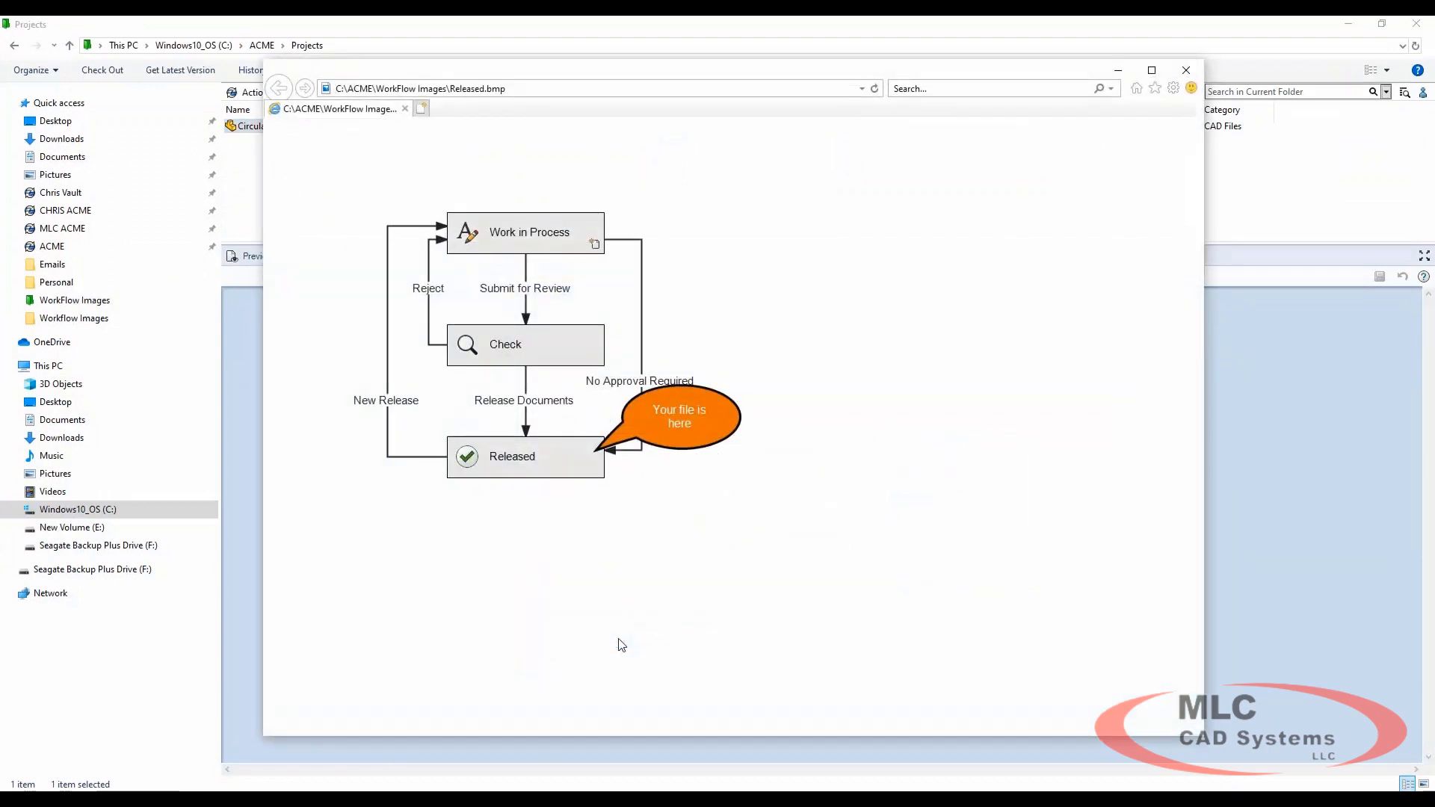
mouse_move(608, 449)
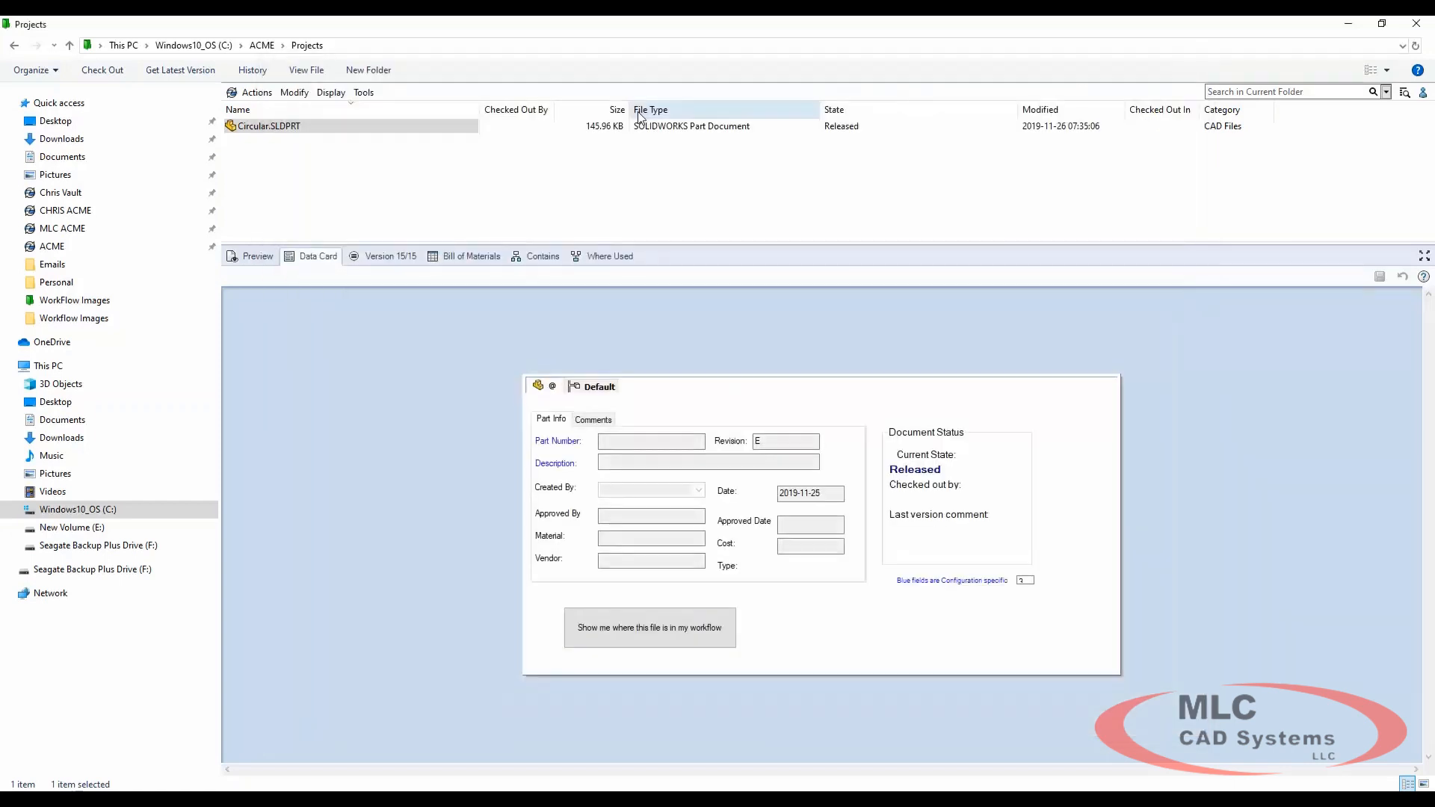
Send Circular.SLDPRT to Obsolete and confirm the card button shows the Obsolete image
click(294, 91)
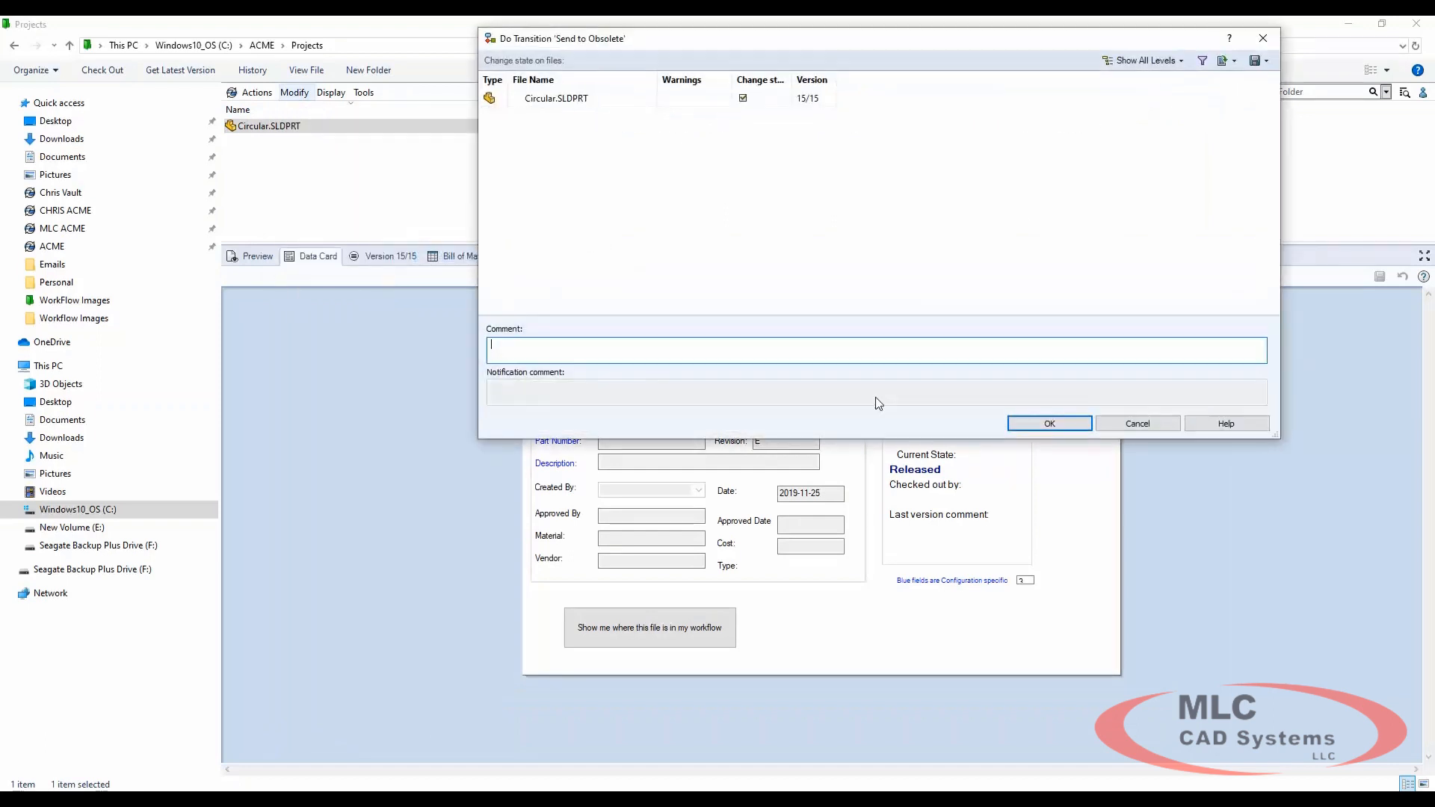
click(1049, 423)
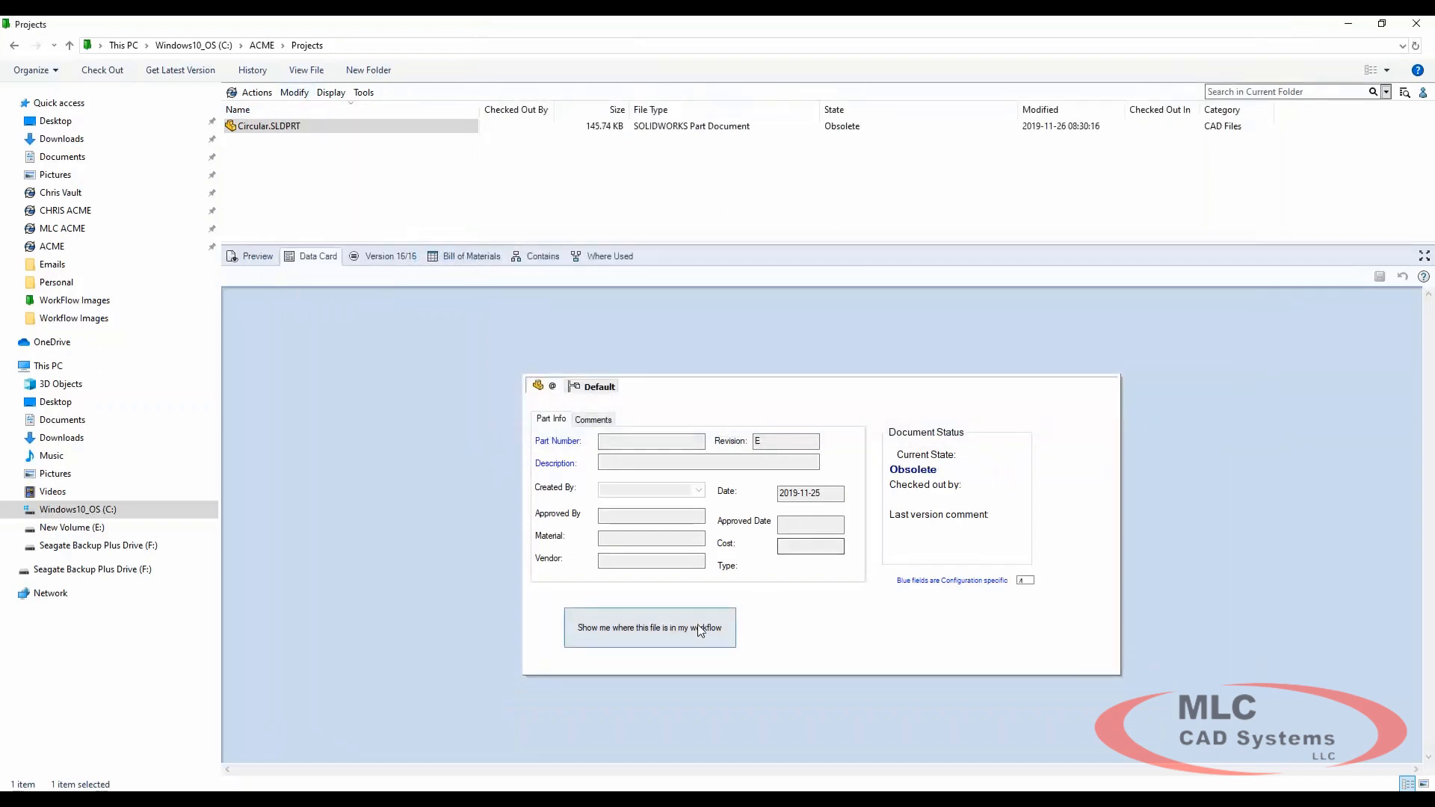
click(649, 628)
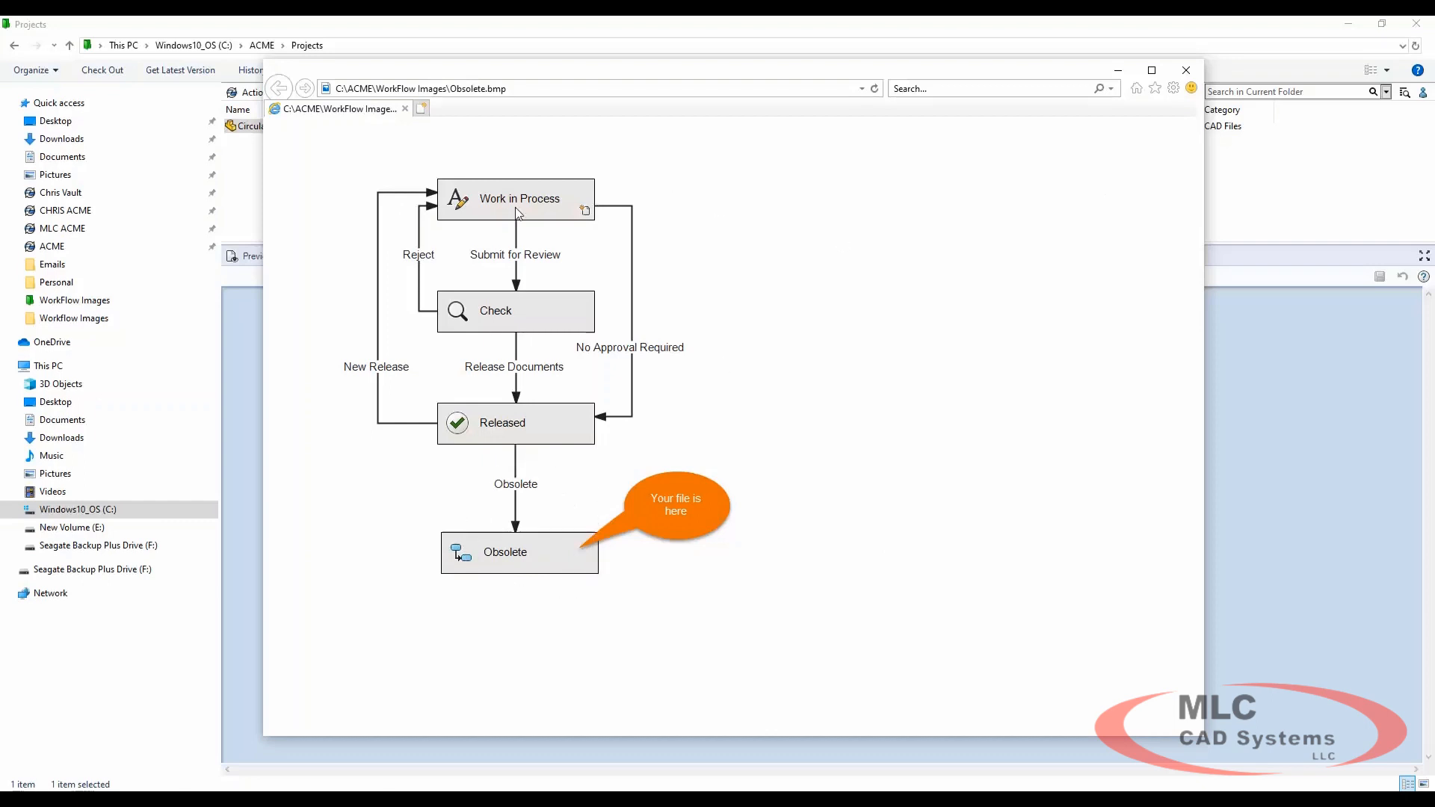
mouse_move(500, 574)
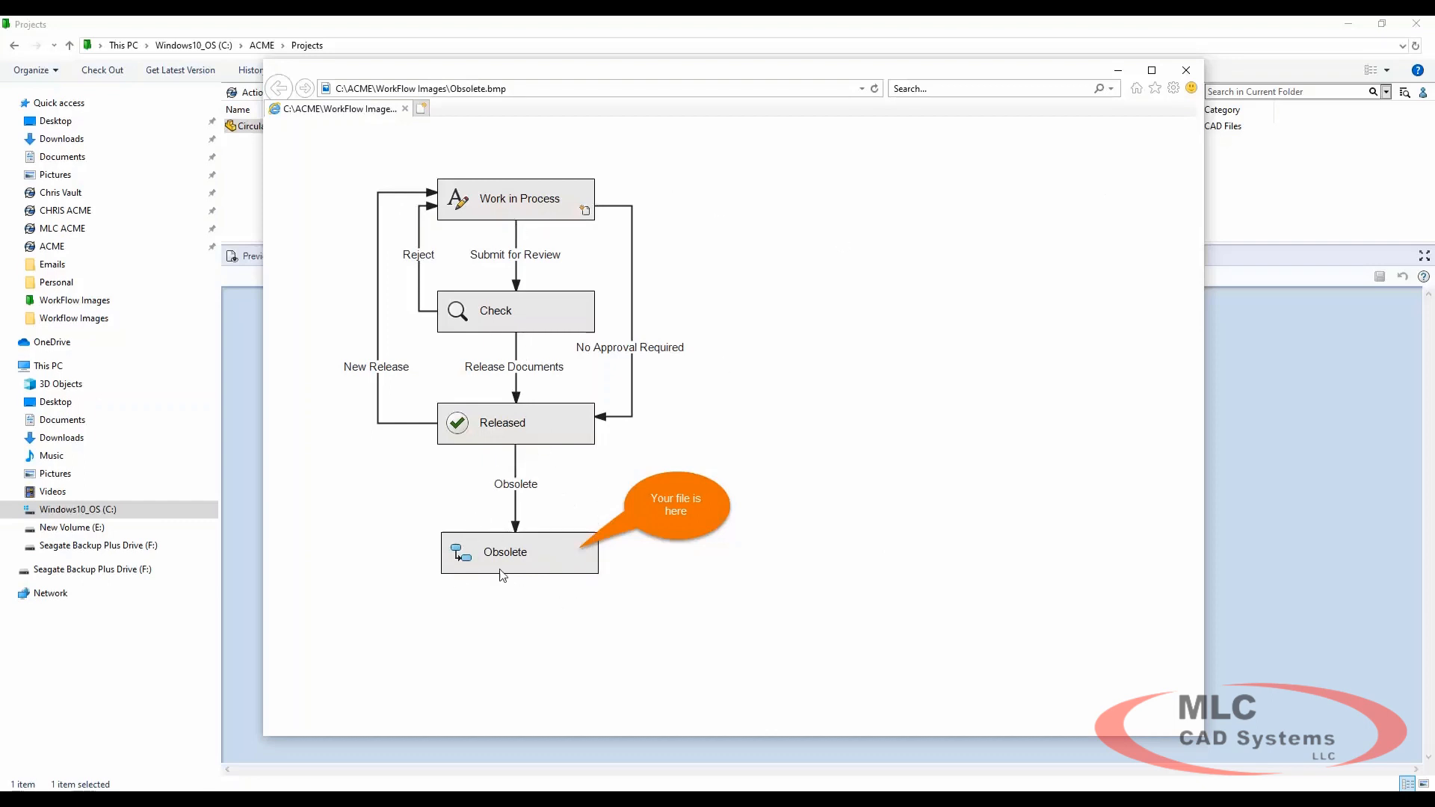
mouse_move(659, 610)
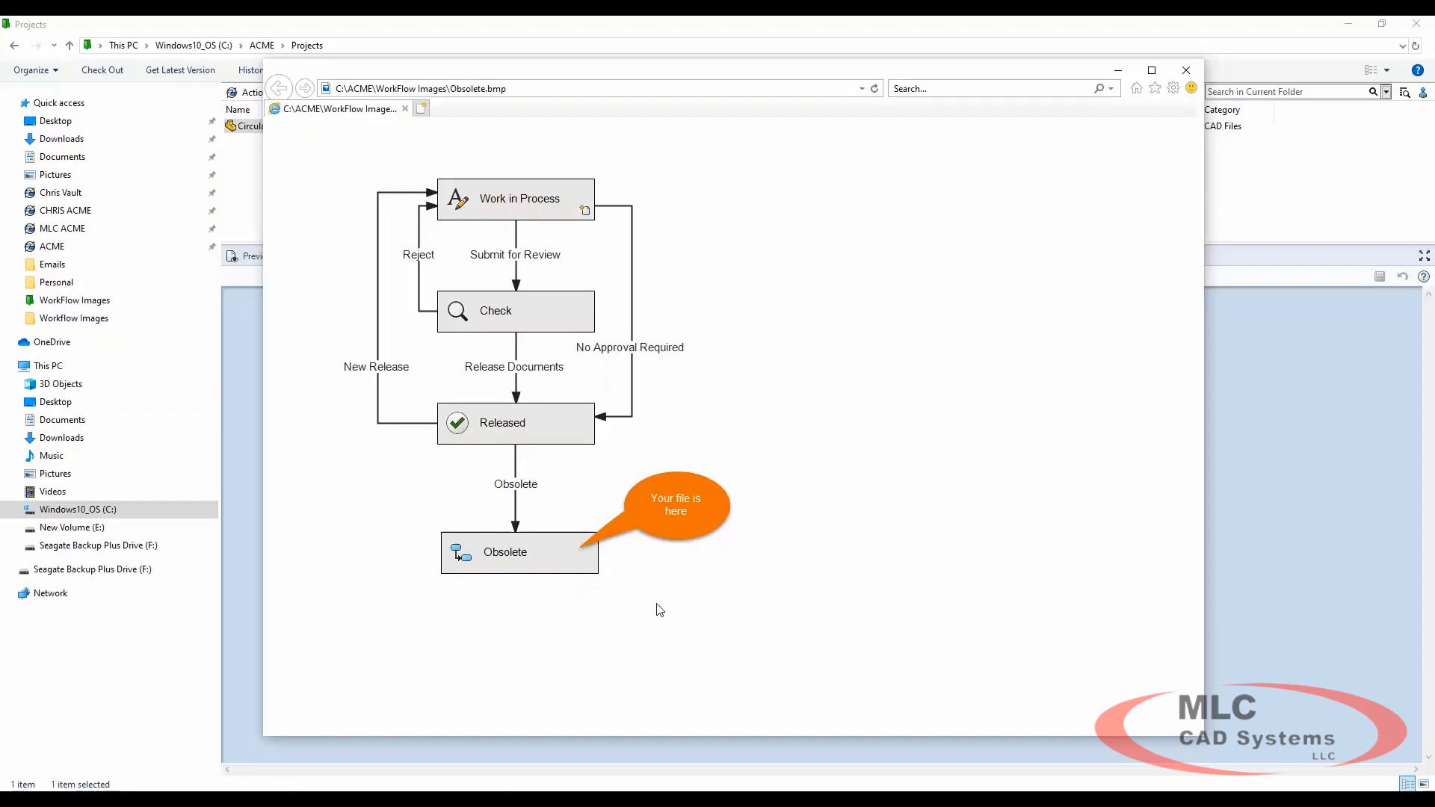
mouse_move(549, 459)
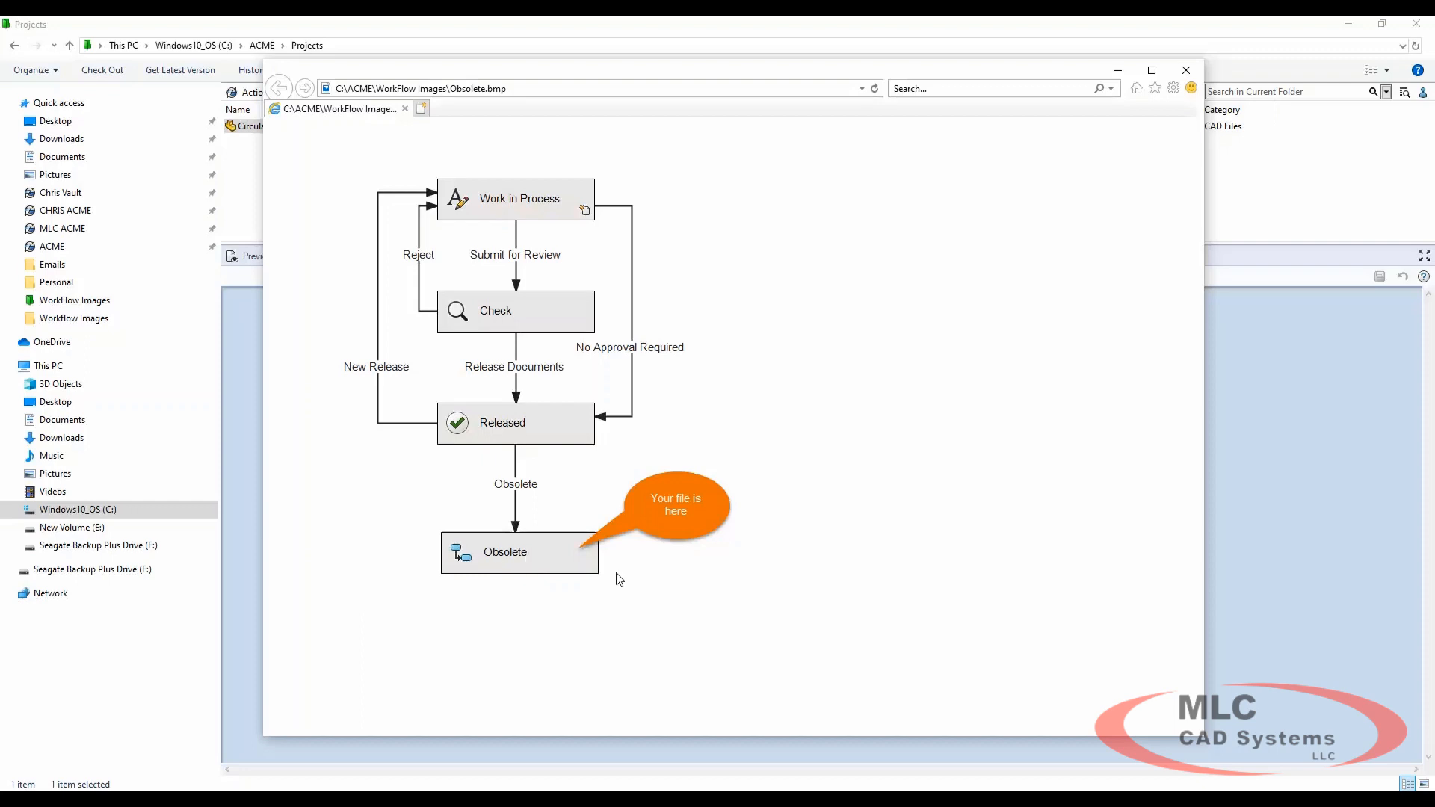
mouse_move(583, 572)
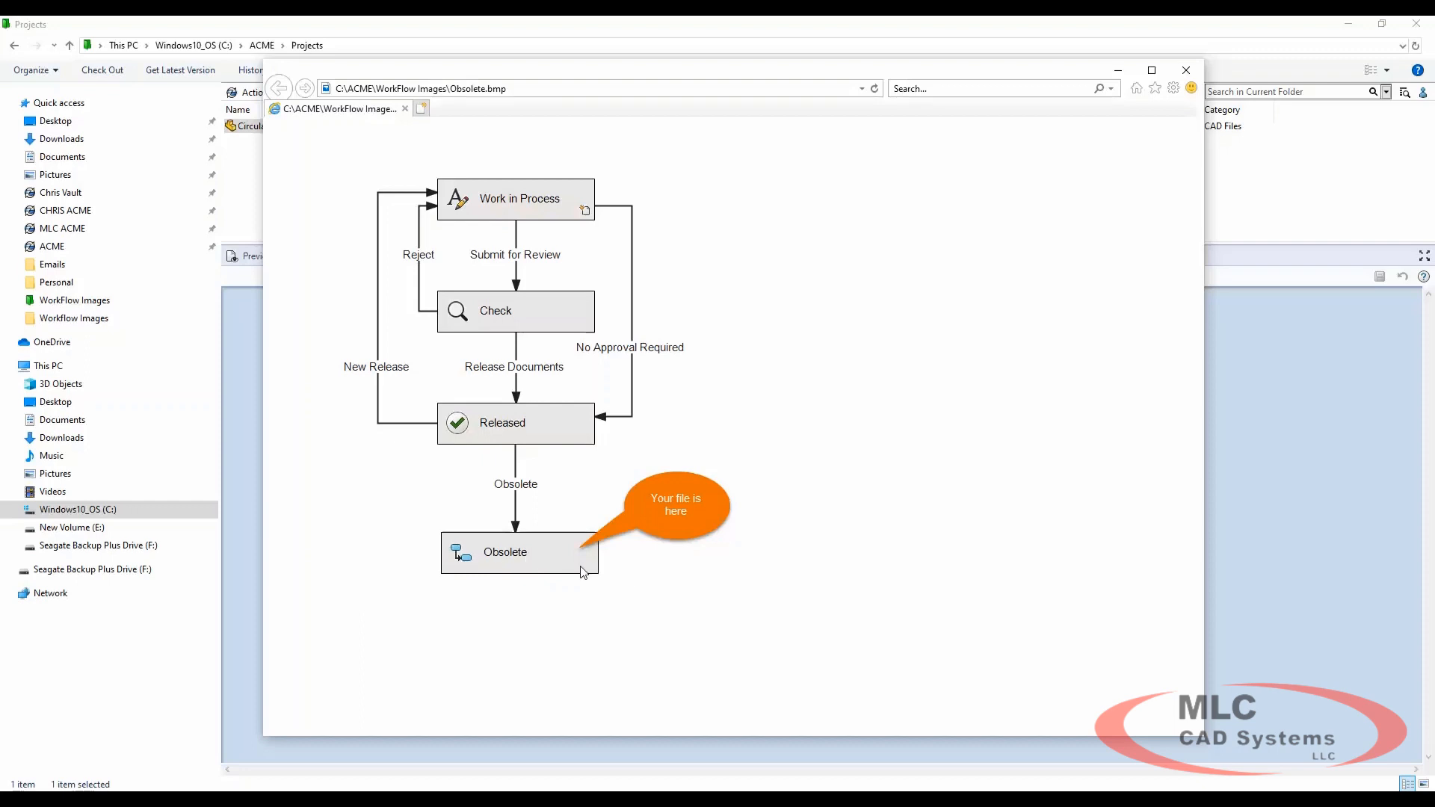
mouse_move(516, 456)
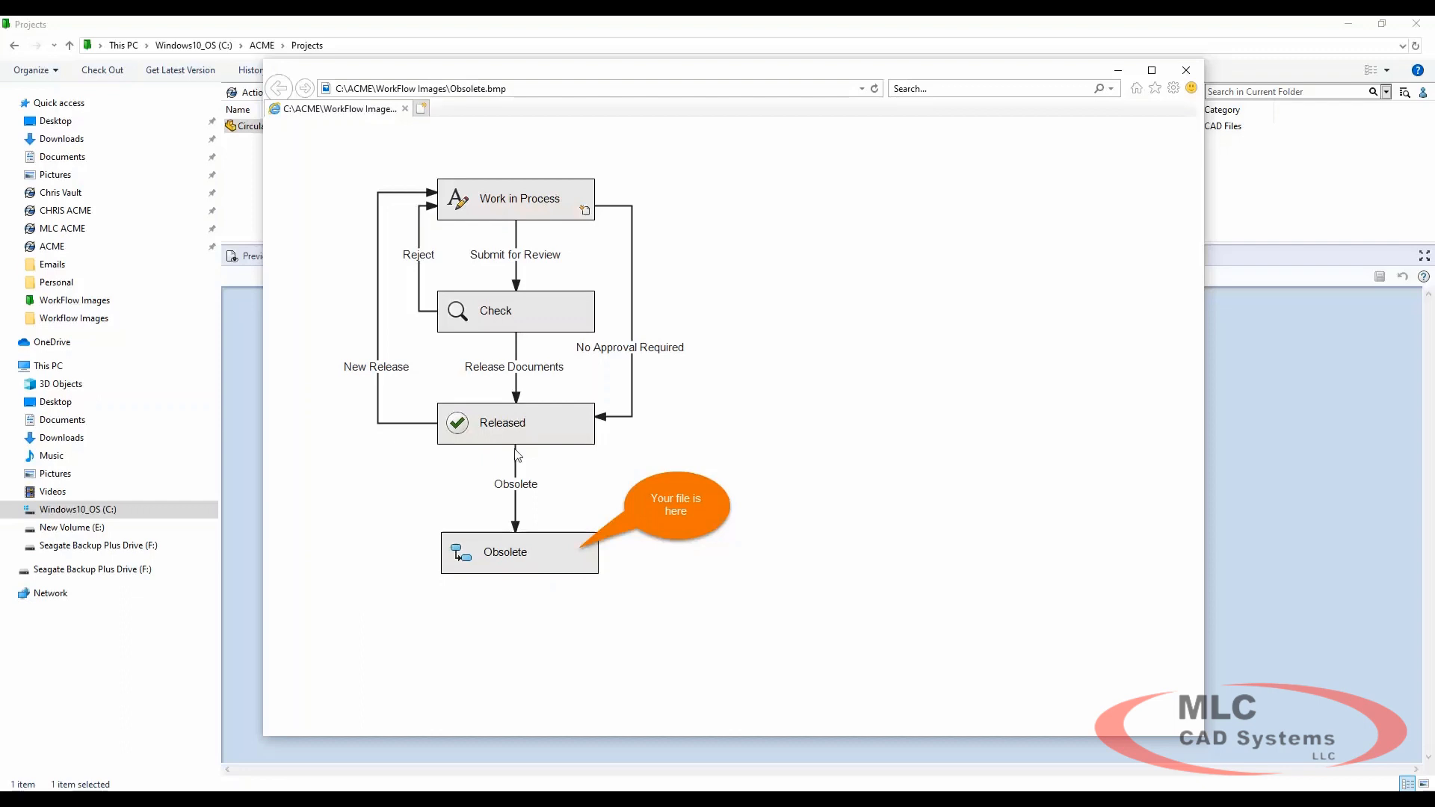
mouse_move(544, 440)
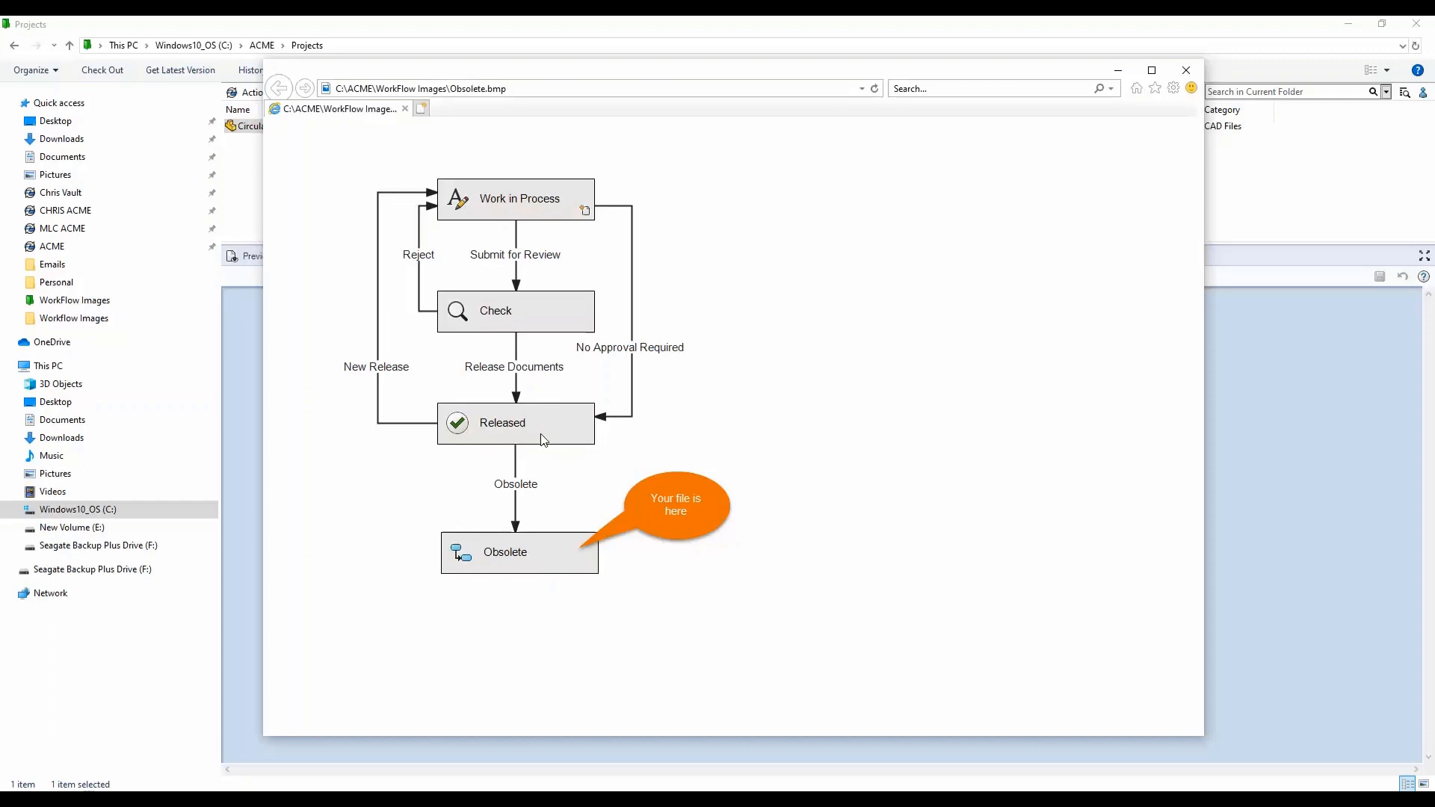
click(1185, 71)
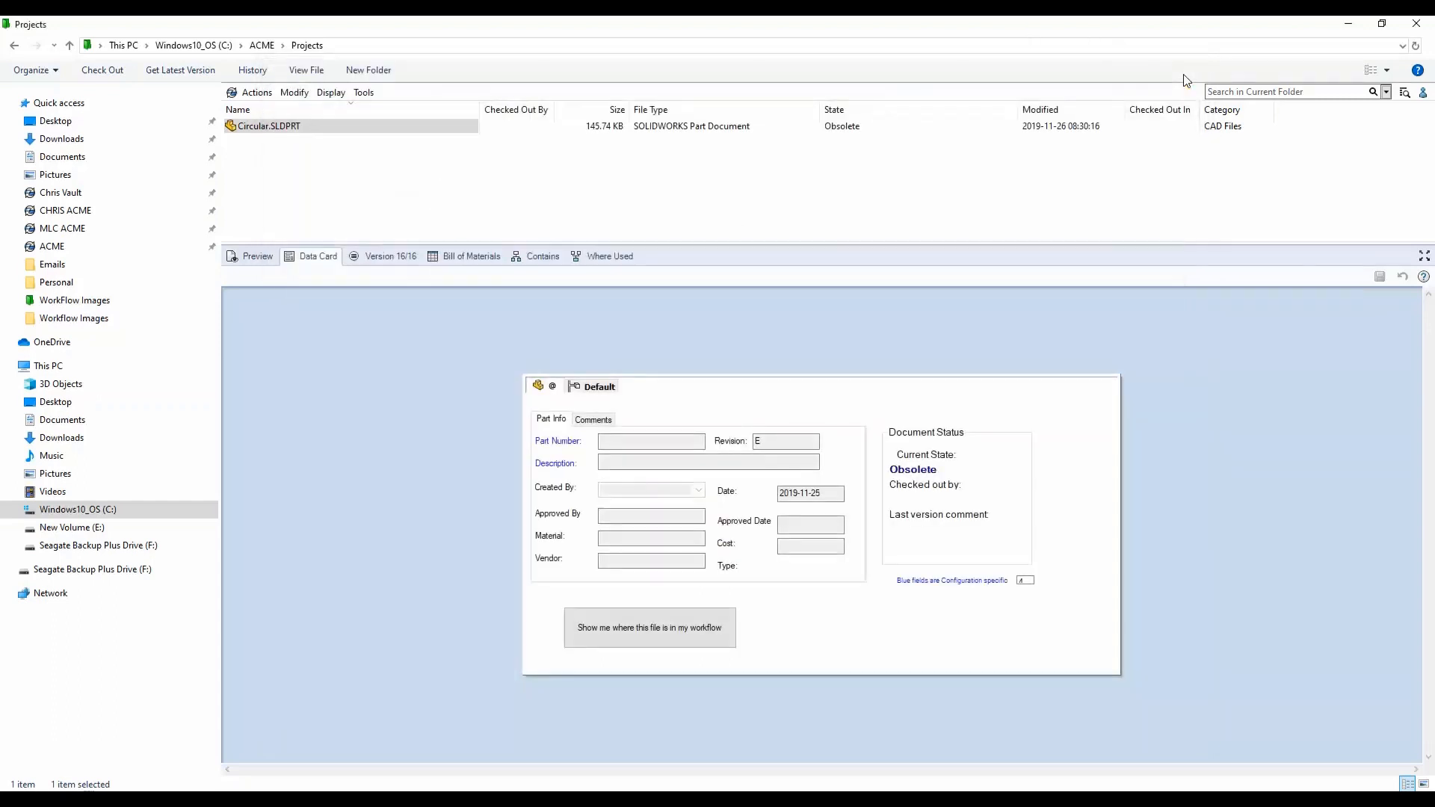